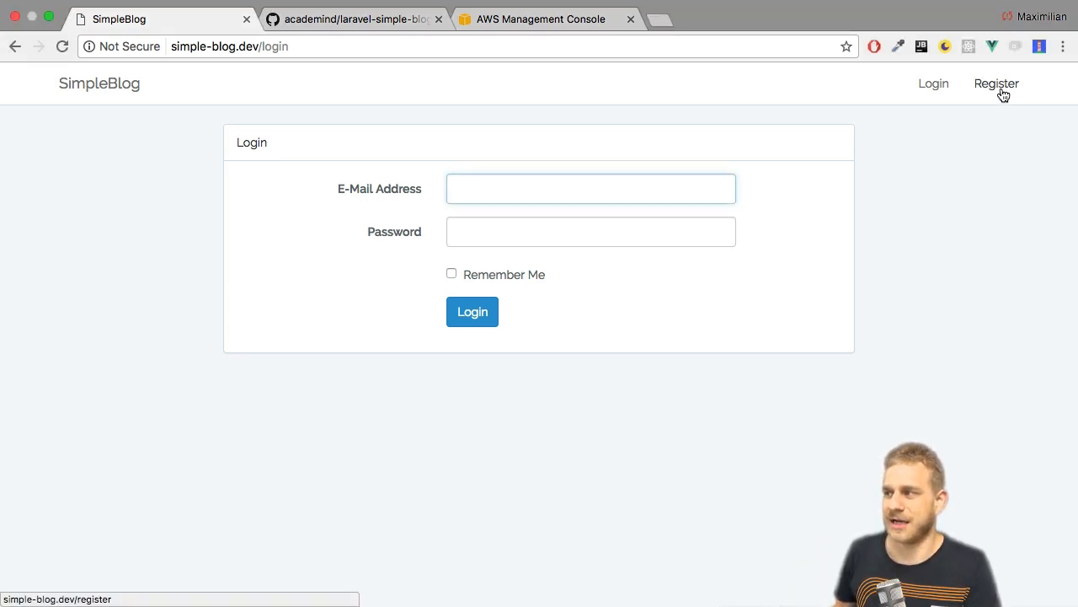
# Register a new SimpleBlog account through the sign-up form.
pyautogui.click(996, 84)
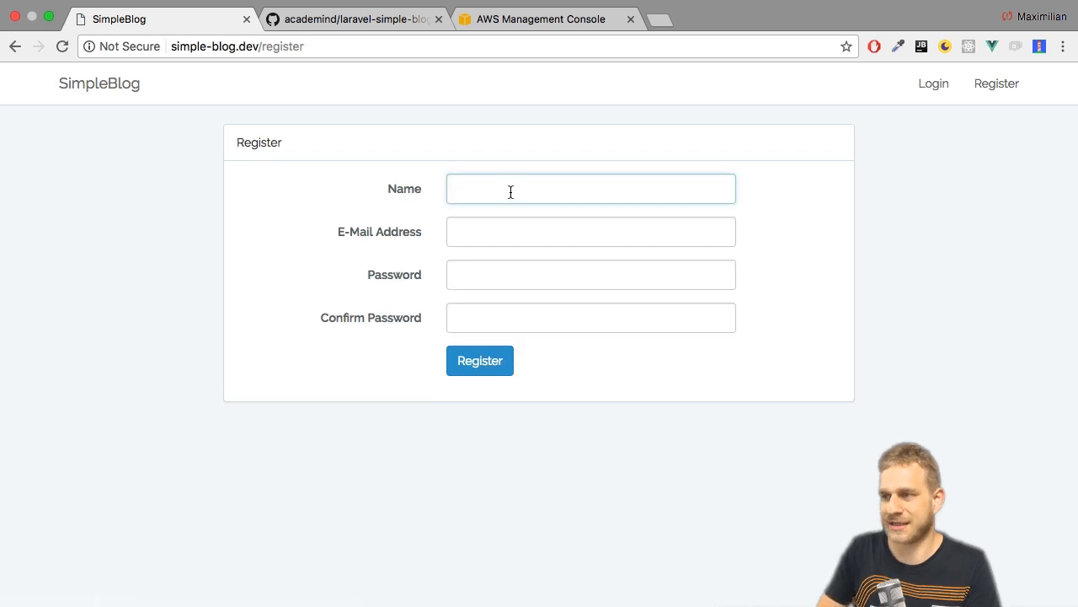
pyautogui.write('tes')
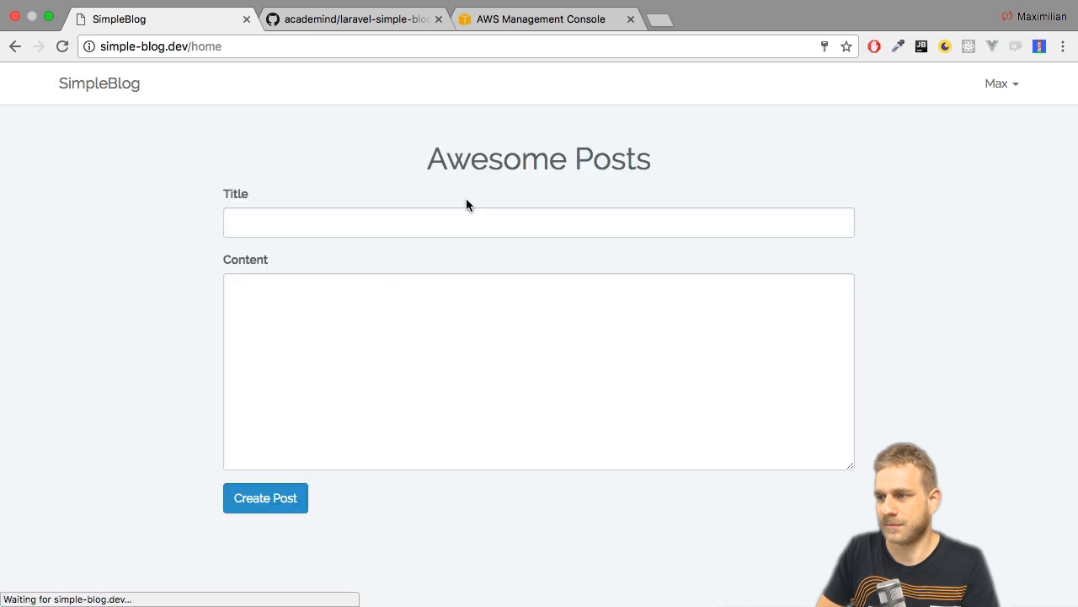
# Publish a post titled "This is my first post!" with its content.
pyautogui.click(539, 222)
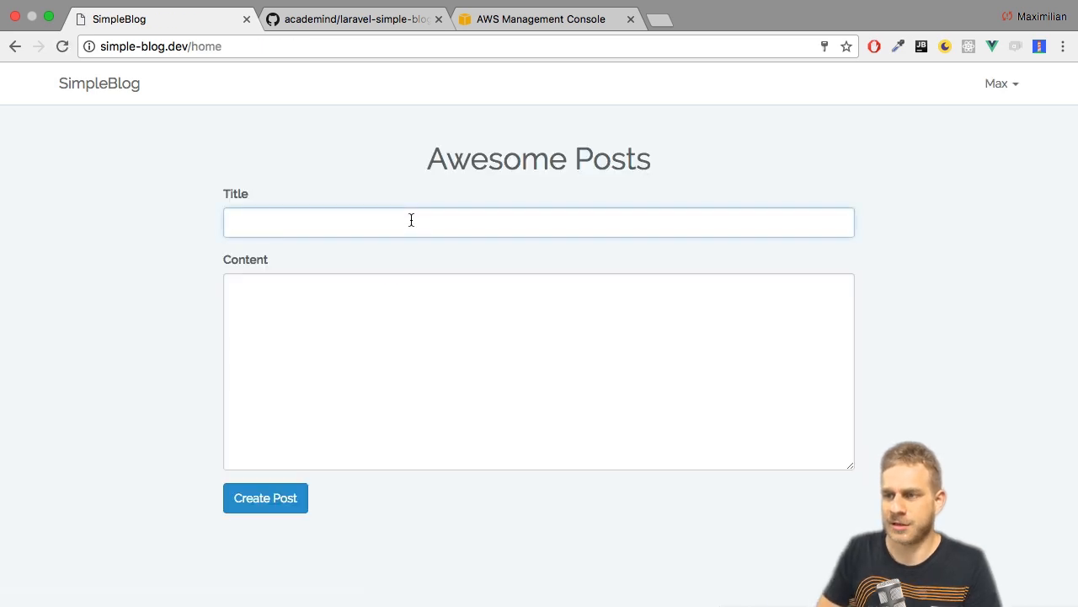
pyautogui.write('This is my')
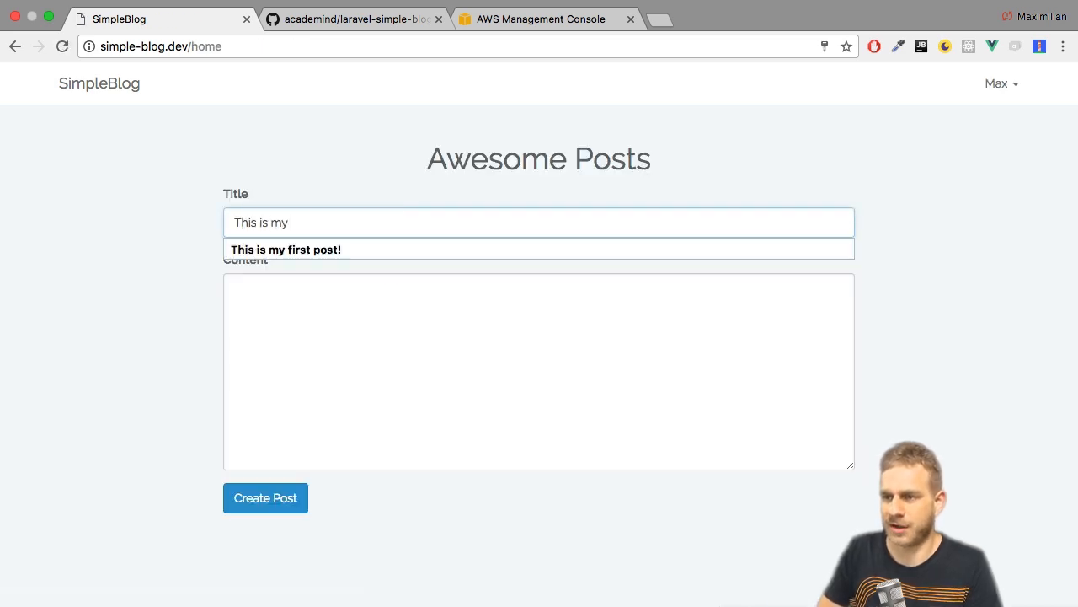
pyautogui.write('first post!')
pyautogui.click(538, 371)
pyautogui.write('The very fi')
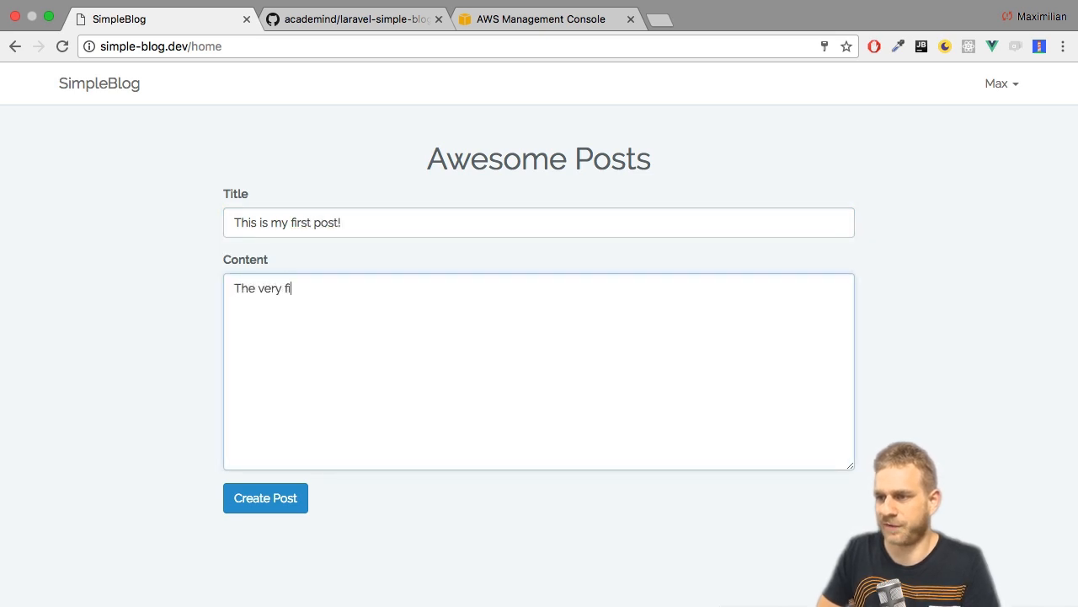
pyautogui.write('rst one!')
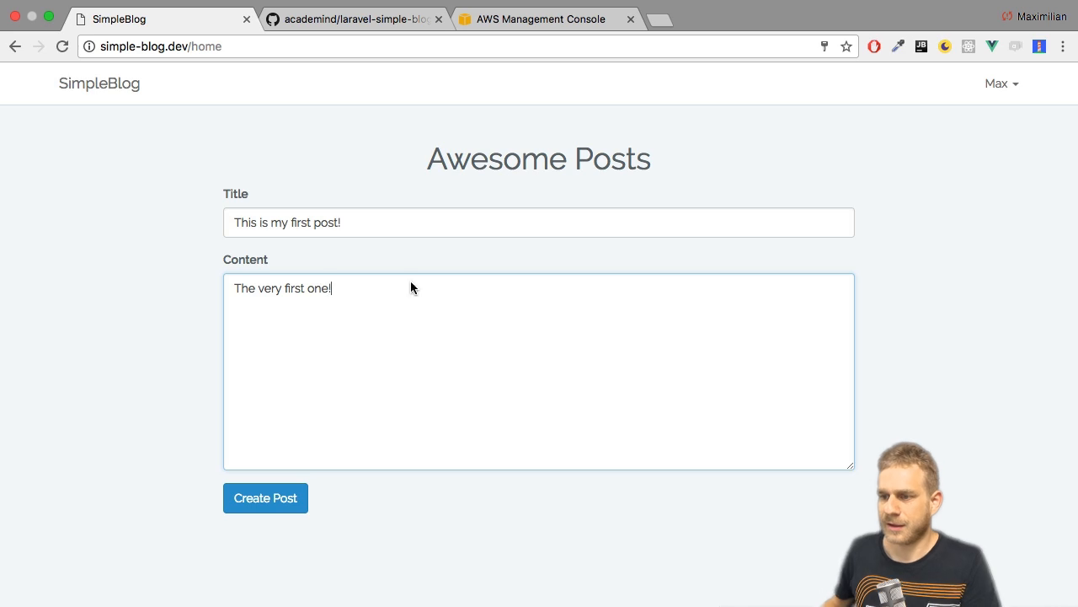
pyautogui.click(266, 497)
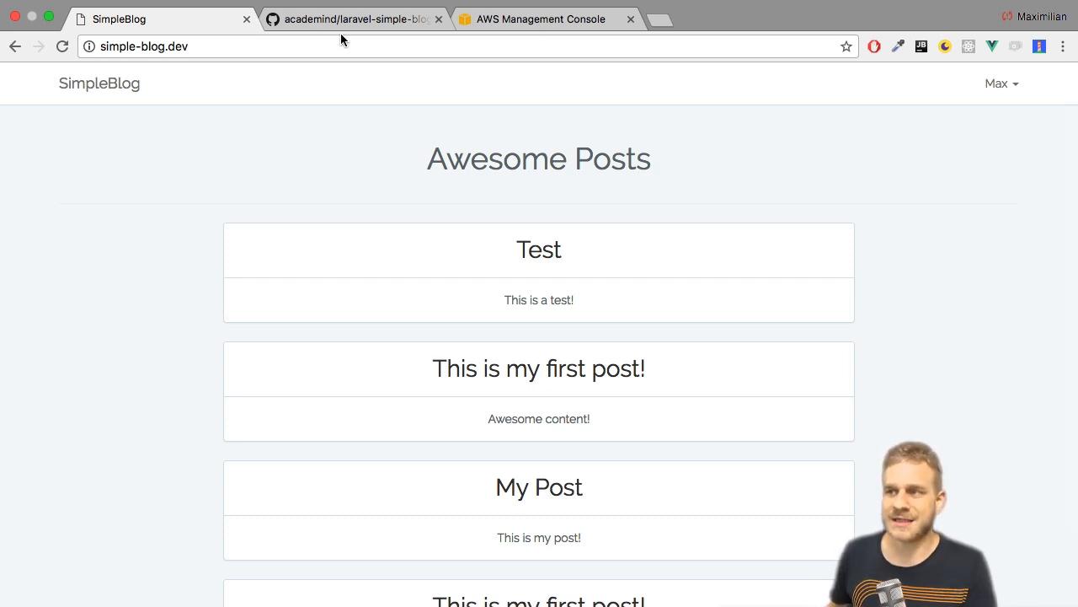
# Download the laravel-simple-blog repository from GitHub as a ZIP archive.
pyautogui.click(354, 18)
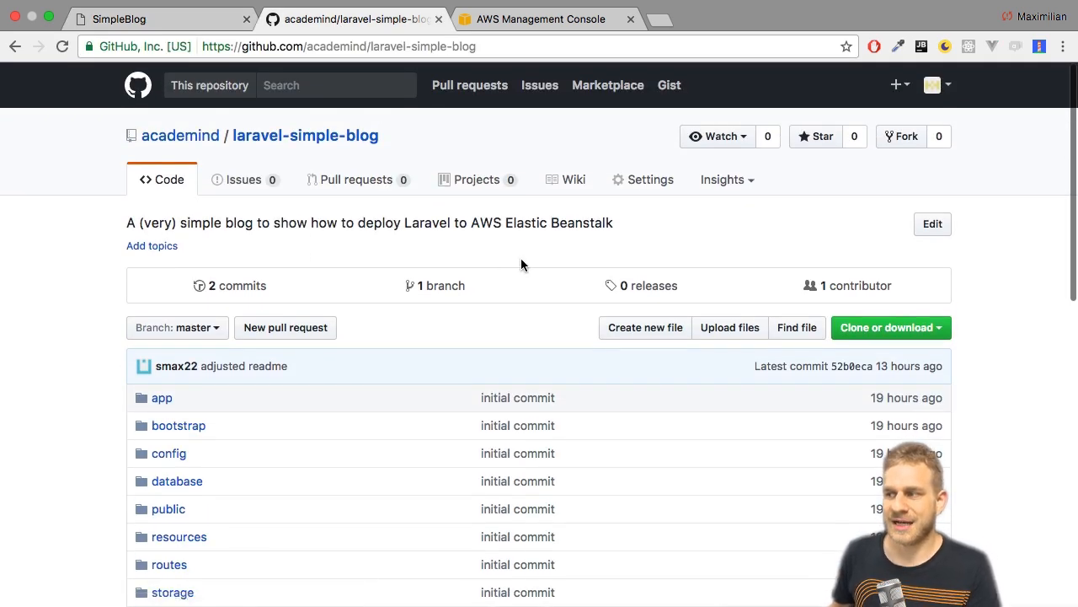
pyautogui.click(886, 327)
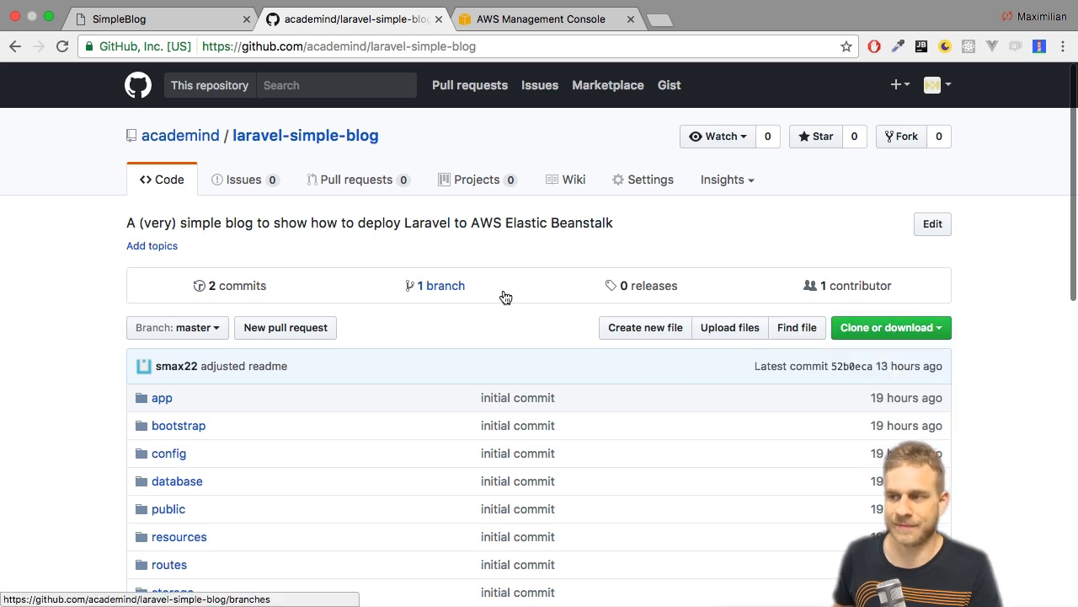
pyautogui.click(887, 327)
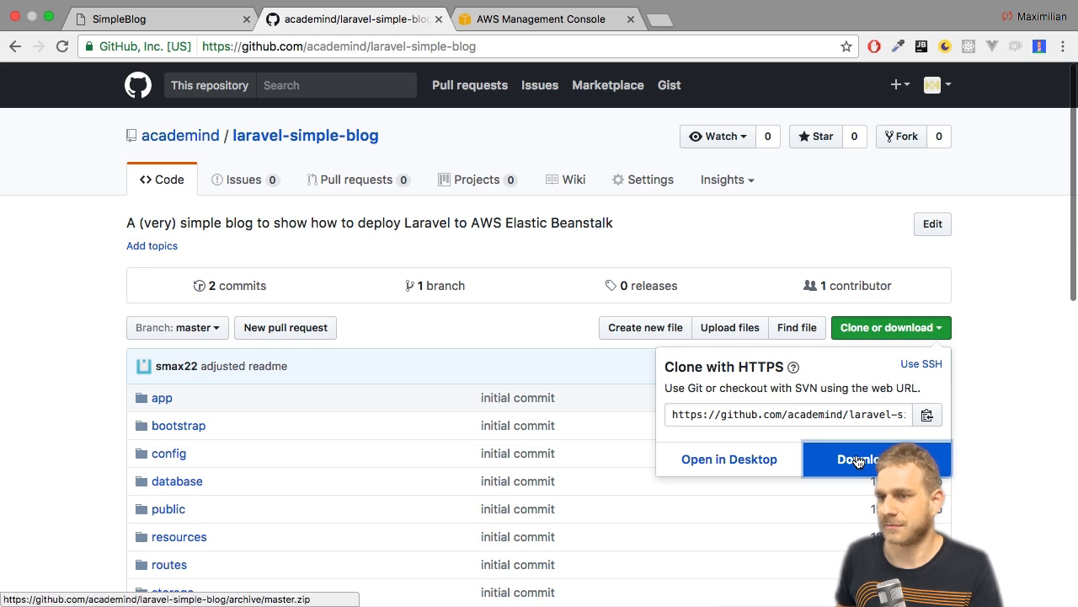
pyautogui.click(857, 458)
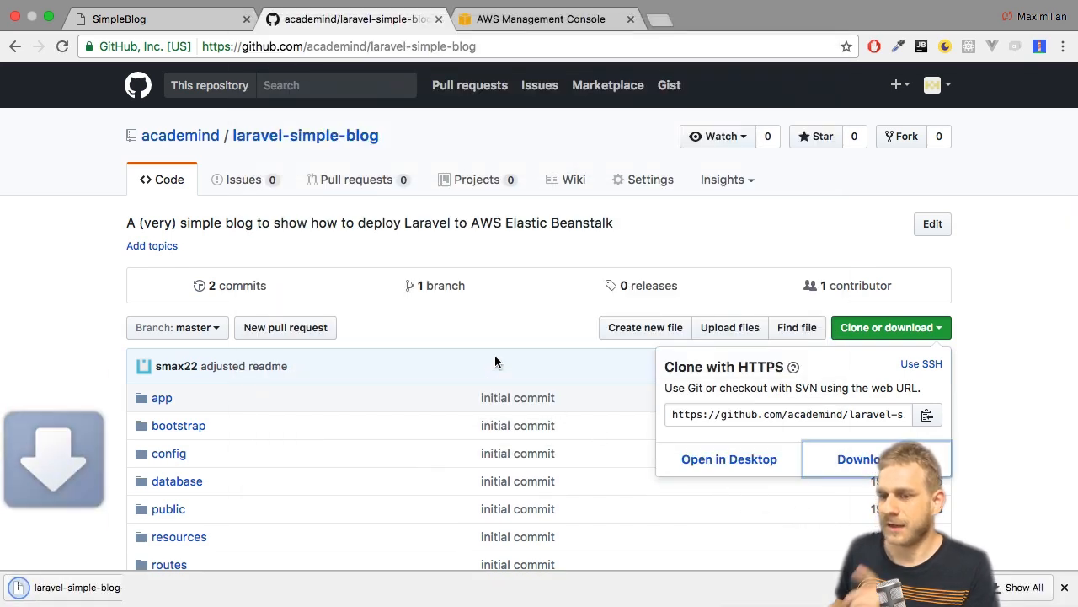
pyautogui.click(859, 458)
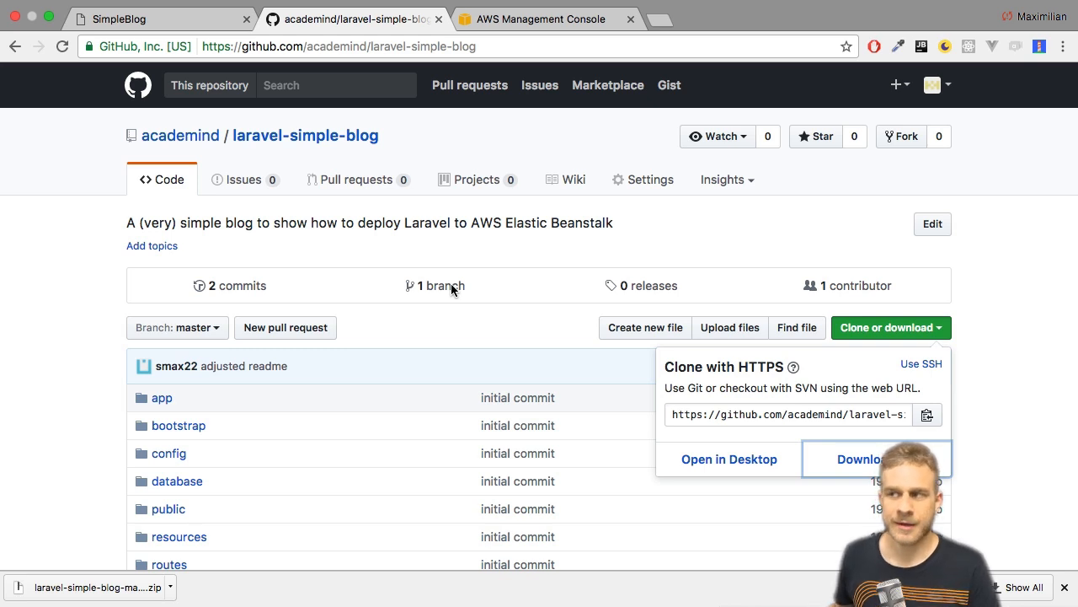
pyautogui.click(541, 18)
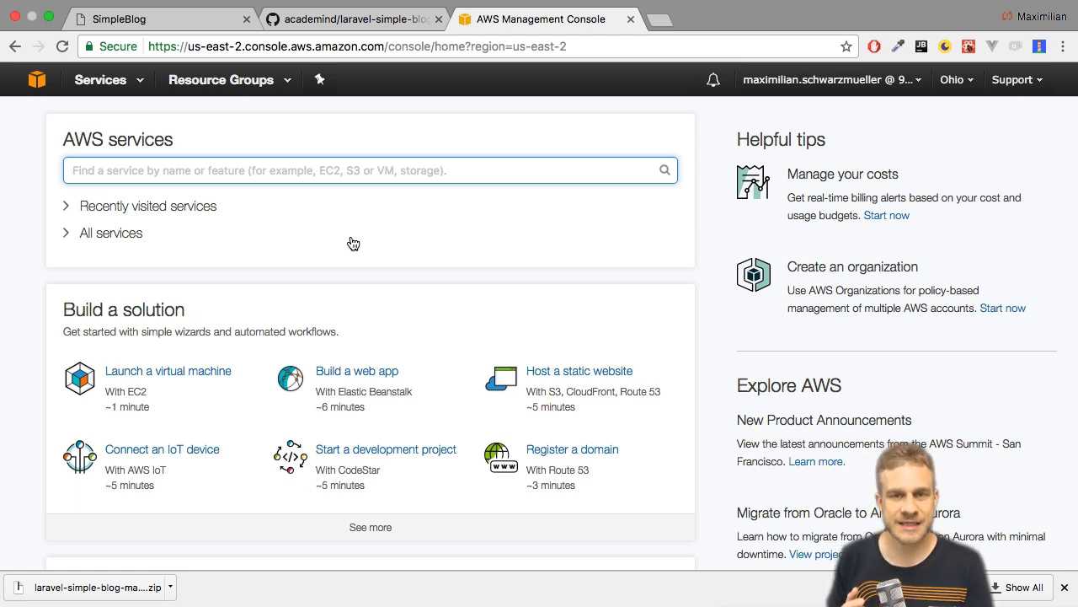
# Find the EC2 service and look over its dashboard.
pyautogui.write('ec')
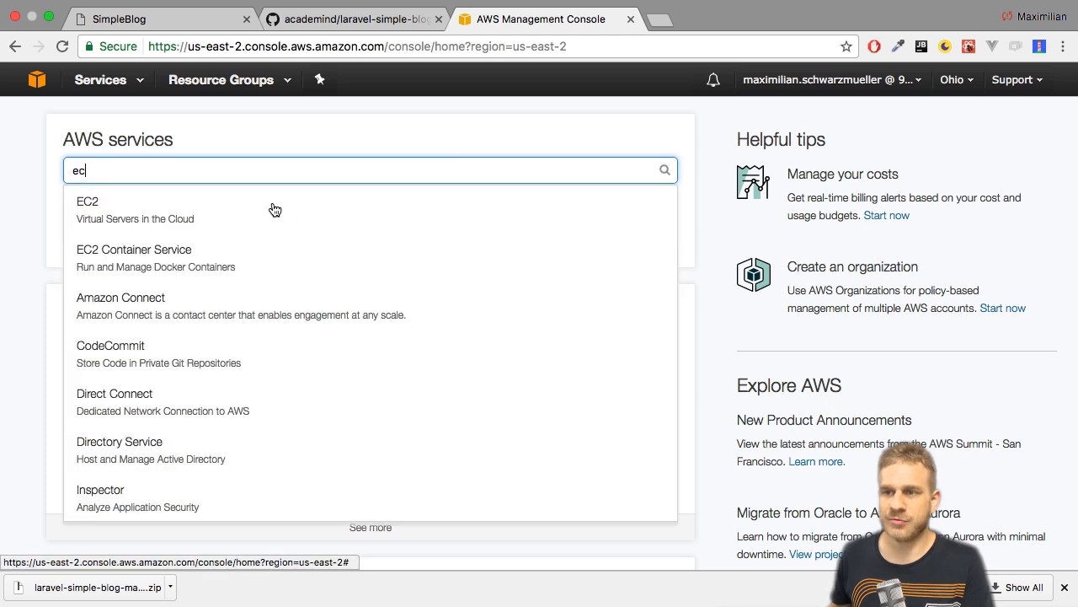
pyautogui.click(88, 202)
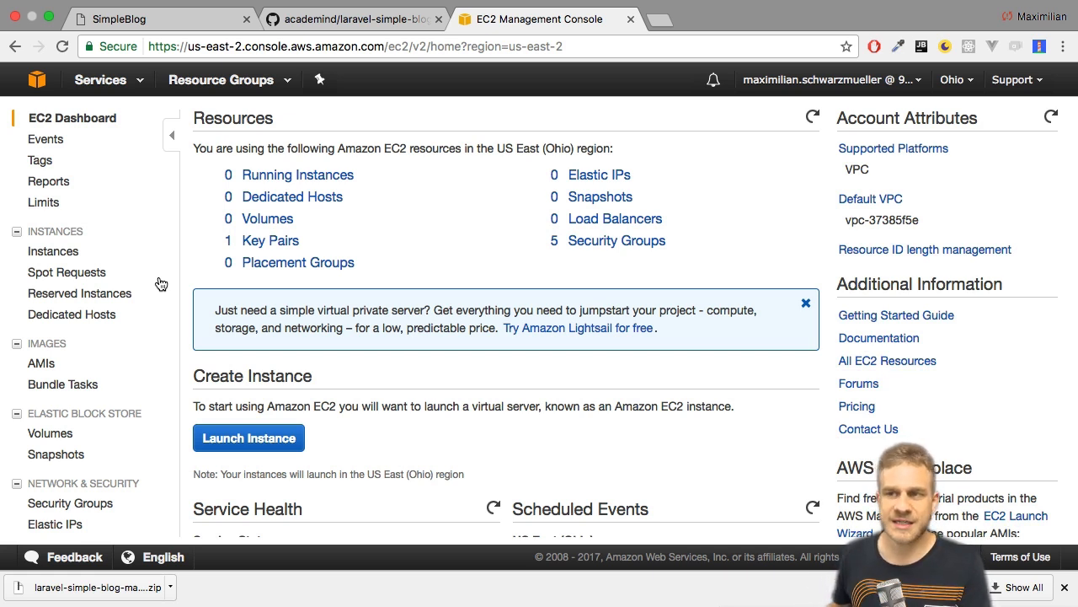
pyautogui.moveTo(68, 273)
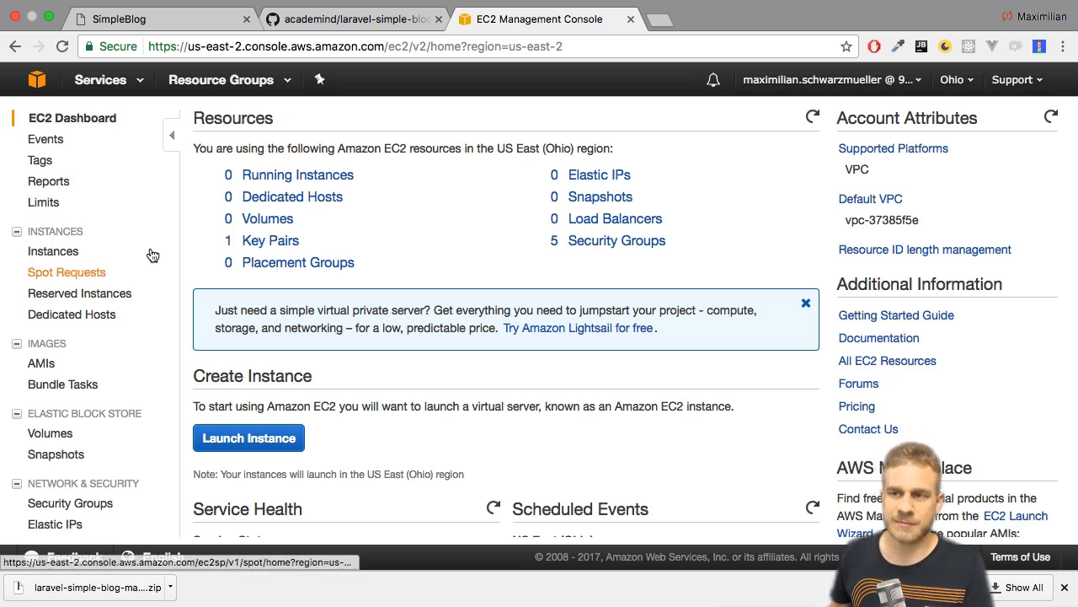
# Bring up the Elastic Beanstalk welcome page from the Services menu.
pyautogui.click(99, 79)
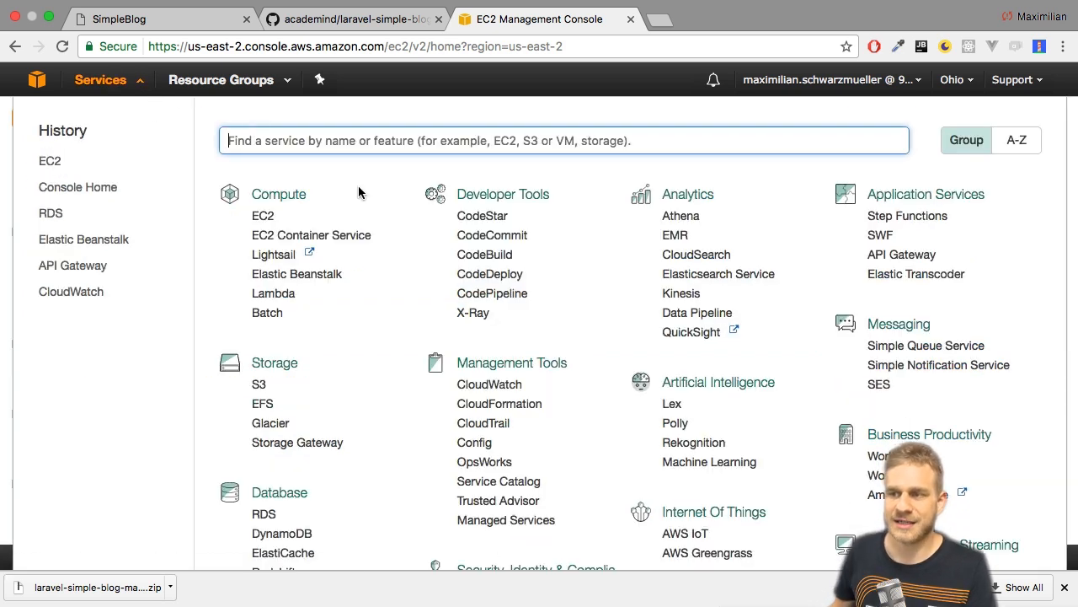
pyautogui.click(297, 273)
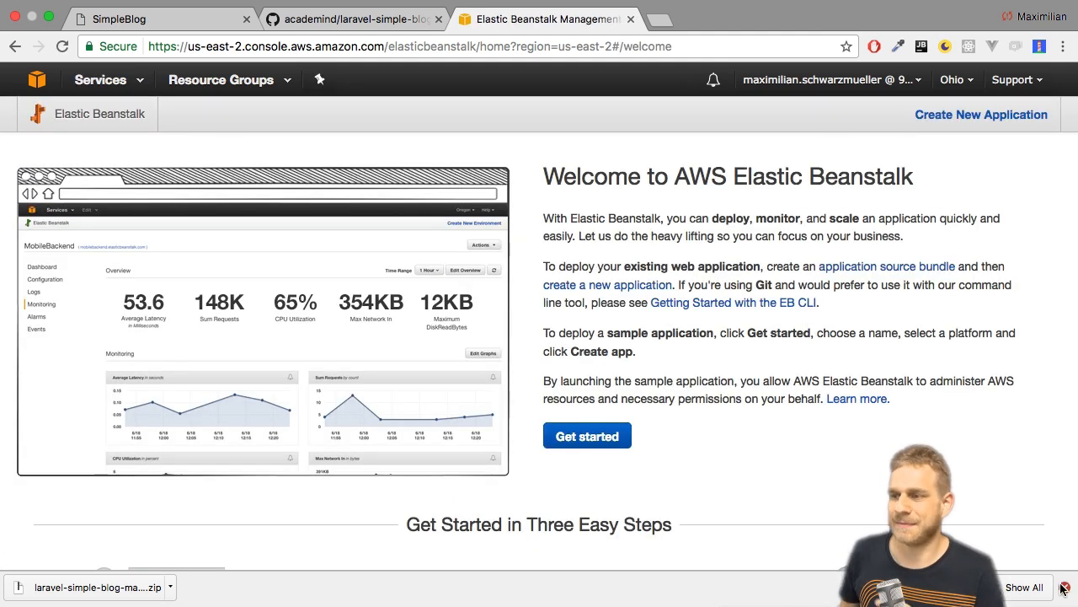
pyautogui.click(1062, 586)
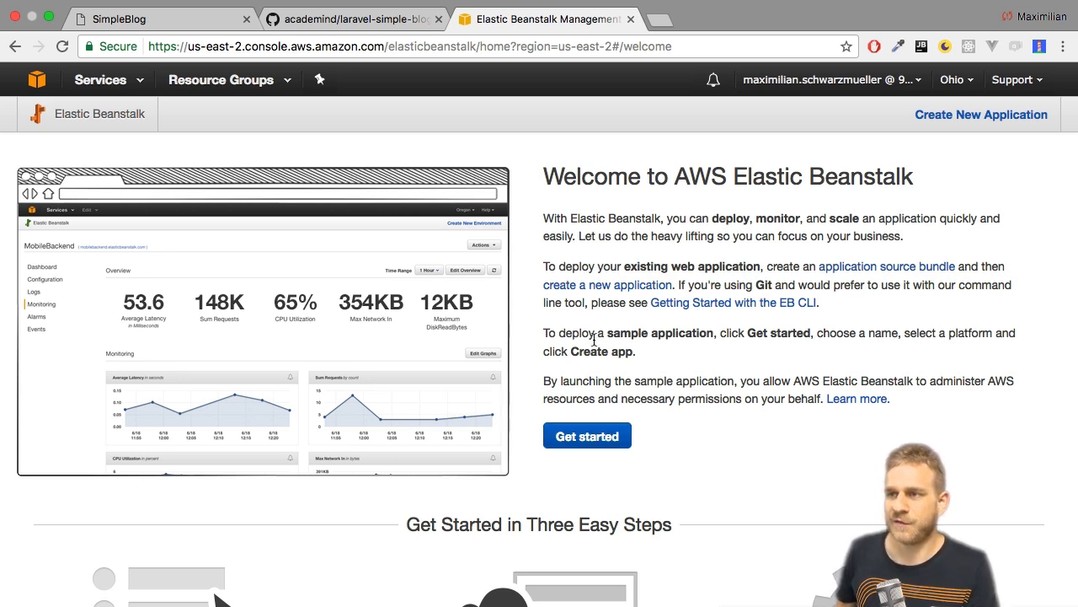
# Start a new web app named laravel-simple-blog with PHP as its platform.
pyautogui.click(587, 435)
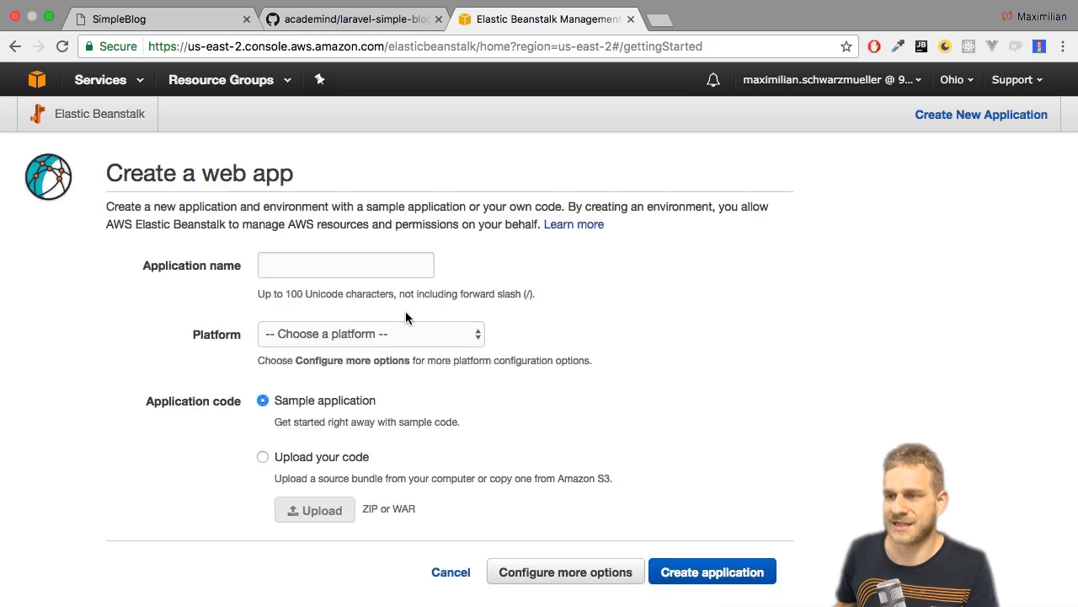
pyautogui.click(345, 264)
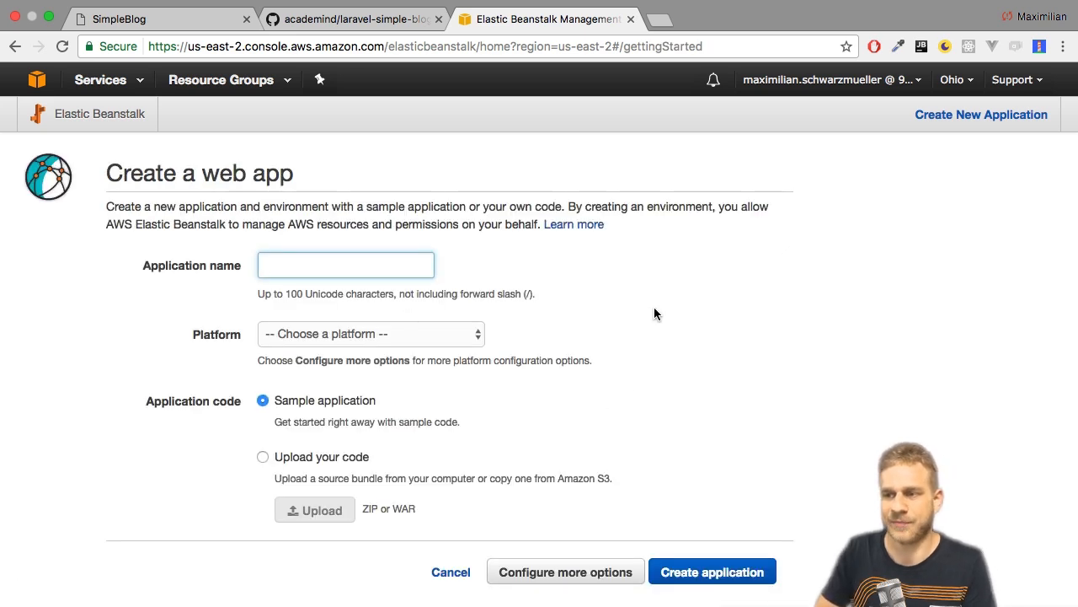
pyautogui.write('laravel-simple-bl')
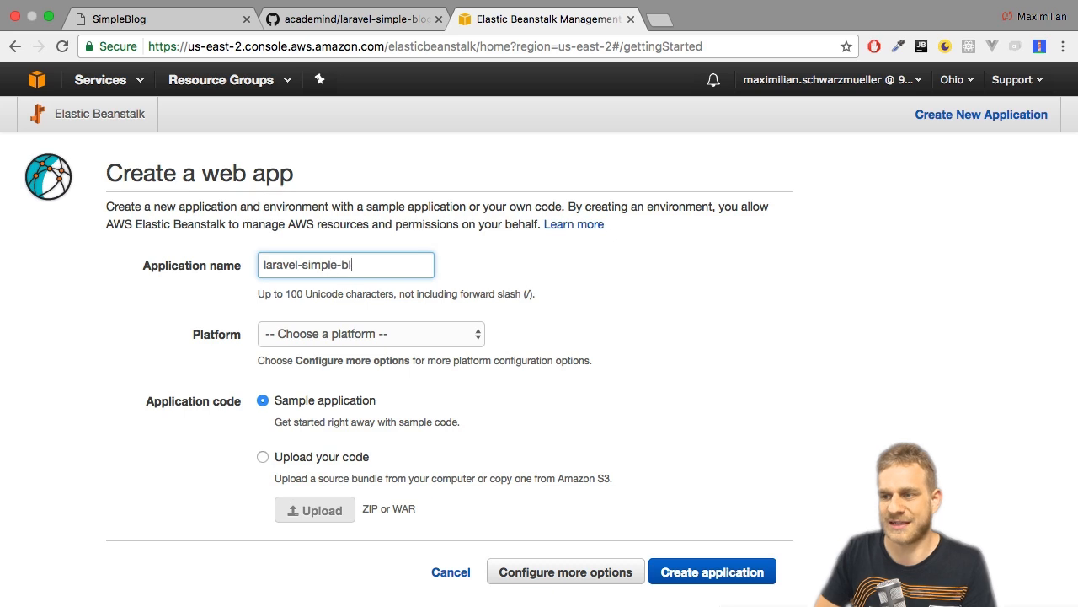
pyautogui.click(371, 334)
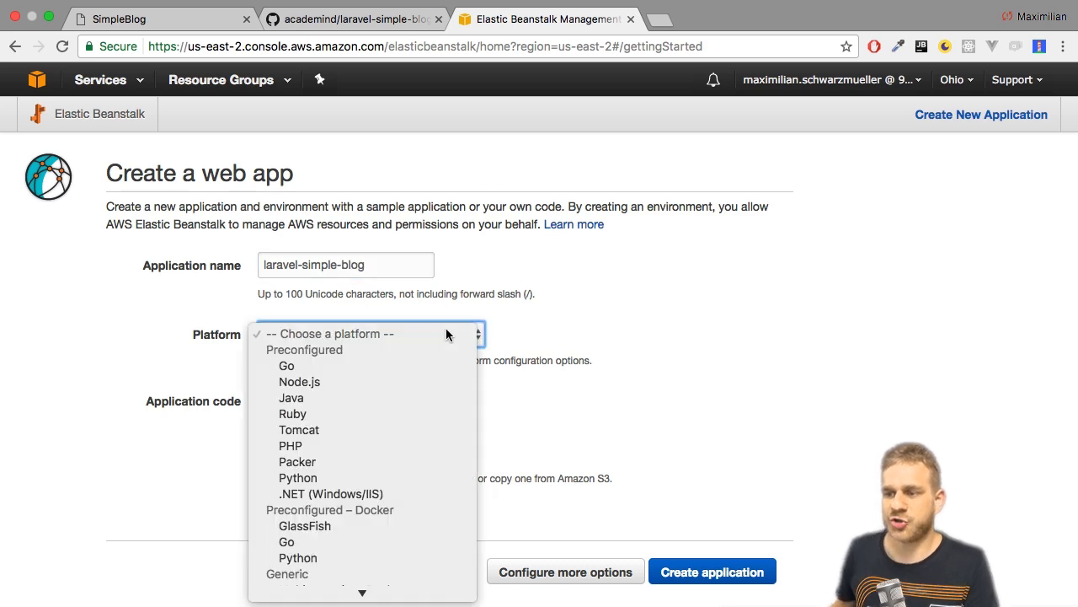
pyautogui.moveTo(428, 335)
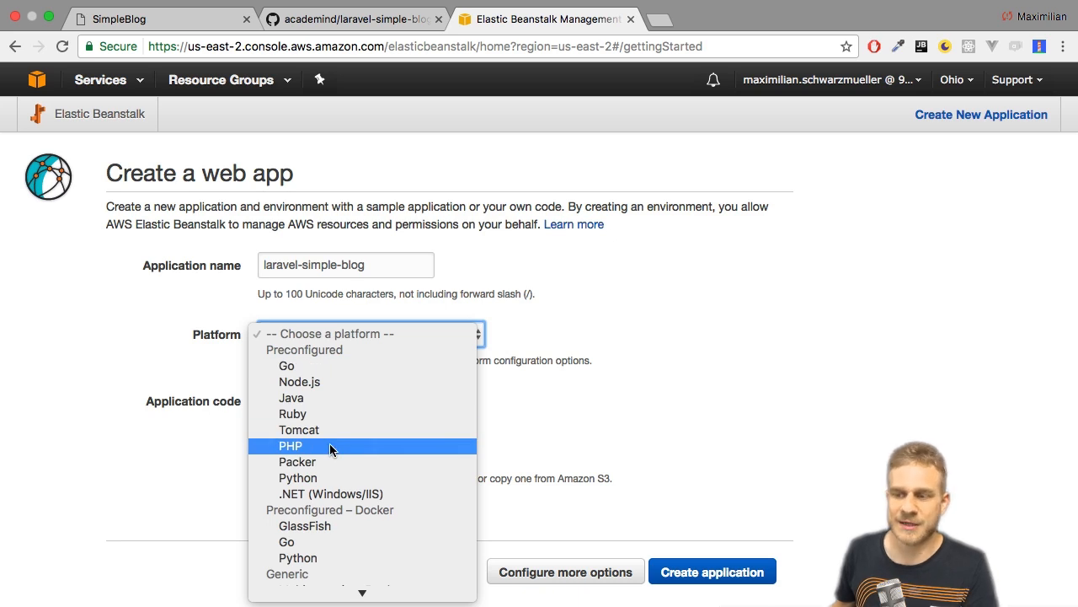
pyautogui.click(290, 445)
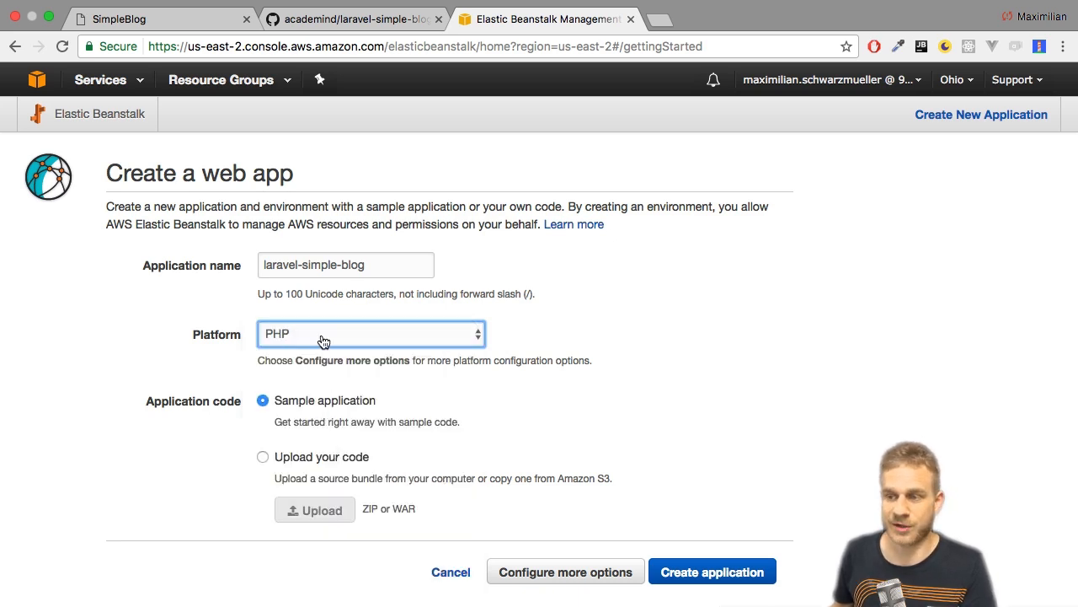
pyautogui.moveTo(438, 438)
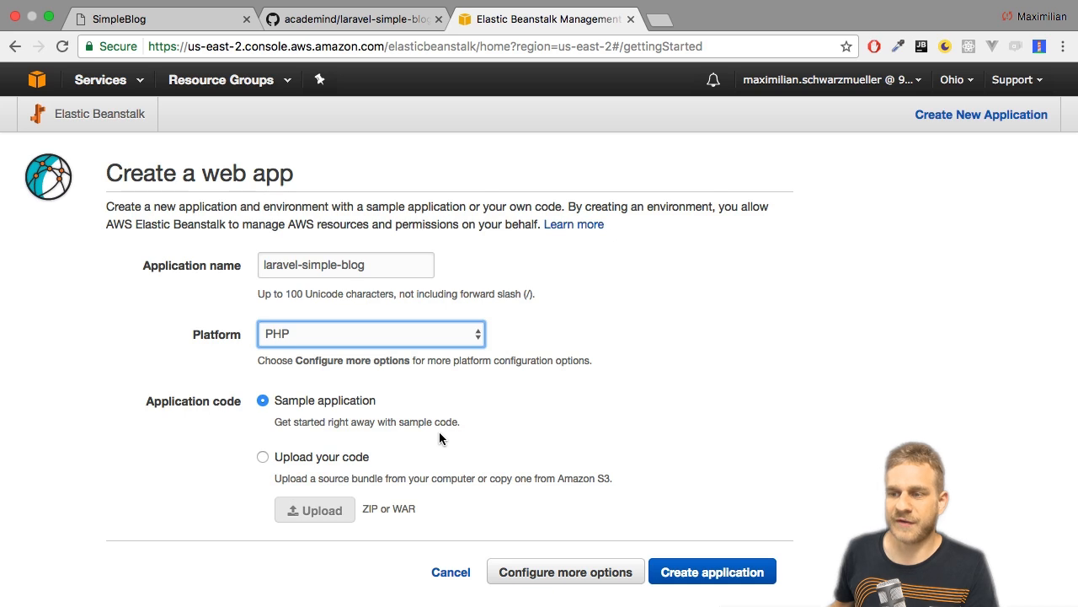
pyautogui.click(263, 457)
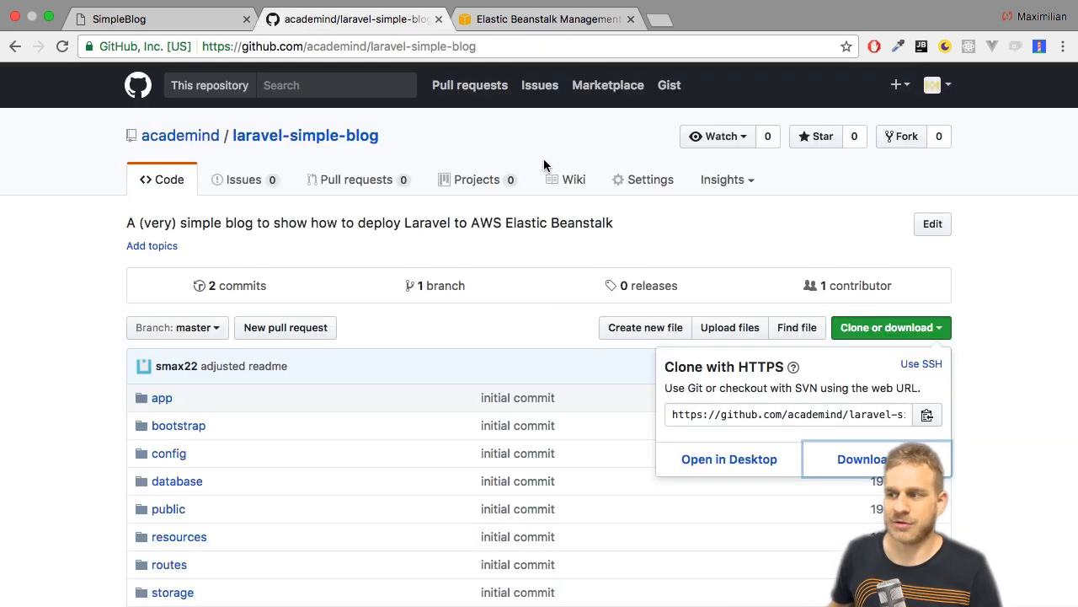
# Reveal the downloaded zip in the Laravel folder in Finder.
pyautogui.click(547, 18)
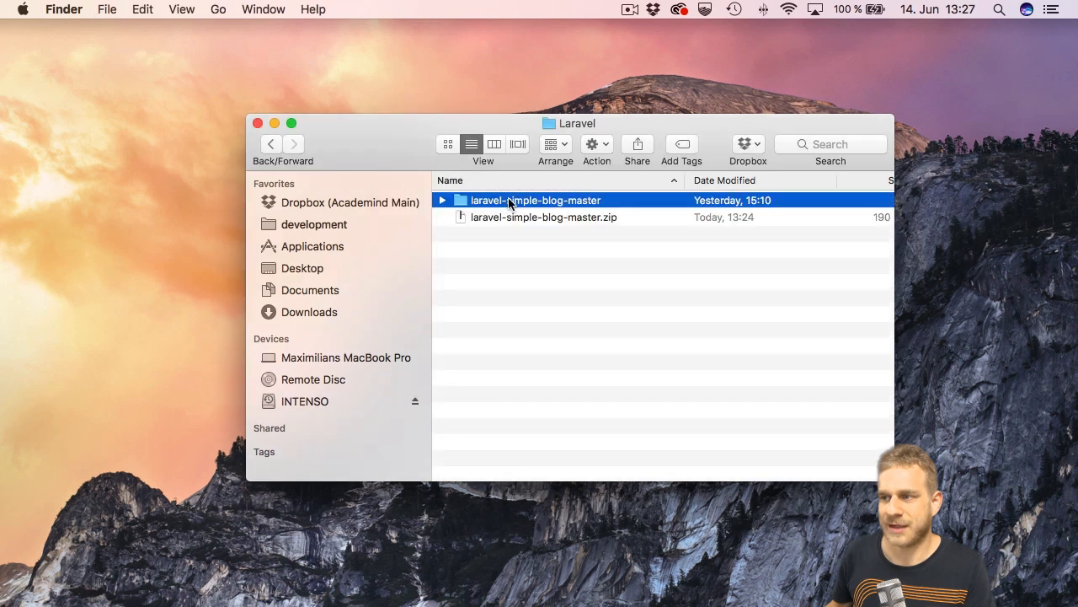
# Locate the hidden .env.example file inside laravel-simple-blog-master.
pyautogui.click(441, 198)
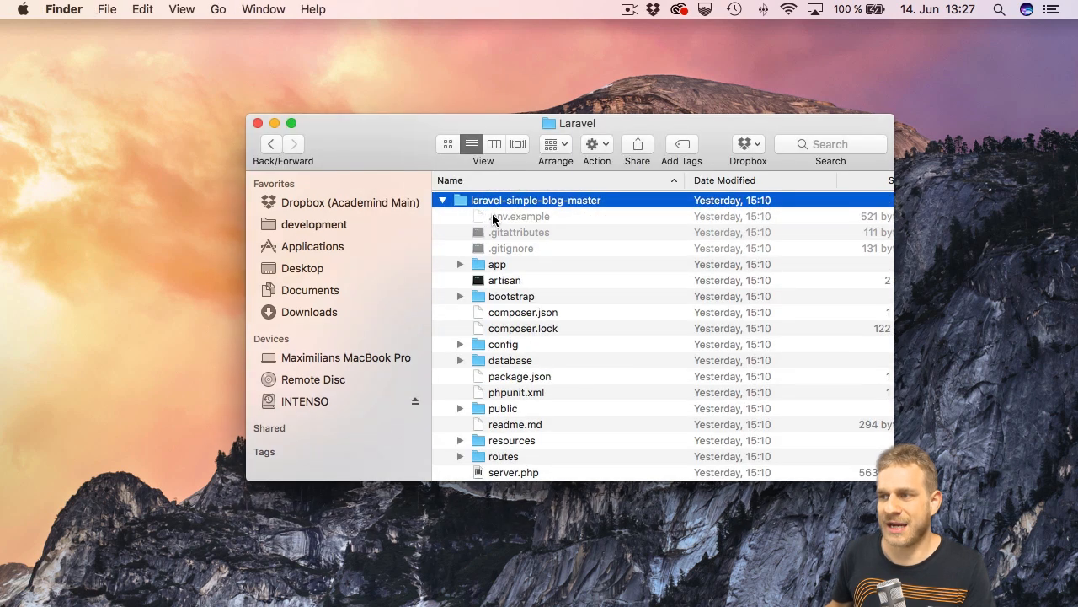
pyautogui.scroll(-3)
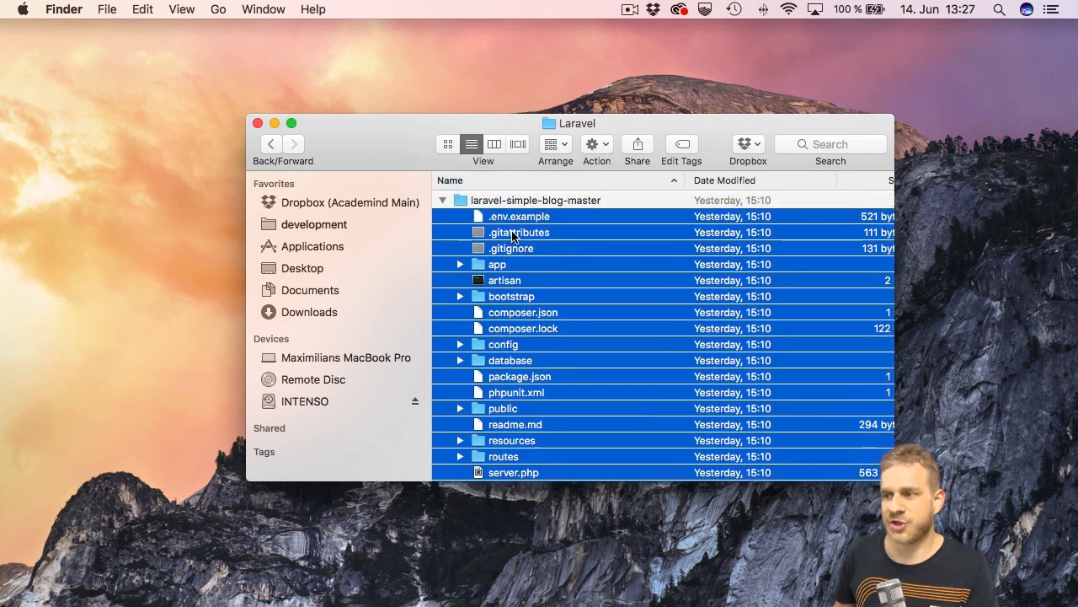
pyautogui.click(512, 248)
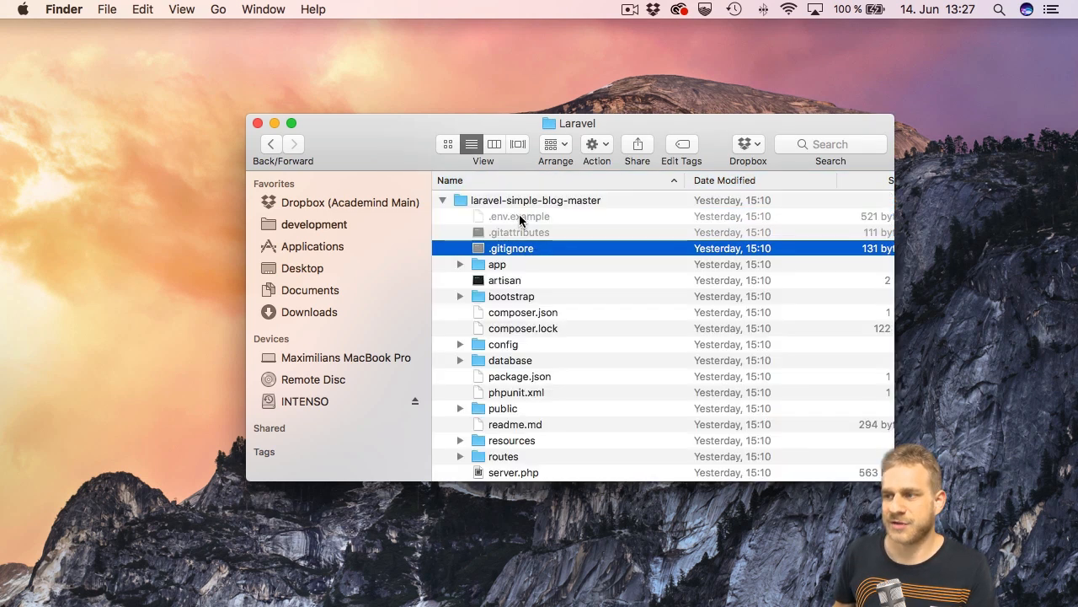
pyautogui.click(518, 216)
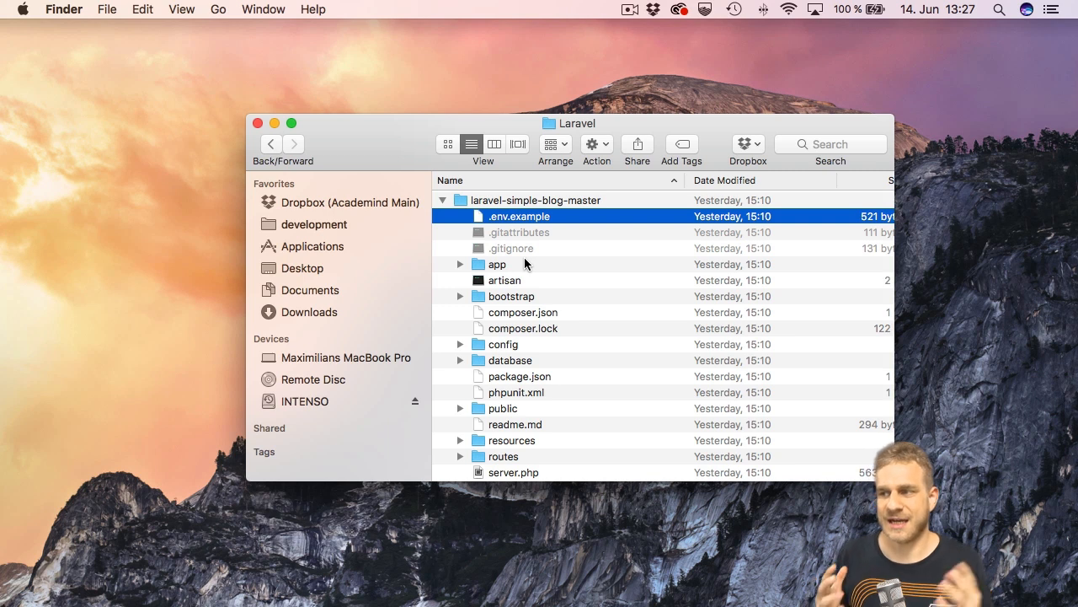
pyautogui.moveTo(526, 239)
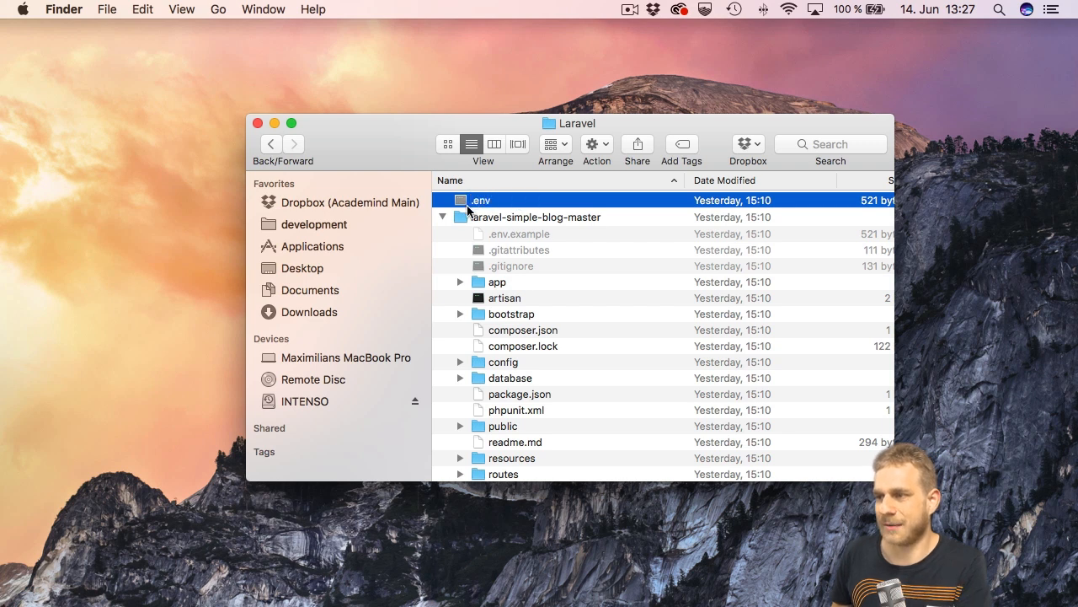
# Make a .env copy of .env.example and open it in Sublime Text.
pyautogui.rightClick(478, 199)
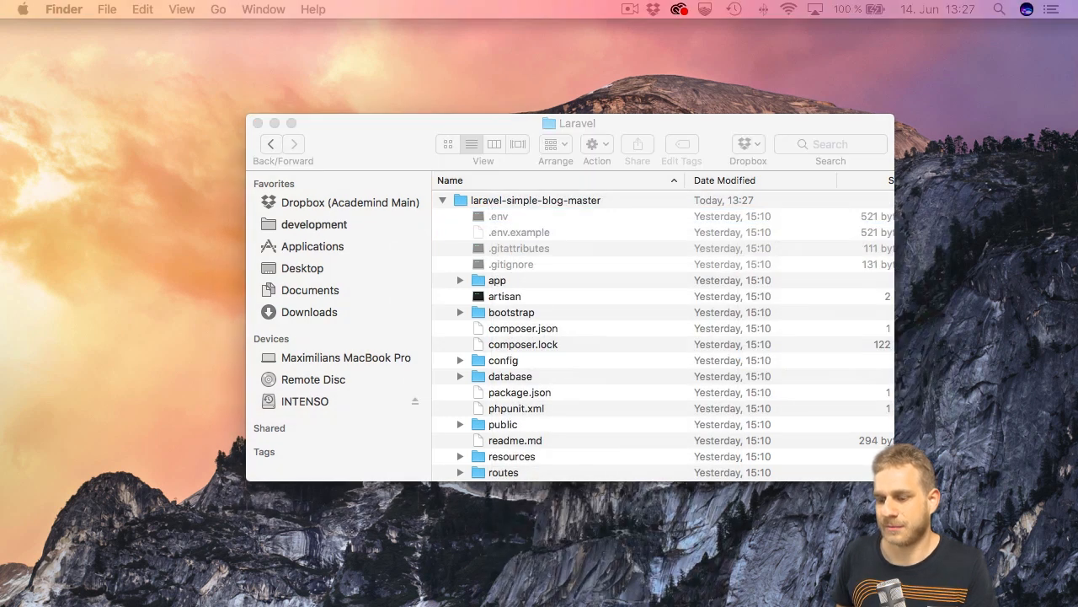
pyautogui.doubleClick(499, 215)
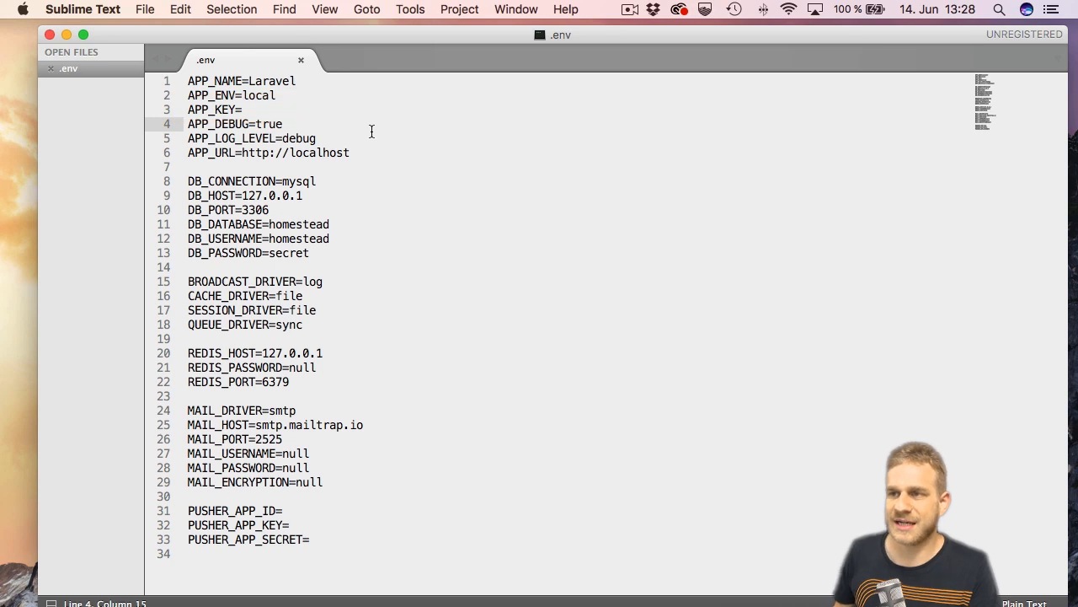
# Change APP_ENV from local to prod in the .env file and save it.
pyautogui.doubleClick(260, 94)
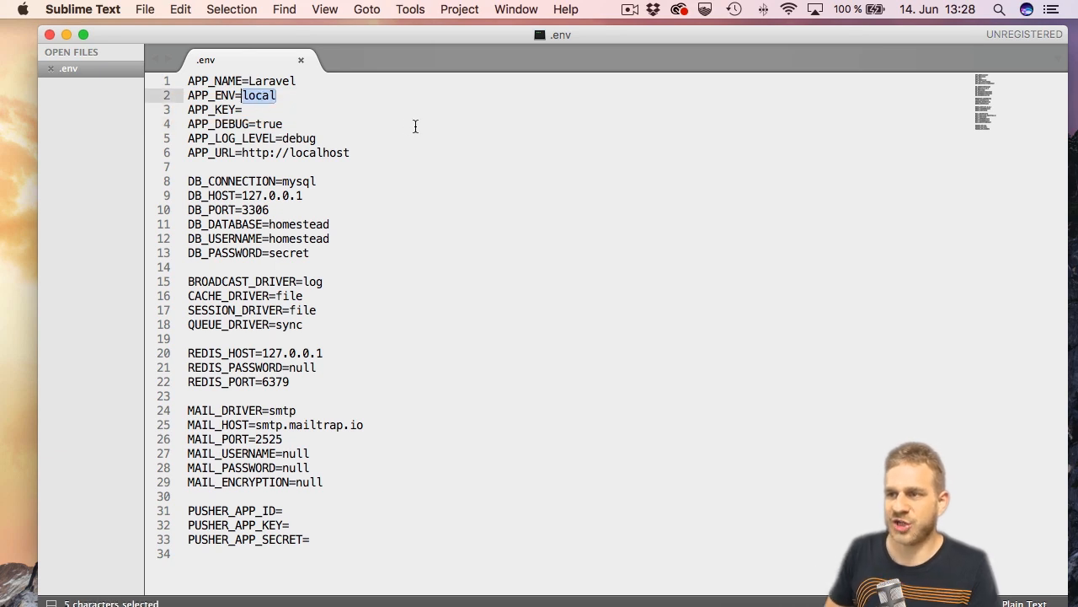
pyautogui.write('prod')
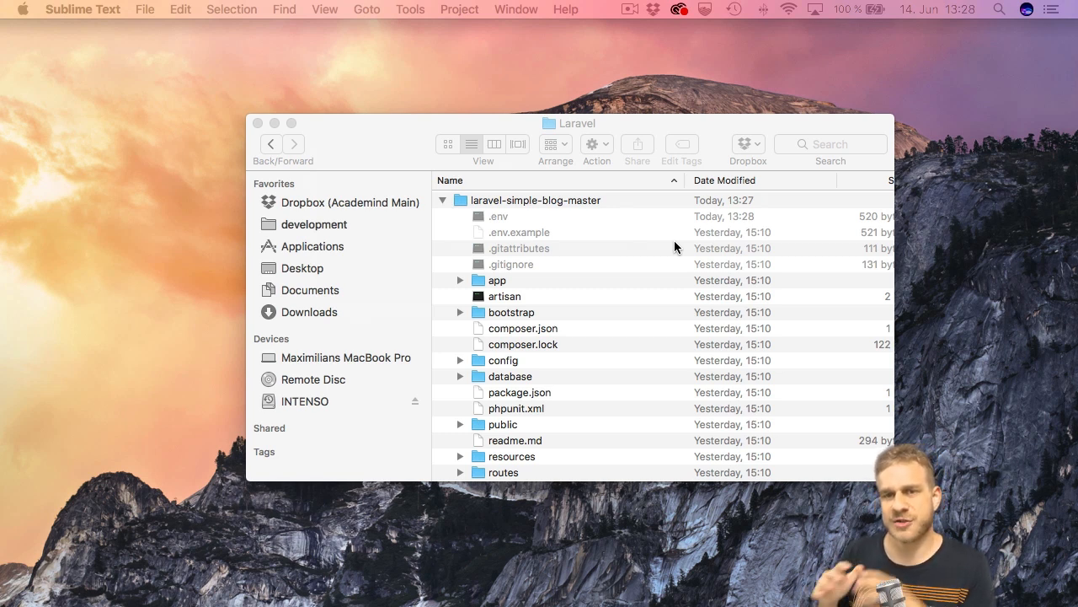
pyautogui.moveTo(590, 260)
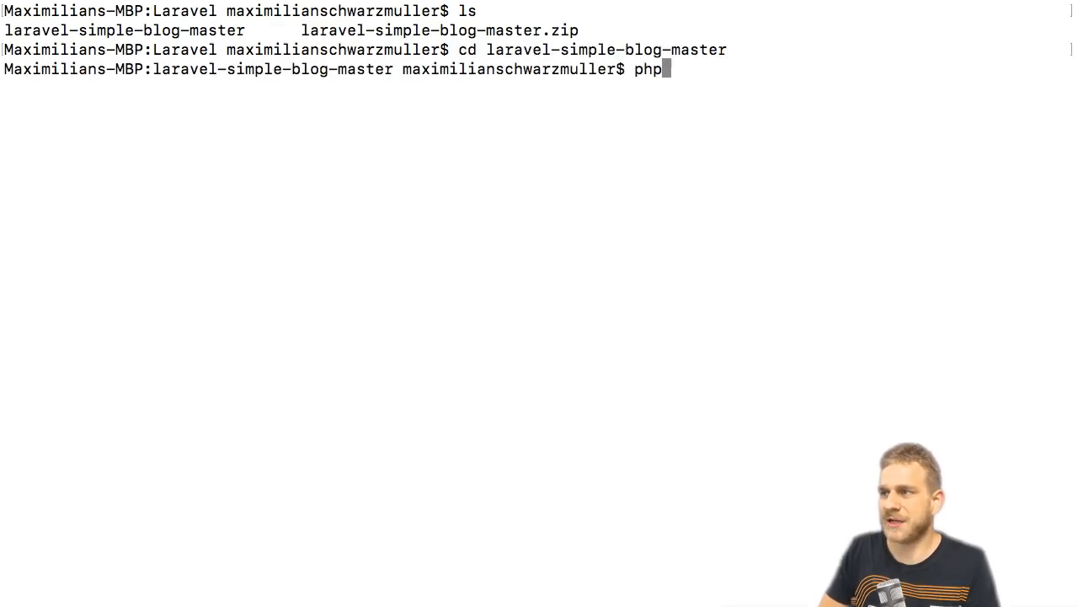
pyautogui.write('artisan')
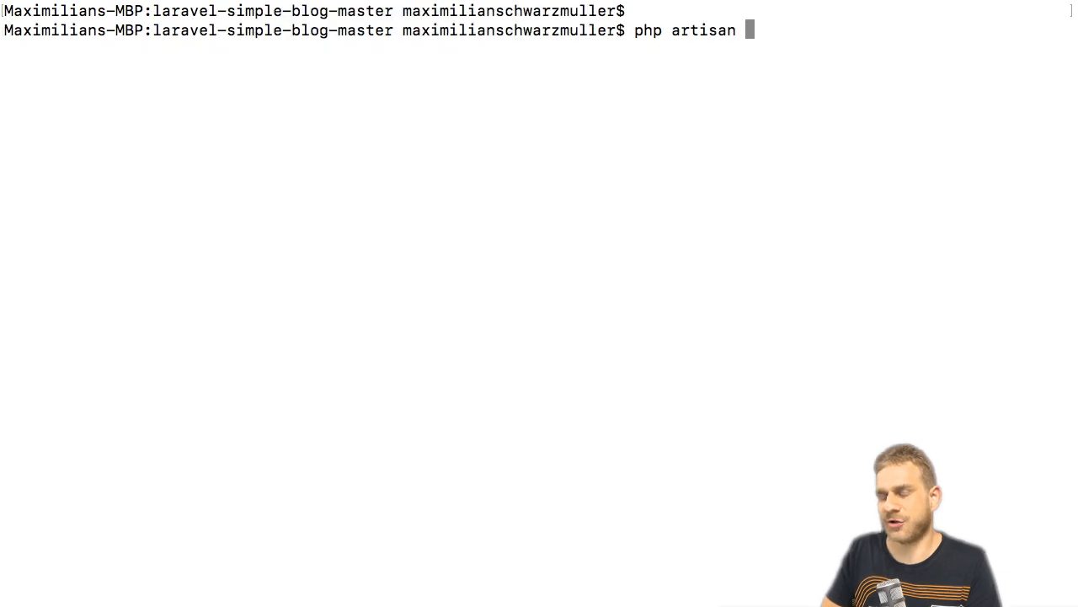
pyautogui.press('Backspace')
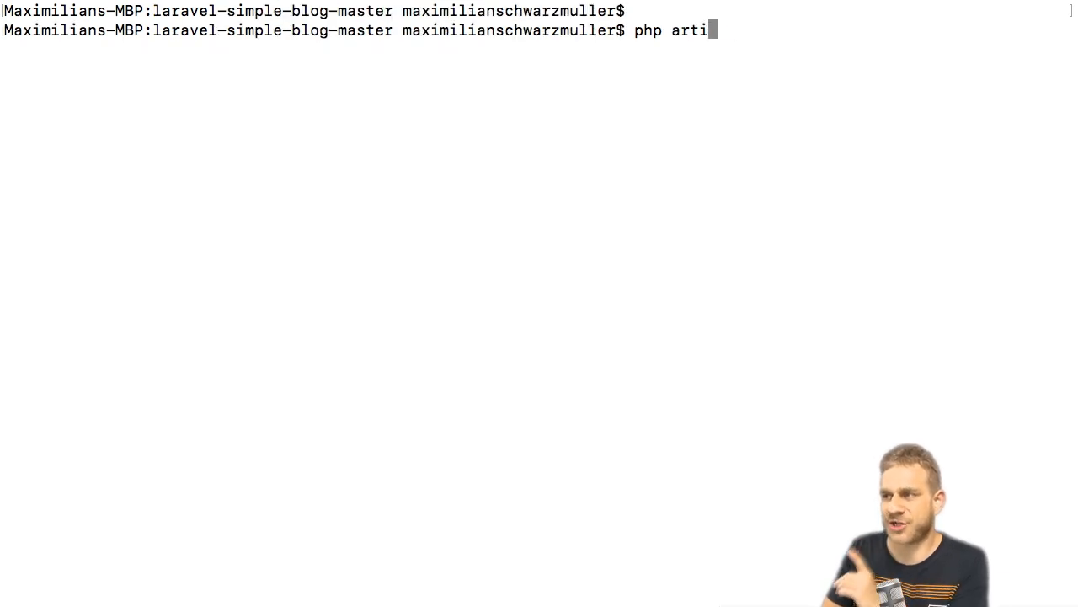
pyautogui.press('ctrl+u')
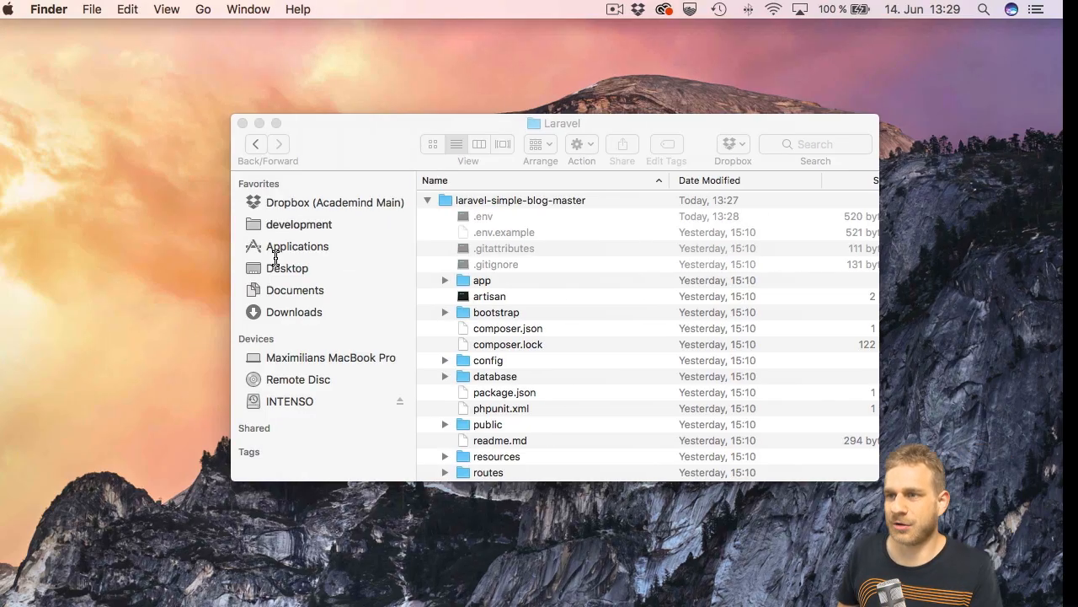
pyautogui.scroll(-3)
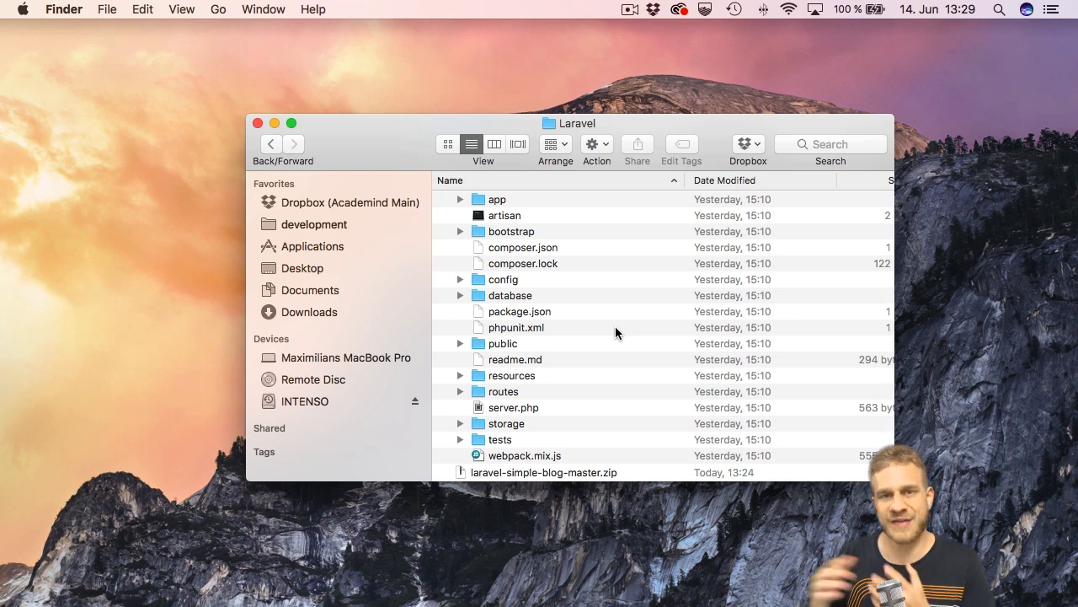
pyautogui.moveTo(441, 352)
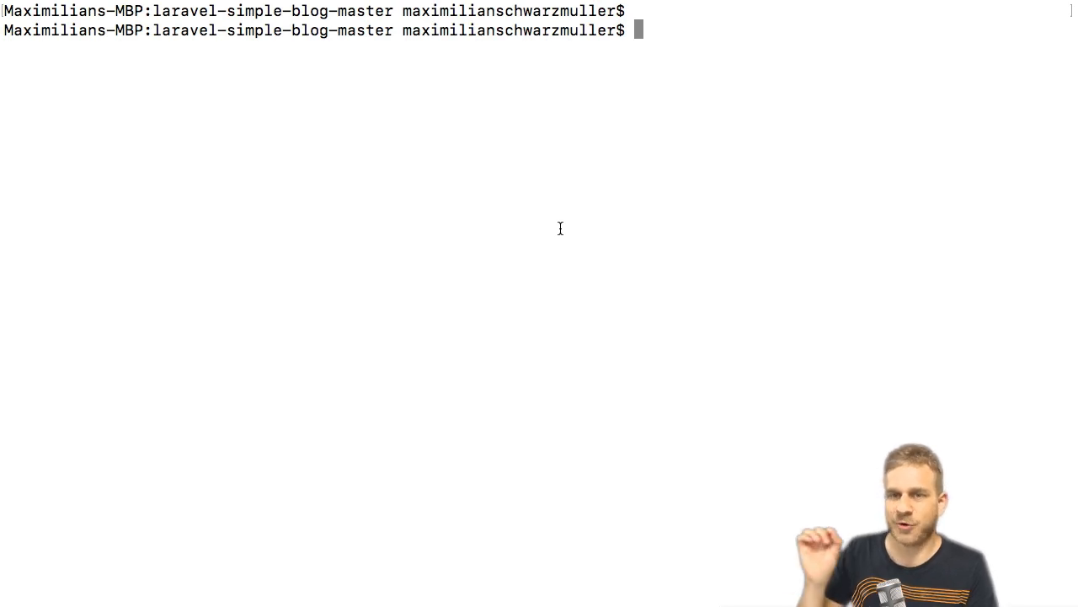
# Install the project's Composer dependencies with composer install.
pyautogui.write('composer install')
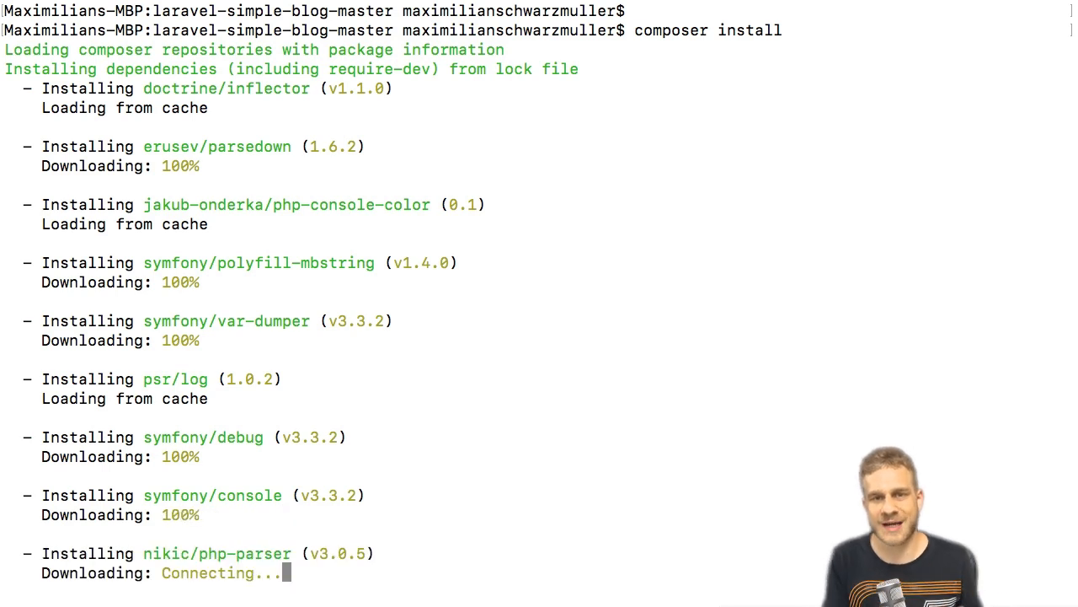
pyautogui.scroll(-3)
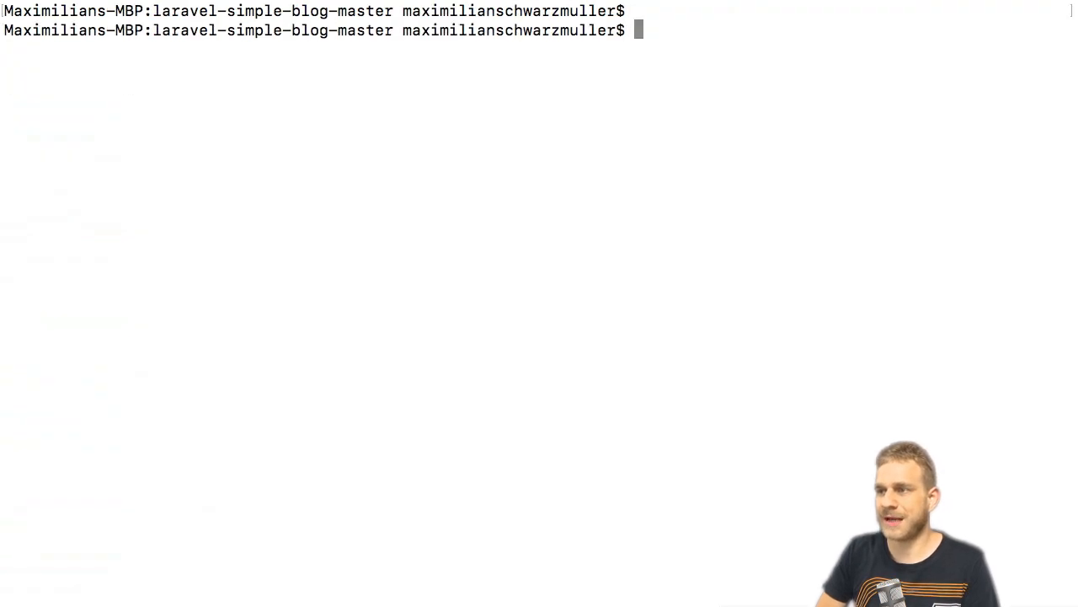
# Generate the Laravel application key with php artisan key:generate.
pyautogui.write('php art')
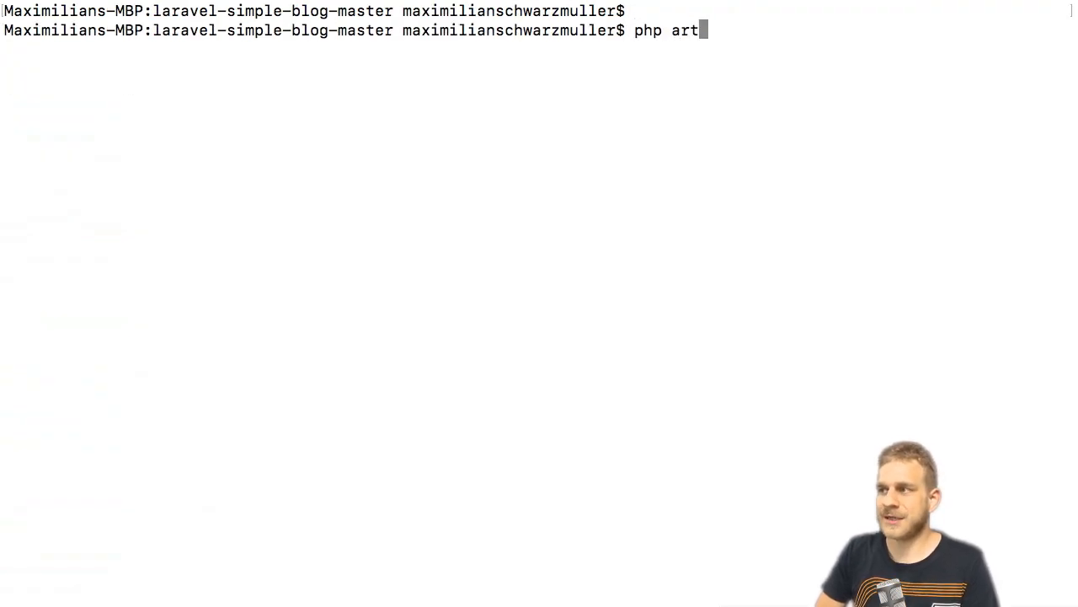
pyautogui.write('isan key:ge')
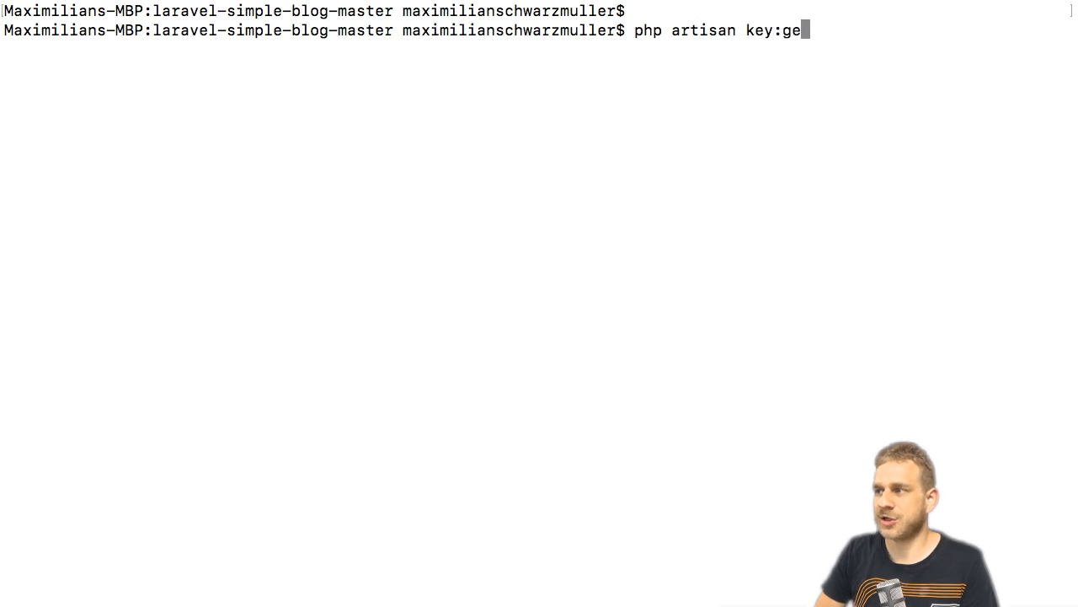
pyautogui.press('Return')
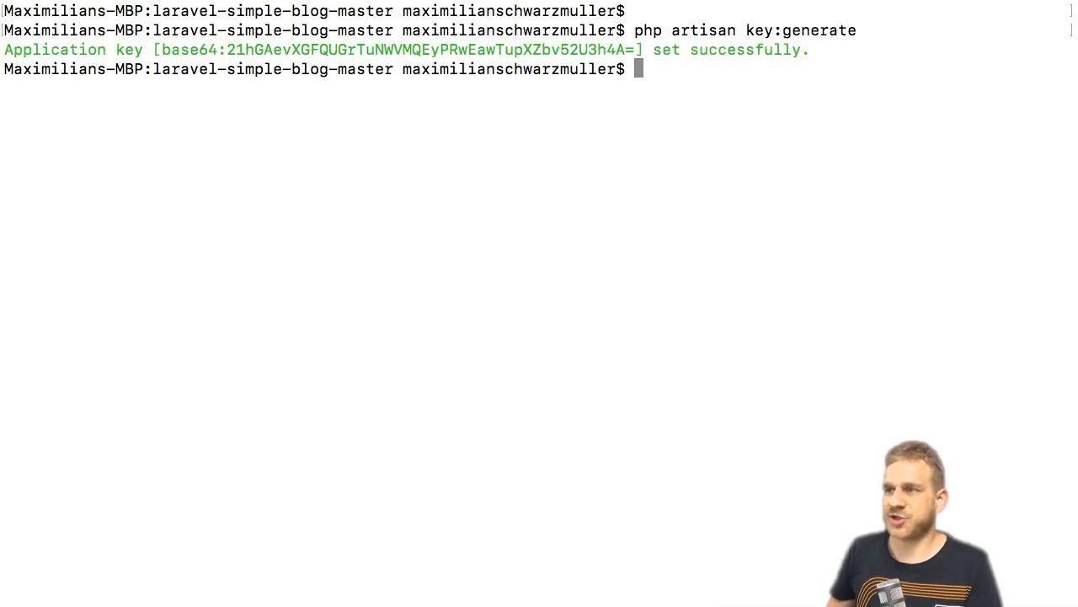
pyautogui.moveTo(288, 223)
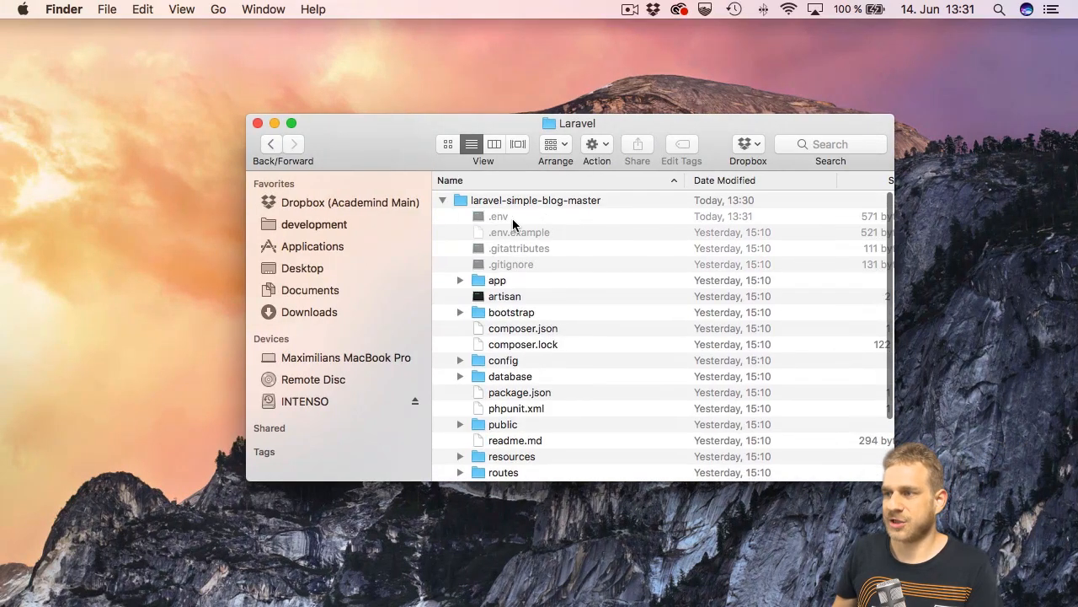
# Check the updated .env in Sublime Text, then compress the project files into Archive.zip.
pyautogui.rightClick(498, 215)
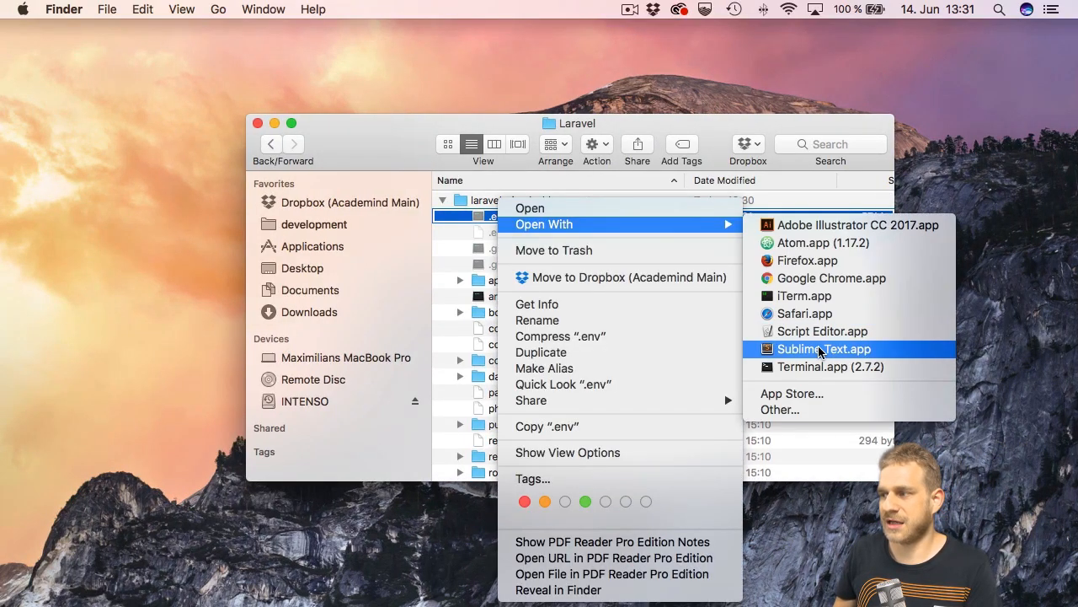
pyautogui.click(823, 347)
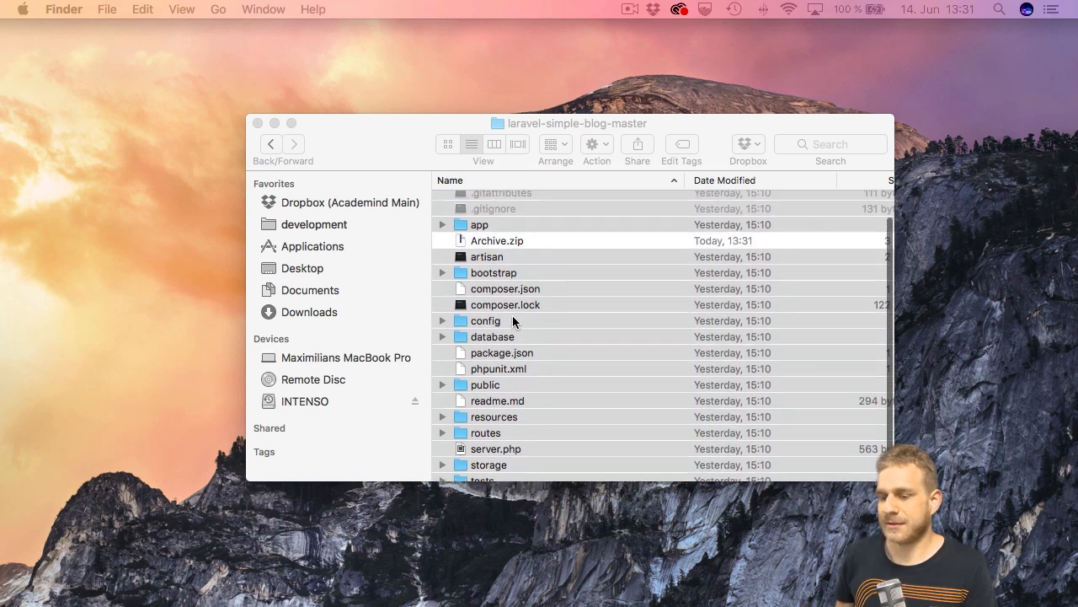
pyautogui.click(495, 239)
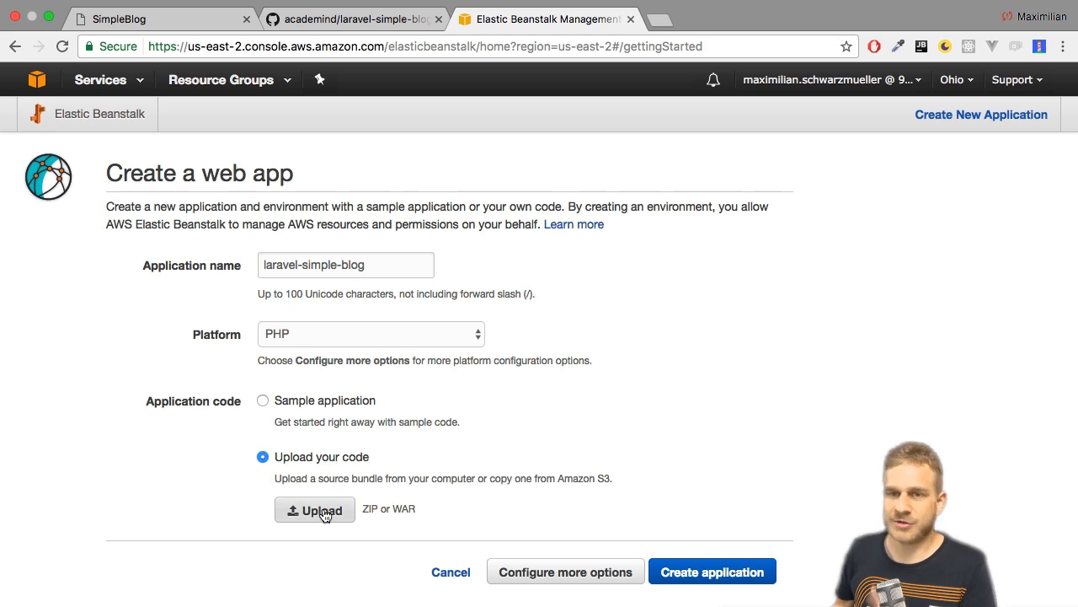
# Upload the source zip as the laravel-simple-blog-source bundle for the web app.
pyautogui.click(314, 509)
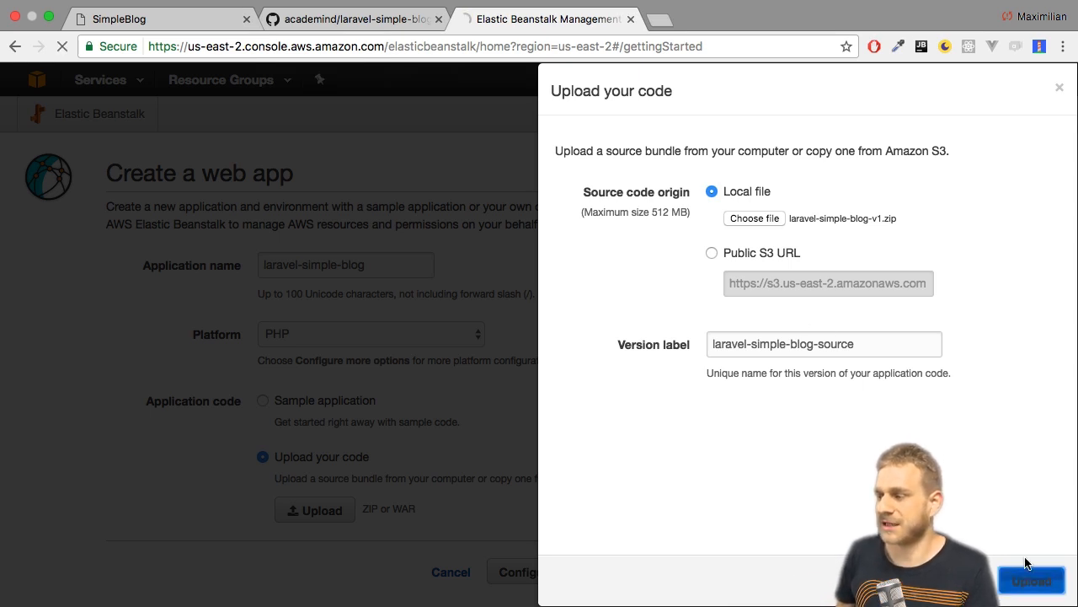
pyautogui.click(1031, 579)
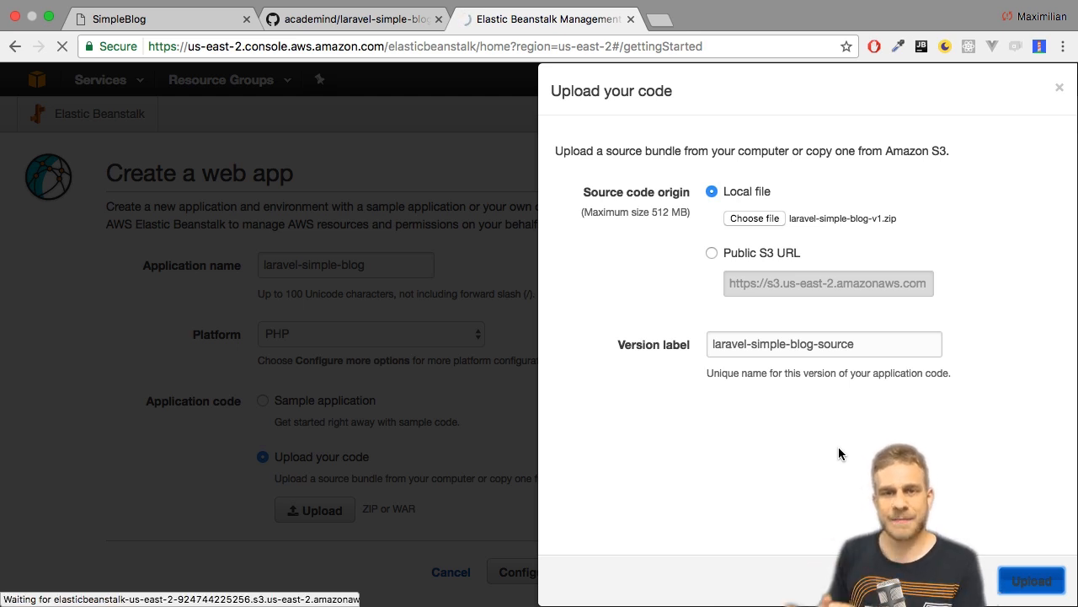
pyautogui.click(1031, 580)
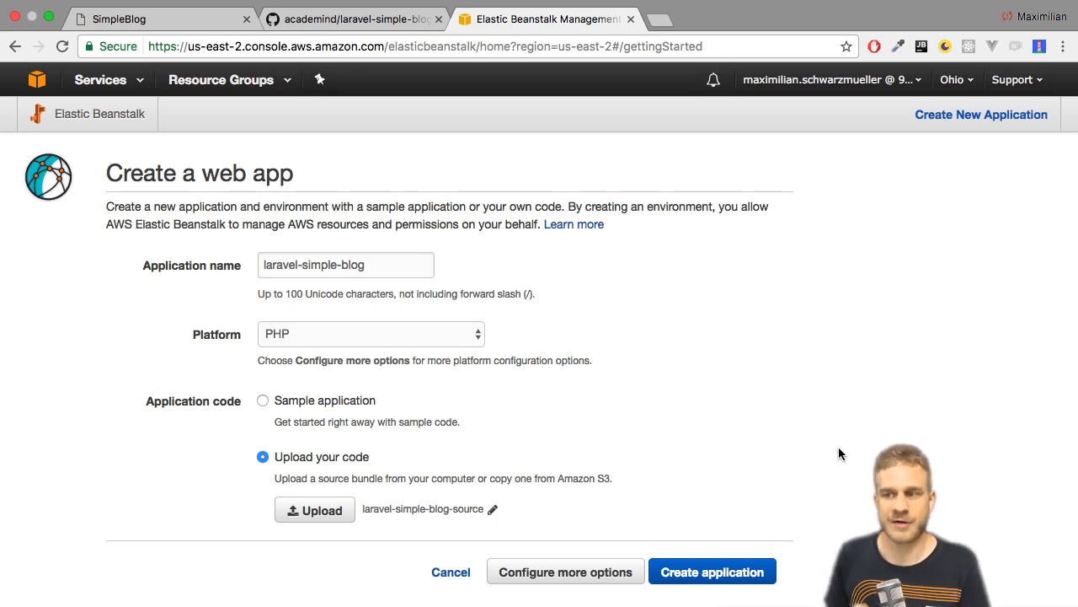
pyautogui.moveTo(785, 450)
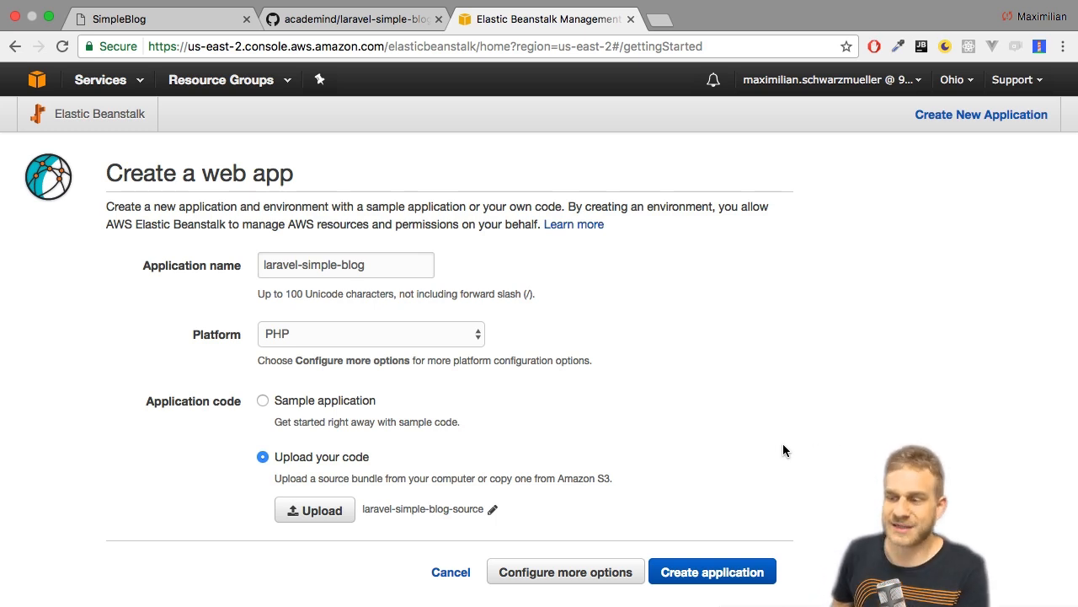
pyautogui.moveTo(513, 452)
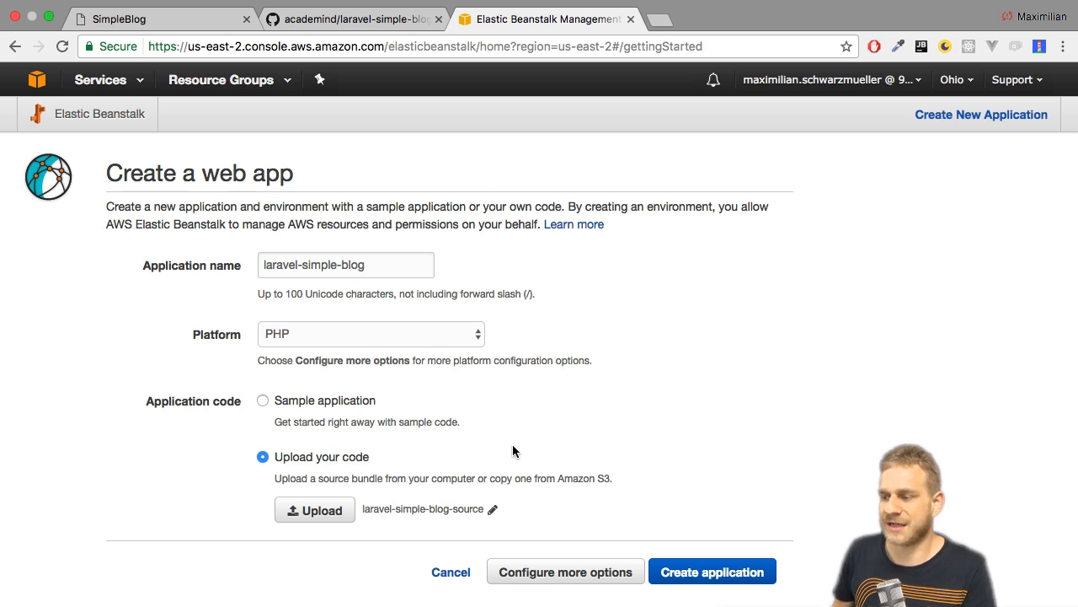
pyautogui.moveTo(730, 451)
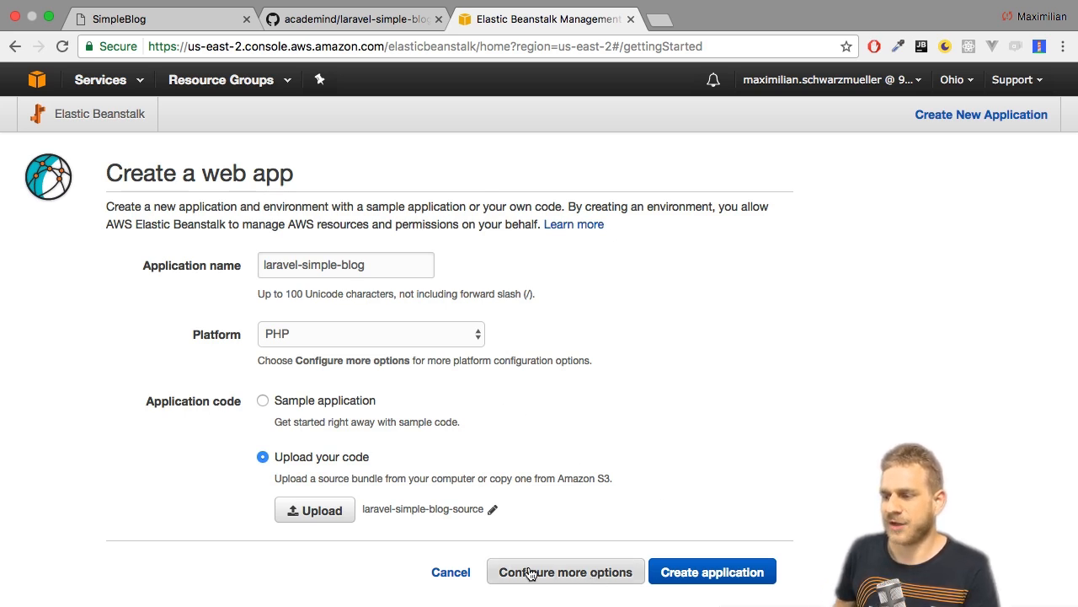
# Name the environment prod in the custom configuration and review the remaining configuration cards.
pyautogui.click(566, 571)
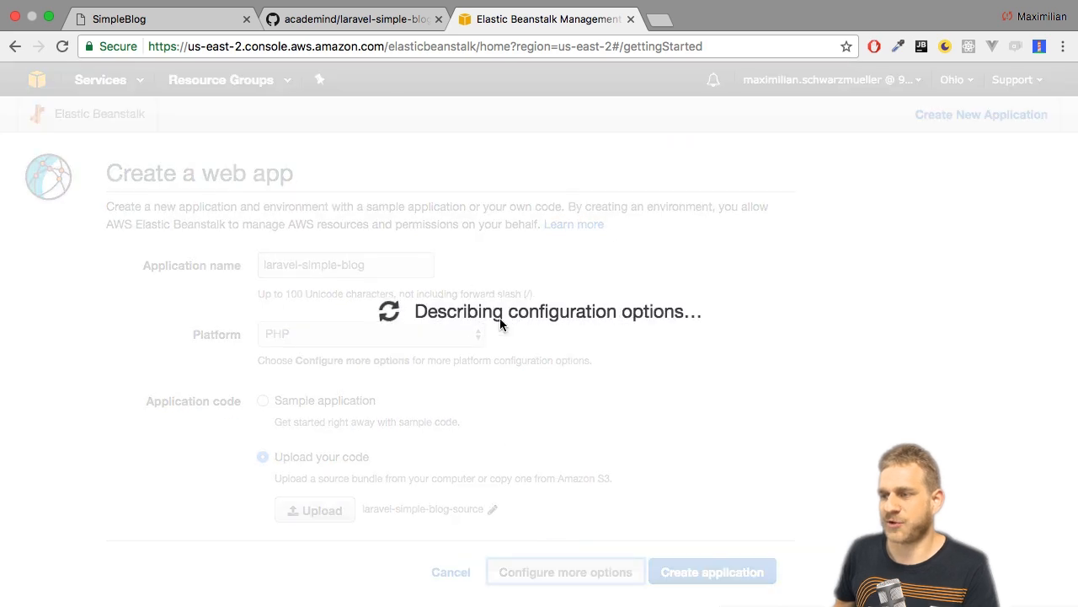
pyautogui.click(566, 571)
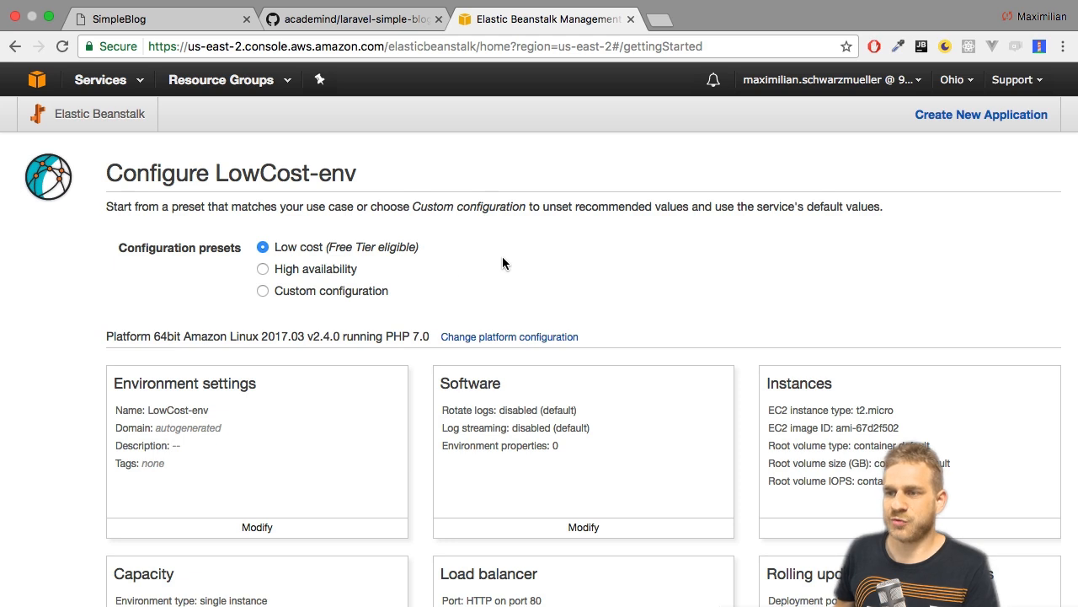
pyautogui.moveTo(271, 278)
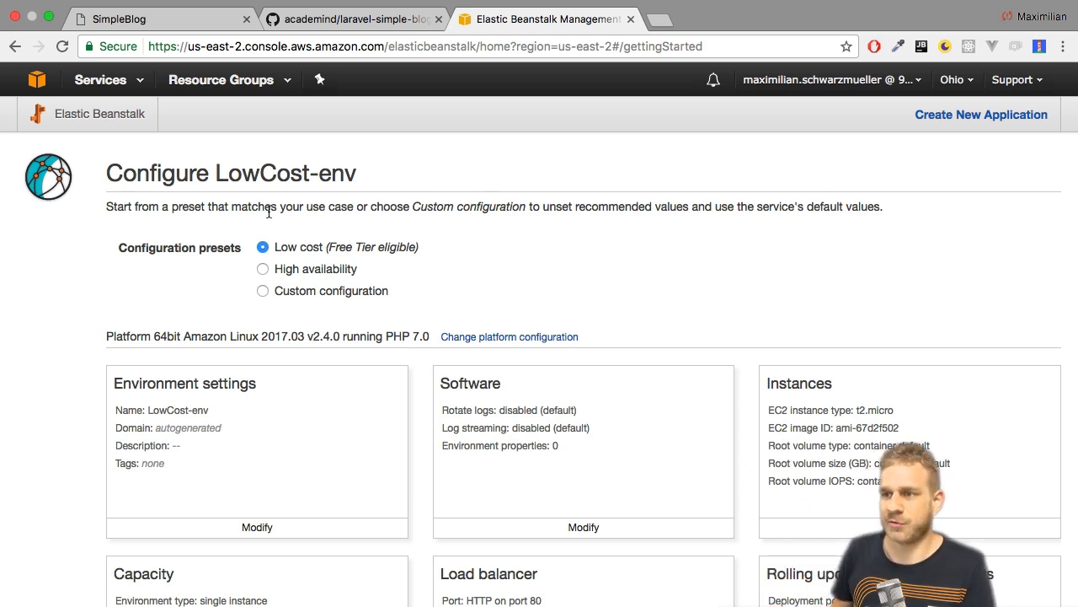
pyautogui.moveTo(319, 296)
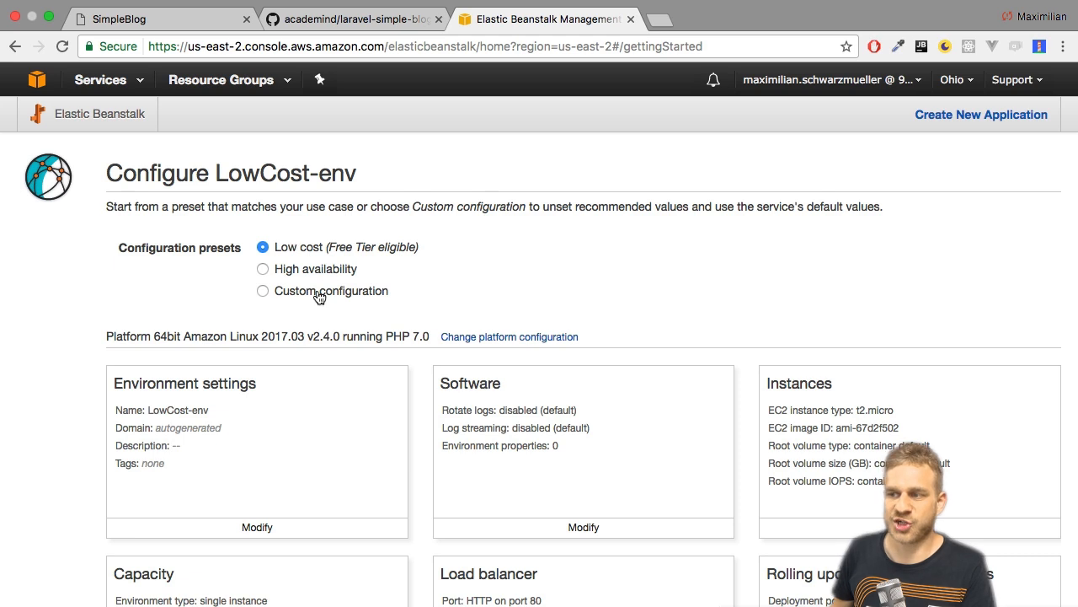
pyautogui.scroll(-3)
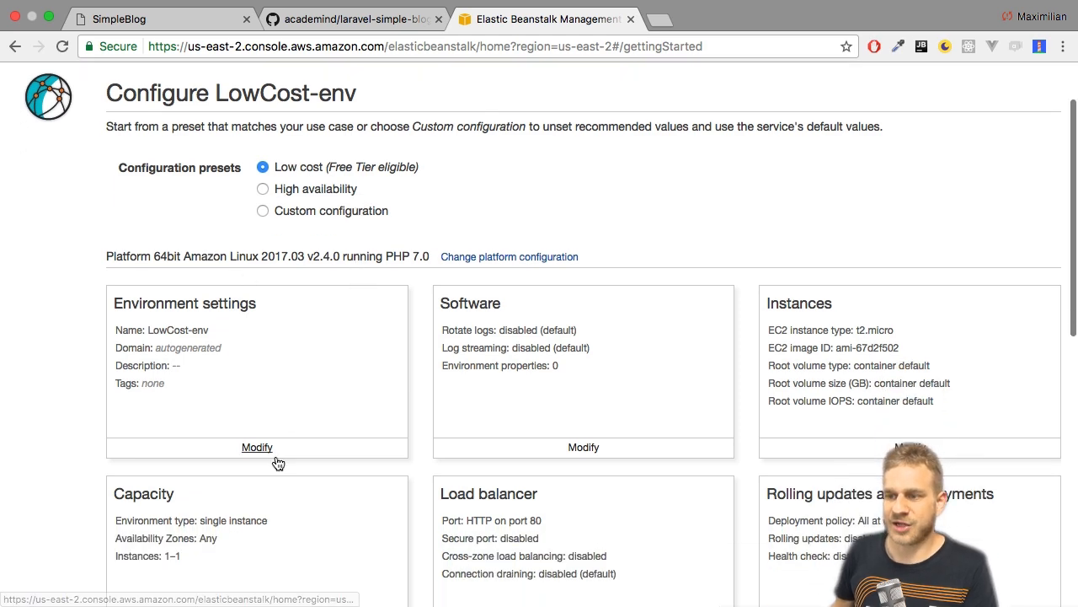
pyautogui.click(256, 446)
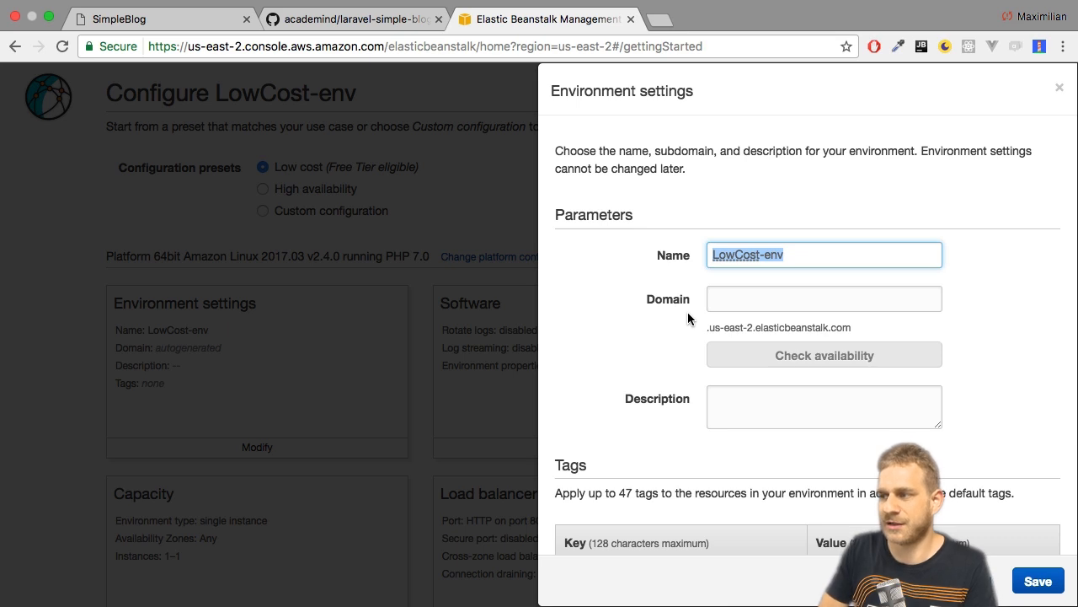
pyautogui.write('prod')
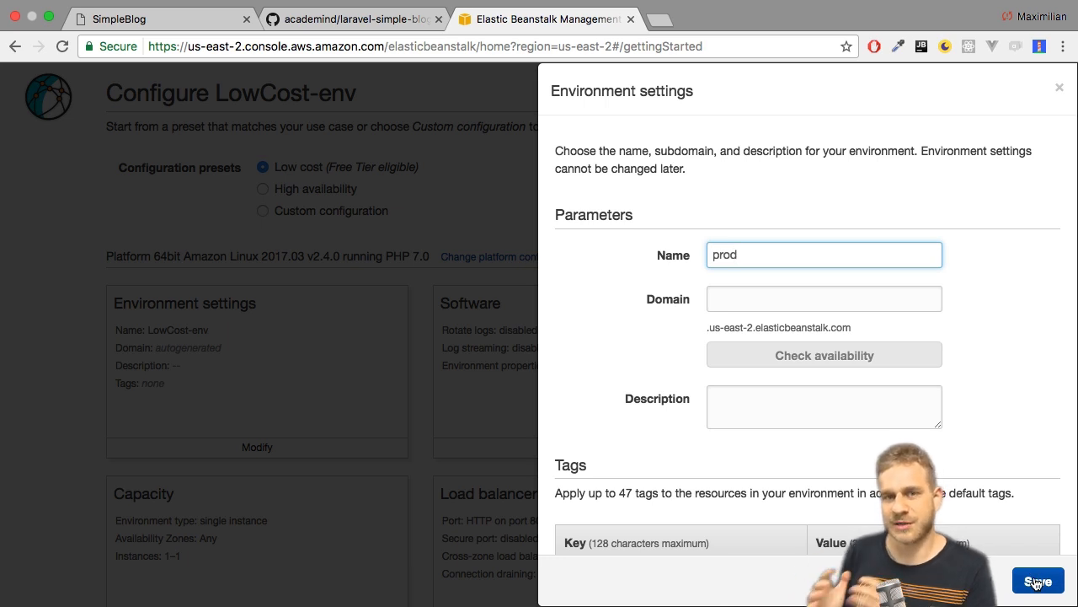
pyautogui.click(1038, 580)
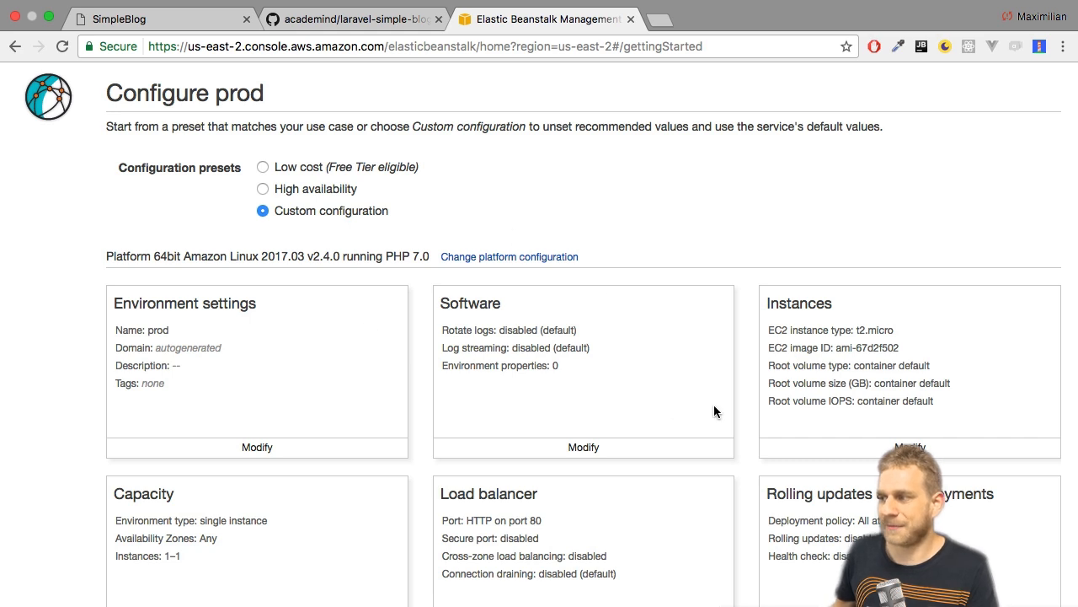
pyautogui.scroll(-3)
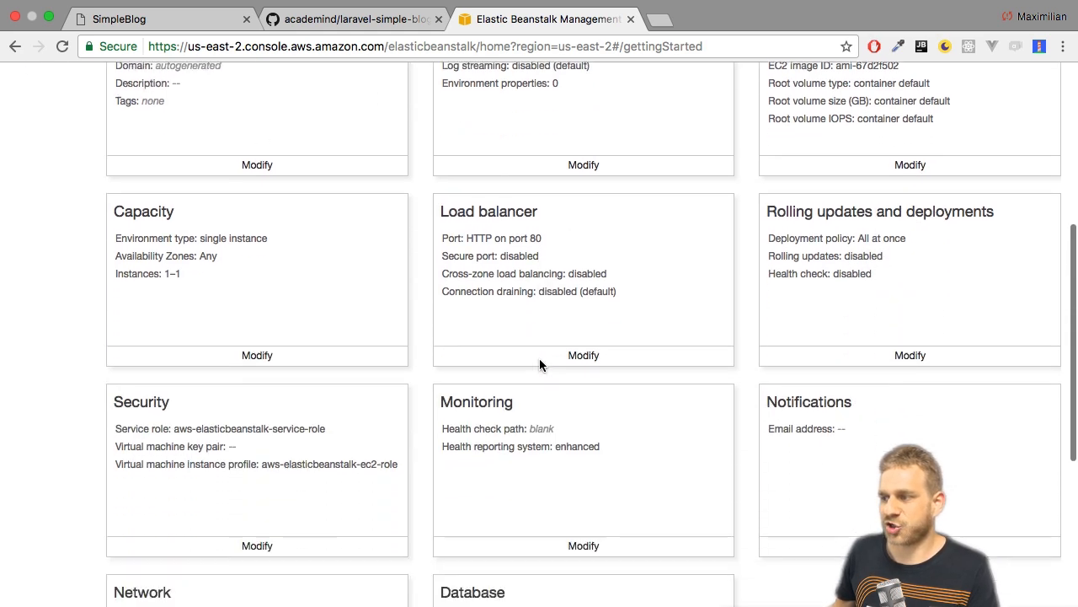
pyautogui.scroll(-3)
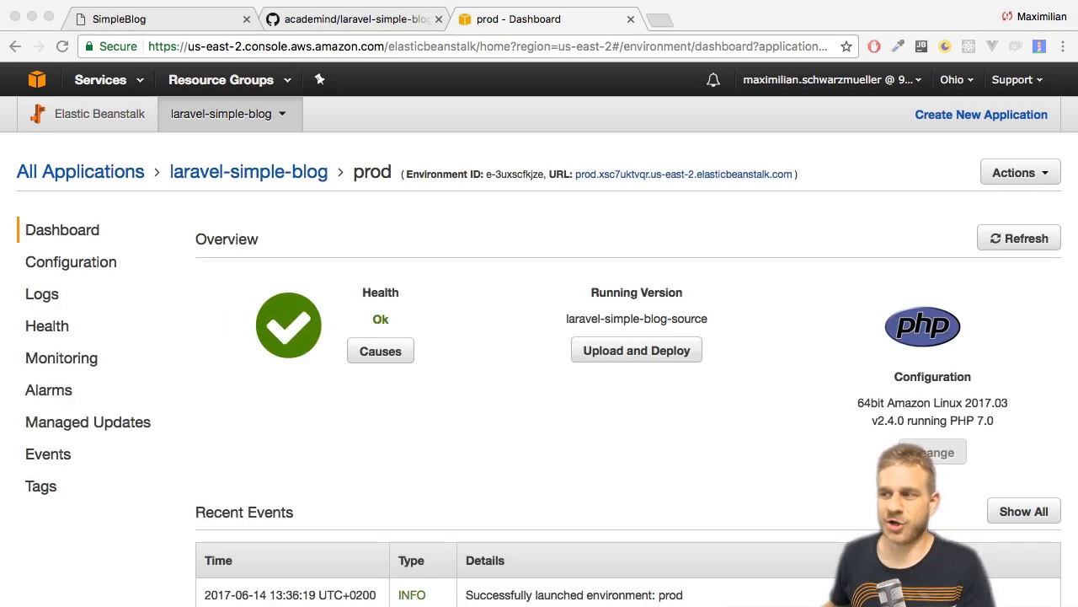
pyautogui.moveTo(603, 223)
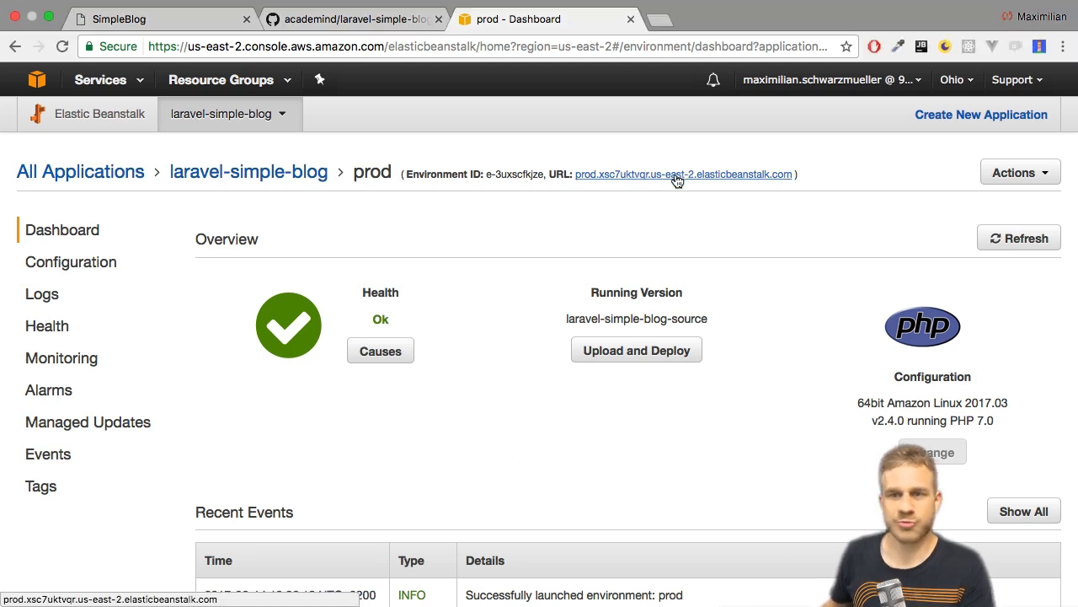
# Visit the prod environment's elasticbeanstalk.com URL, which shows a 403 Forbidden page.
pyautogui.click(679, 174)
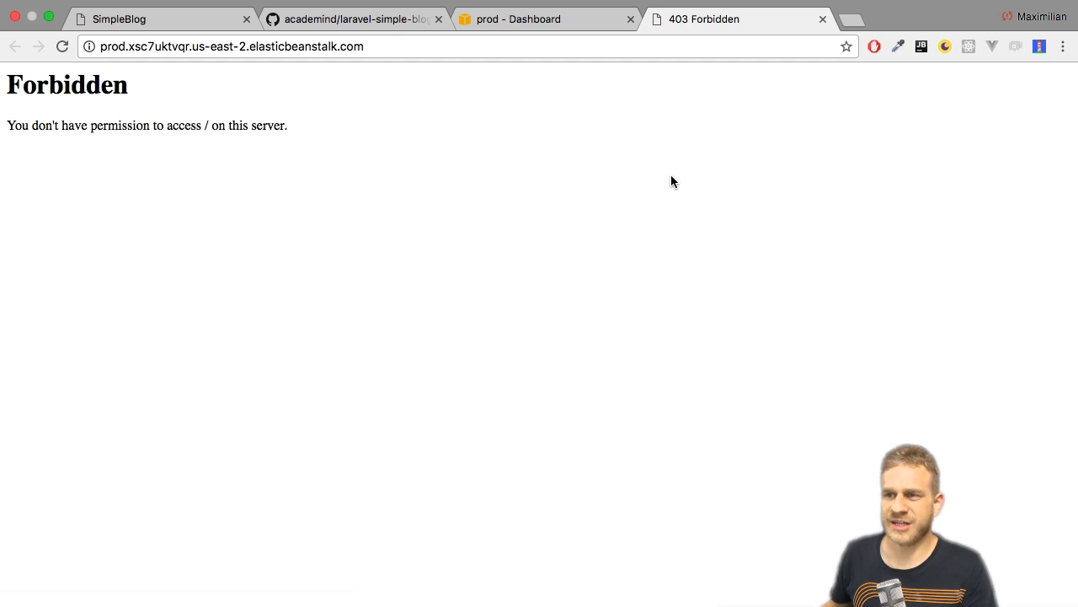
pyautogui.moveTo(504, 150)
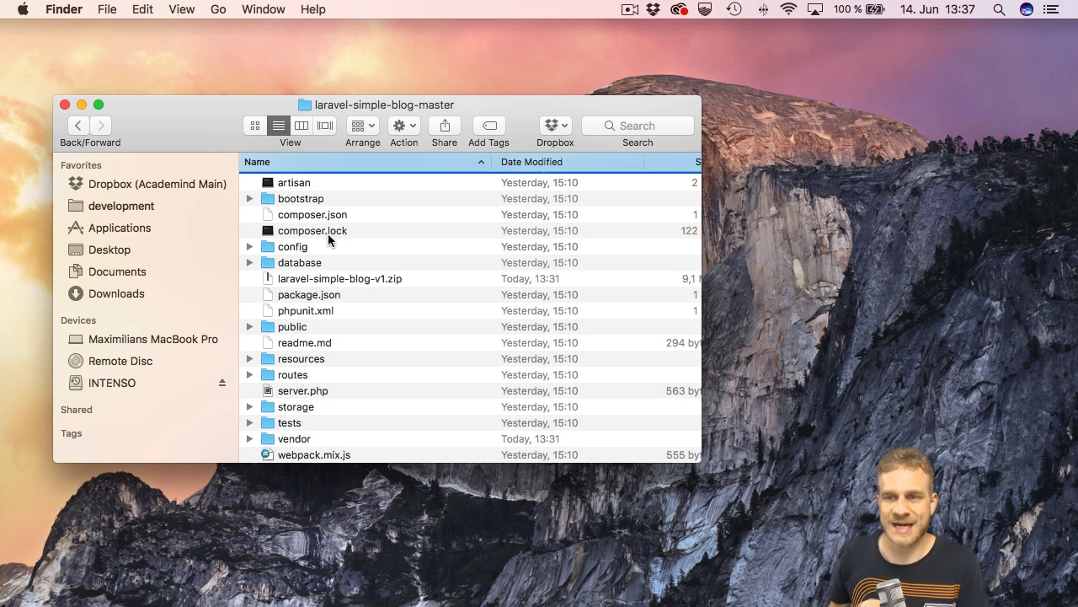
pyautogui.click(291, 327)
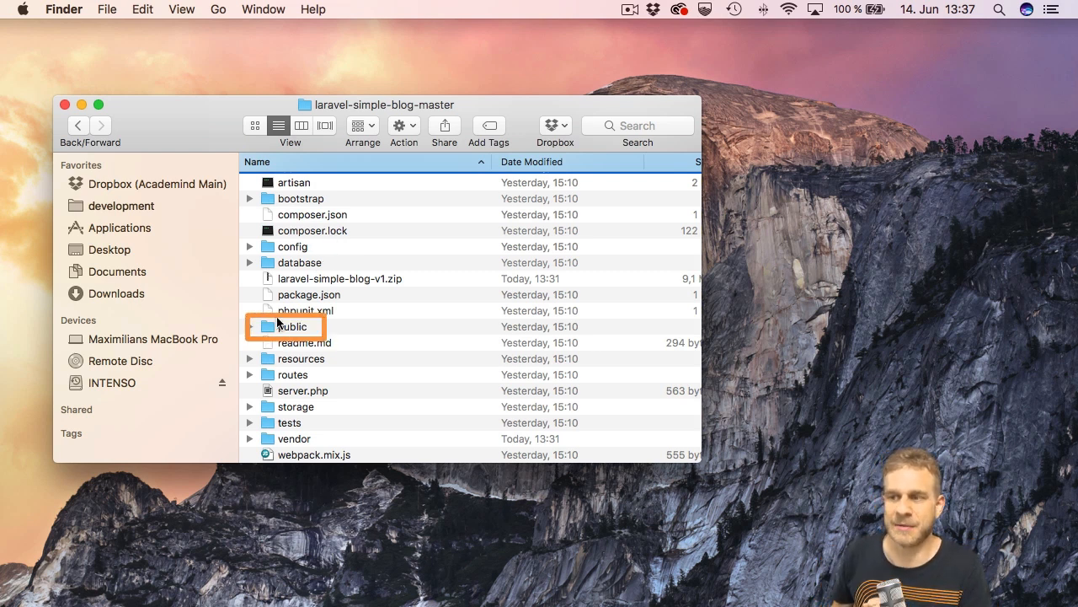
pyautogui.click(249, 326)
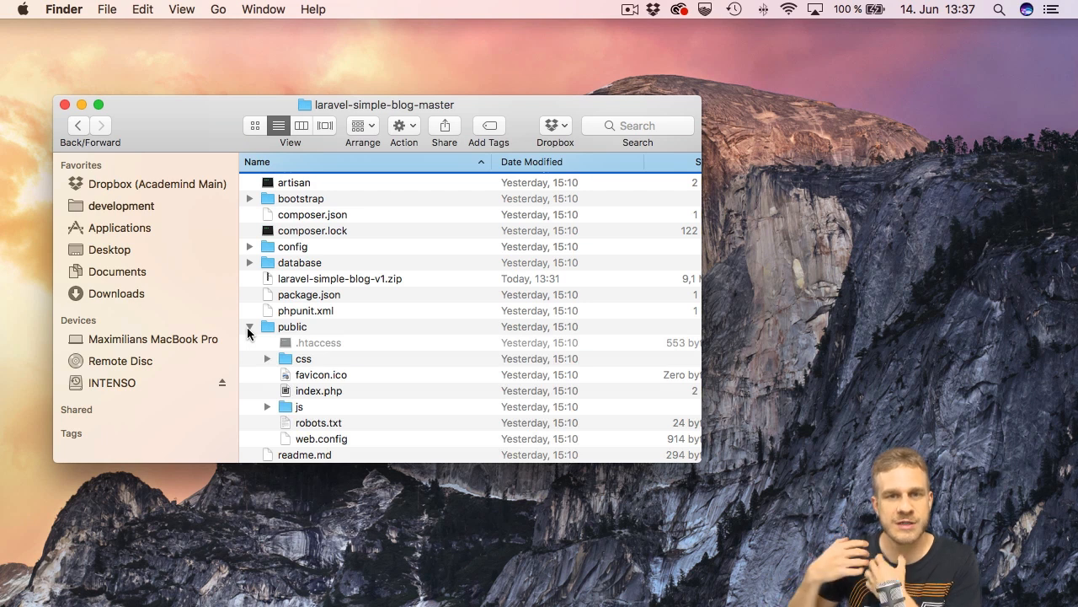
pyautogui.click(250, 326)
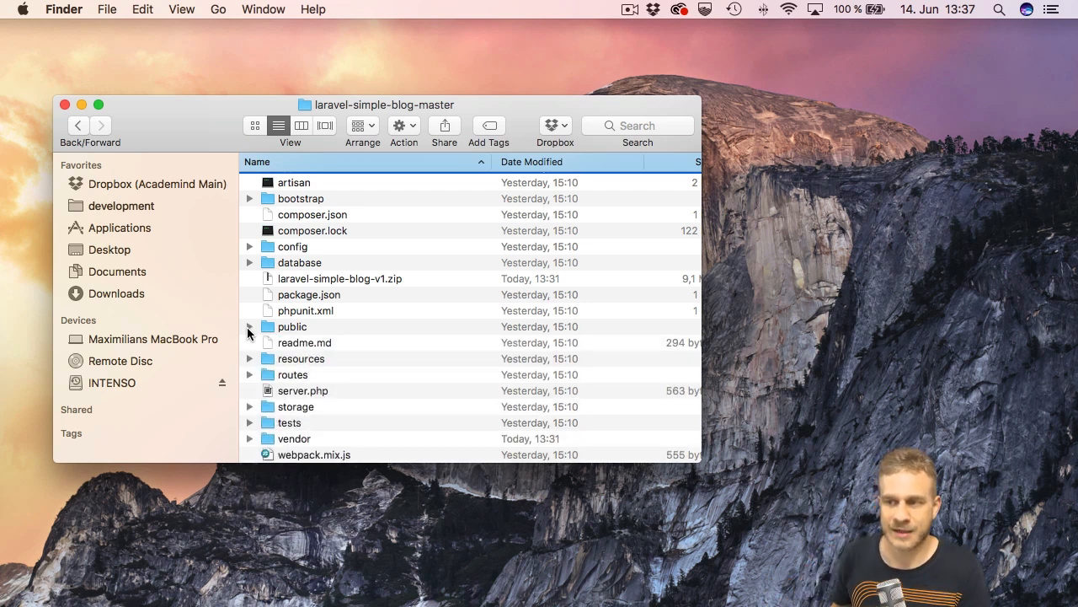
pyautogui.moveTo(352, 233)
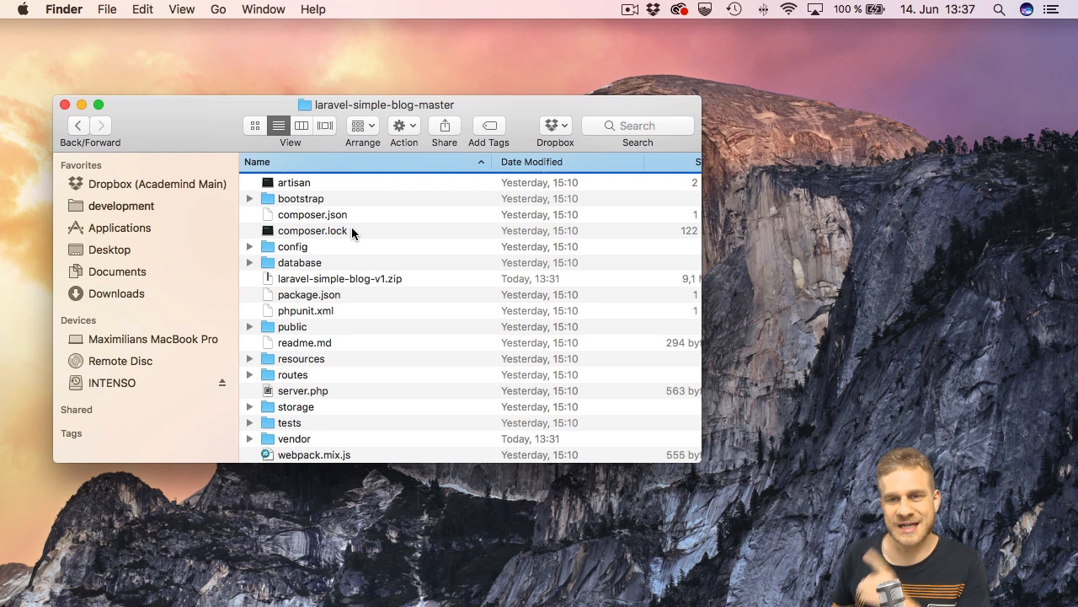
pyautogui.moveTo(343, 334)
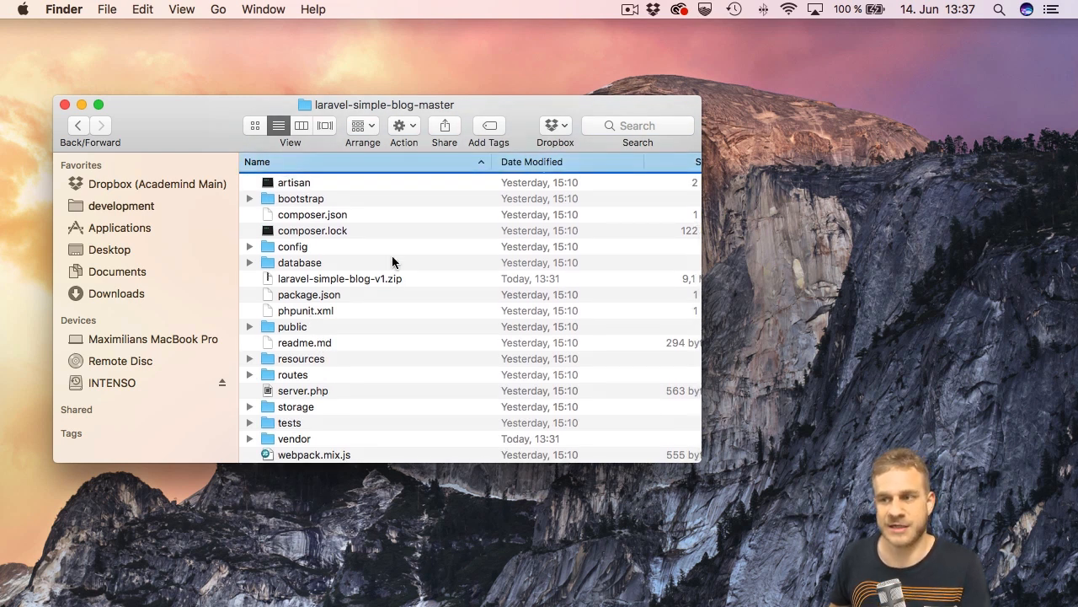
pyautogui.moveTo(340, 242)
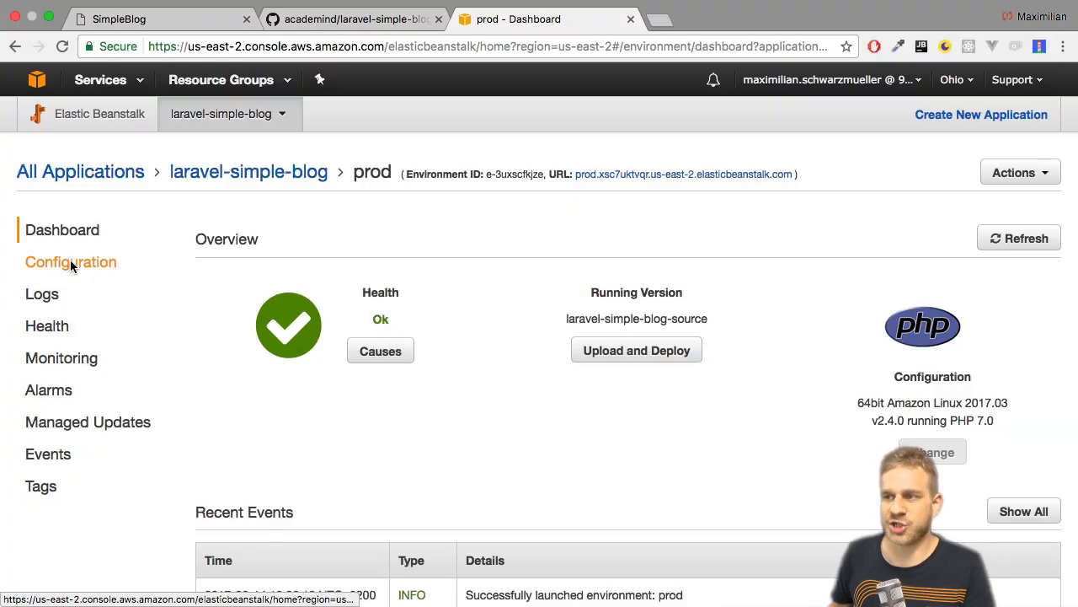
# Set the Software Configuration document root to /public.
pyautogui.click(71, 263)
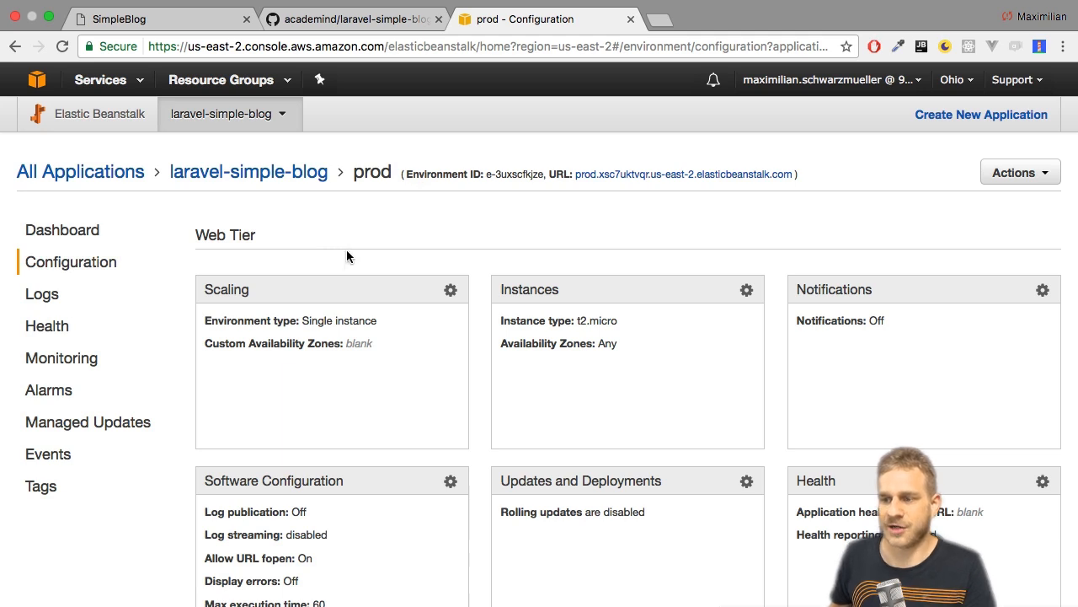
pyautogui.scroll(-3)
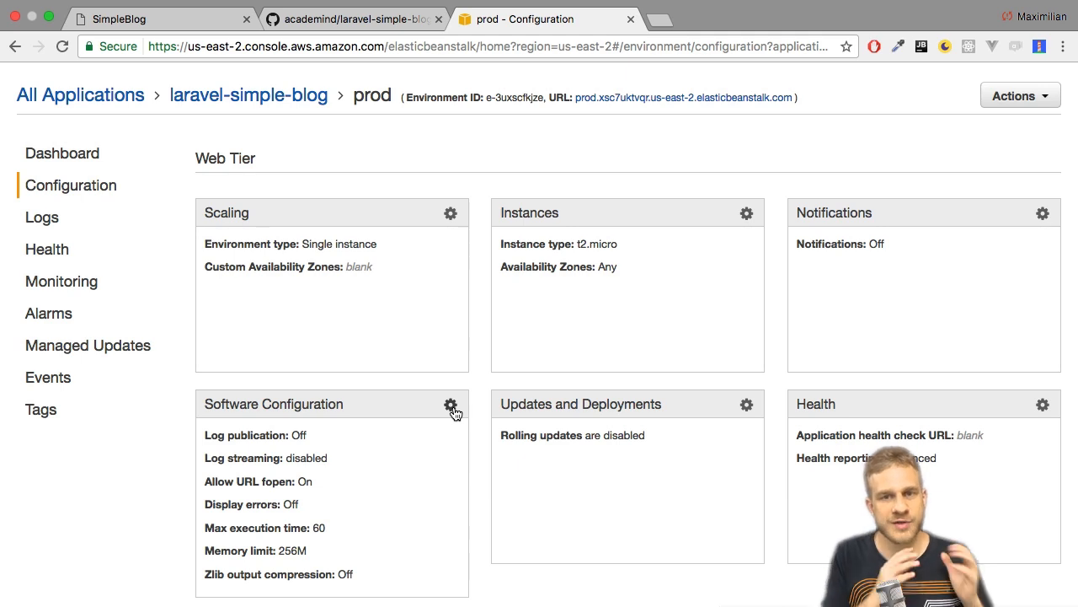
pyautogui.click(452, 404)
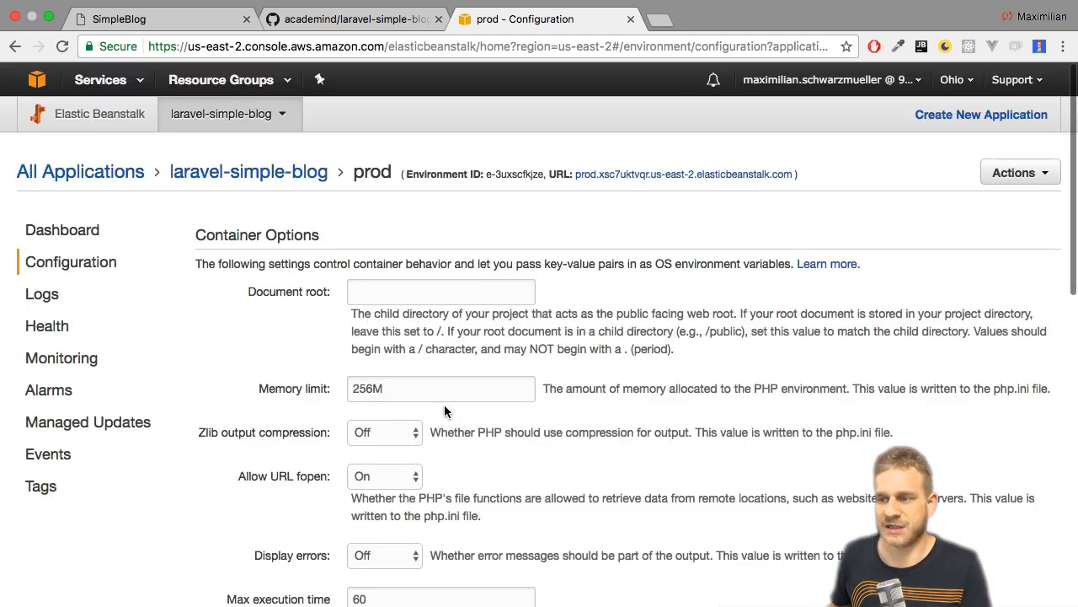
pyautogui.moveTo(337, 334)
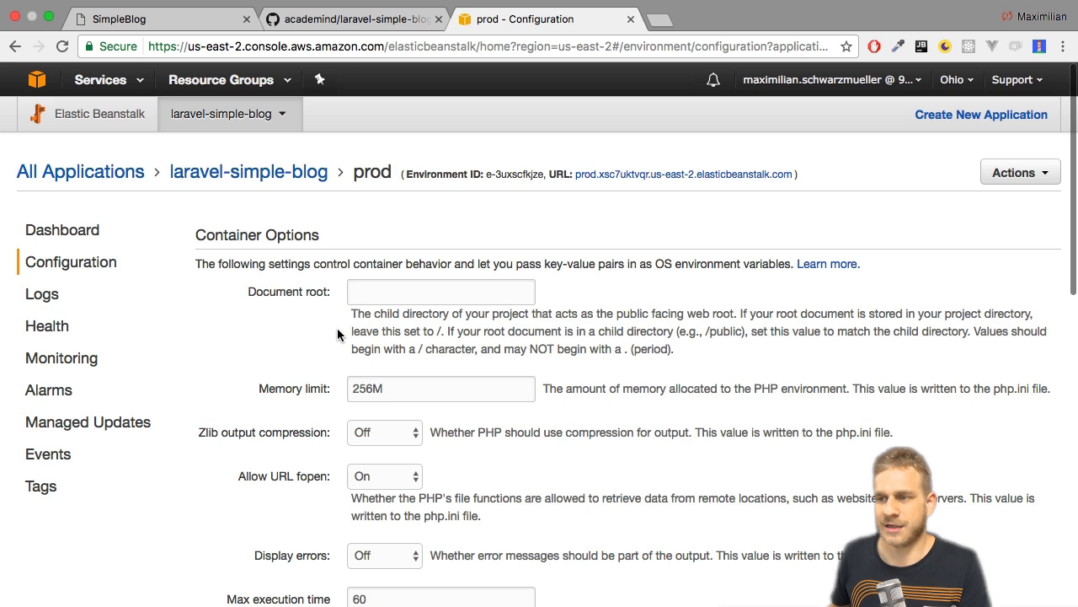
pyautogui.moveTo(304, 323)
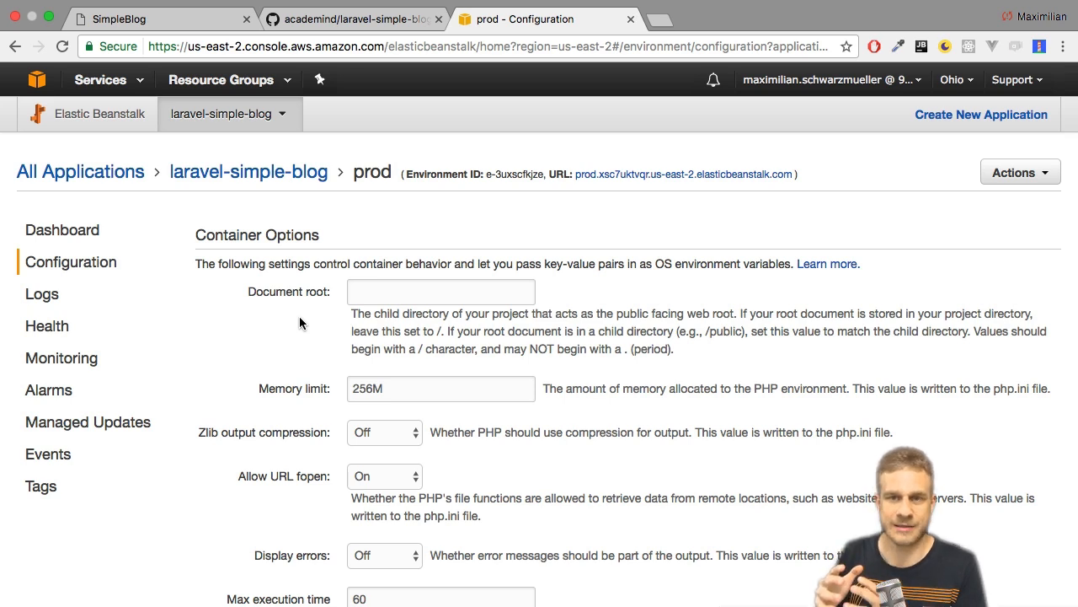
pyautogui.click(441, 291)
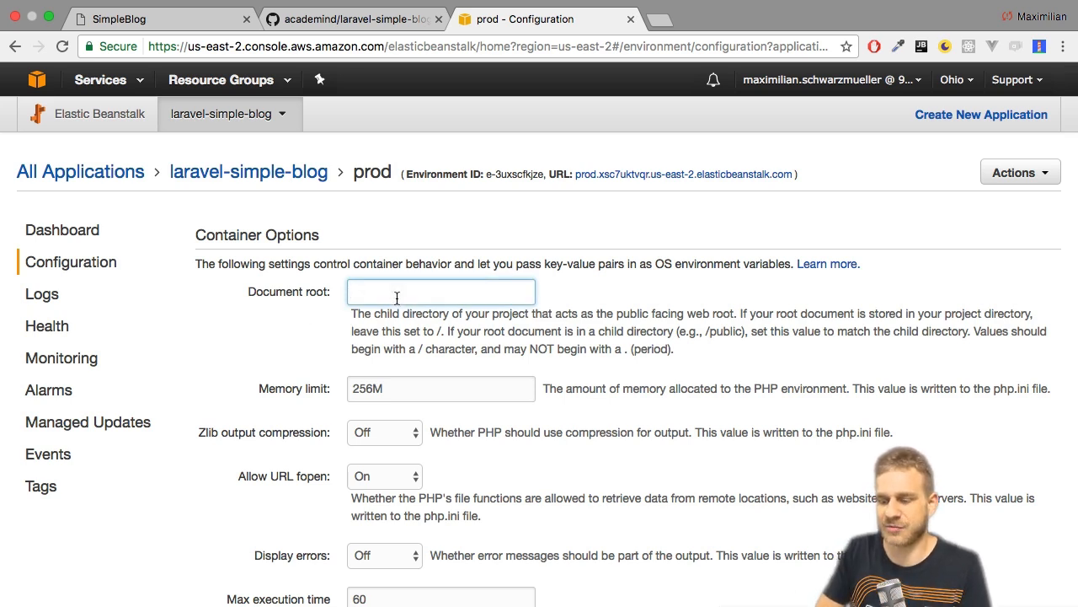
pyautogui.write('/public')
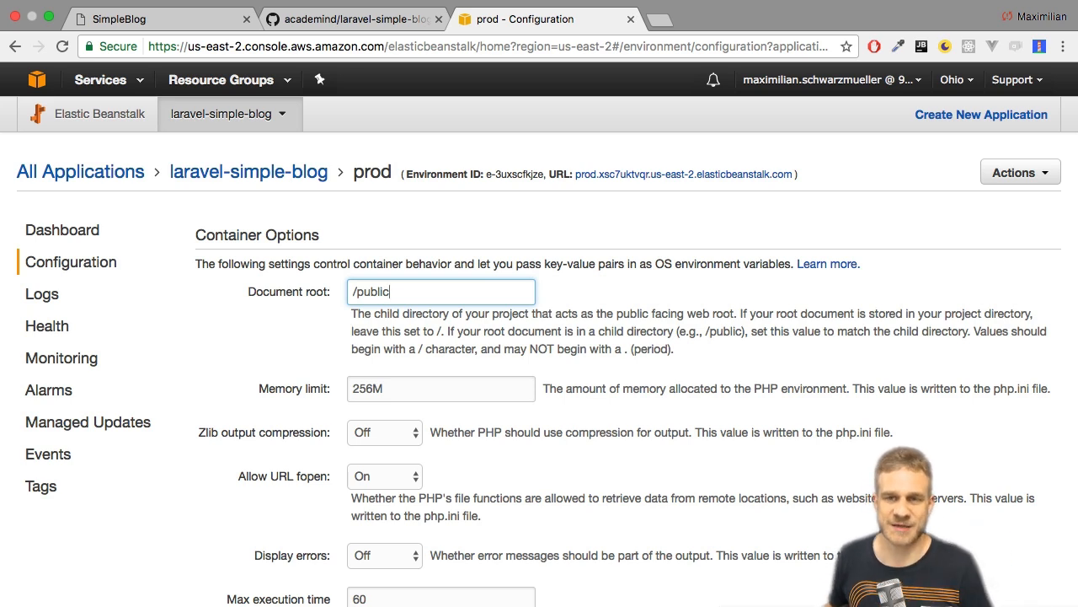
pyautogui.moveTo(324, 283)
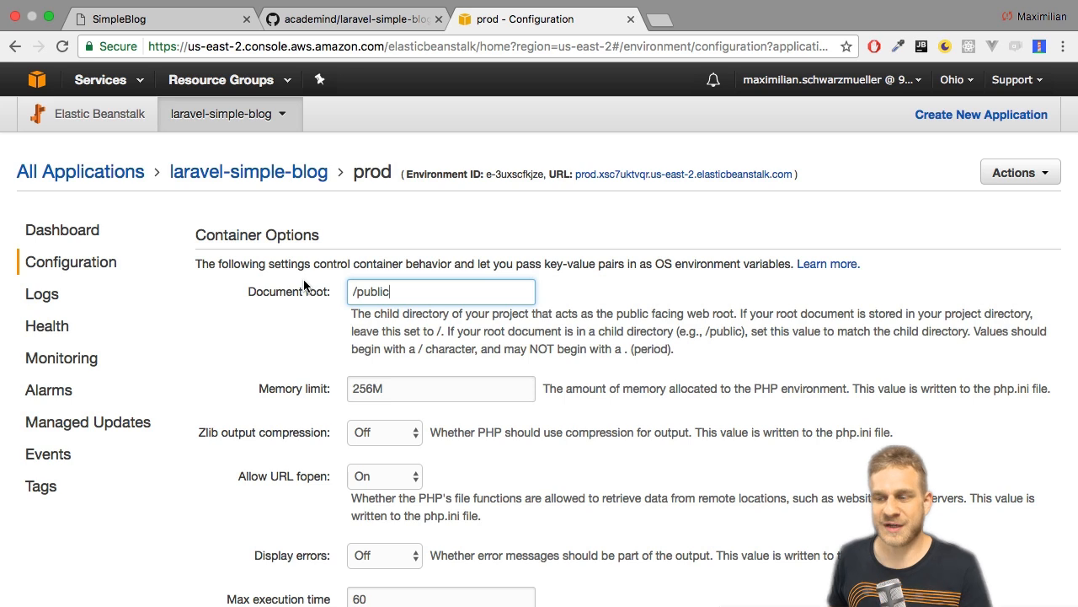
# Apply the software configuration change so the prod environment updates.
pyautogui.scroll(-3)
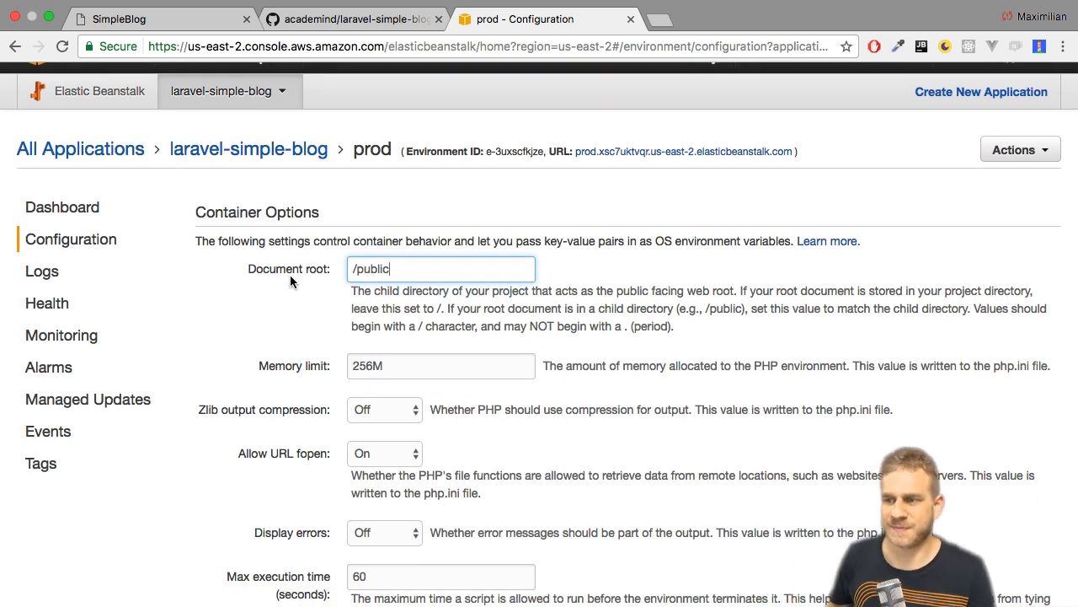
pyautogui.scroll(-3)
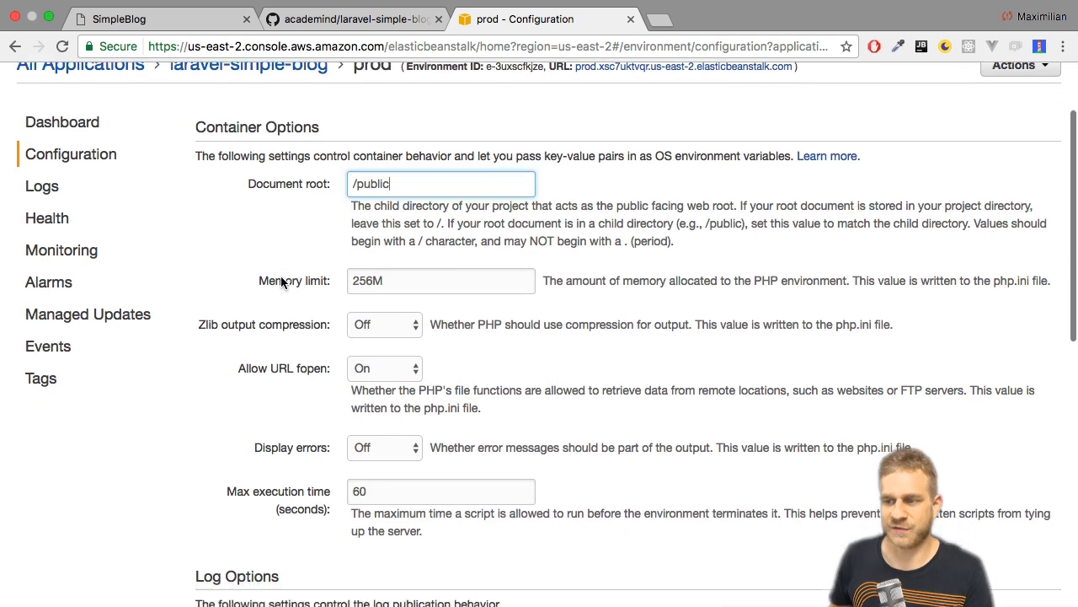
pyautogui.scroll(-3)
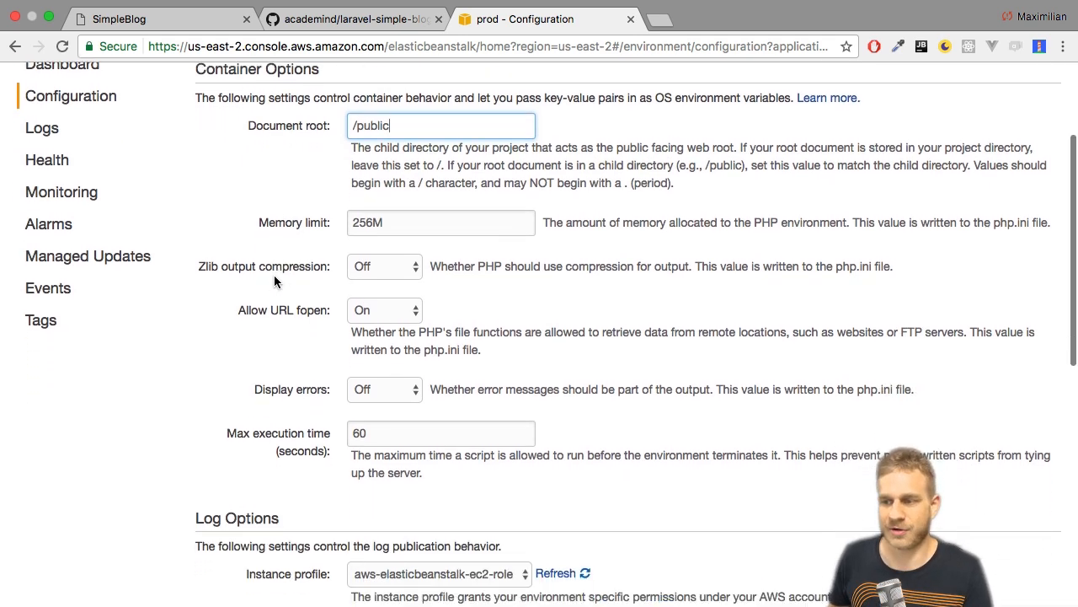
pyautogui.scroll(-3)
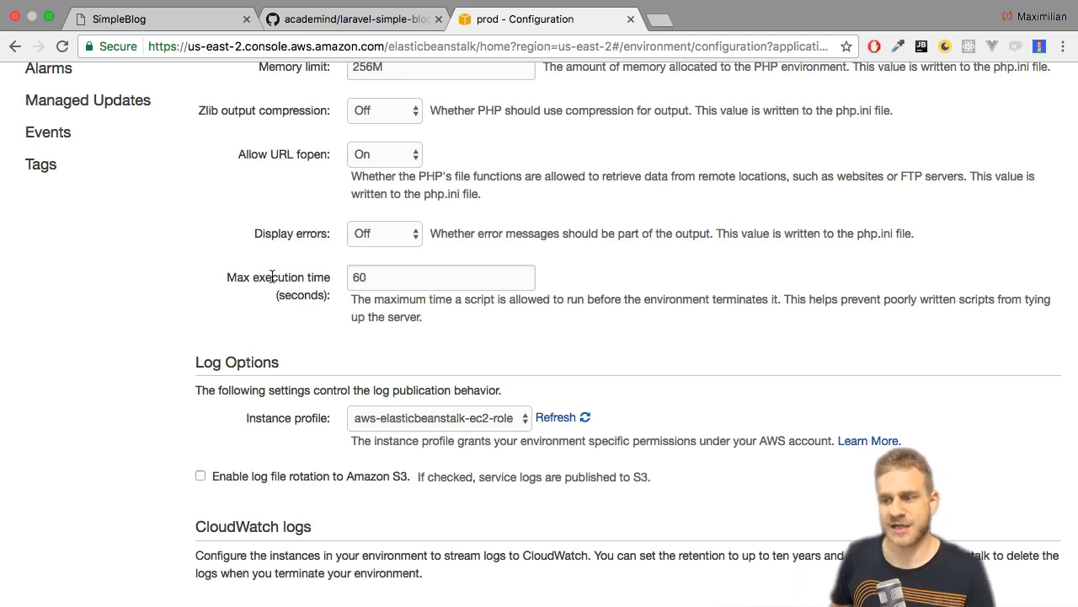
pyautogui.scroll(-3)
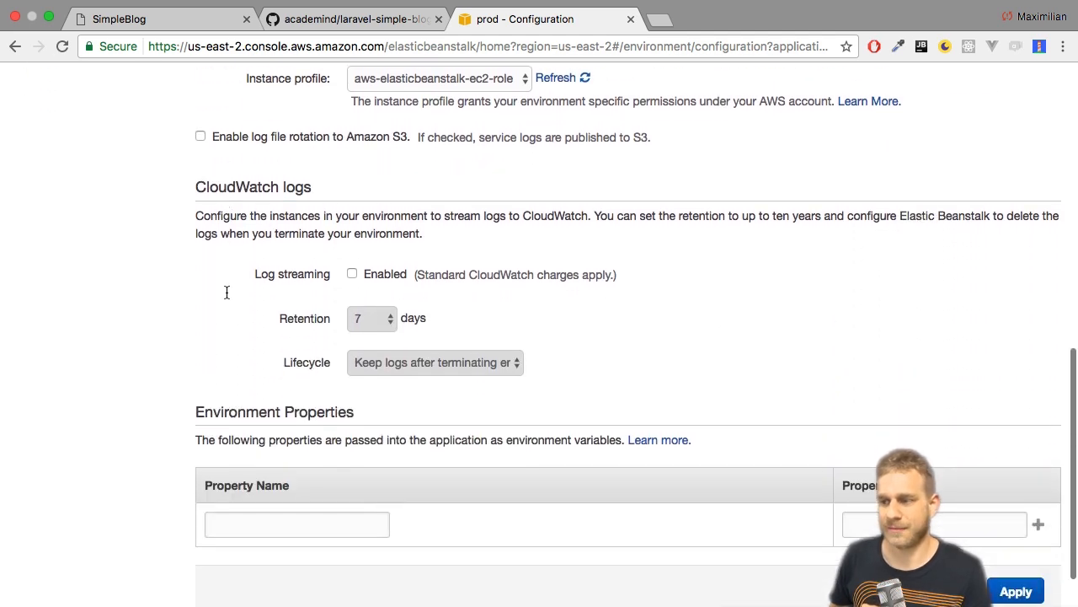
pyautogui.scroll(3)
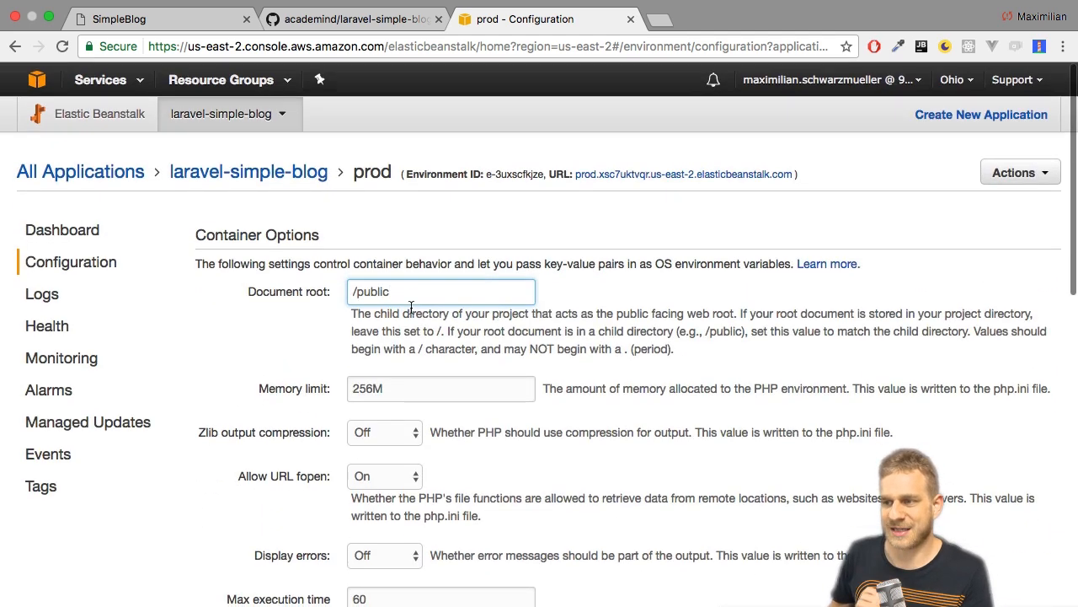
pyautogui.scroll(-3)
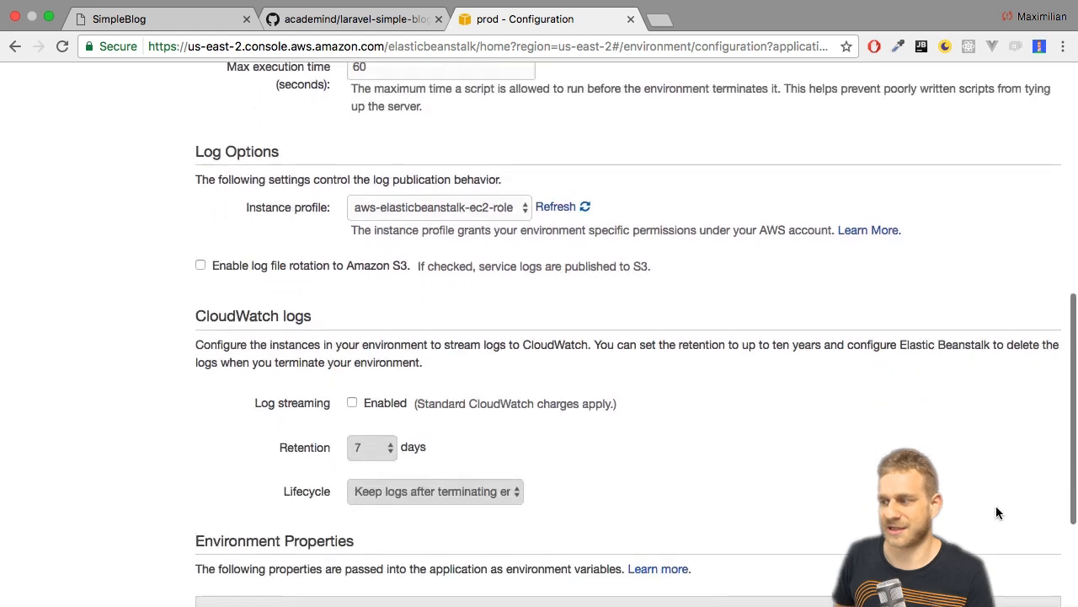
pyautogui.scroll(-3)
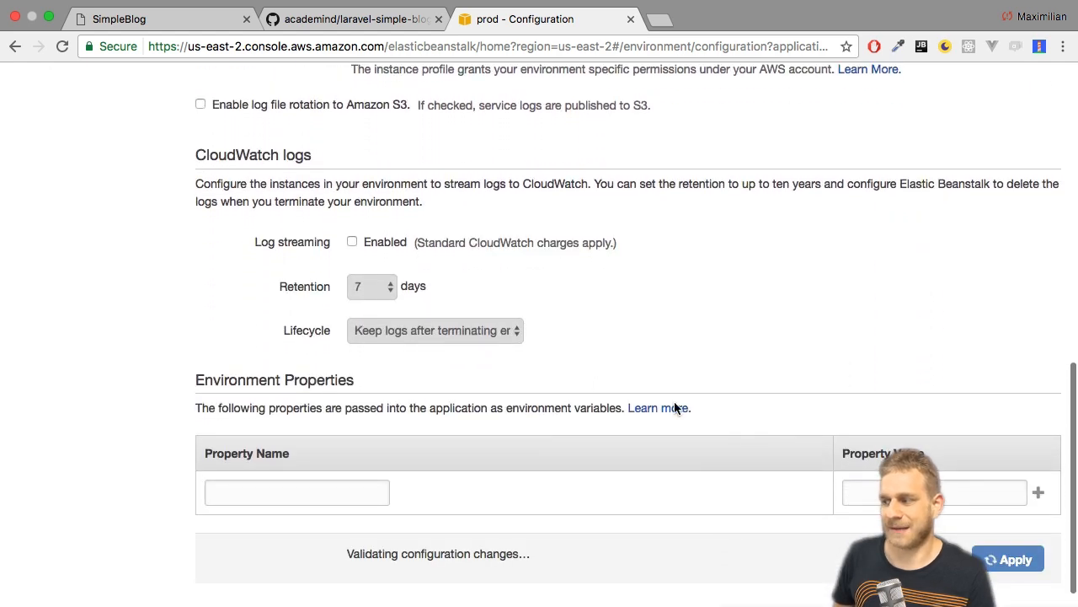
pyautogui.click(1007, 559)
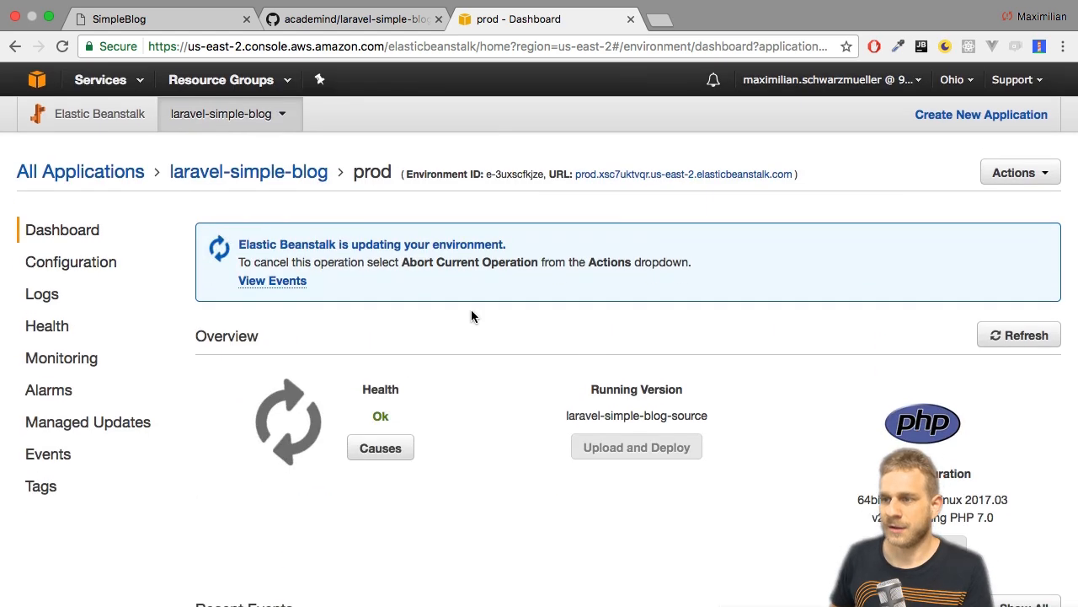
pyautogui.moveTo(453, 293)
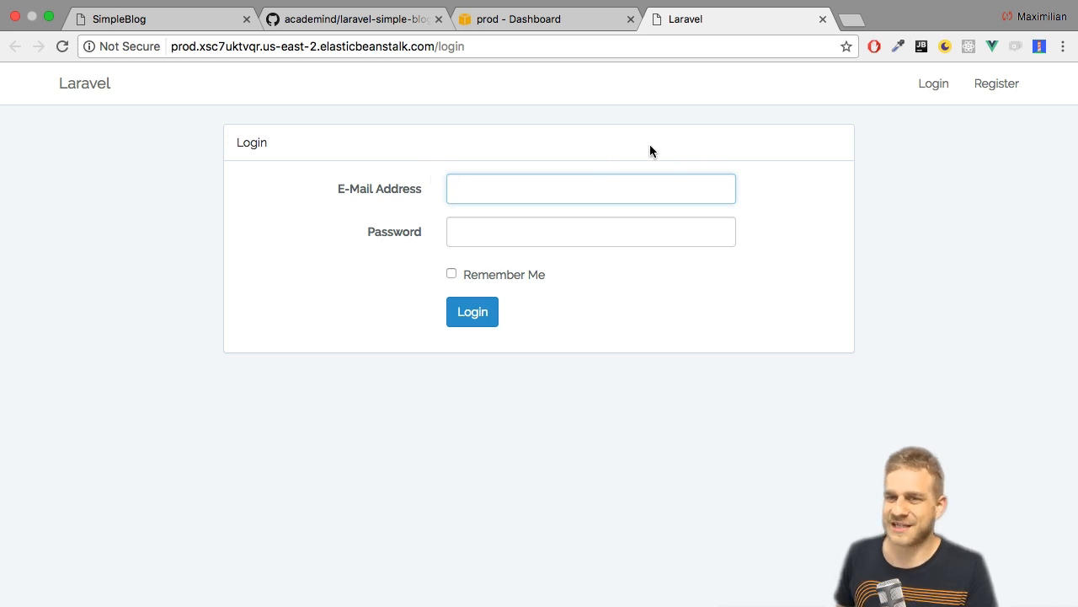
pyautogui.click(995, 84)
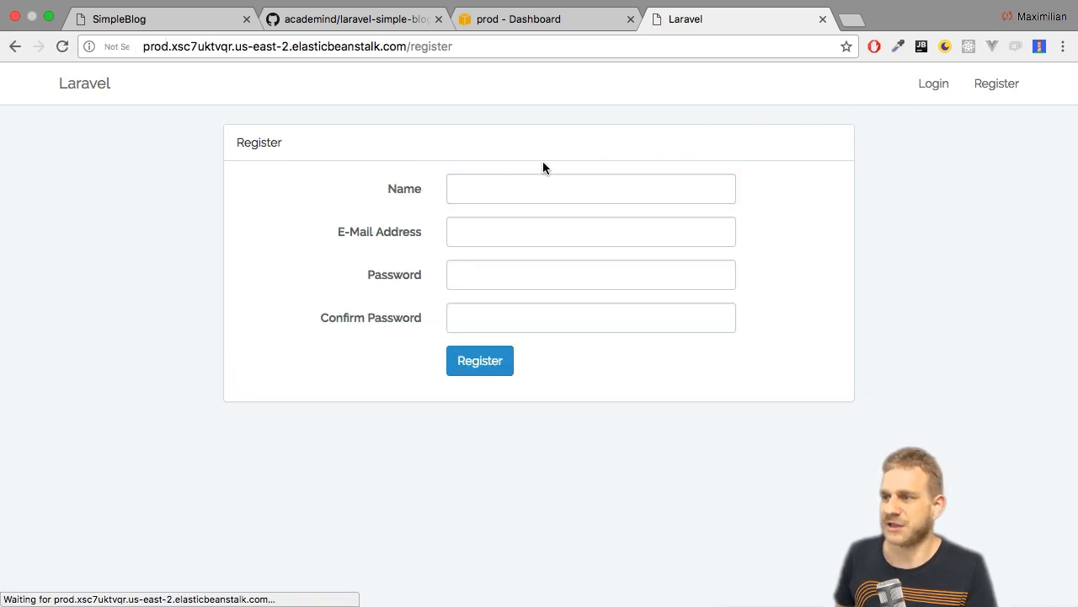
pyautogui.write('te')
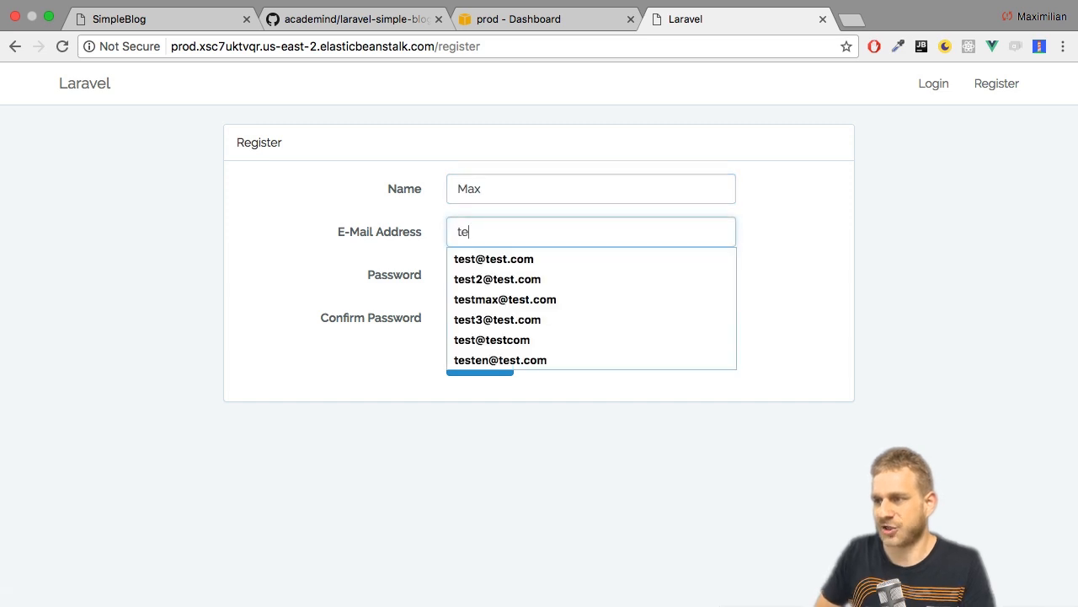
pyautogui.click(494, 259)
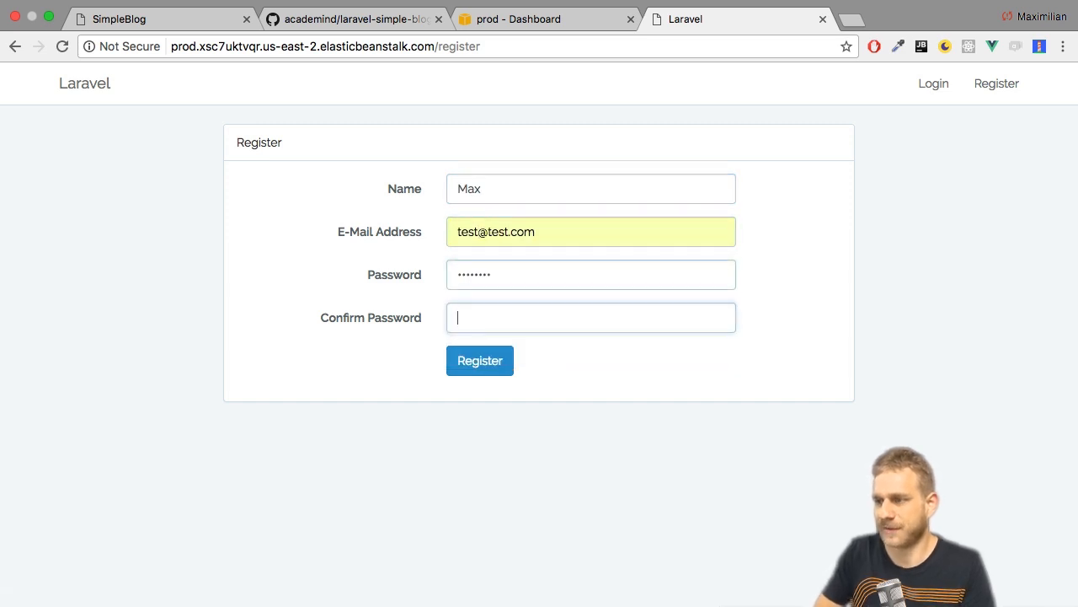
pyautogui.click(479, 361)
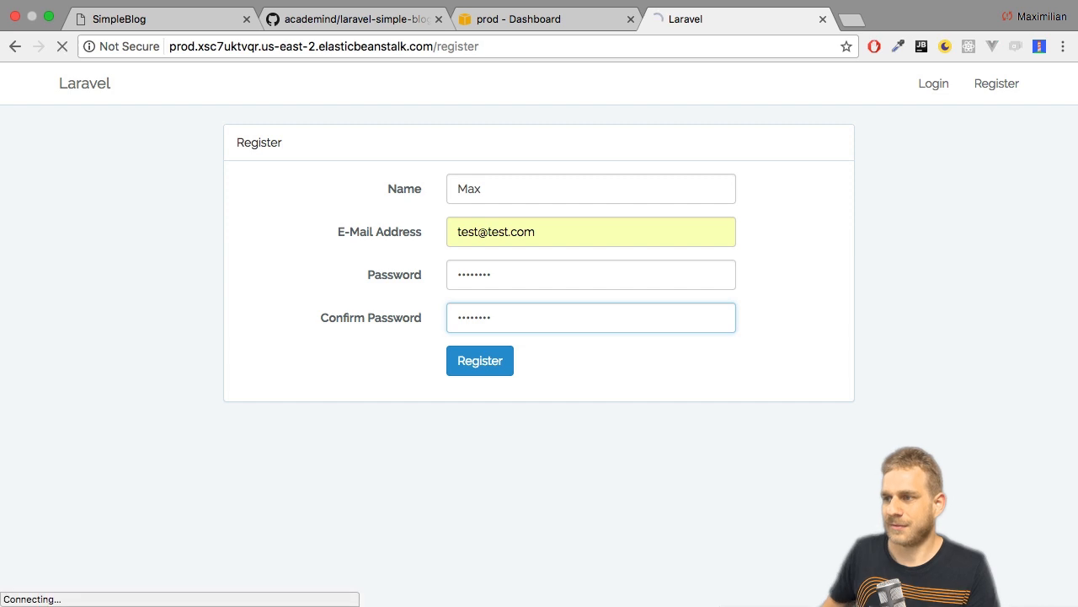
pyautogui.click(479, 361)
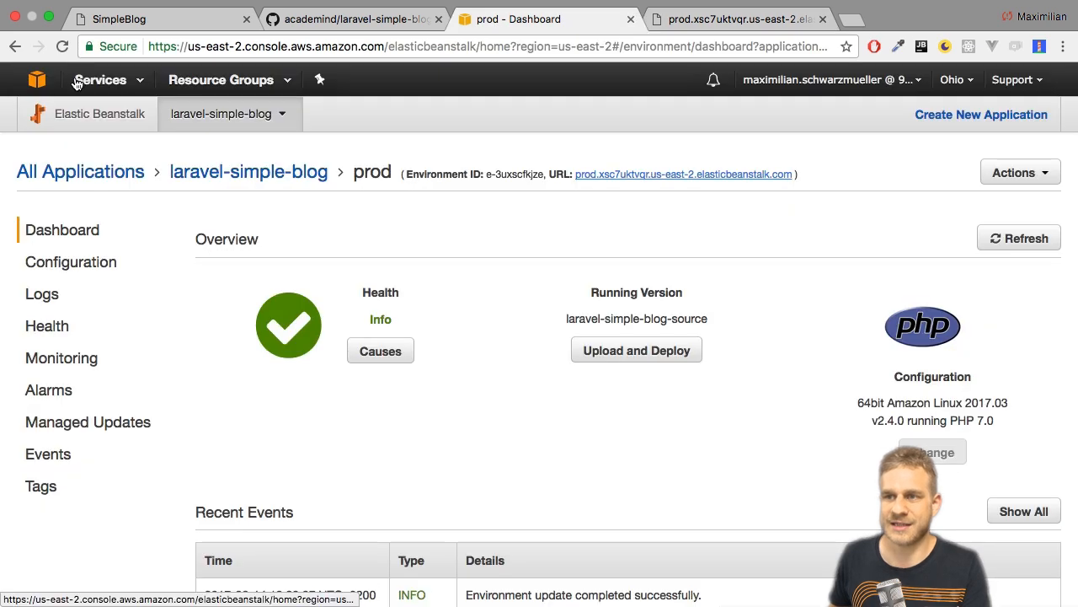
# View the single running EC2 instance in a new tab via Services > EC2.
pyautogui.click(99, 79)
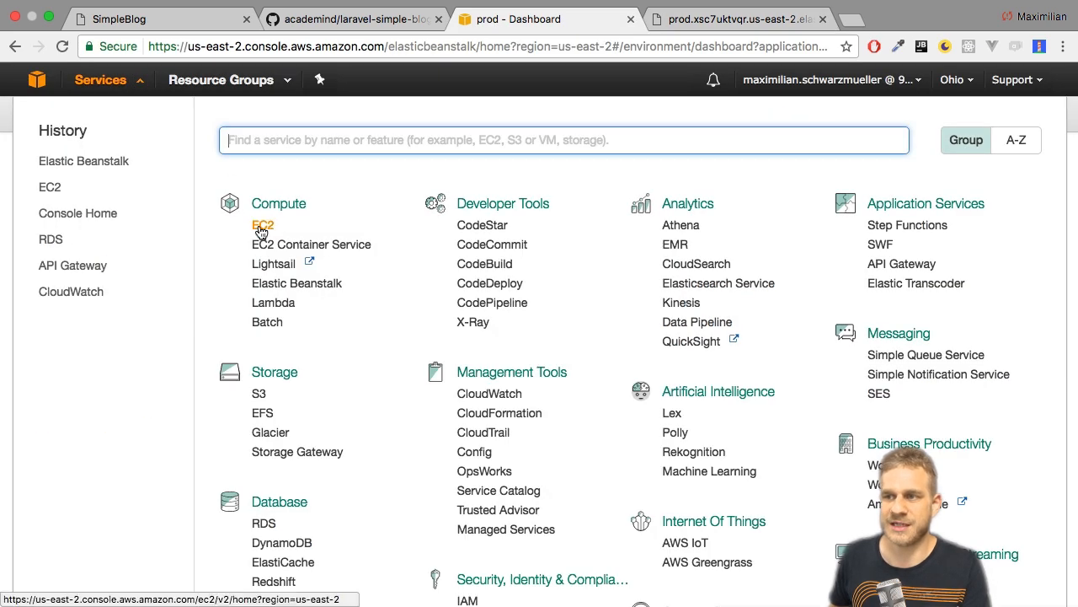
pyautogui.click(263, 226)
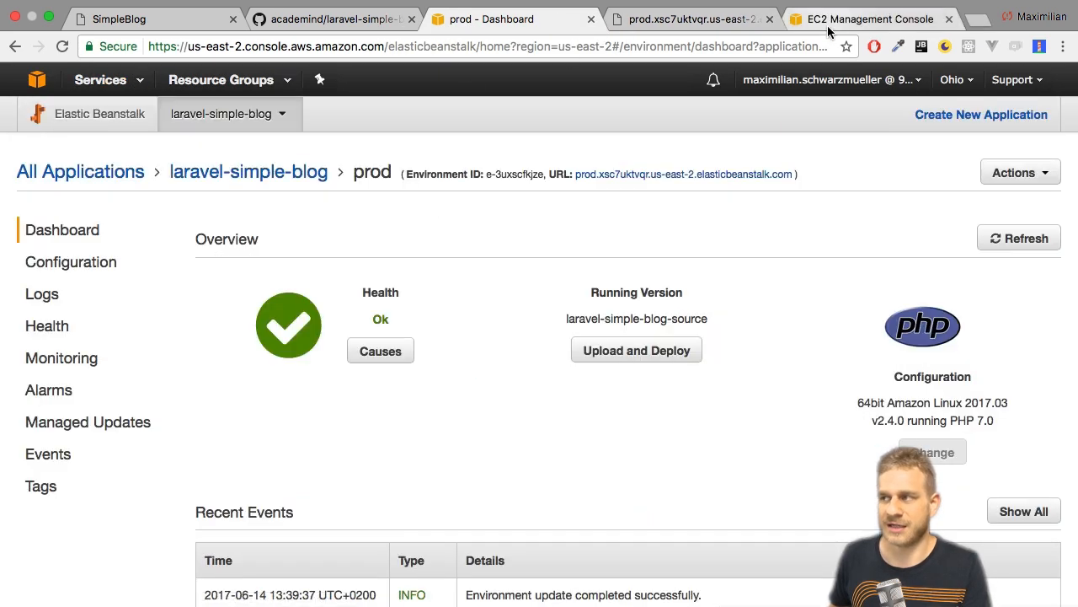
pyautogui.click(869, 18)
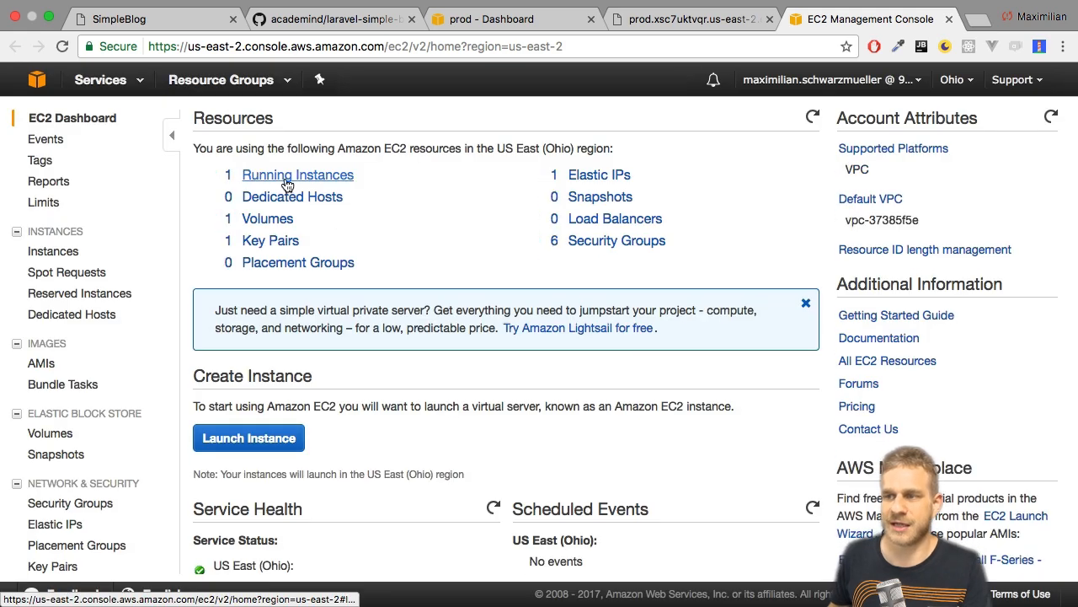
pyautogui.click(297, 173)
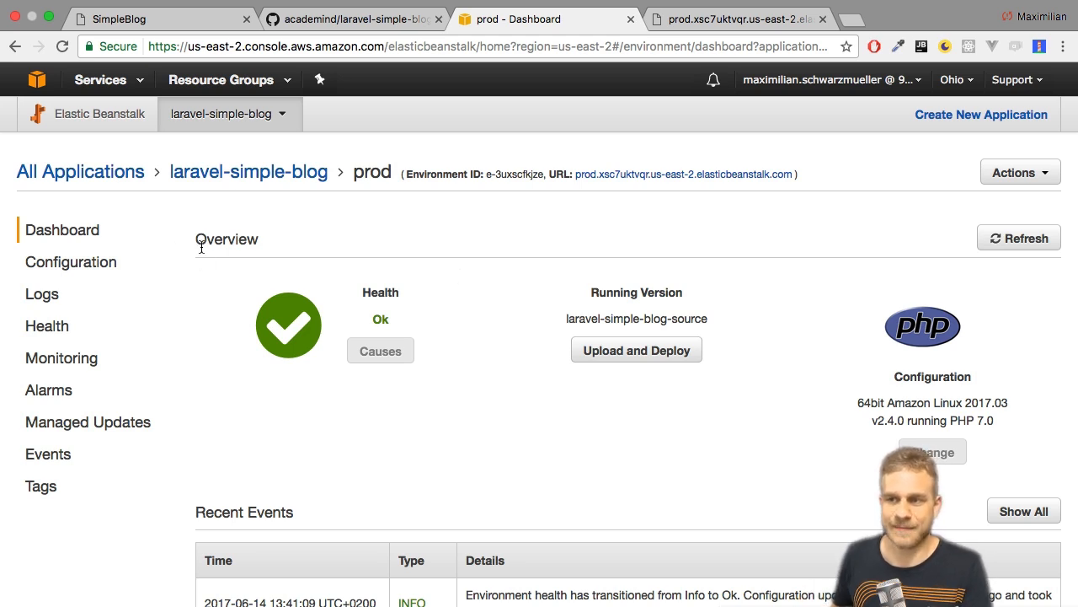
# Reach the Data Tier card in Configuration to create a new RDS database.
pyautogui.click(71, 262)
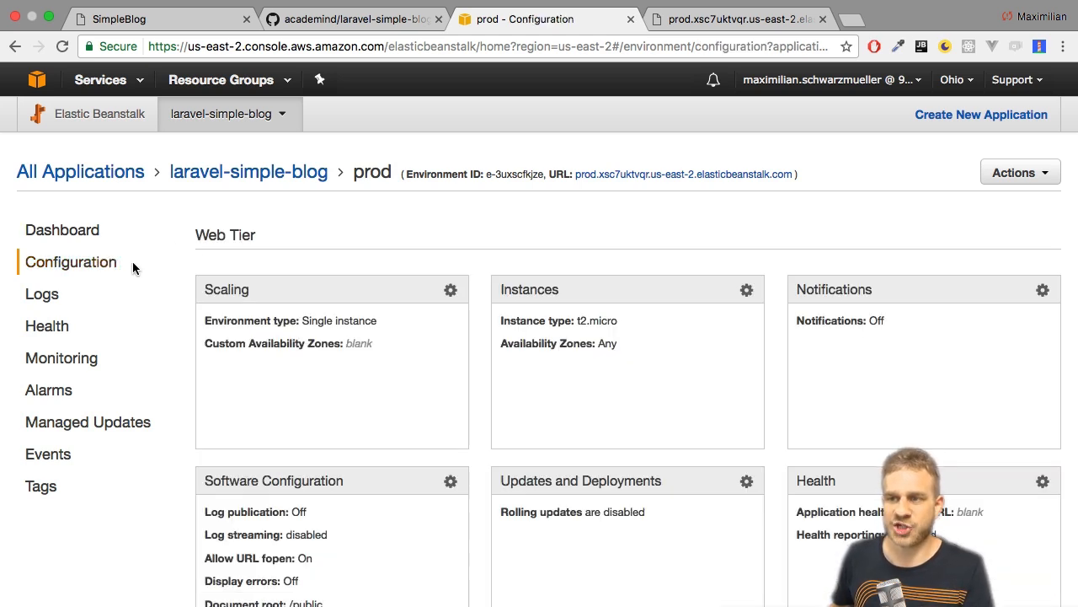
pyautogui.moveTo(155, 267)
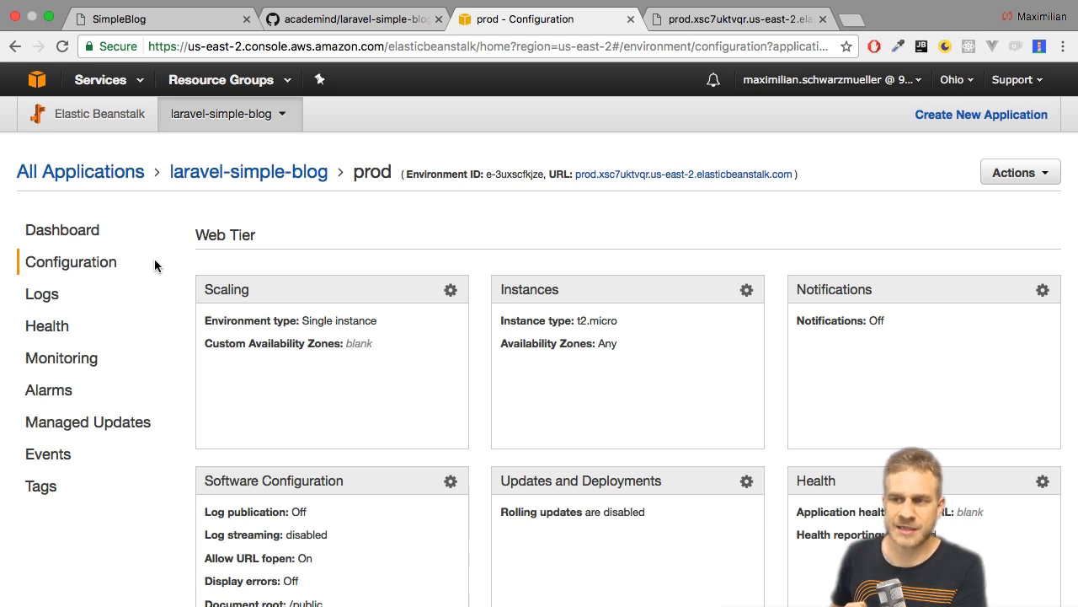
pyautogui.moveTo(132, 283)
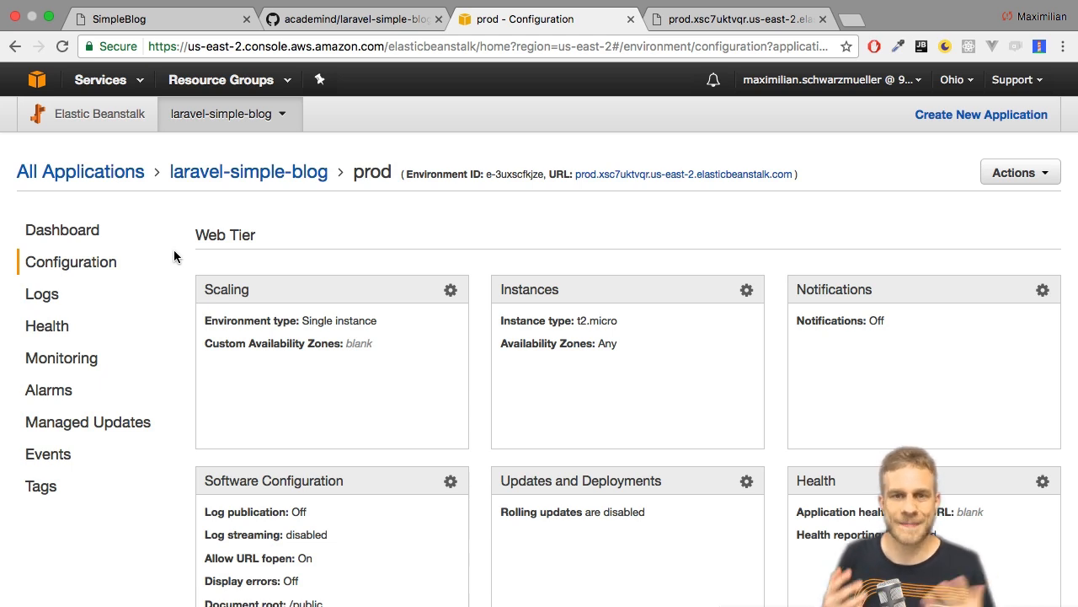
pyautogui.scroll(-3)
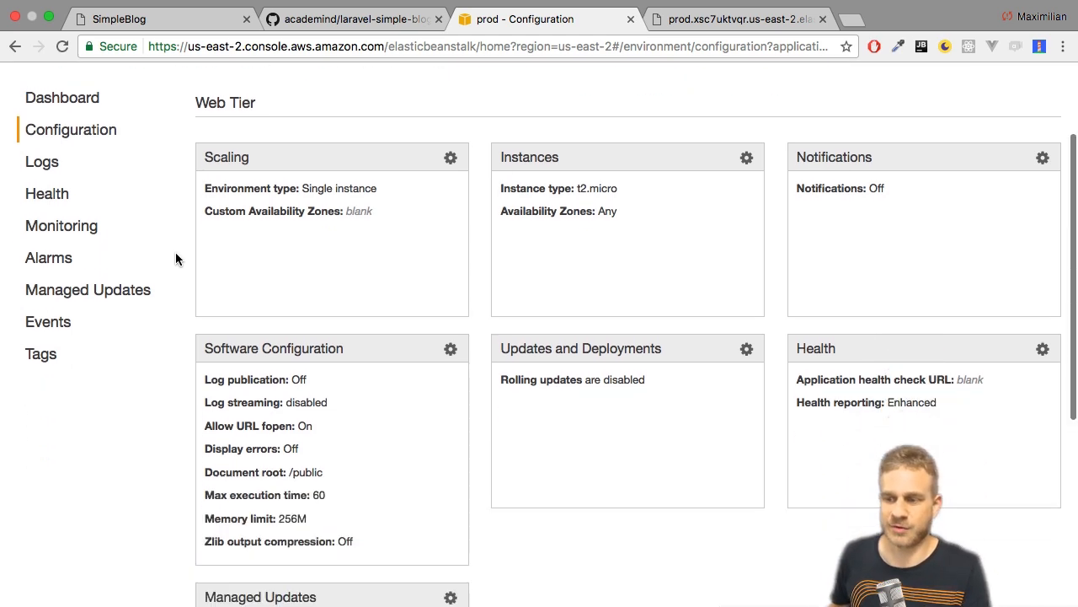
pyautogui.scroll(-3)
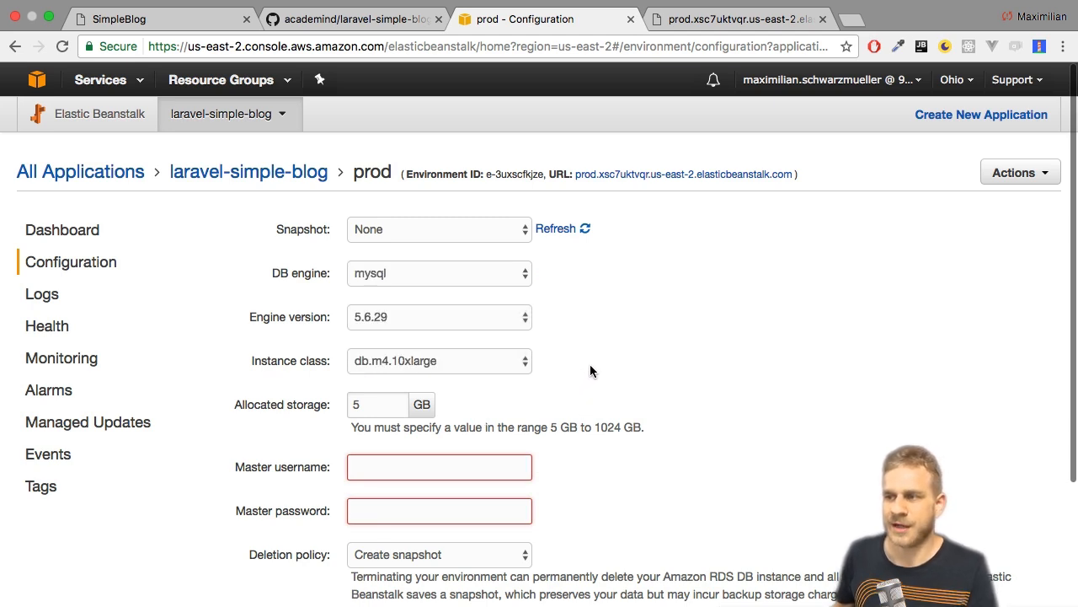
pyautogui.moveTo(572, 318)
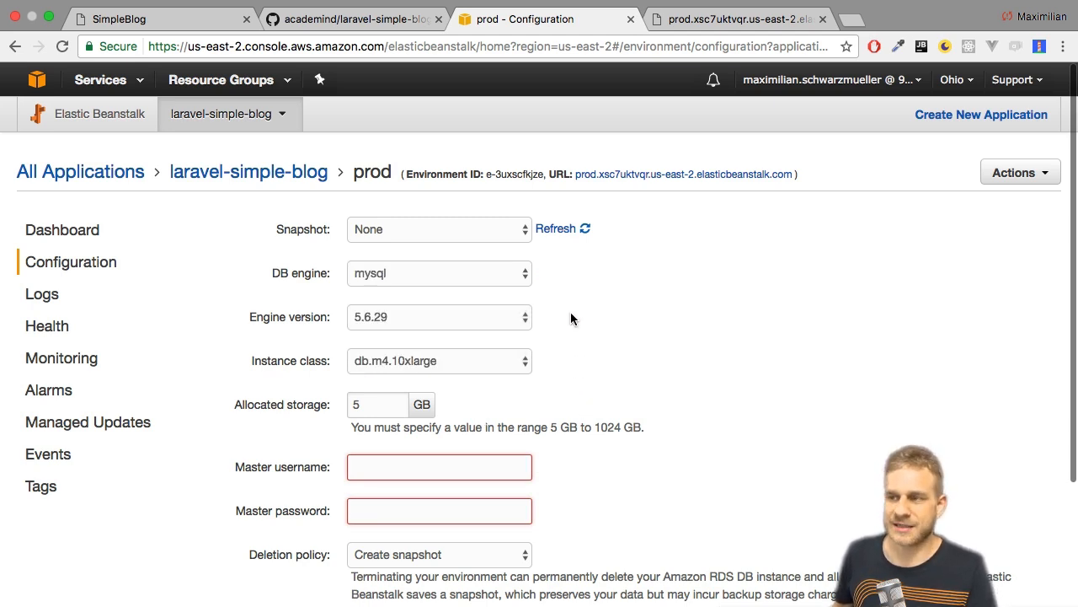
# Keep mysql 5.6.29, choose db.t2.micro, and enter master username root with a password.
pyautogui.click(438, 229)
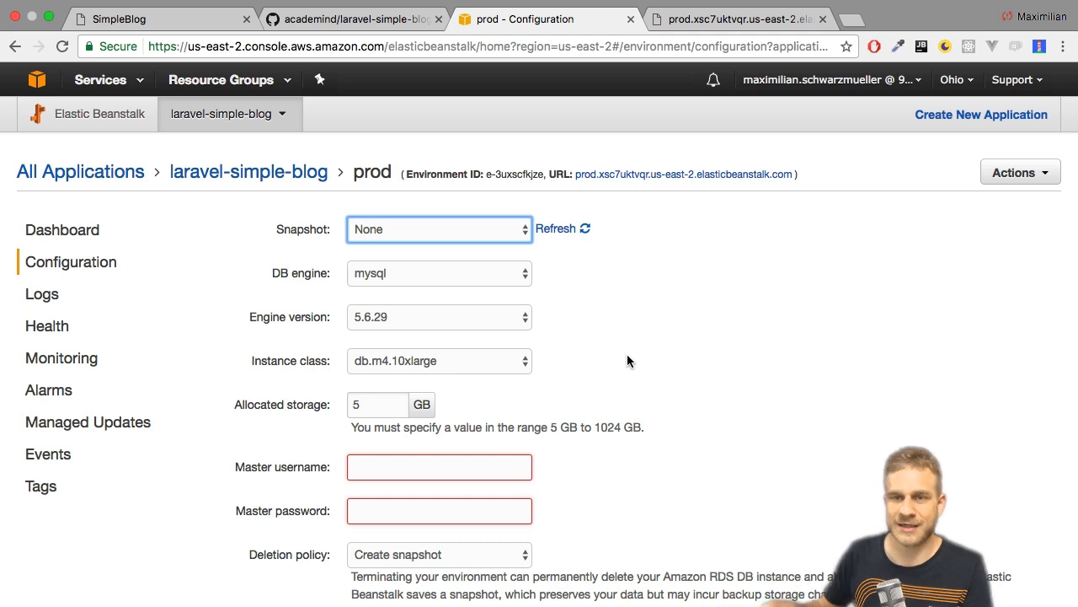
pyautogui.moveTo(596, 324)
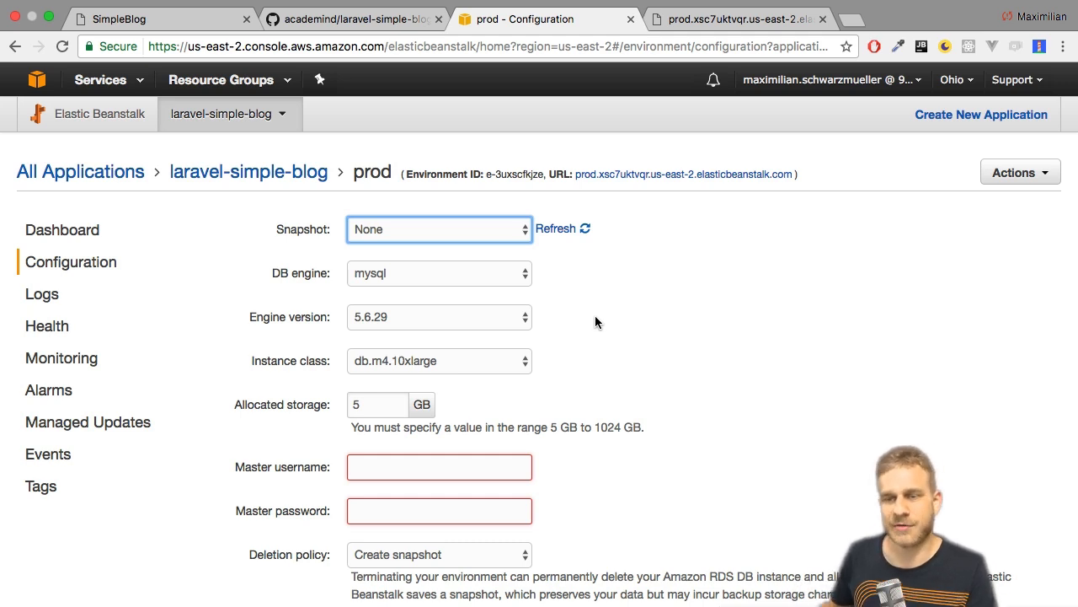
pyautogui.moveTo(586, 317)
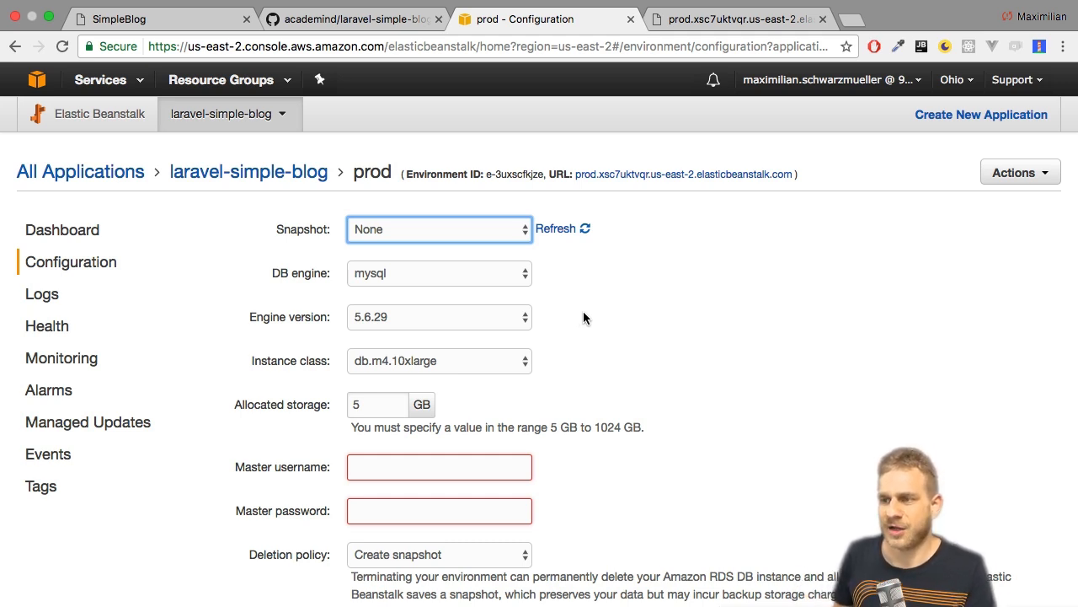
pyautogui.click(438, 273)
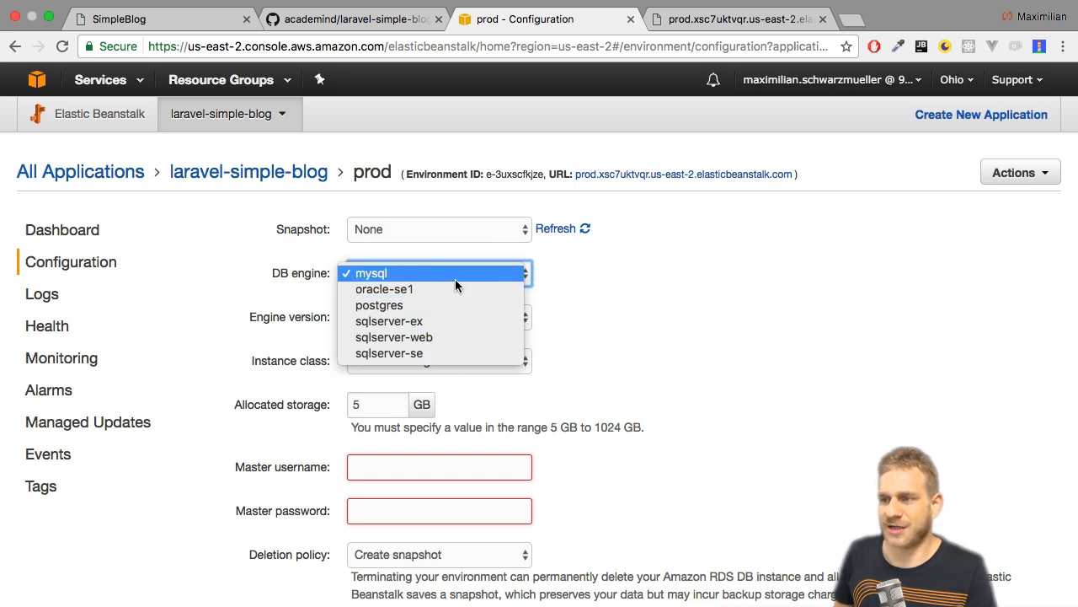
pyautogui.click(371, 273)
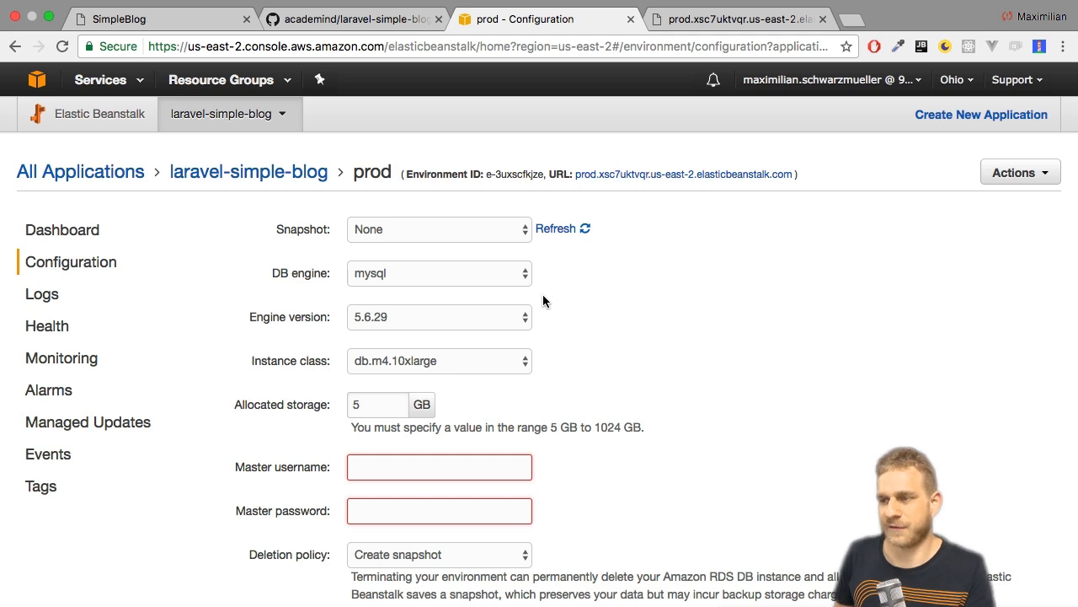
pyautogui.click(438, 317)
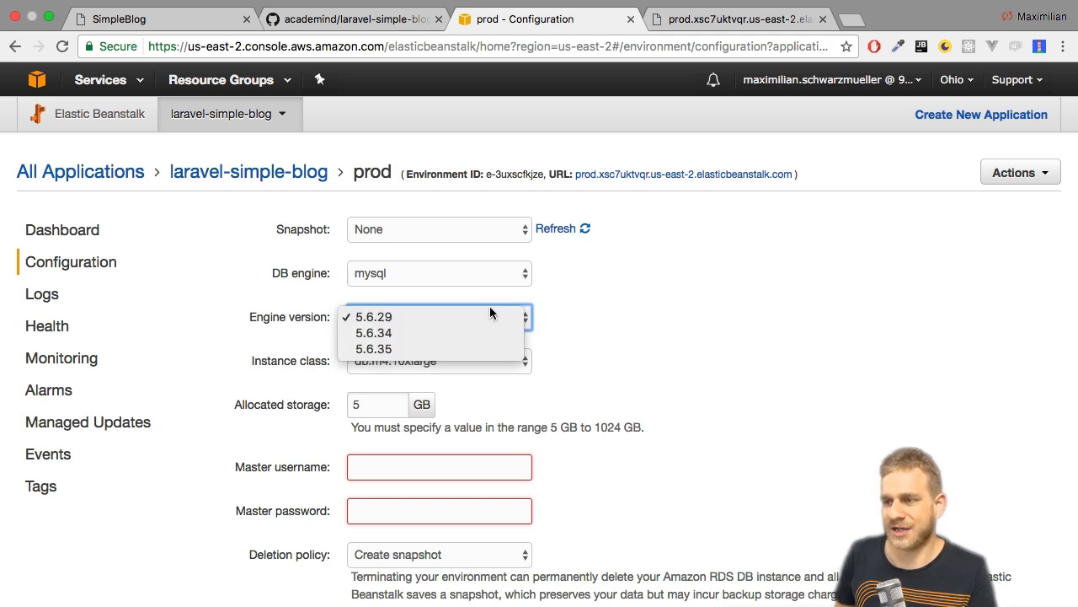
pyautogui.moveTo(379, 317)
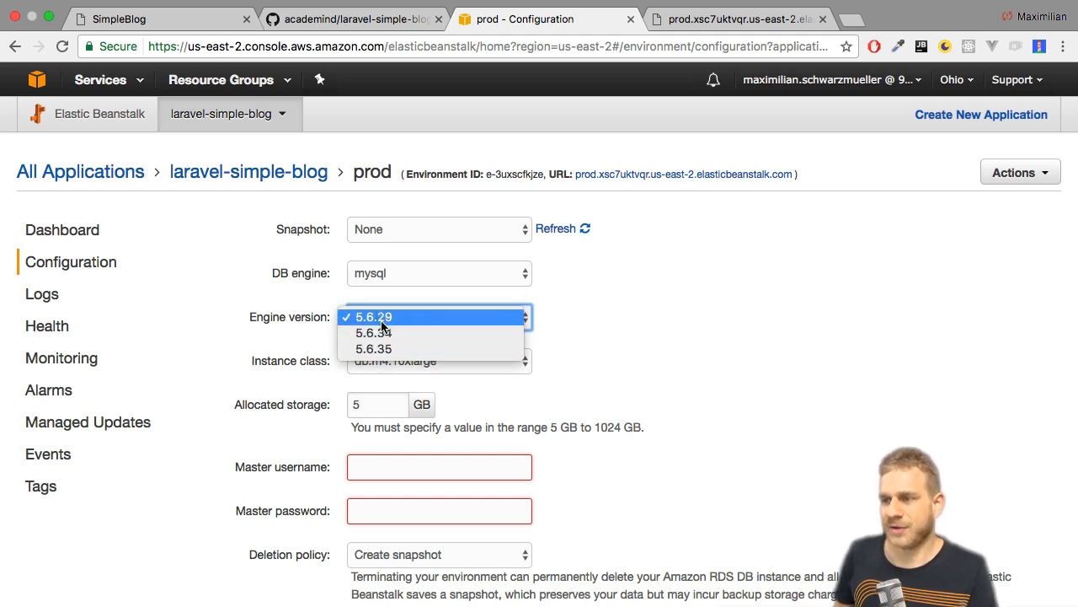
pyautogui.moveTo(374, 327)
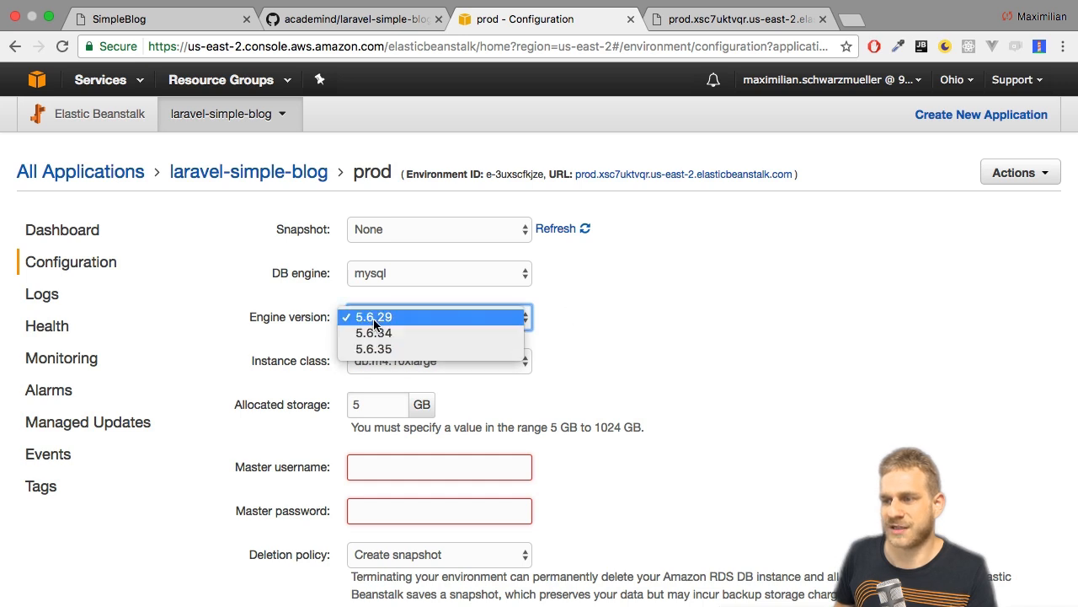
pyautogui.moveTo(374, 349)
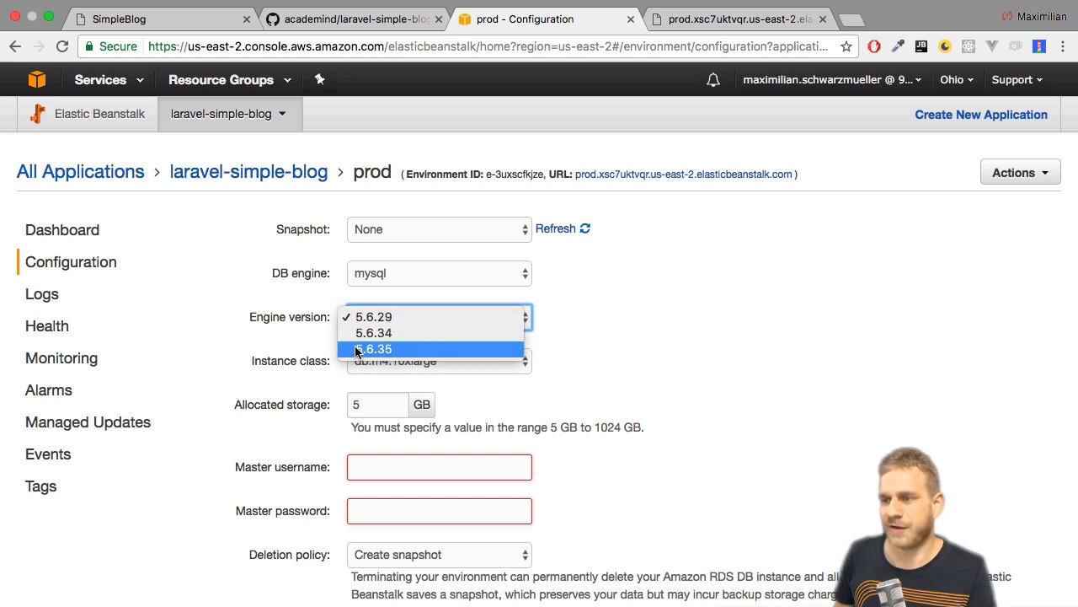
pyautogui.click(370, 317)
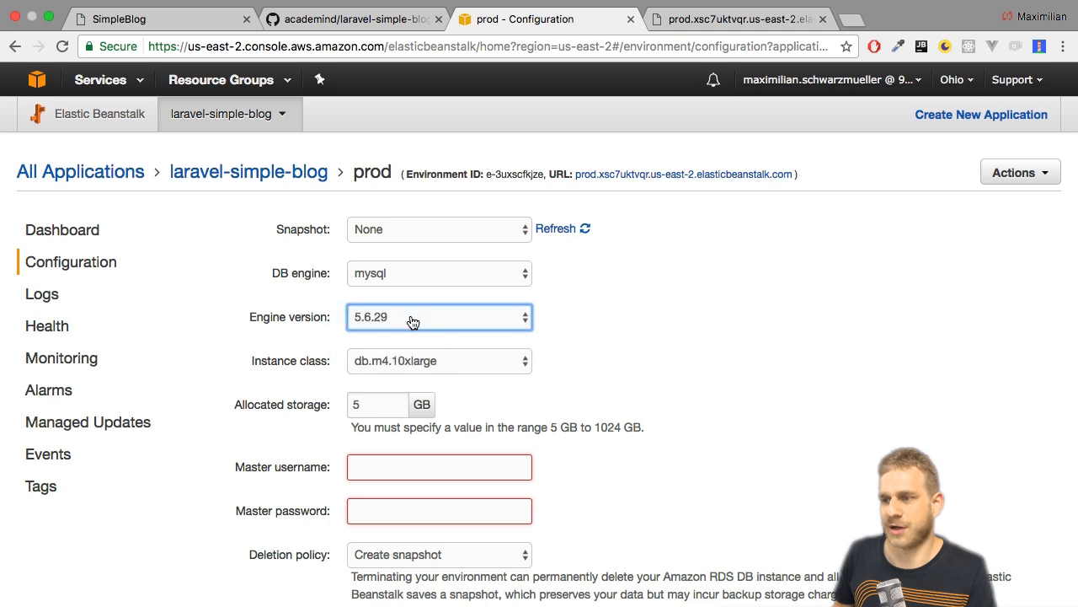
pyautogui.click(438, 361)
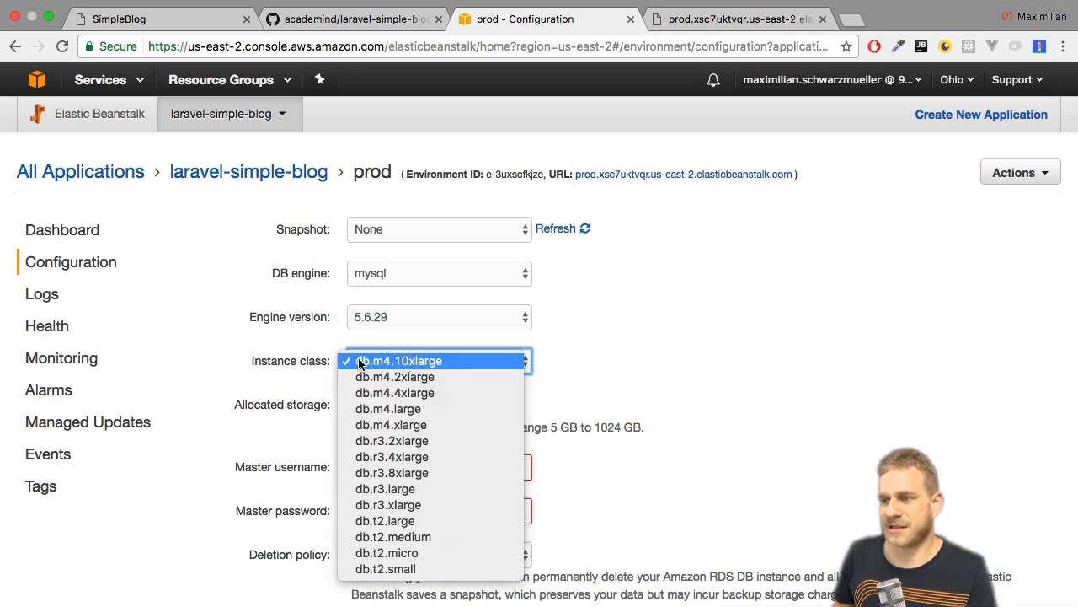
pyautogui.moveTo(387, 410)
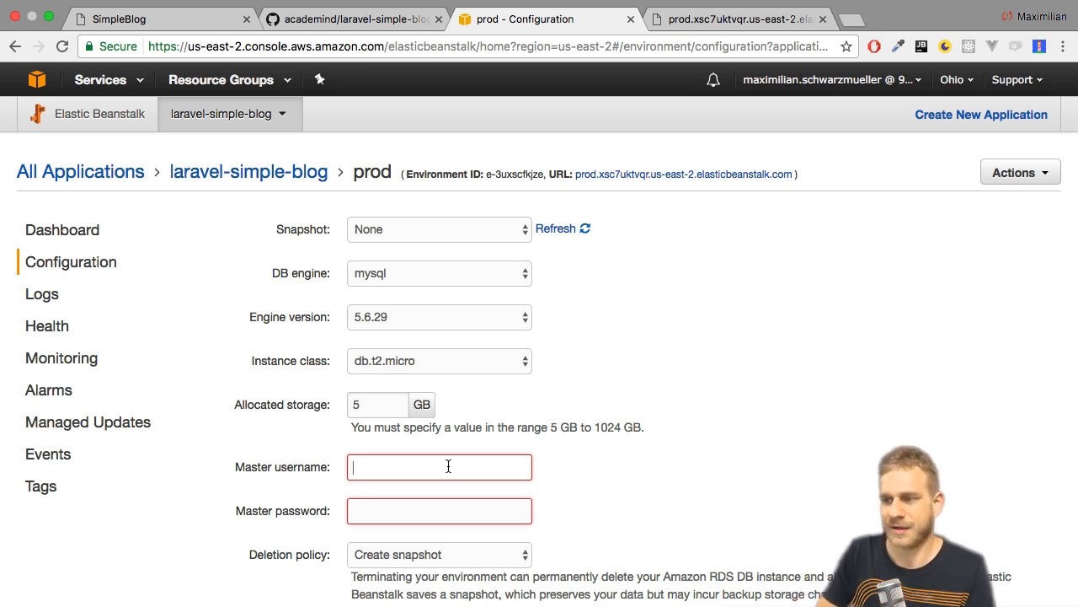
pyautogui.write('root')
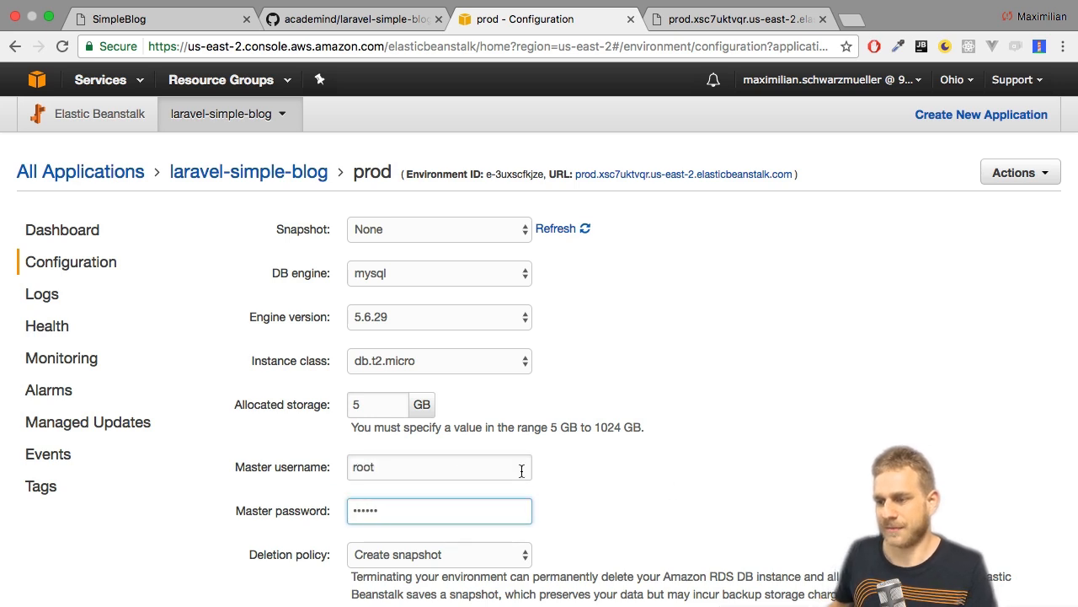
pyautogui.scroll(-3)
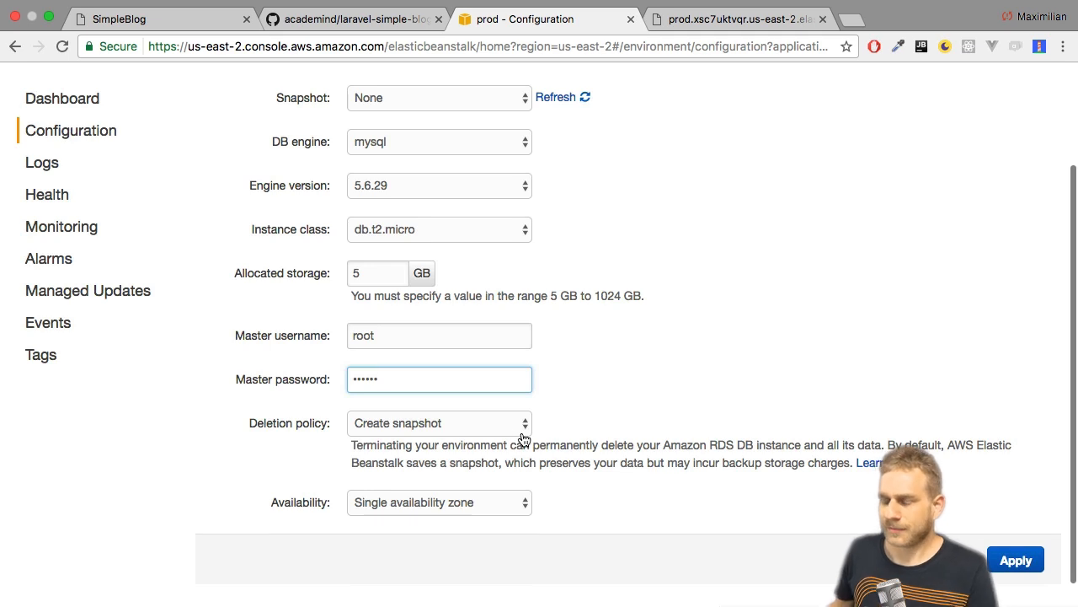
pyautogui.moveTo(476, 431)
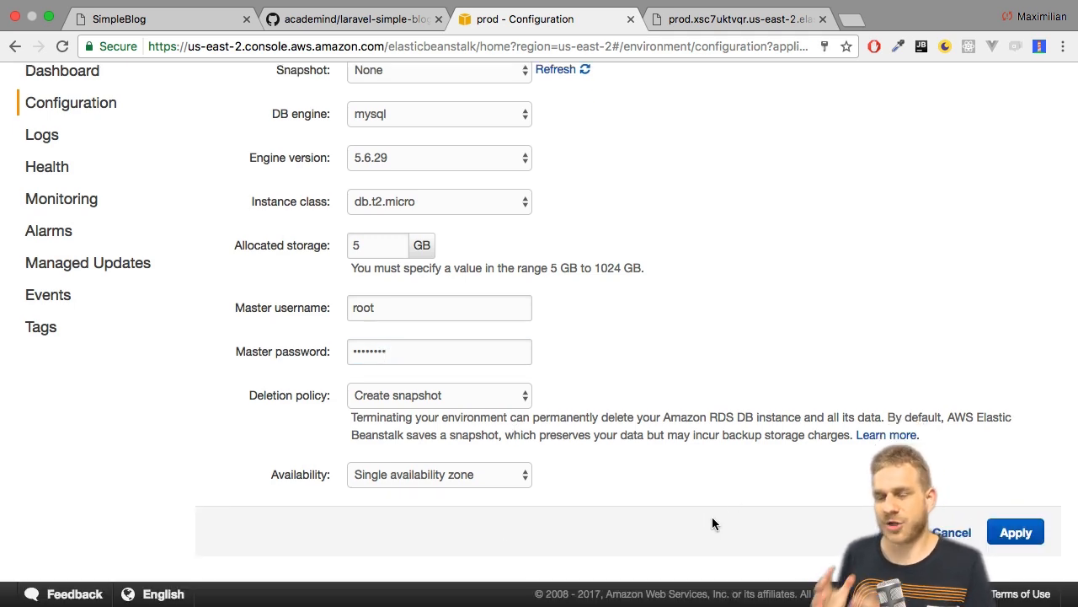
# Apply the new MySQL database settings to the prod environment.
pyautogui.click(1014, 532)
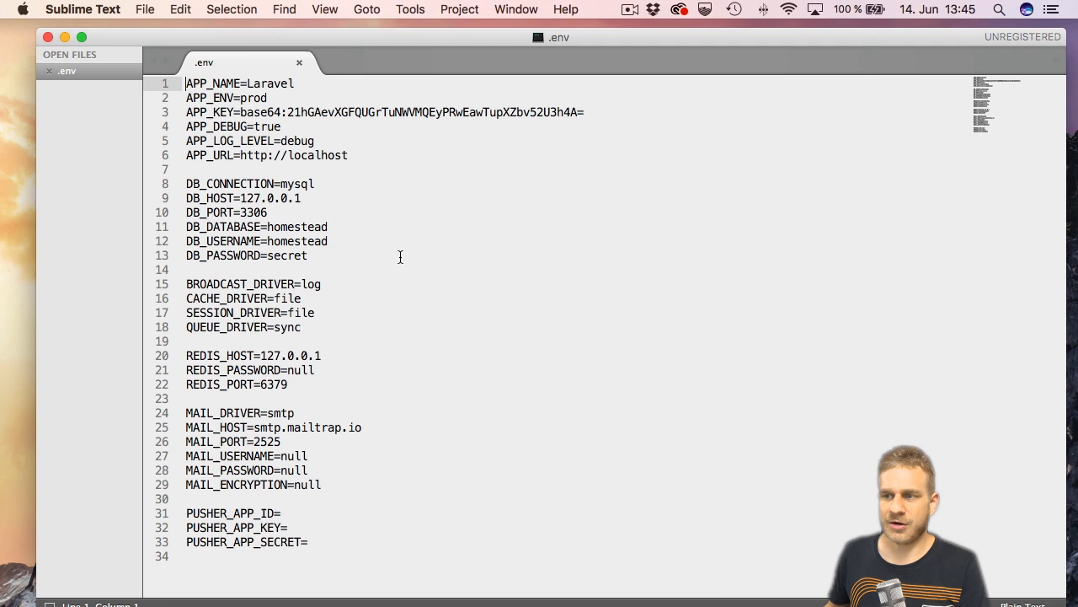
# Leave the .env file and show the laravel-simple-blog-master folder in Finder.
pyautogui.doubleClick(297, 241)
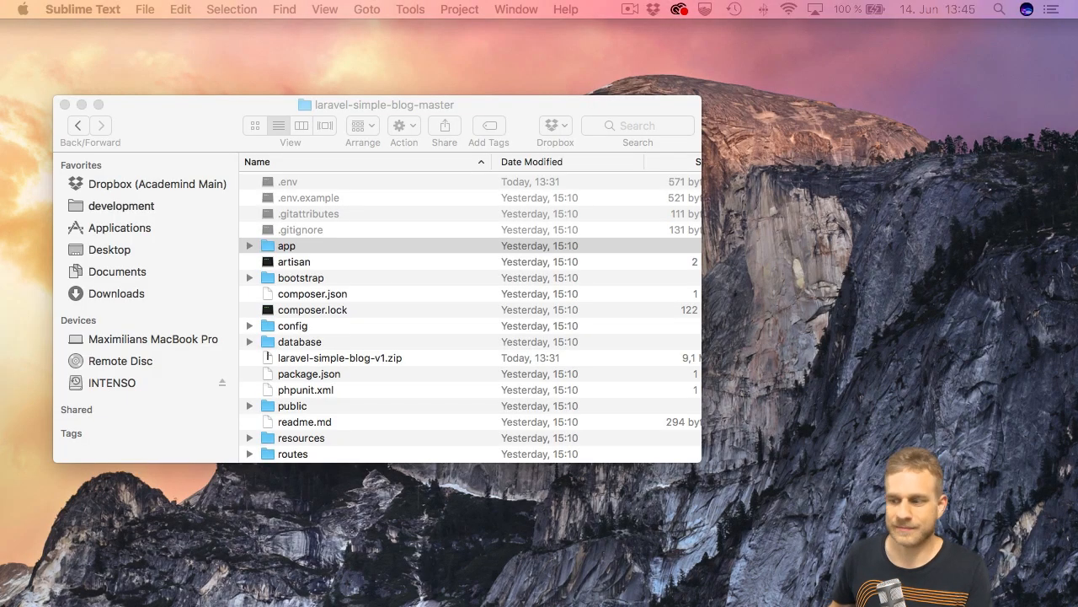
# Expand the config folder and open database.php with Sublime Text.
pyautogui.click(249, 327)
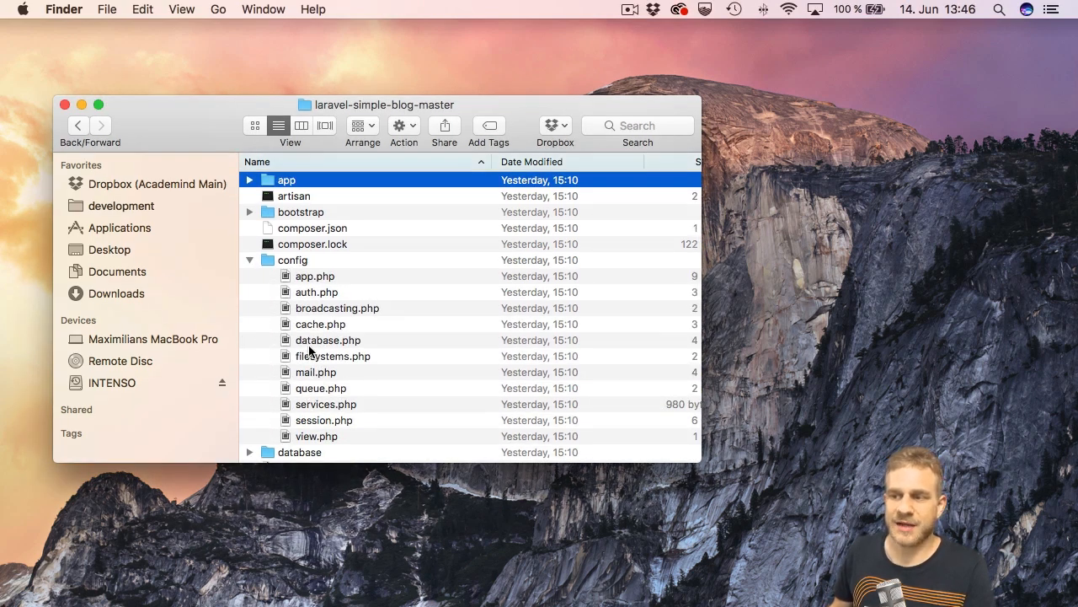
pyautogui.rightClick(327, 341)
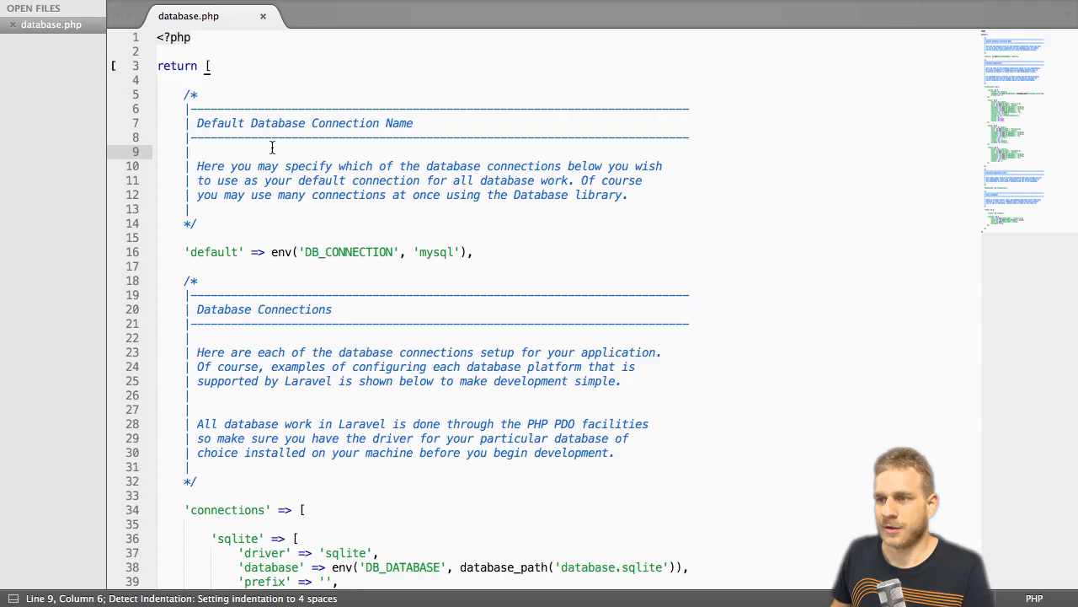
# Scroll database.php down to the mysql connection's host, port, database, username and password settings.
pyautogui.scroll(-3)
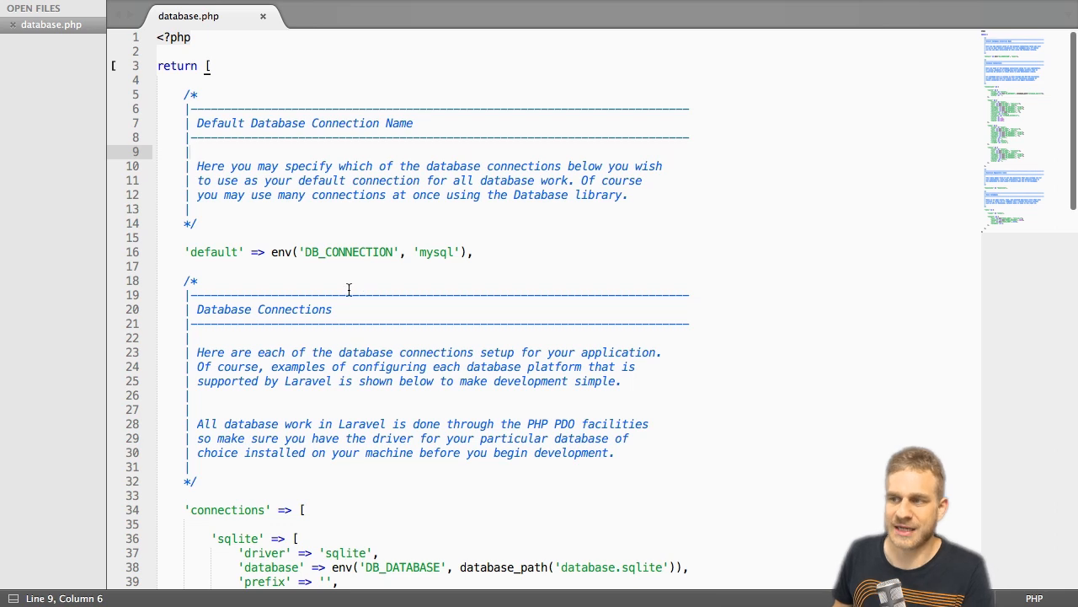
pyautogui.scroll(-3)
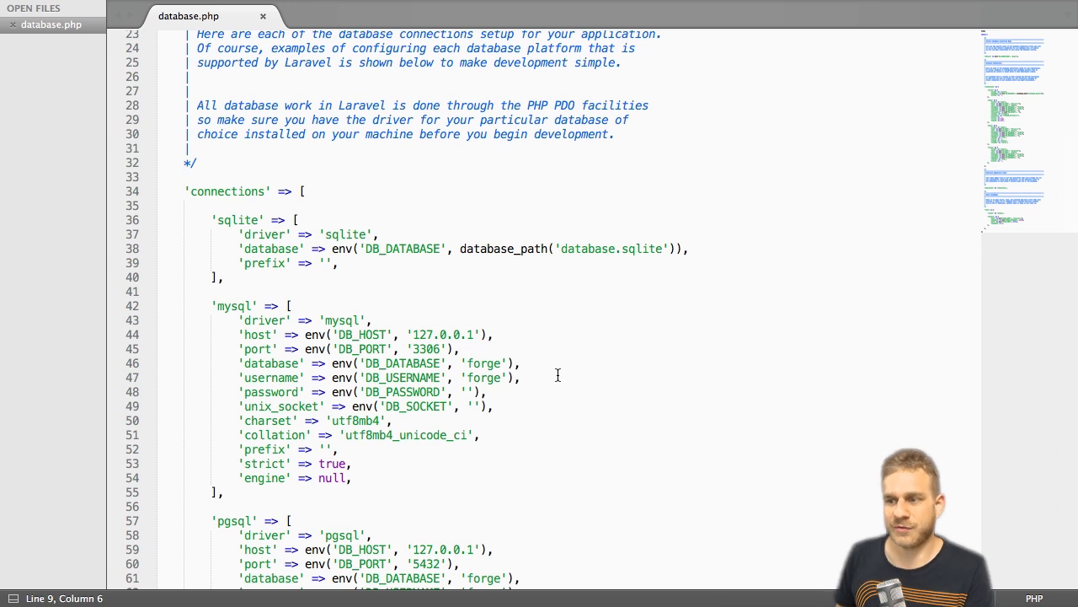
# Scroll back to the top of database.php above the return statement.
pyautogui.scroll(3)
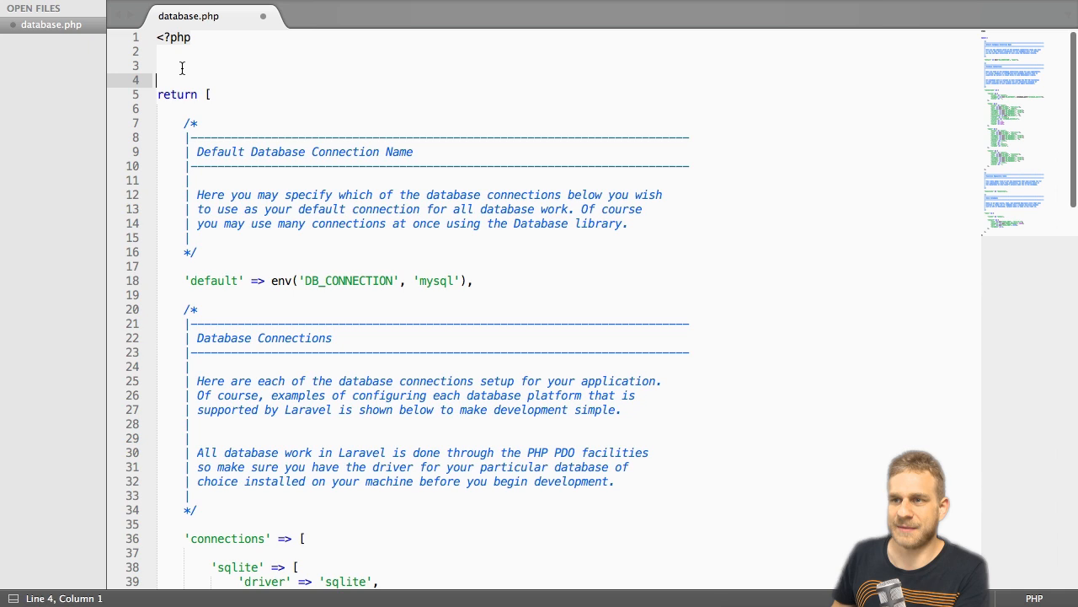
# Write define('RDS_HOSTNAME', $_SERVER['RDS_HOSTNAME']); at the top of database.php.
pyautogui.write("define('")
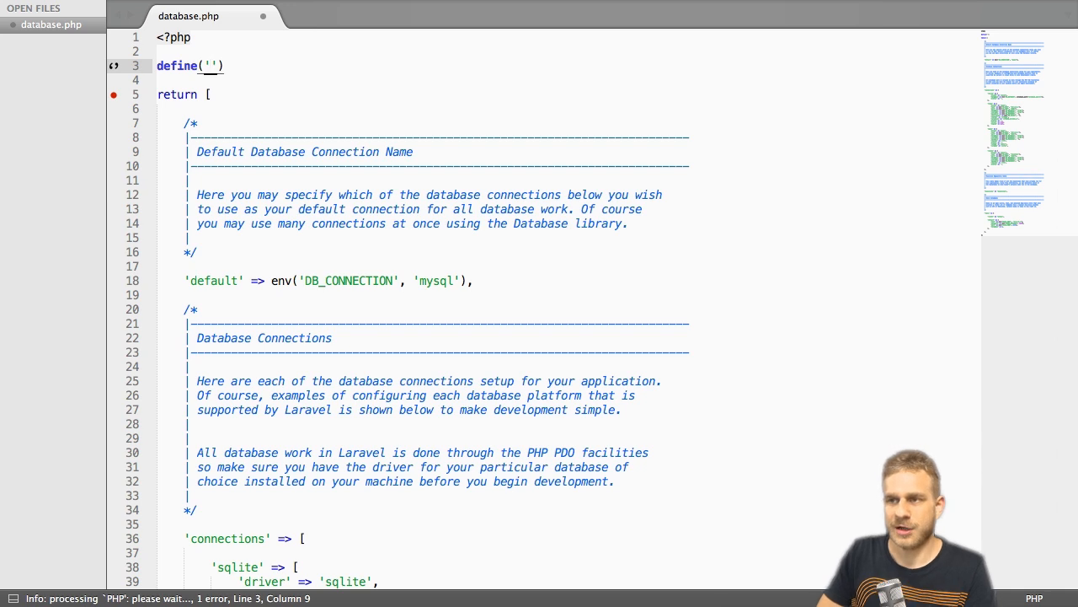
pyautogui.write('RDS_HOST')
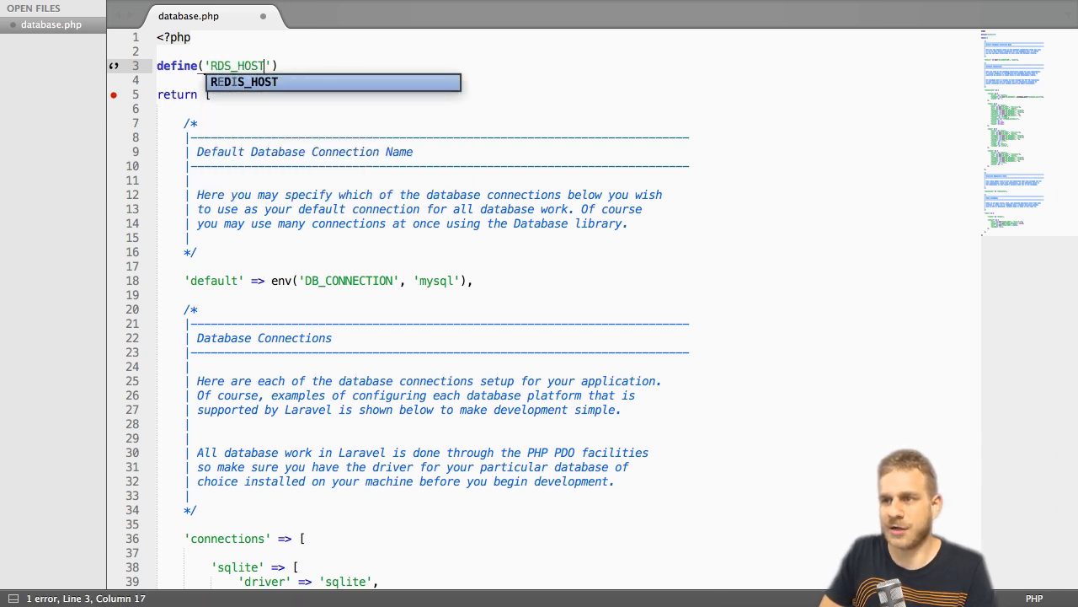
pyautogui.write('NAME')
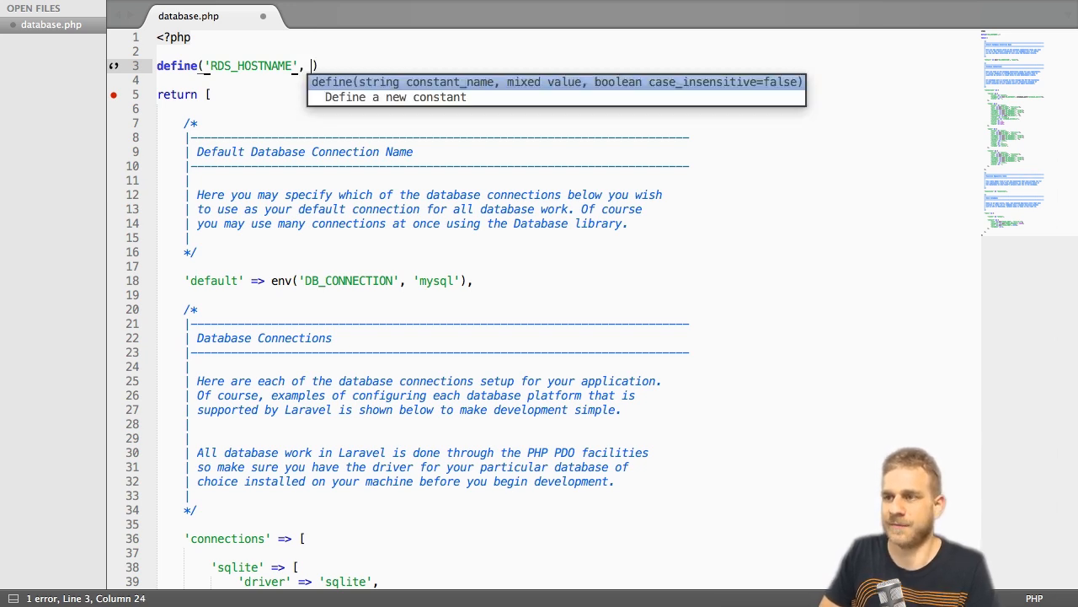
pyautogui.write('$_SERVER')
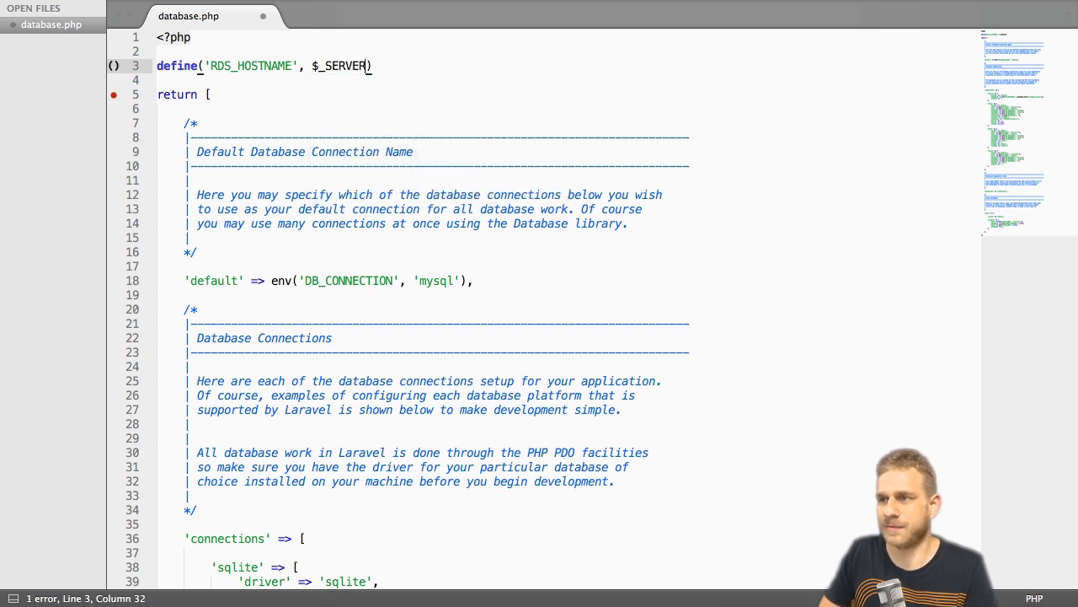
pyautogui.write('[]')
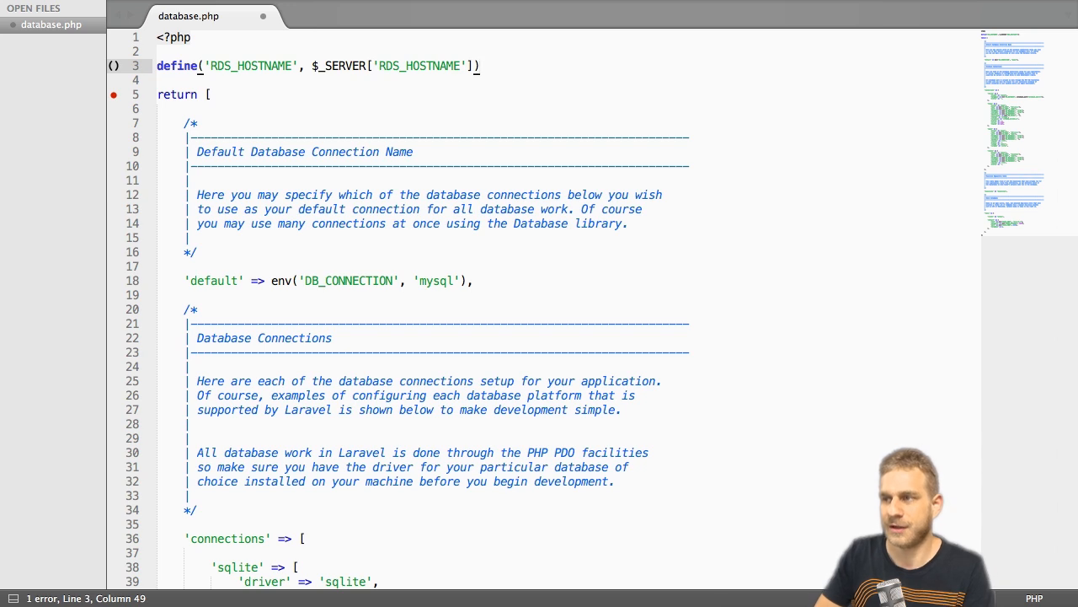
pyautogui.write(';')
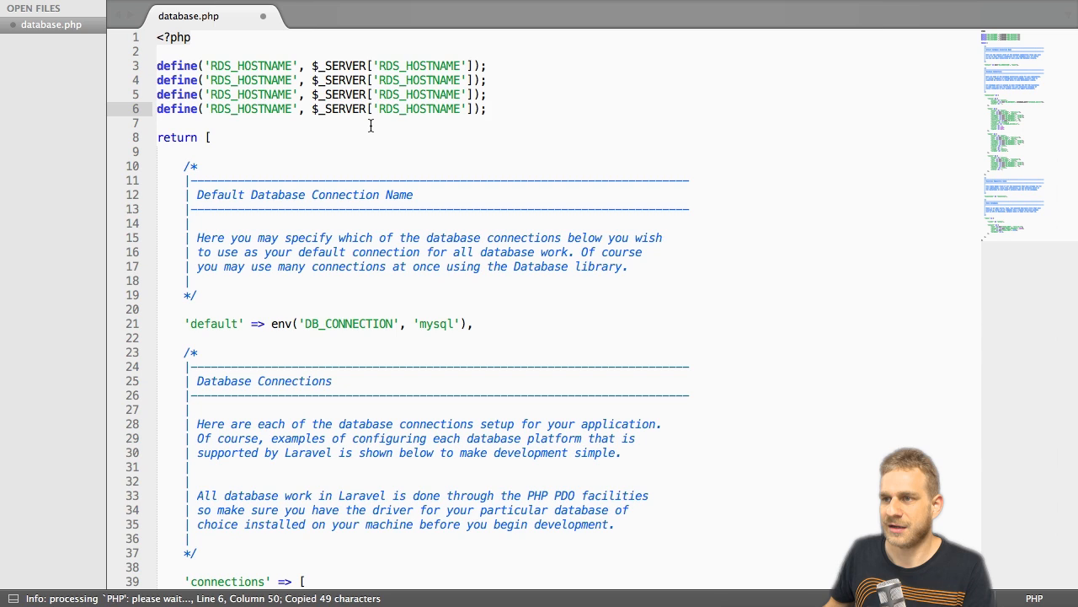
# Edit the copied define lines into RDS_USERNAME and RDS_PASSWORD constants from matching $_SERVER keys.
pyautogui.doubleClick(263, 81)
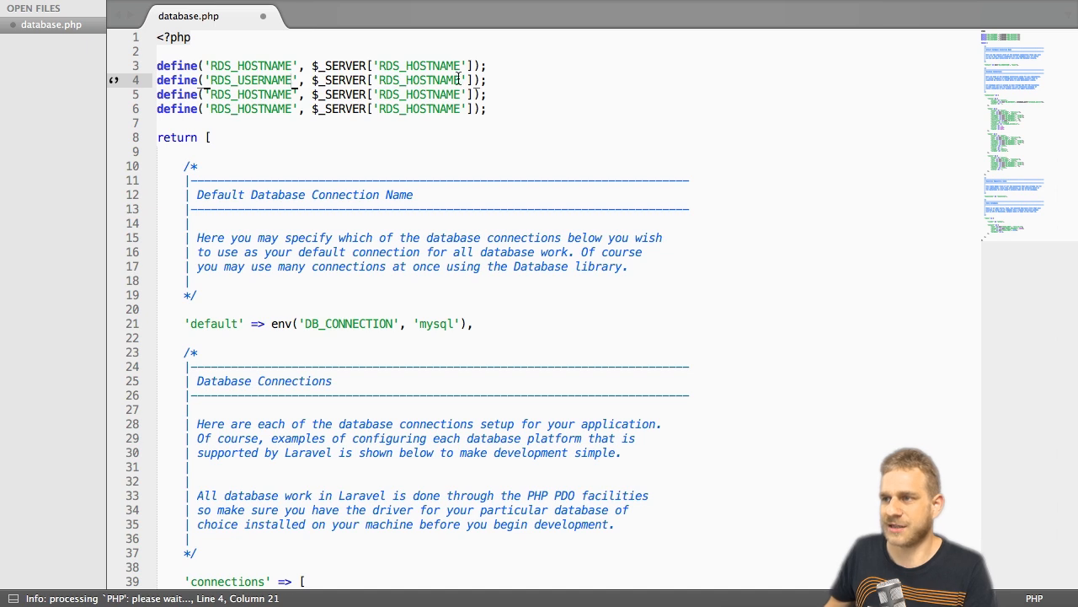
pyautogui.doubleClick(428, 81)
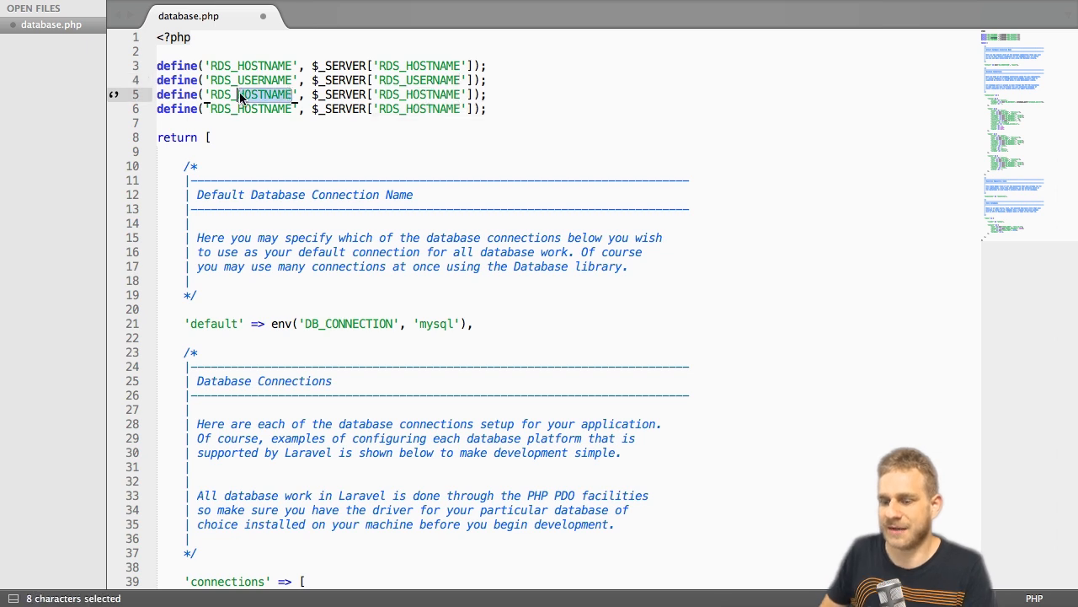
pyautogui.write('RDS_PASSWORD')
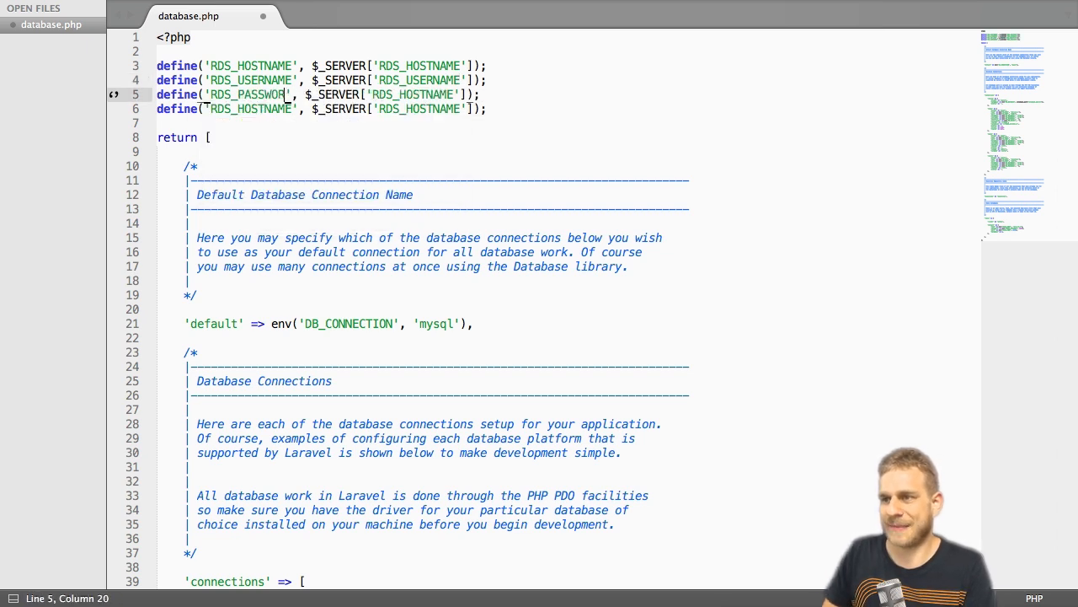
pyautogui.doubleClick(437, 95)
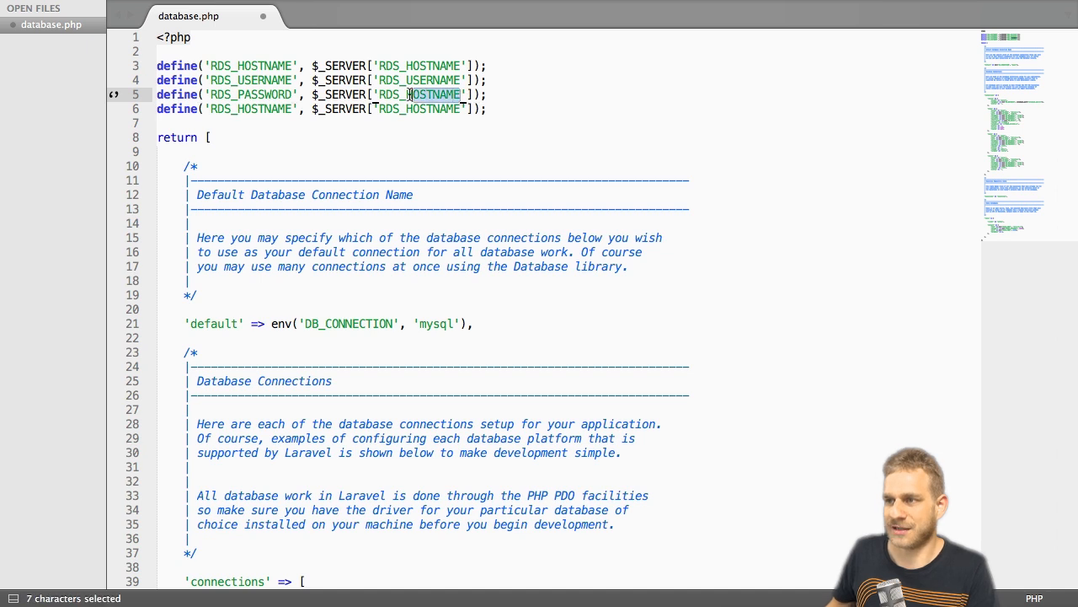
pyautogui.write('RDS_PASSWORD')
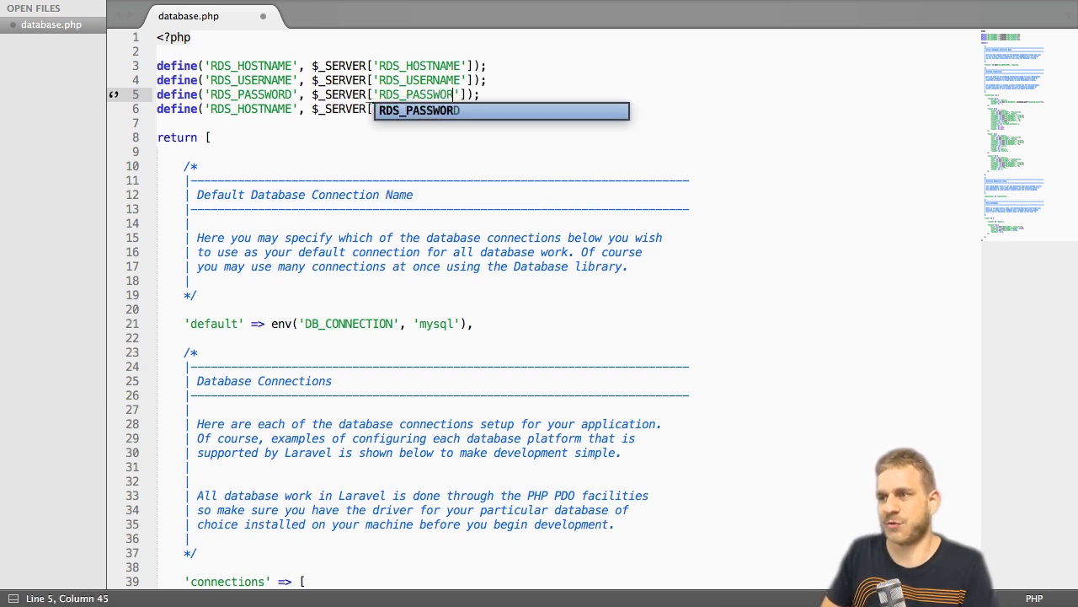
pyautogui.write('D')
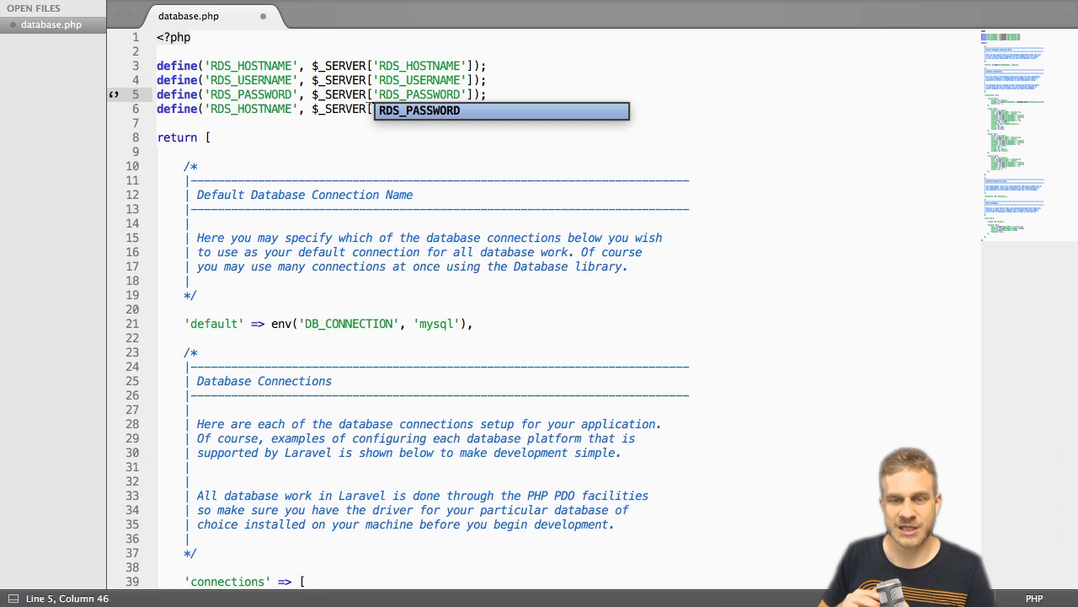
pyautogui.moveTo(388, 91)
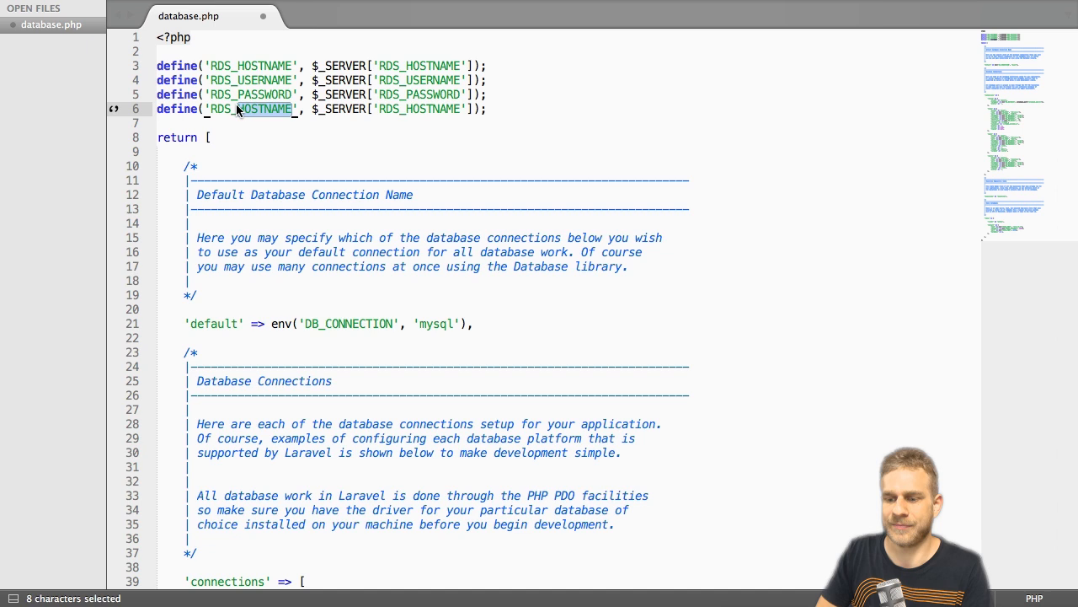
# Edit the last define line into the RDS_DB_NAME constant from $_SERVER['RDS_DB_NAME'].
pyautogui.write('RDS_DB_NAM')
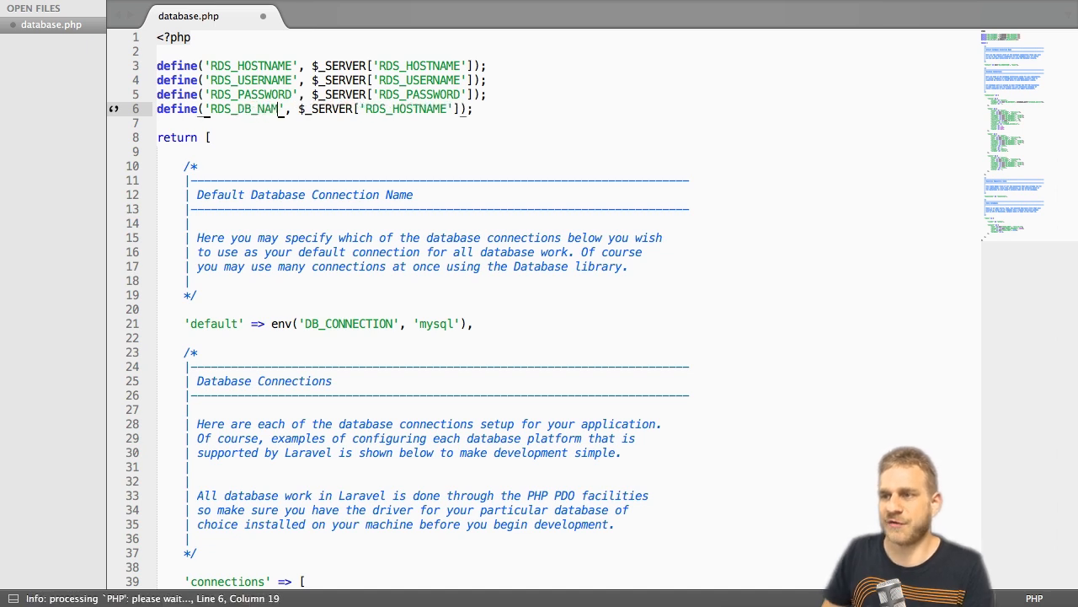
pyautogui.doubleClick(424, 108)
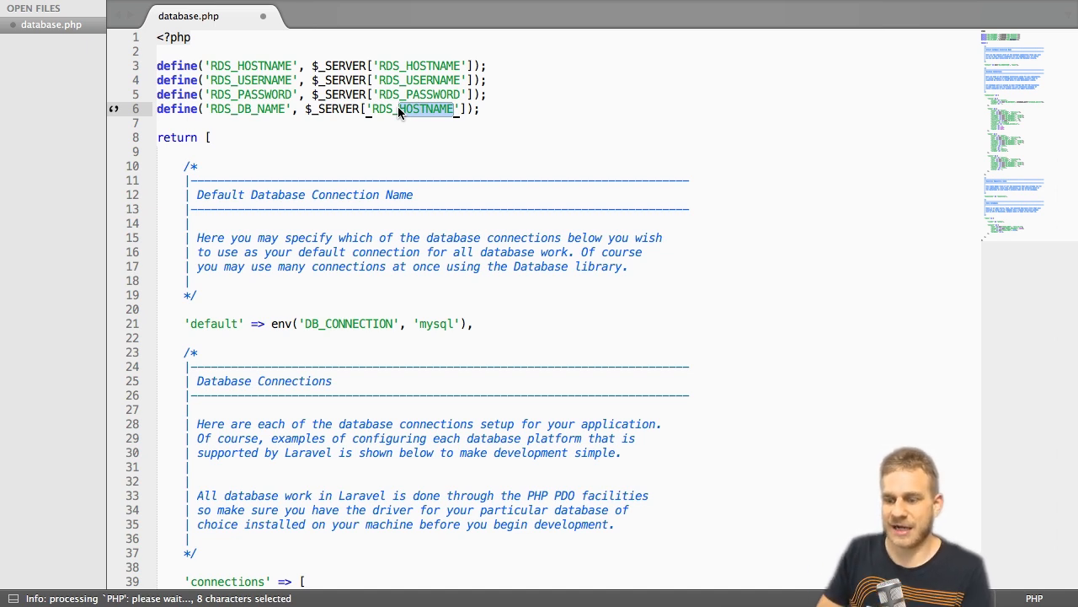
pyautogui.write('RDS_DB_NAME')
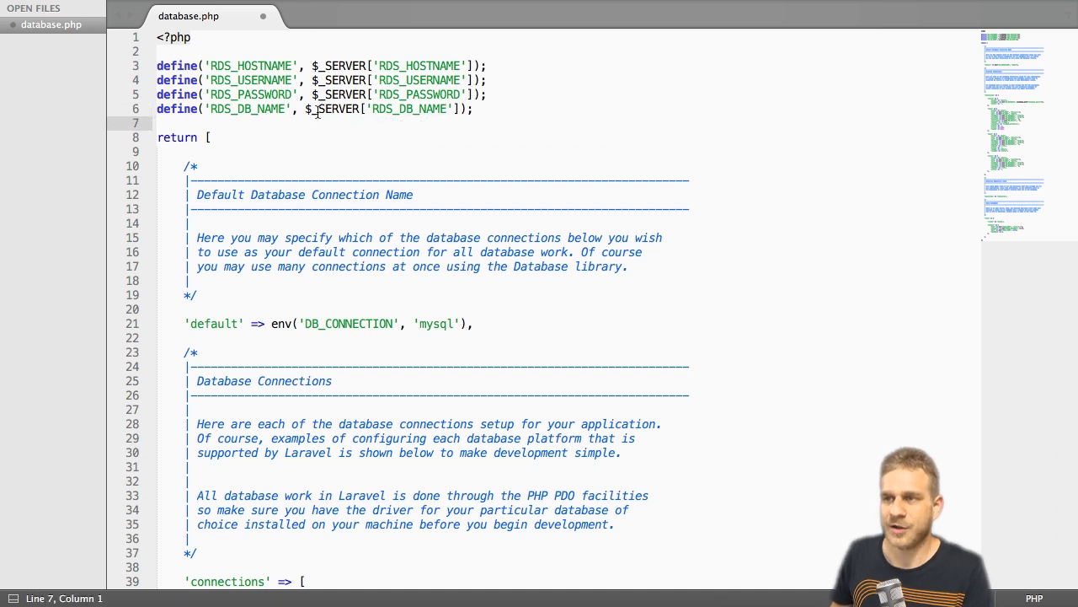
# Replace the mysql host, database, username and password env() calls with the RDS_ constants and save.
pyautogui.scroll(-3)
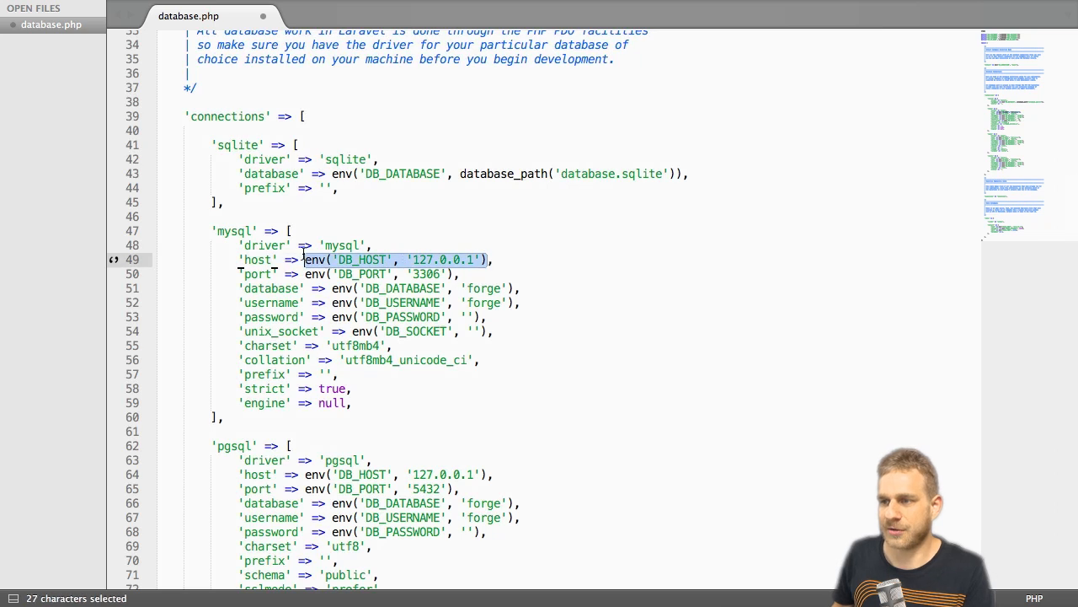
pyautogui.write('RDS_HOSTNAME,')
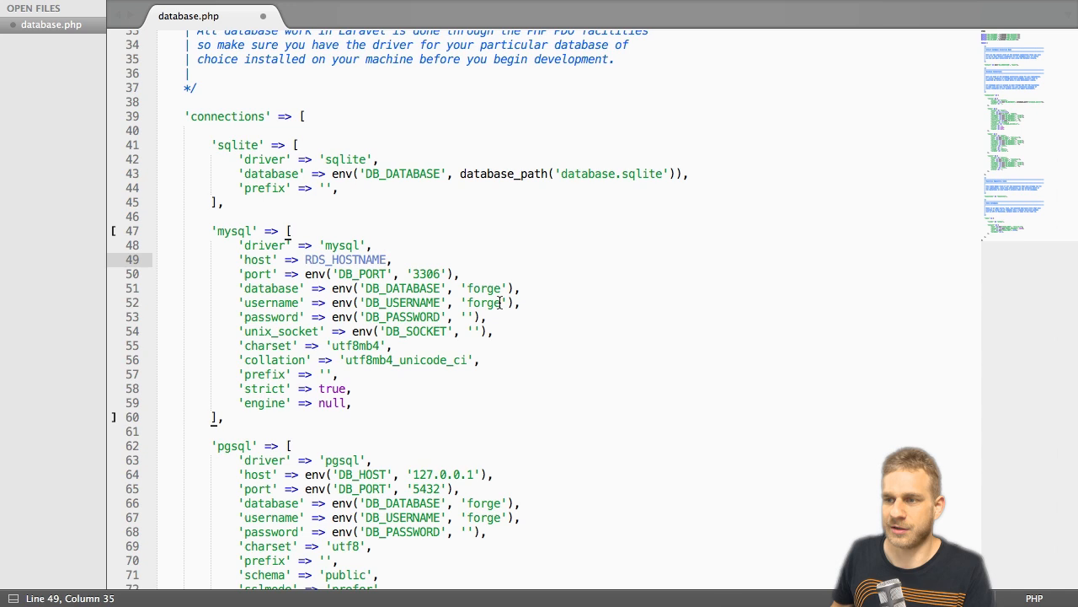
pyautogui.moveTo(330, 288); pyautogui.dragTo(514, 288)
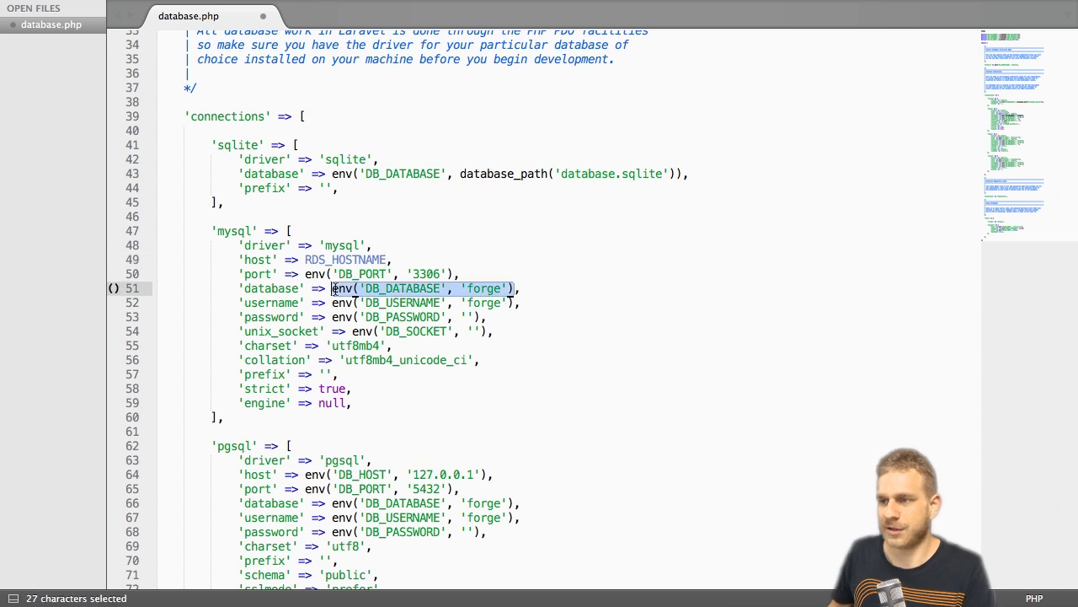
pyautogui.write('RDS')
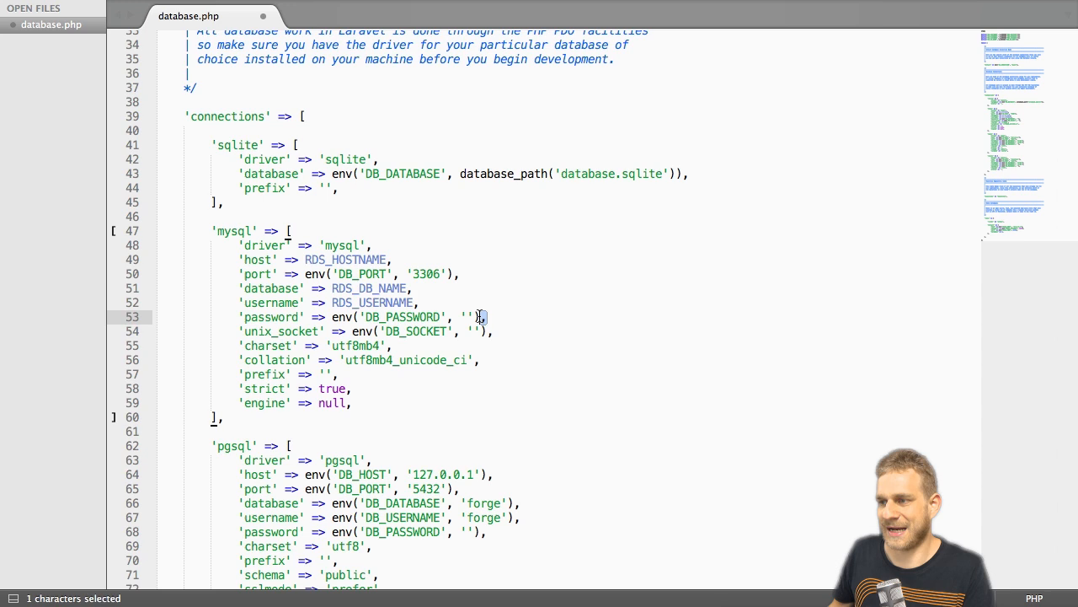
pyautogui.moveTo(480, 316); pyautogui.dragTo(331, 316)
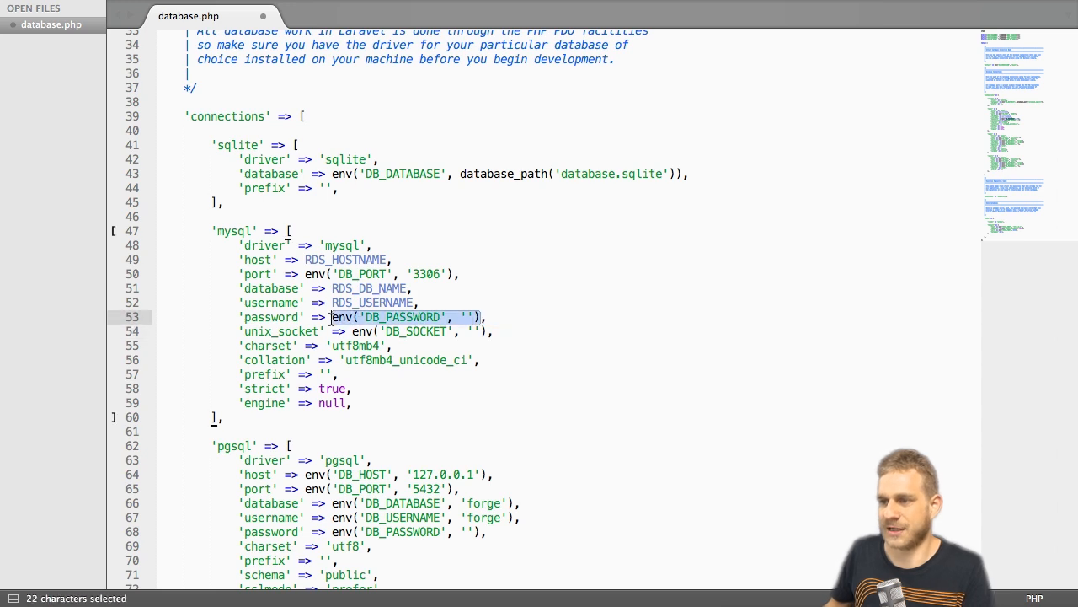
pyautogui.write('RDS_P')
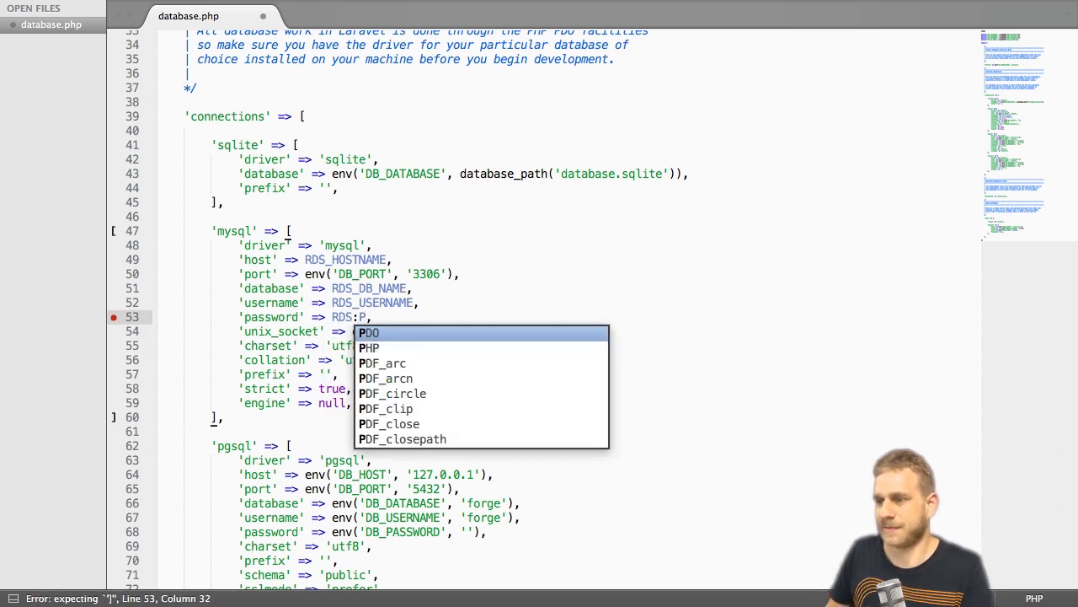
pyautogui.write('ASSWORD')
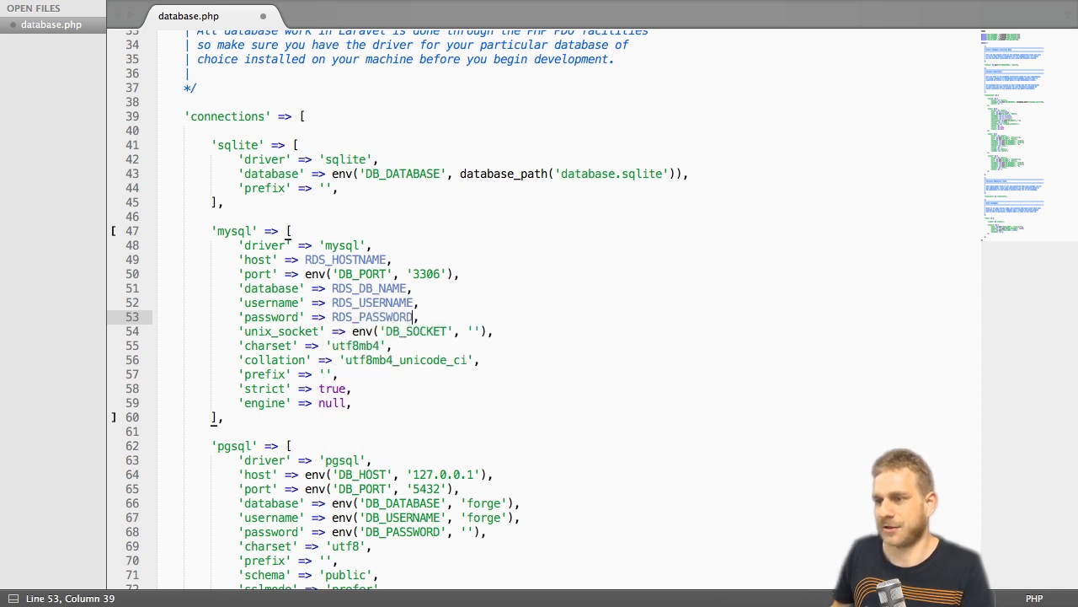
pyautogui.press('ctrl+s')
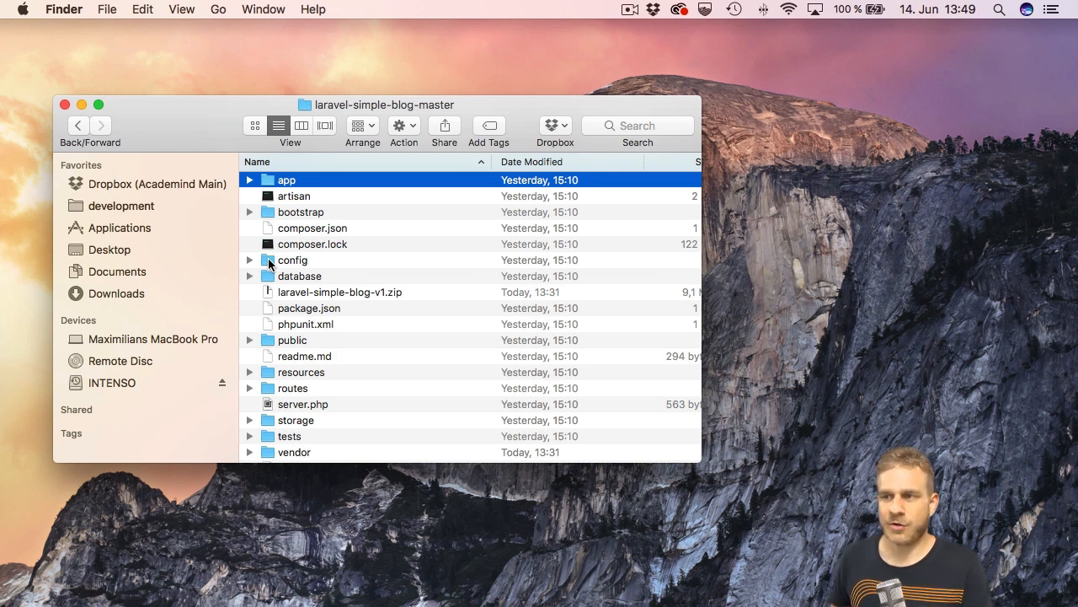
pyautogui.moveTo(261, 269)
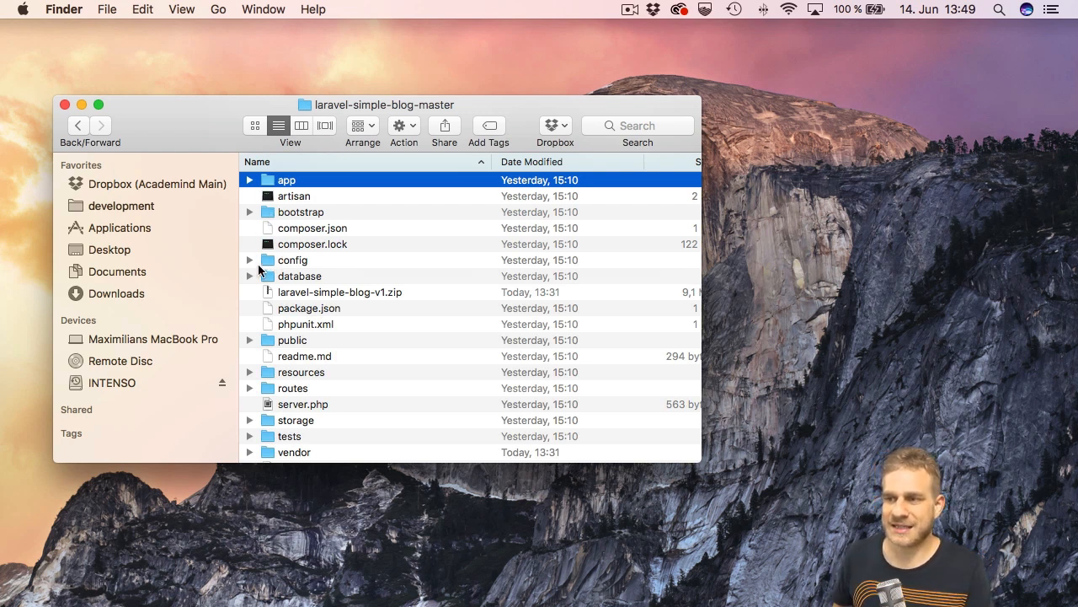
# Expand app > Providers in Finder and open AppServiceProvider.php in Sublime Text.
pyautogui.click(249, 179)
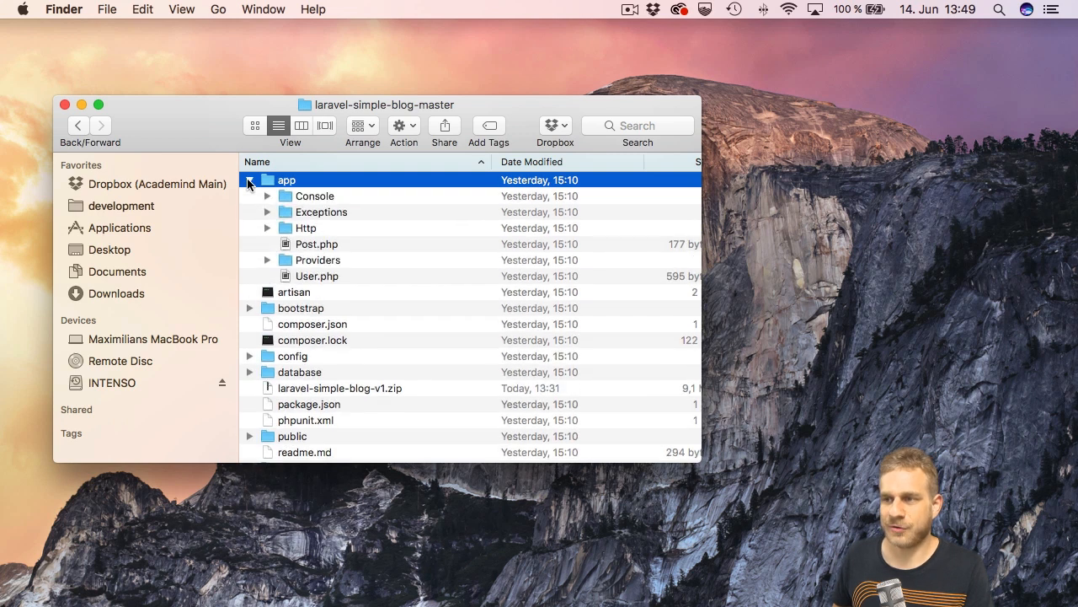
pyautogui.click(267, 259)
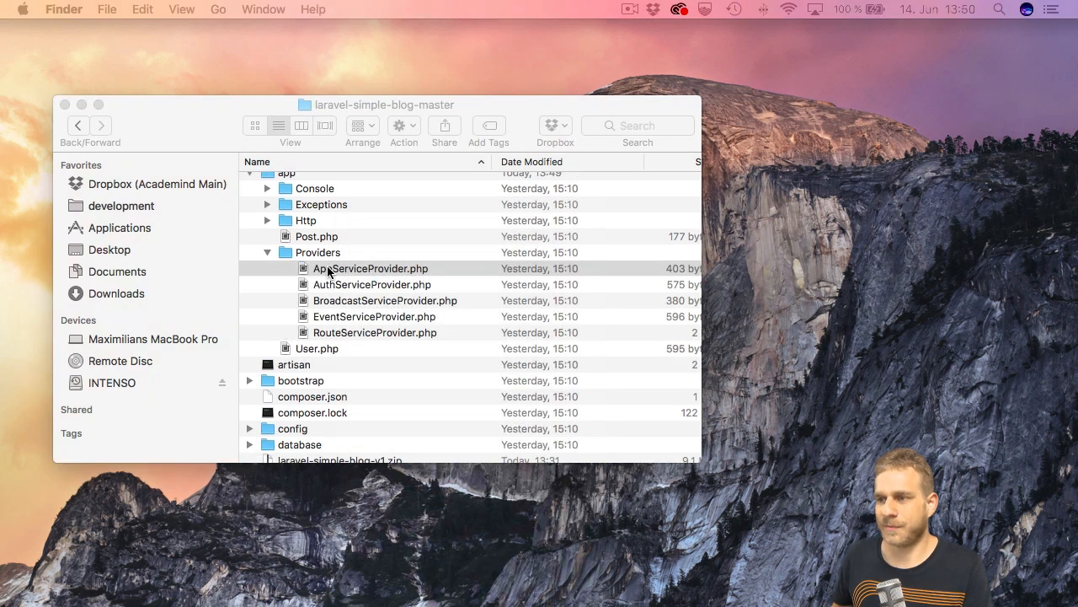
pyautogui.doubleClick(369, 267)
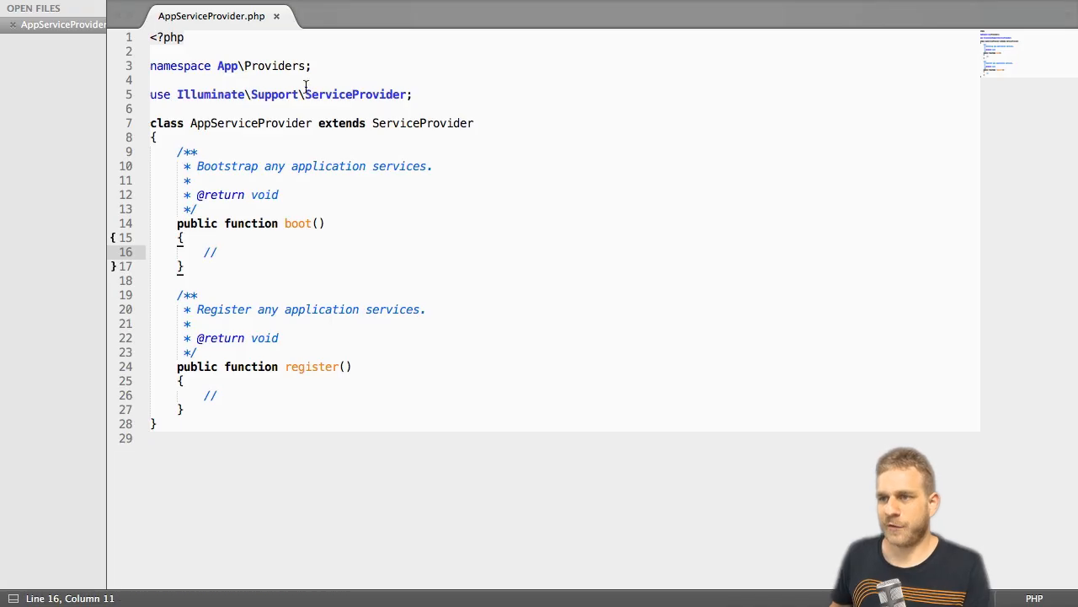
# Add use Schema; and Schema::defaultStringLength(191); inside the boot method.
pyautogui.write('Schema;')
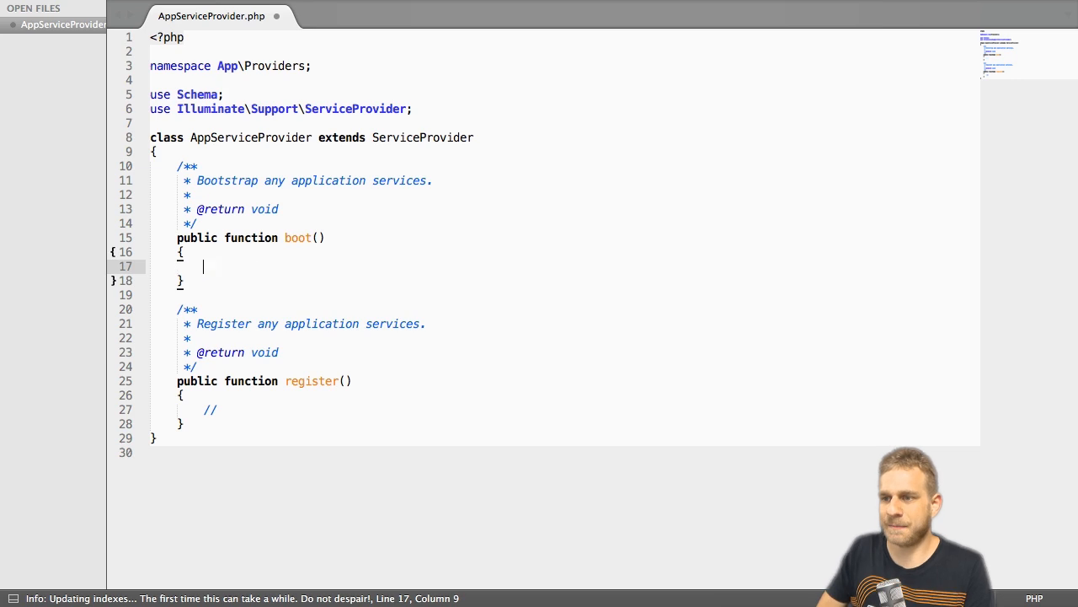
pyautogui.write('Schema')
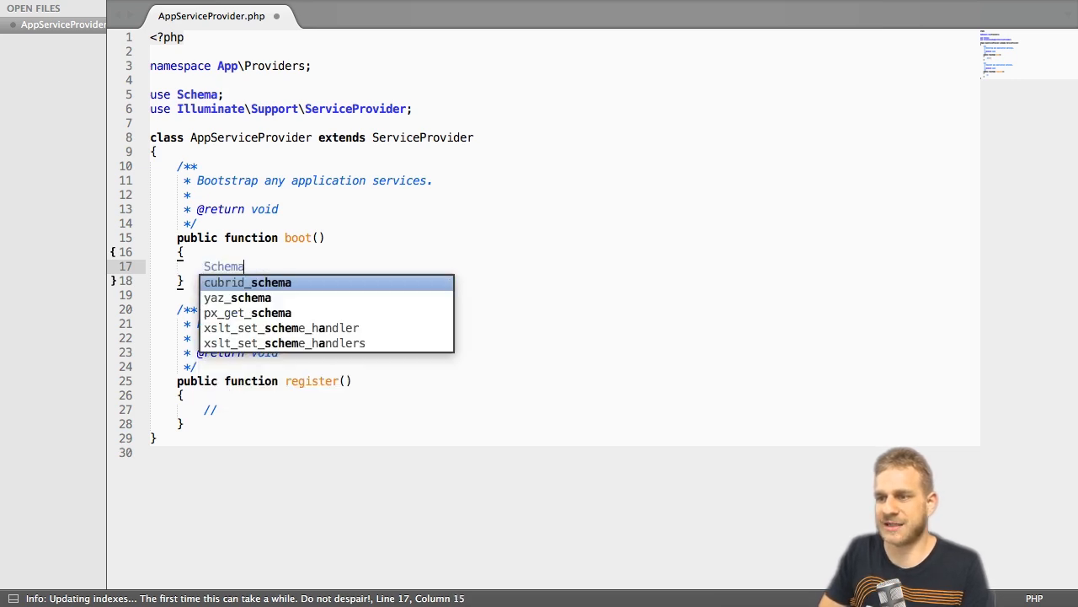
pyautogui.write('::d')
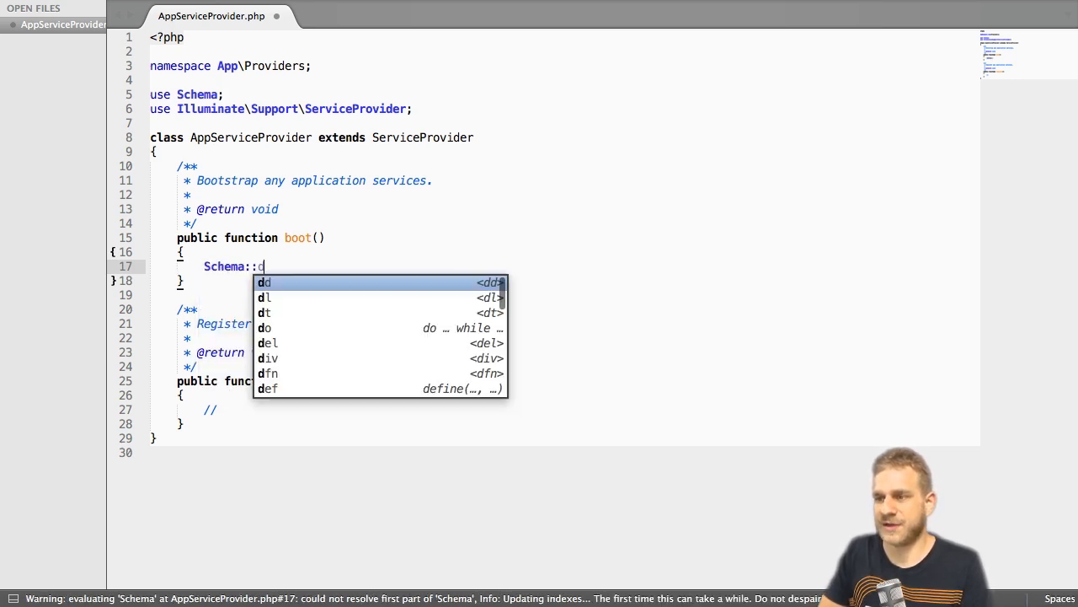
pyautogui.write('defaultStri')
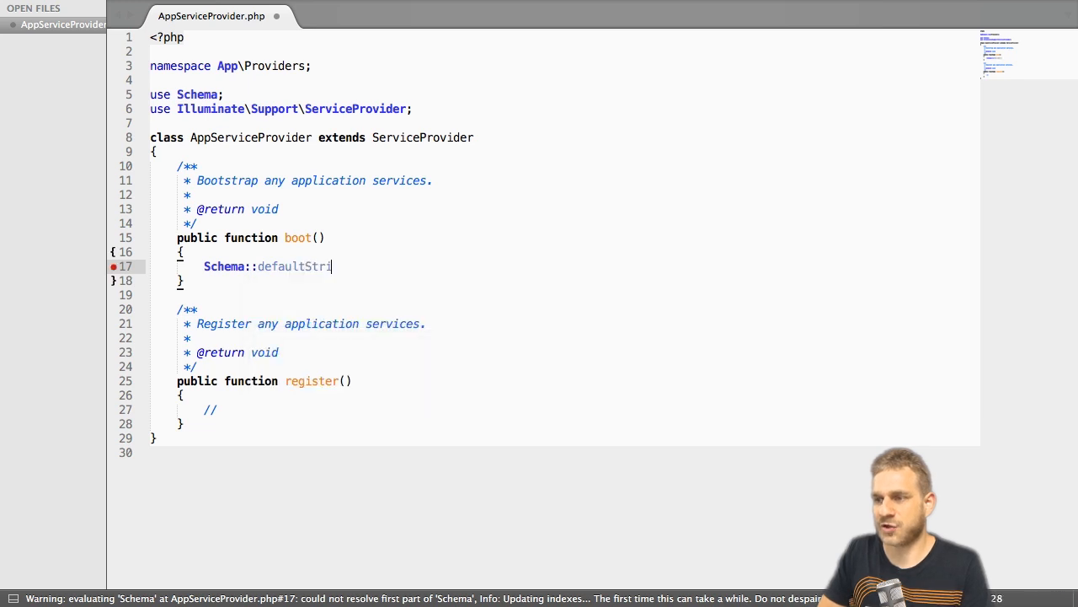
pyautogui.write('ngLength')
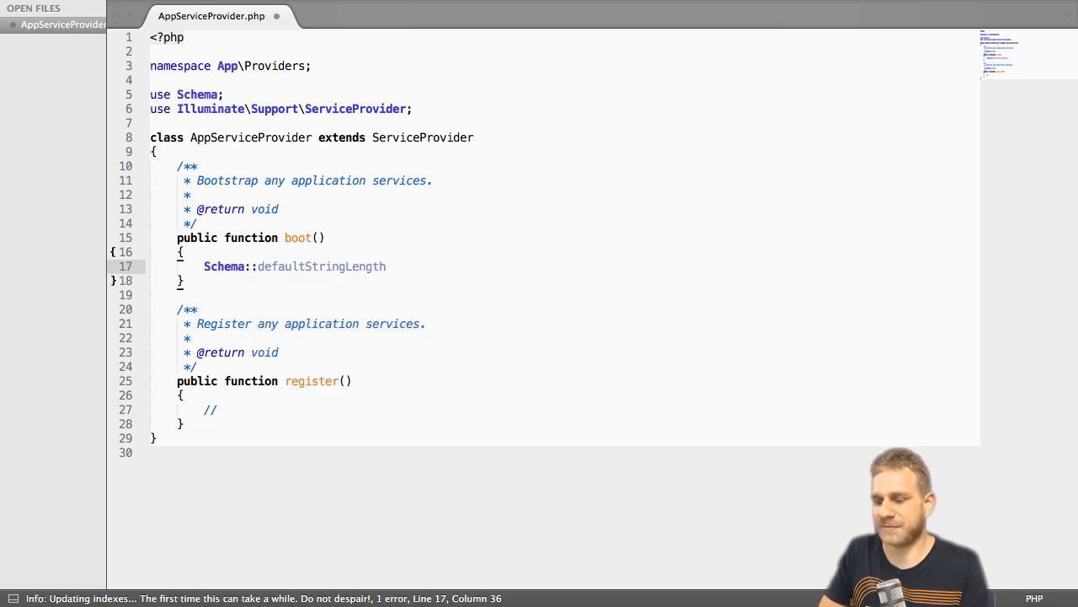
pyautogui.write('(191)')
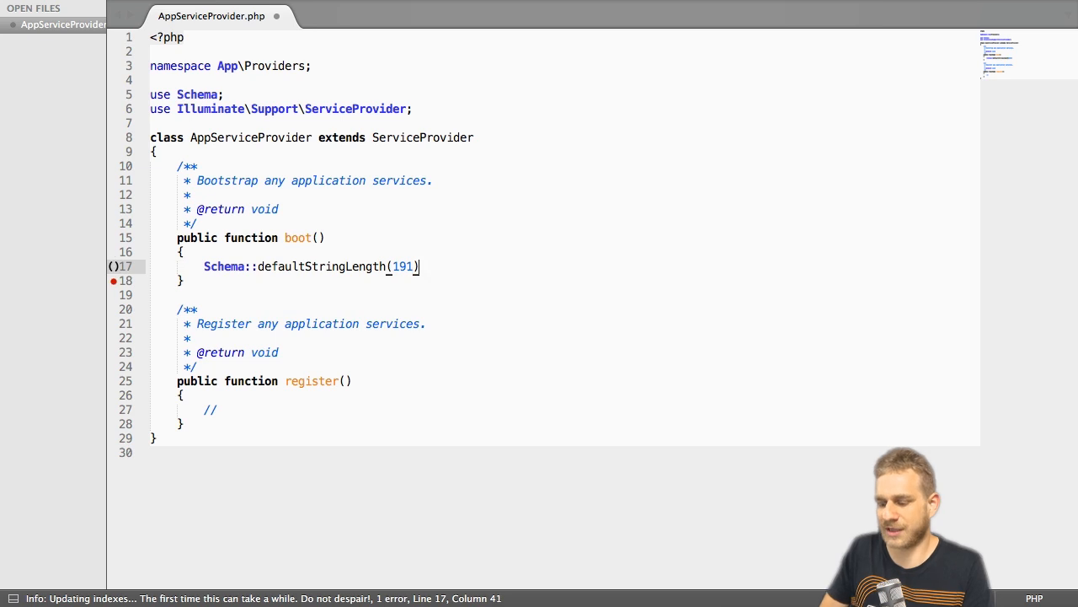
pyautogui.write(';')
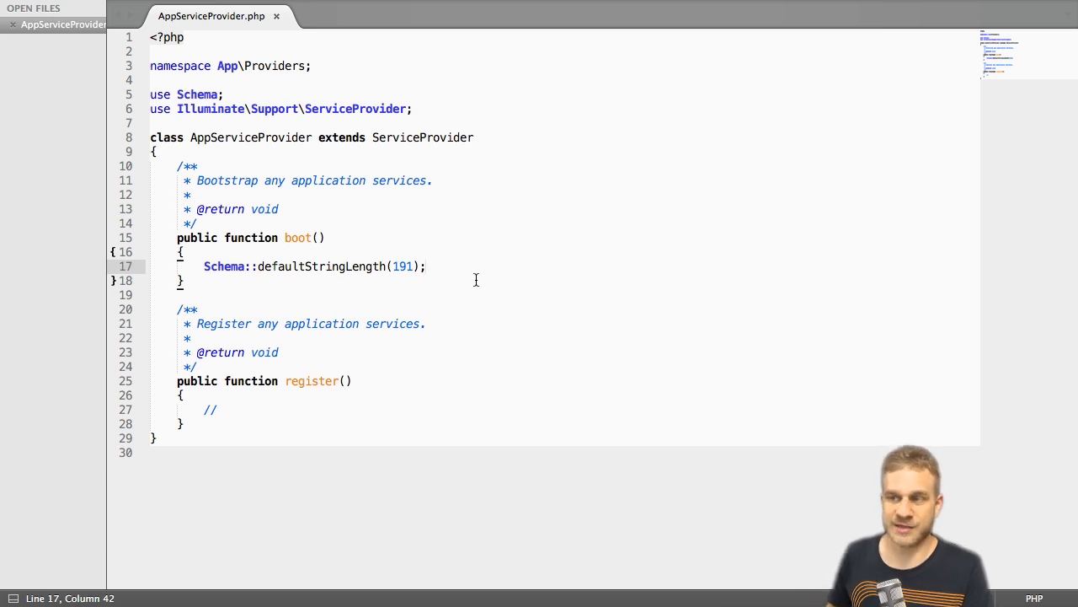
pyautogui.moveTo(445, 251)
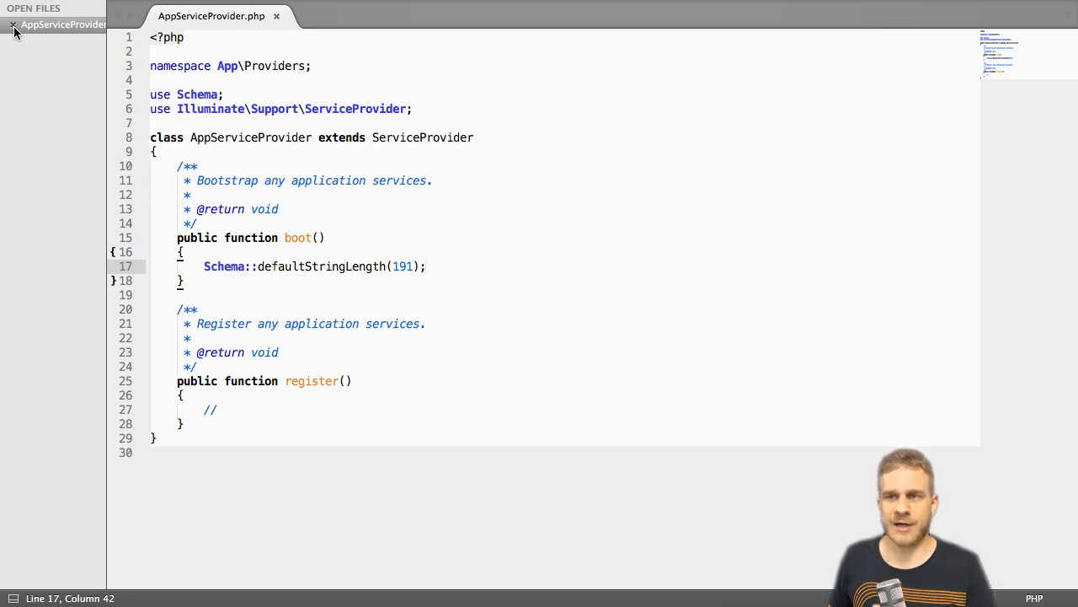
pyautogui.moveTo(60, 110)
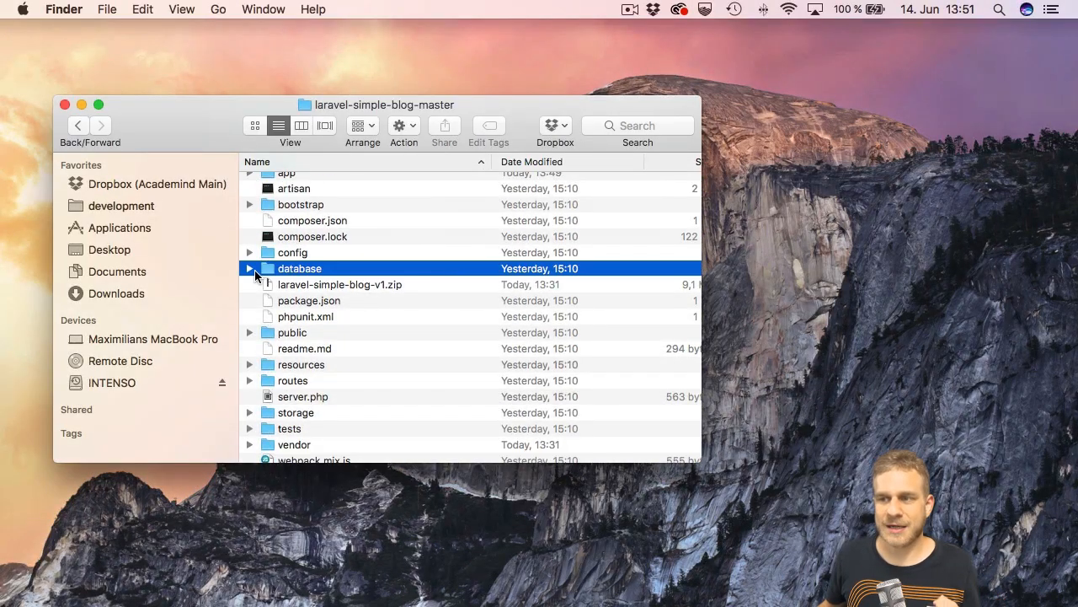
# Expand database > migrations, then create a .ebextensions folder in the project root, accepting the dot-name warning.
pyautogui.click(249, 268)
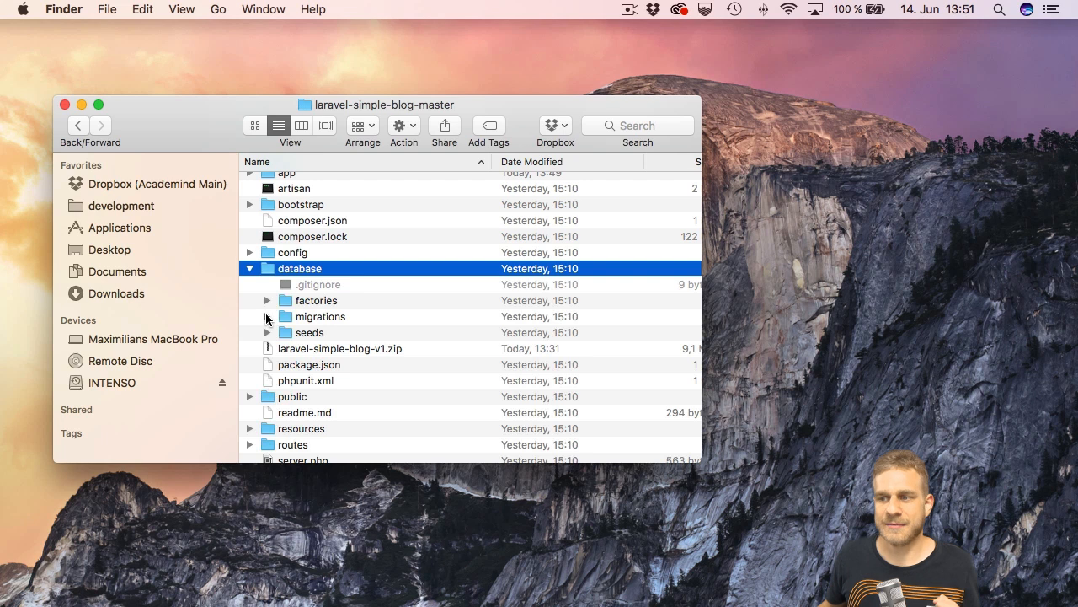
pyautogui.click(266, 317)
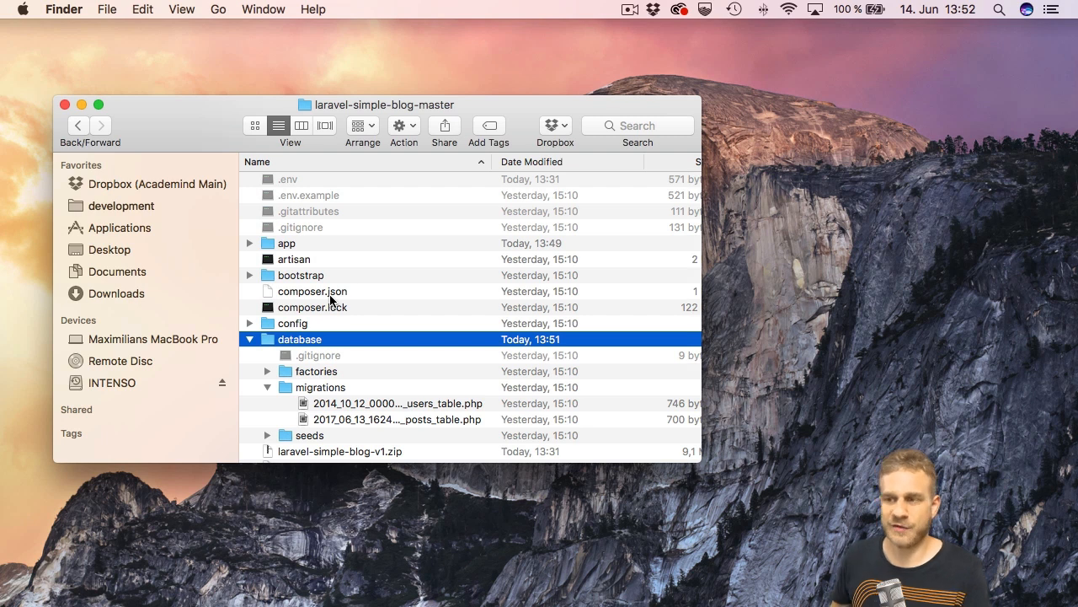
pyautogui.click(312, 290)
pyautogui.write('.ebextensions')
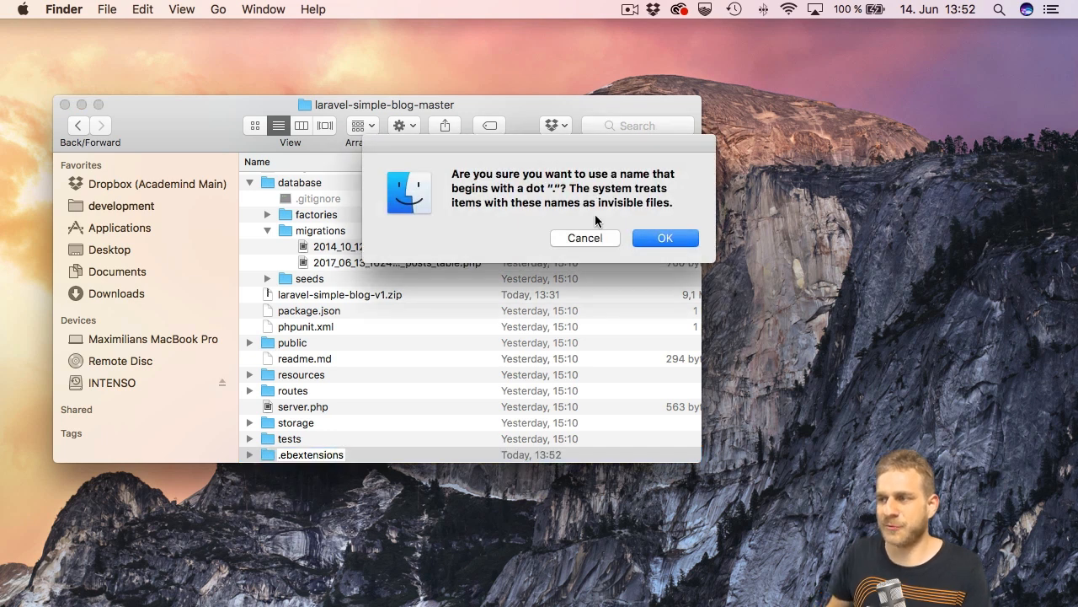
pyautogui.click(664, 237)
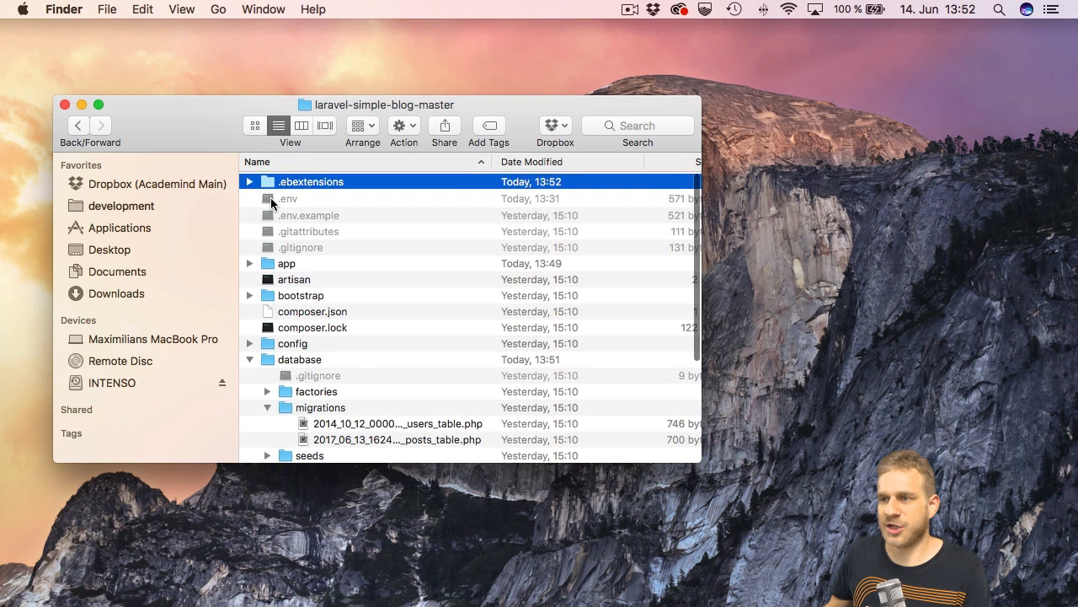
pyautogui.moveTo(442, 206)
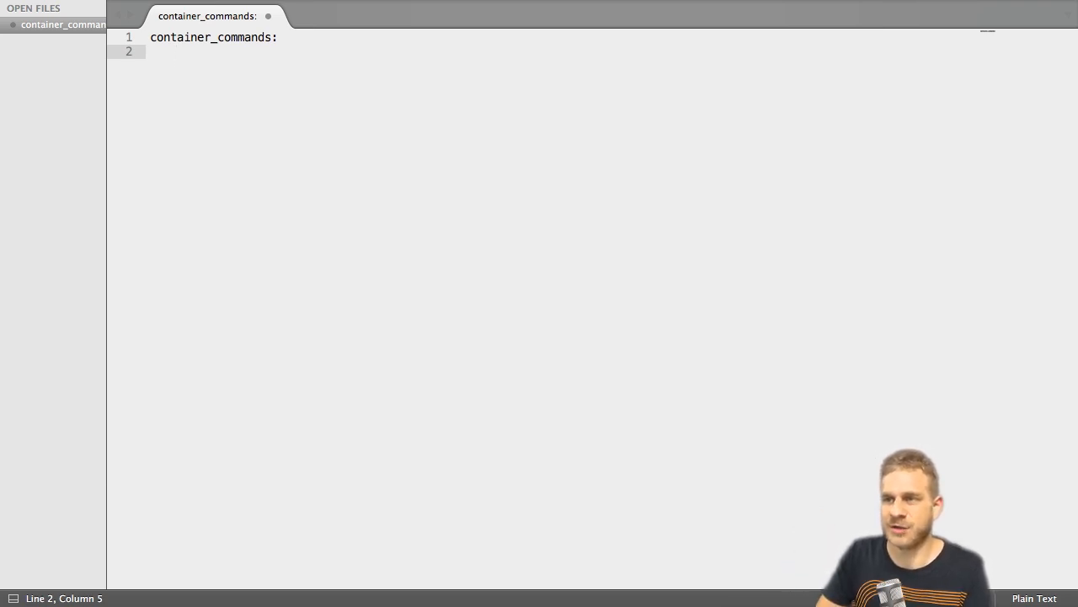
# Write an 01initdb container command with command: "php artisan migrate" and start saving the file.
pyautogui.write('01')
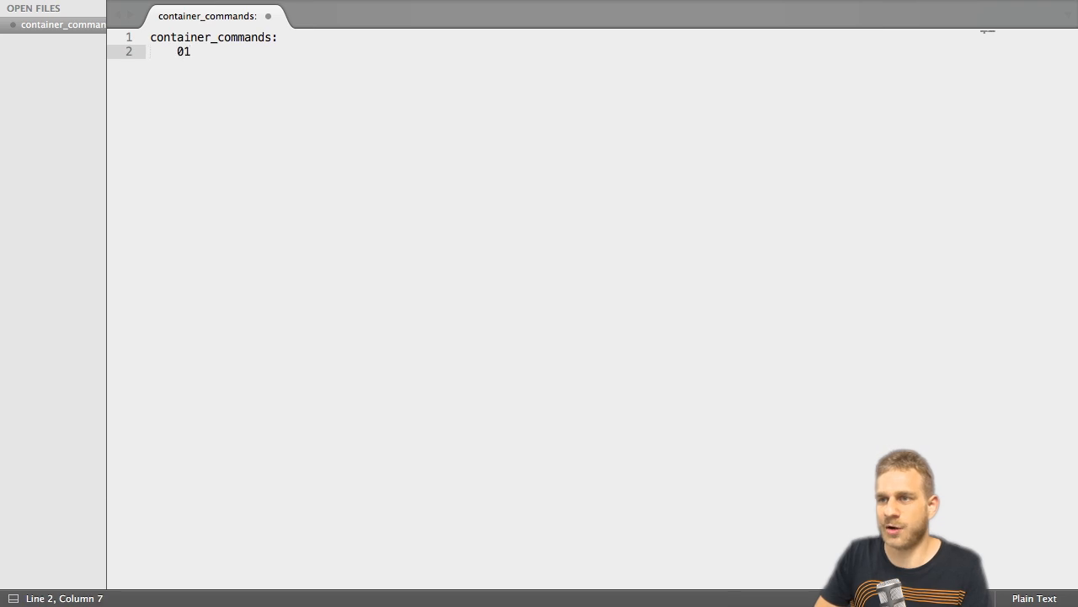
pyautogui.write('initdb')
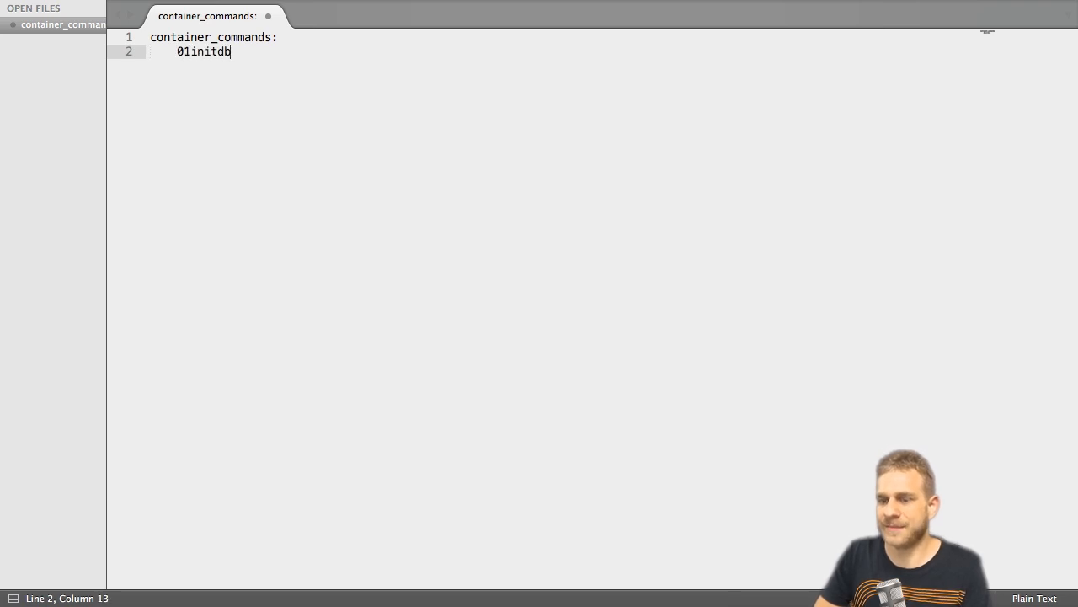
pyautogui.press('enter')
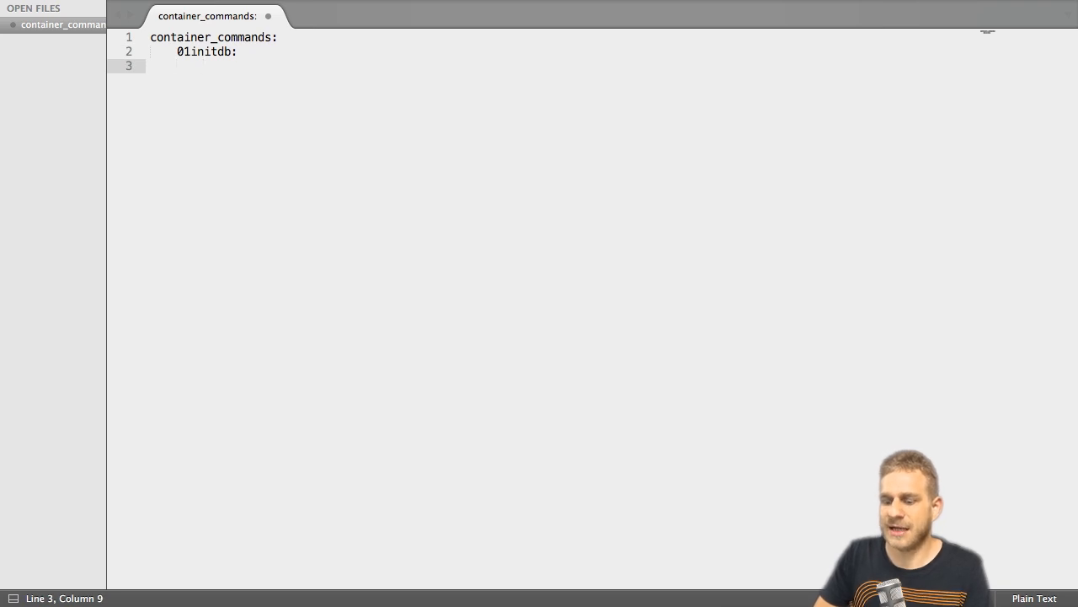
pyautogui.write('command:')
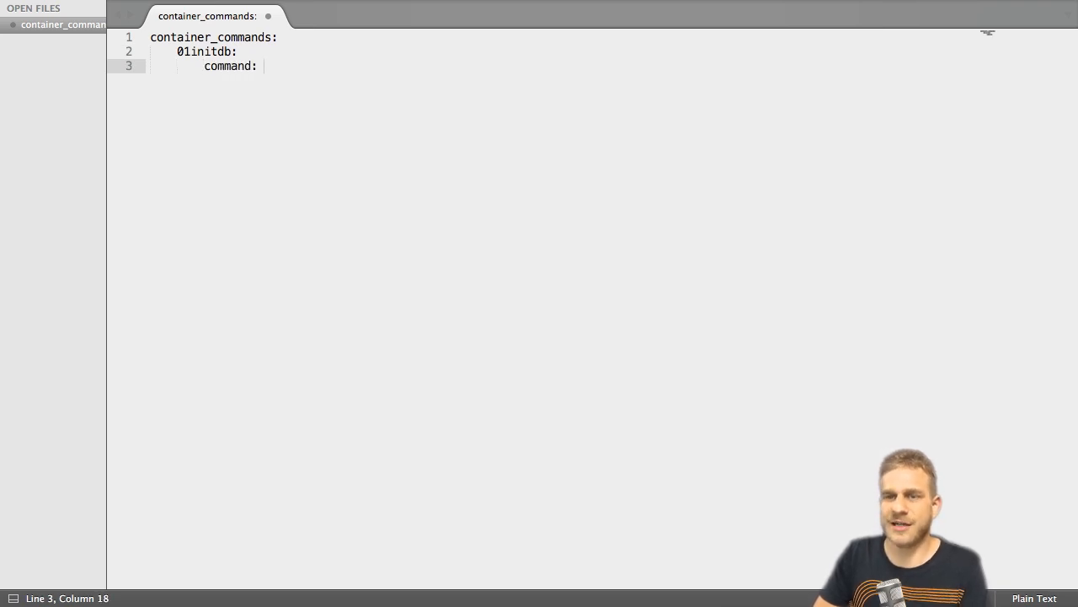
pyautogui.write('""')
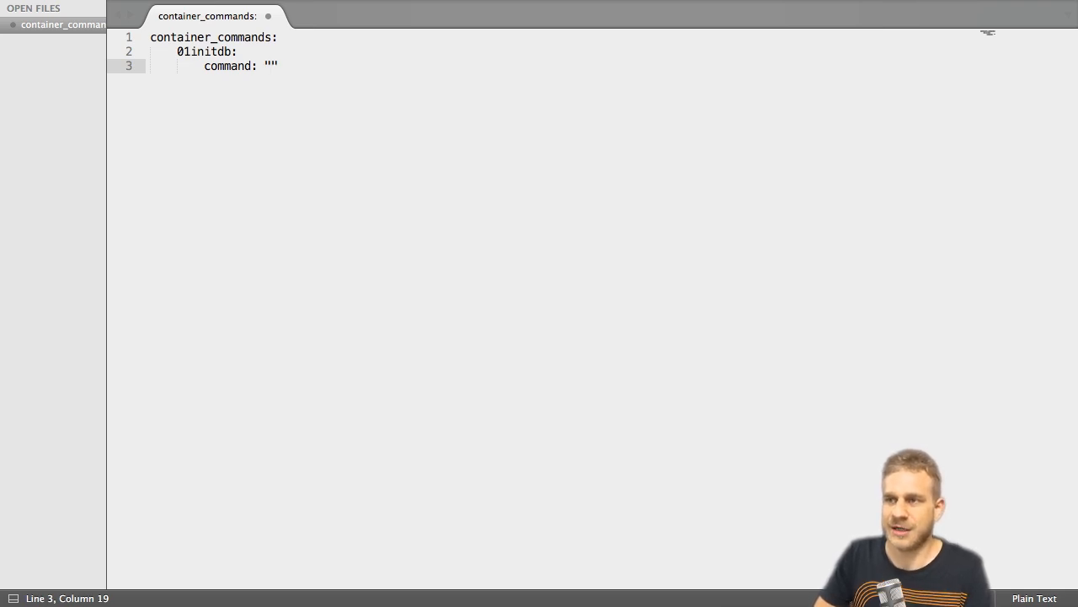
pyautogui.write('php artisan migrate')
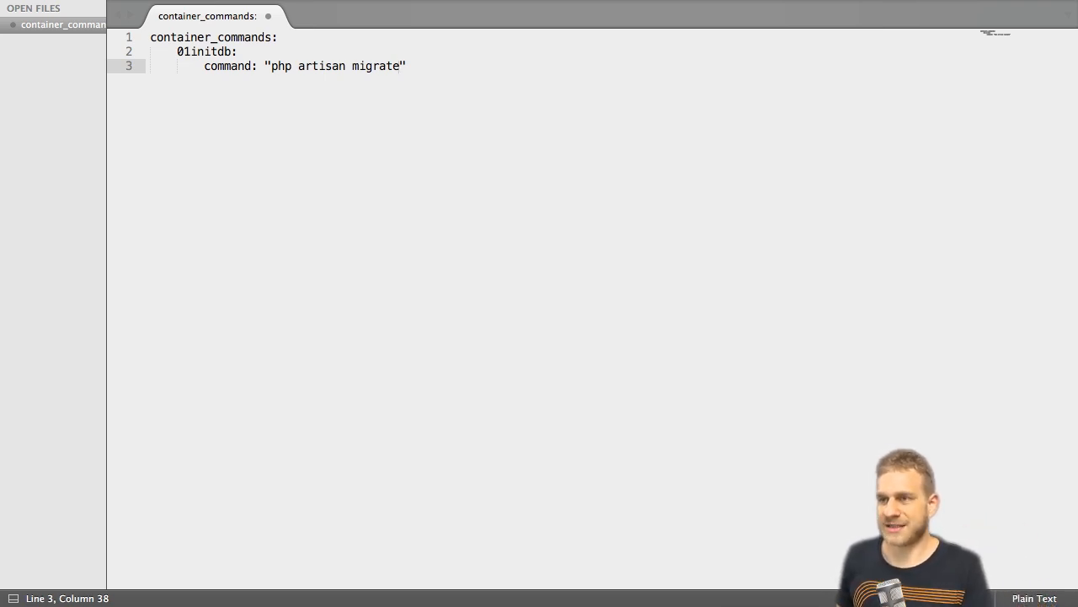
pyautogui.press('cmd+s')
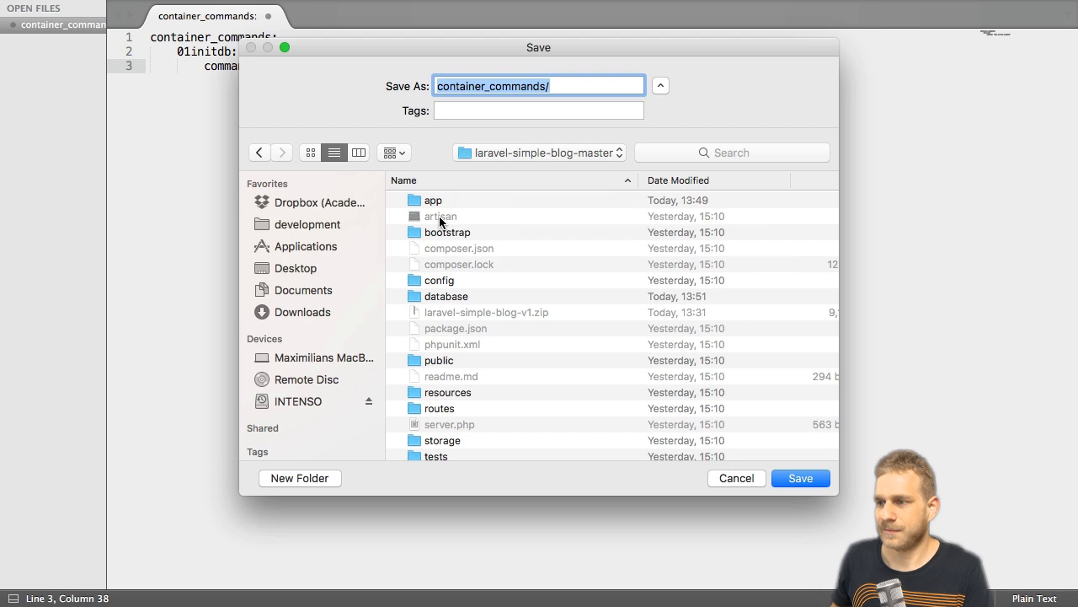
# Save the commands file as init.config in laravel-simple-blog-master and select the .ebextensions folder.
pyautogui.write('init.config')
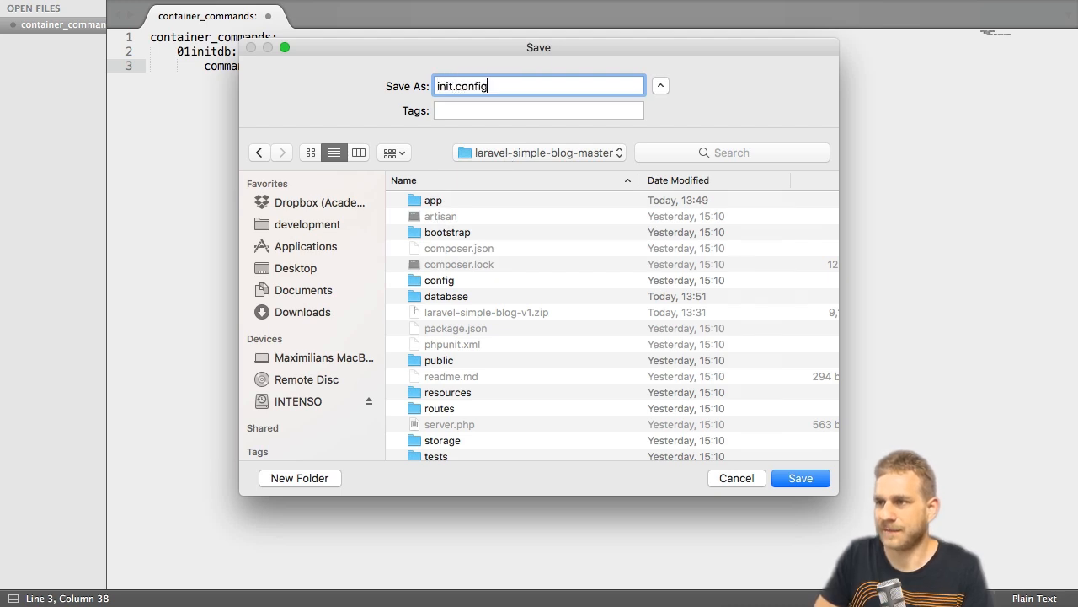
pyautogui.click(798, 479)
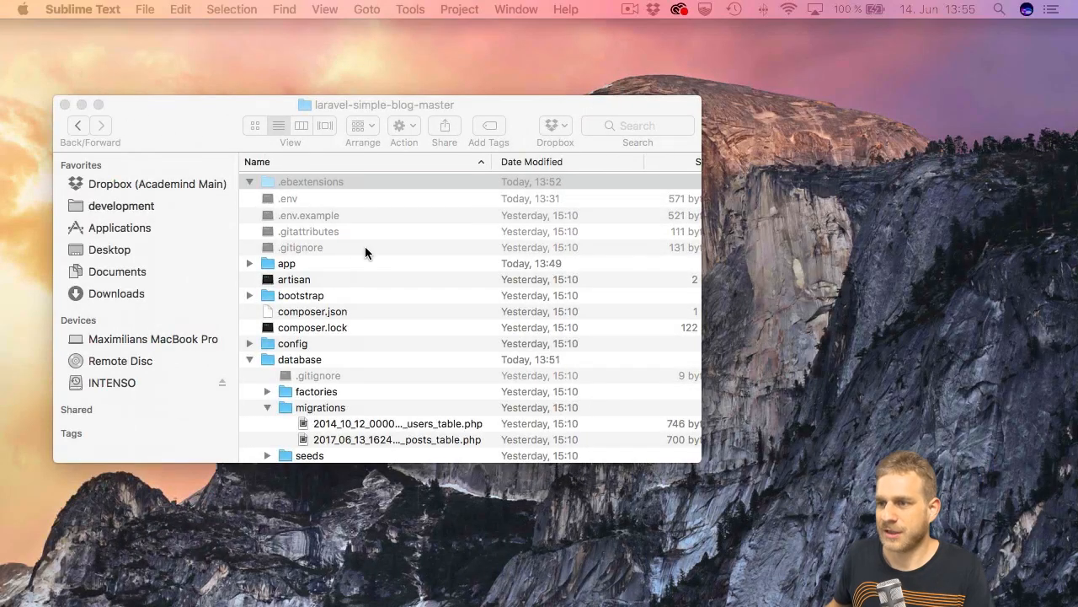
pyautogui.click(312, 182)
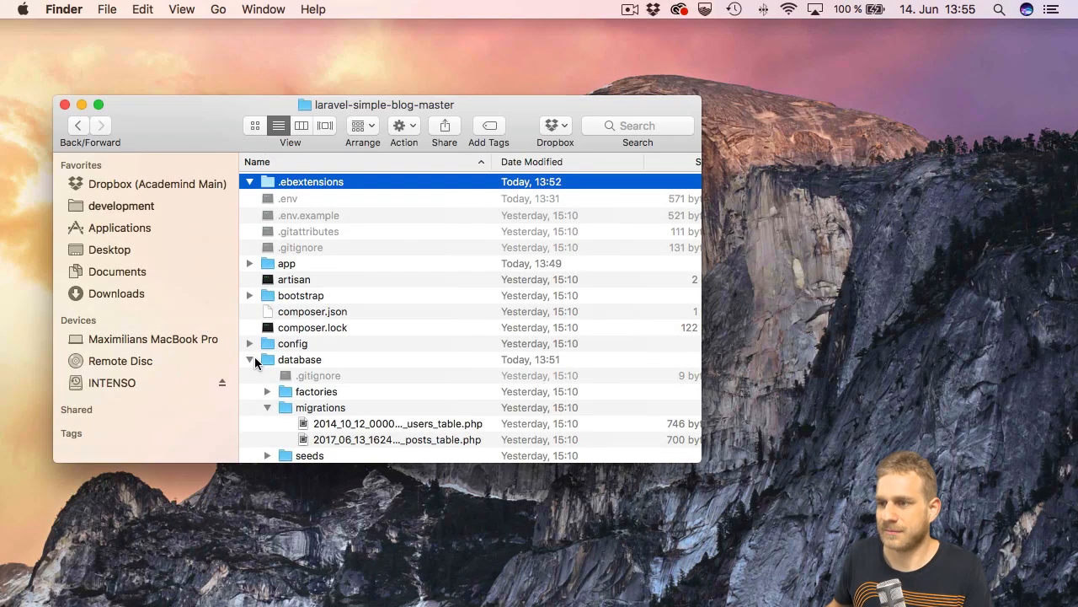
# Collapse the database folder and move init.config into the .ebextensions folder.
pyautogui.click(259, 361)
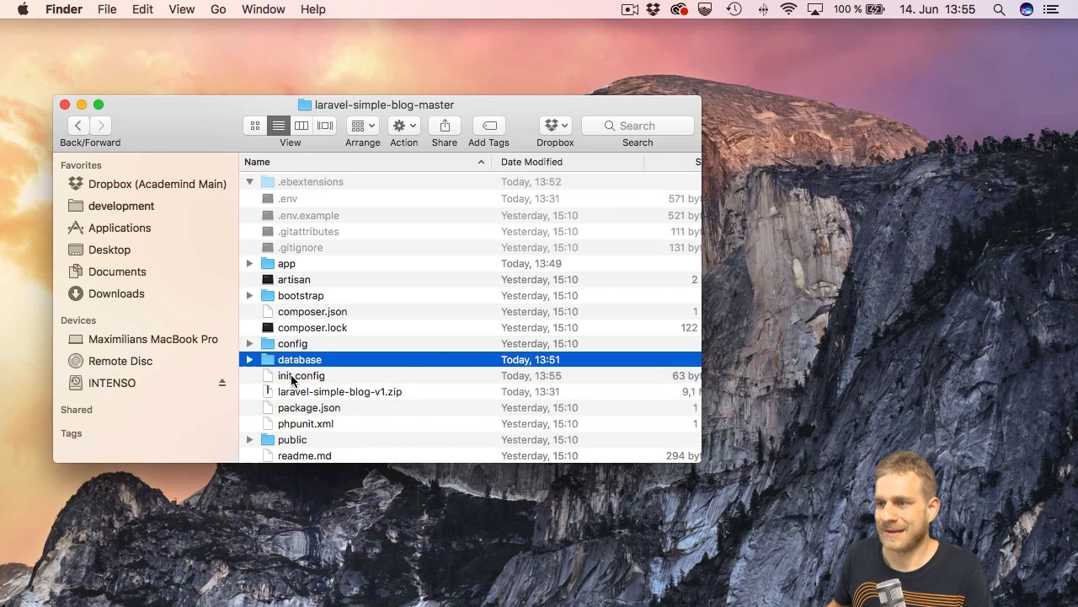
pyautogui.click(249, 182)
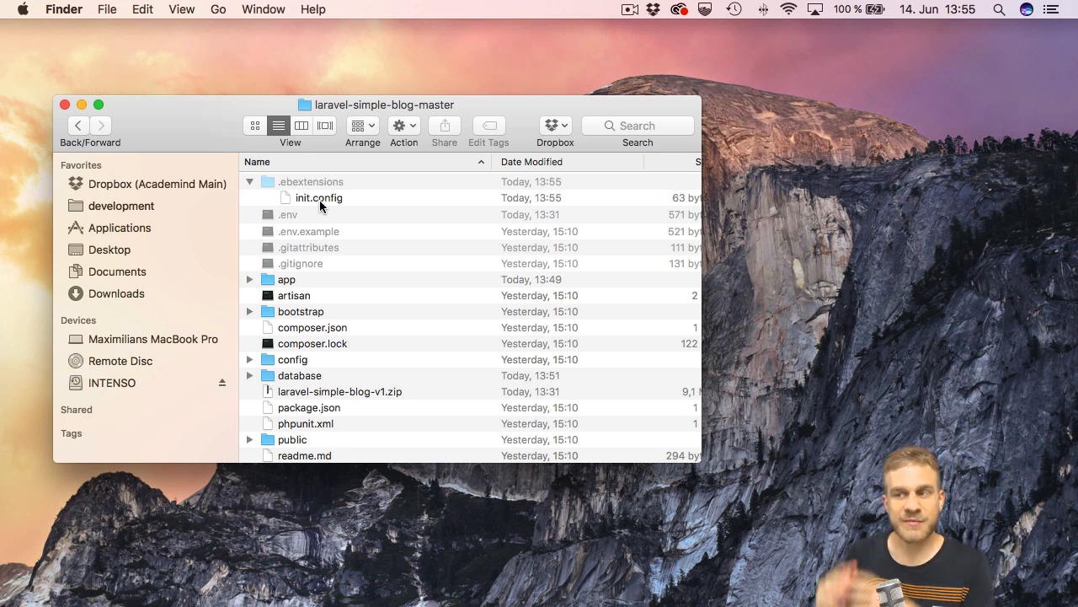
pyautogui.moveTo(432, 249)
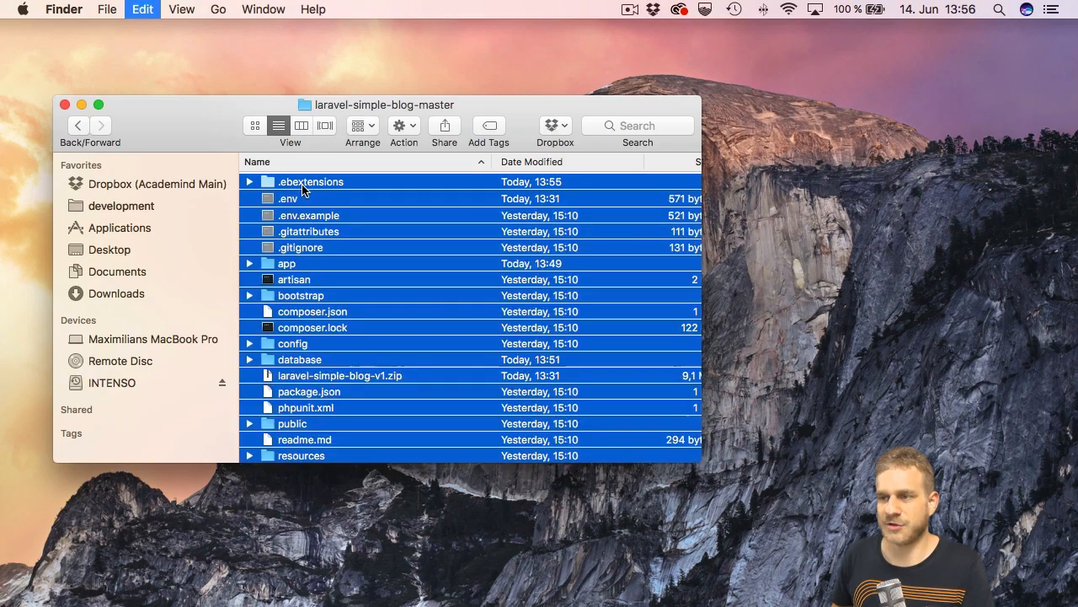
# Compress the selected project files into Archive.zip and select the new archive.
pyautogui.scroll(-3)
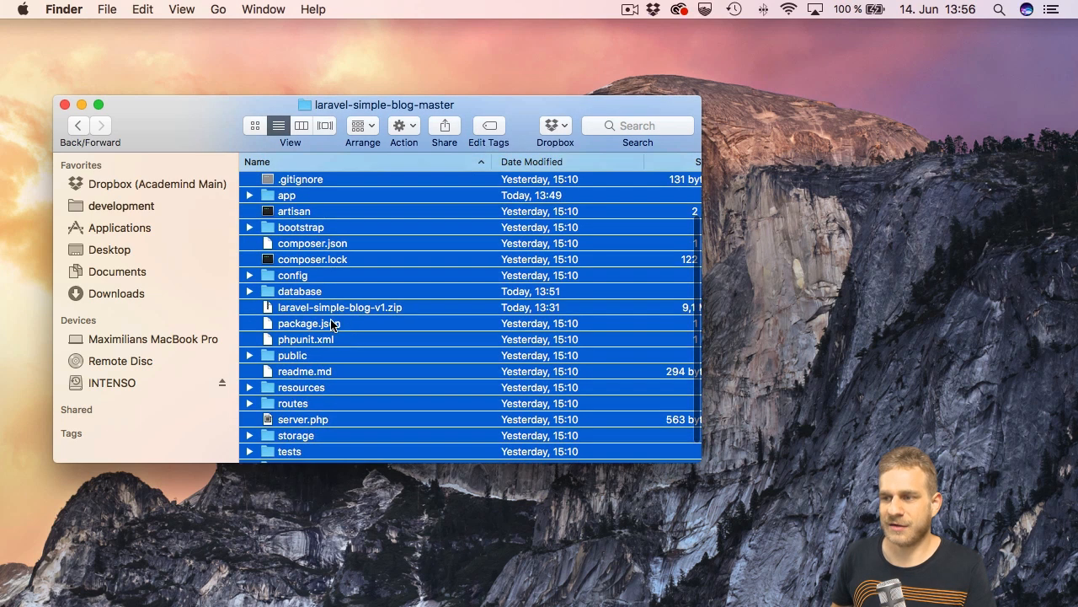
pyautogui.rightClick(310, 324)
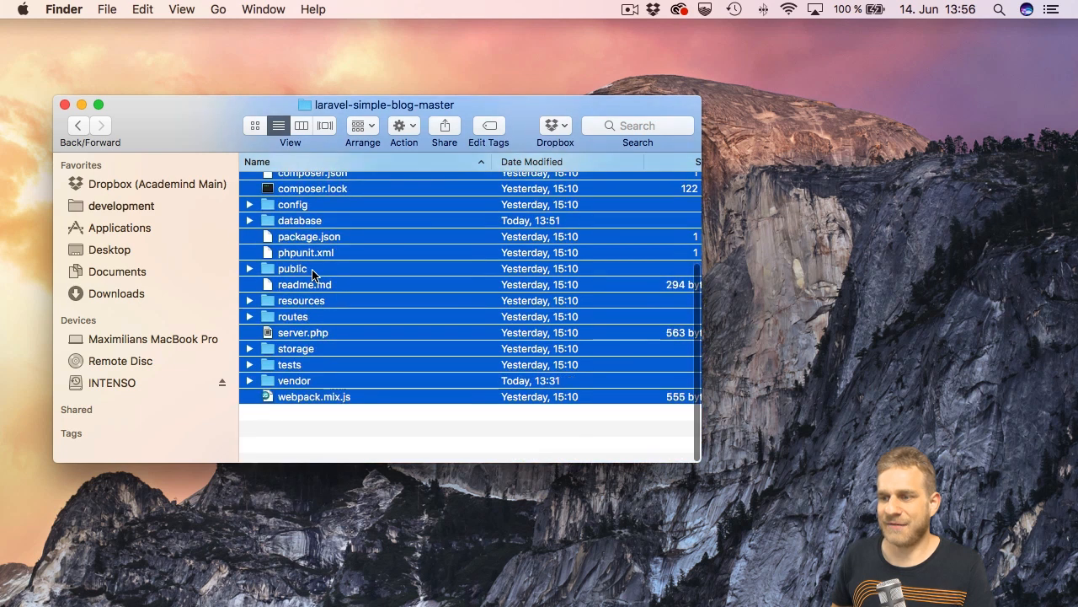
pyautogui.rightClick(312, 275)
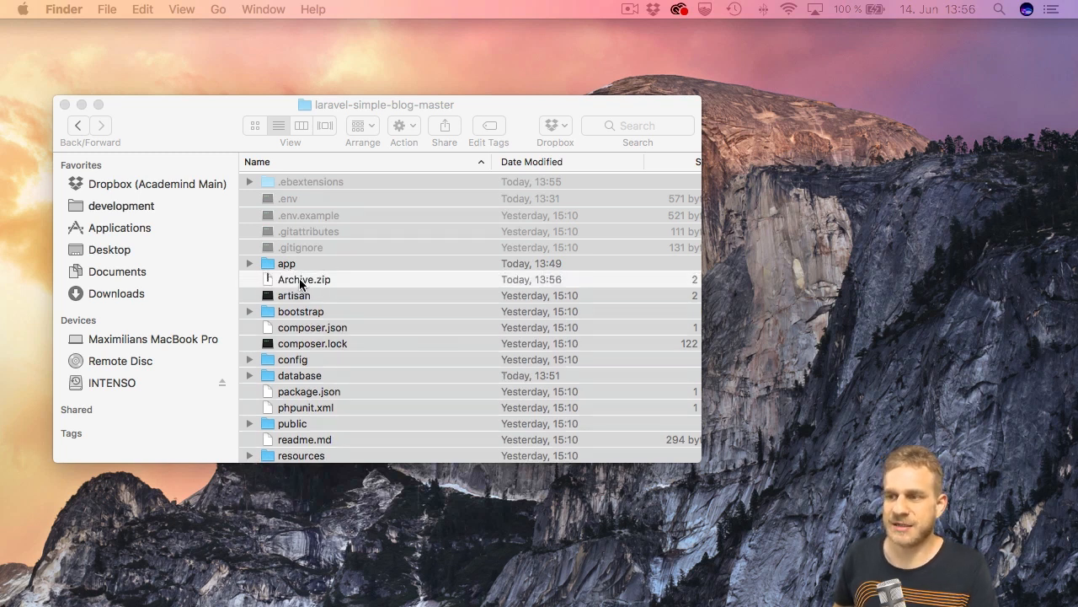
pyautogui.click(303, 279)
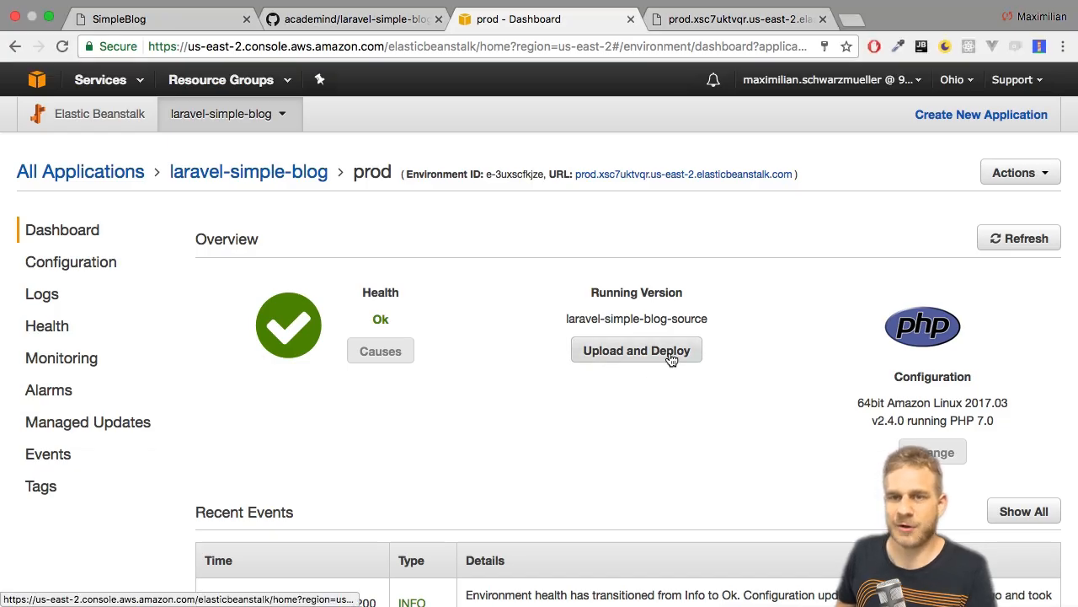
# Upload laravel-simple-blog-v2.zip and deploy it to prod as version laravel-simple-blog-v2.
pyautogui.click(637, 348)
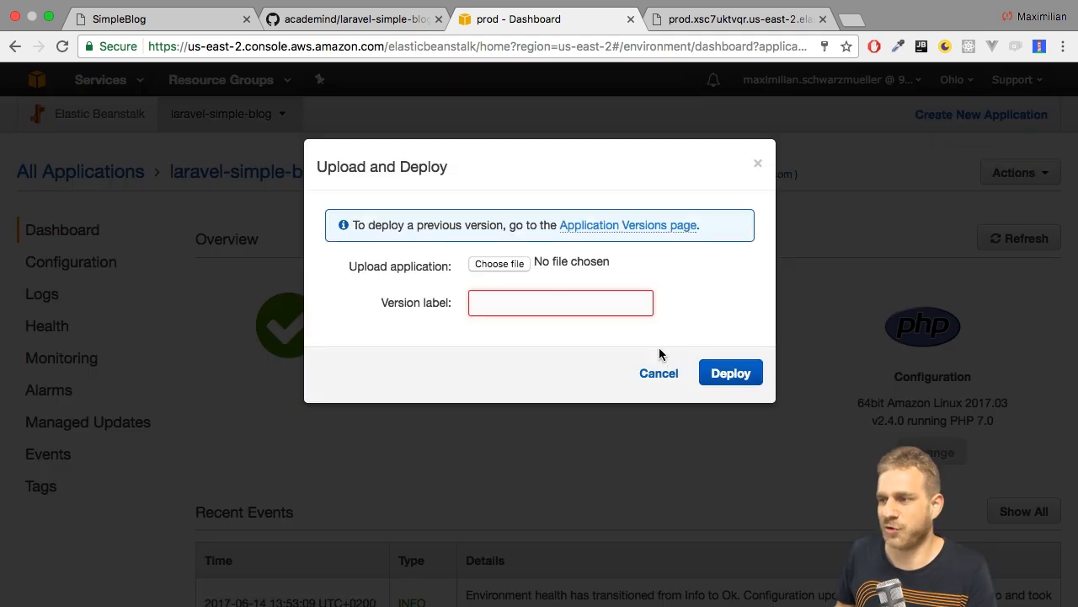
pyautogui.click(498, 263)
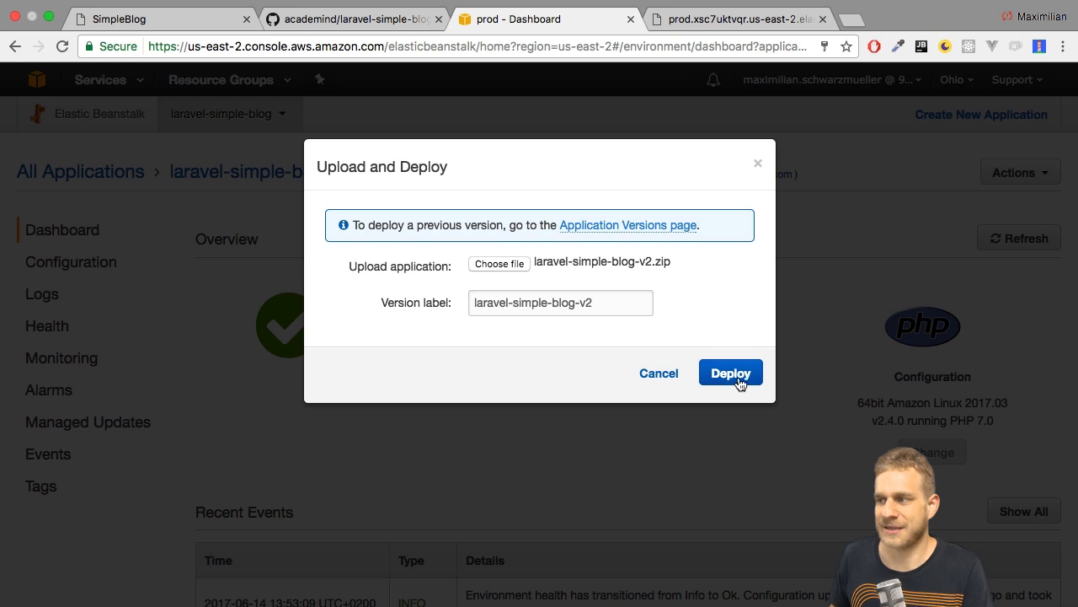
pyautogui.click(731, 372)
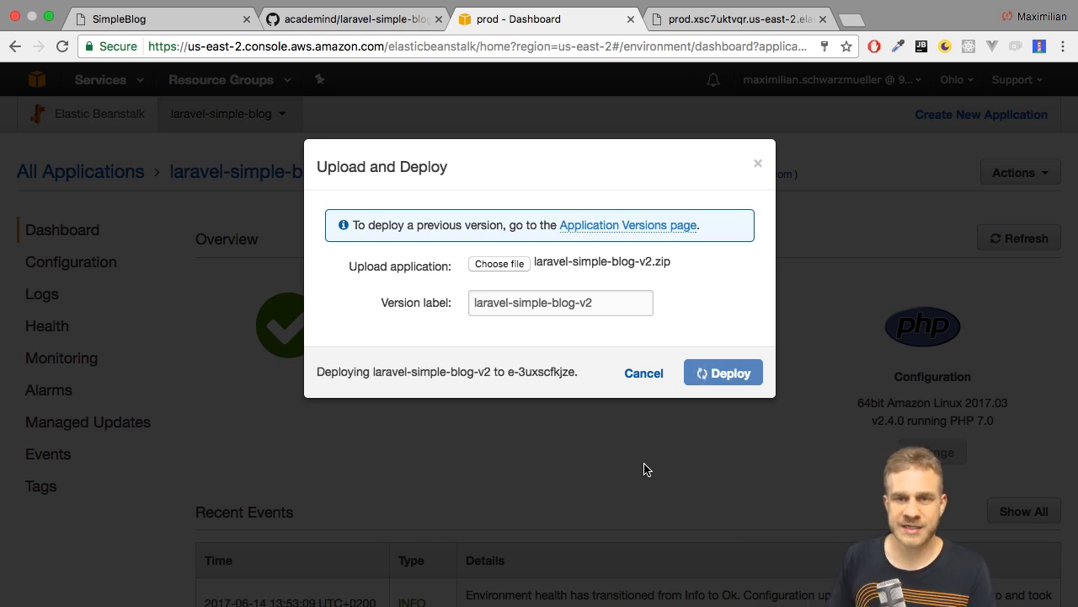
pyautogui.click(723, 373)
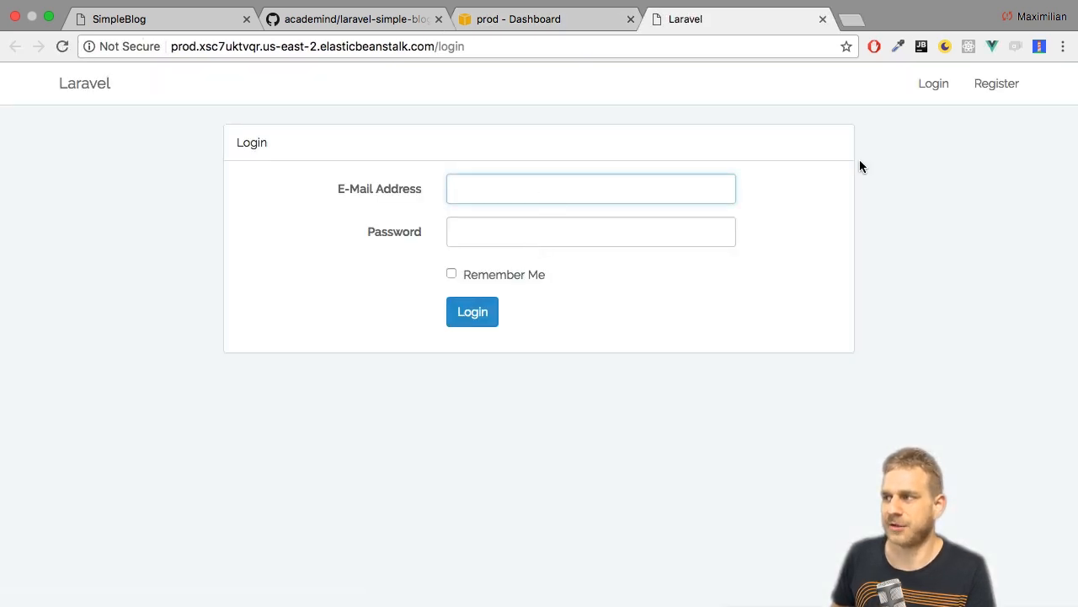
# Submit a registration for a new user on the live site, hitting a database connection-refused error.
pyautogui.click(995, 84)
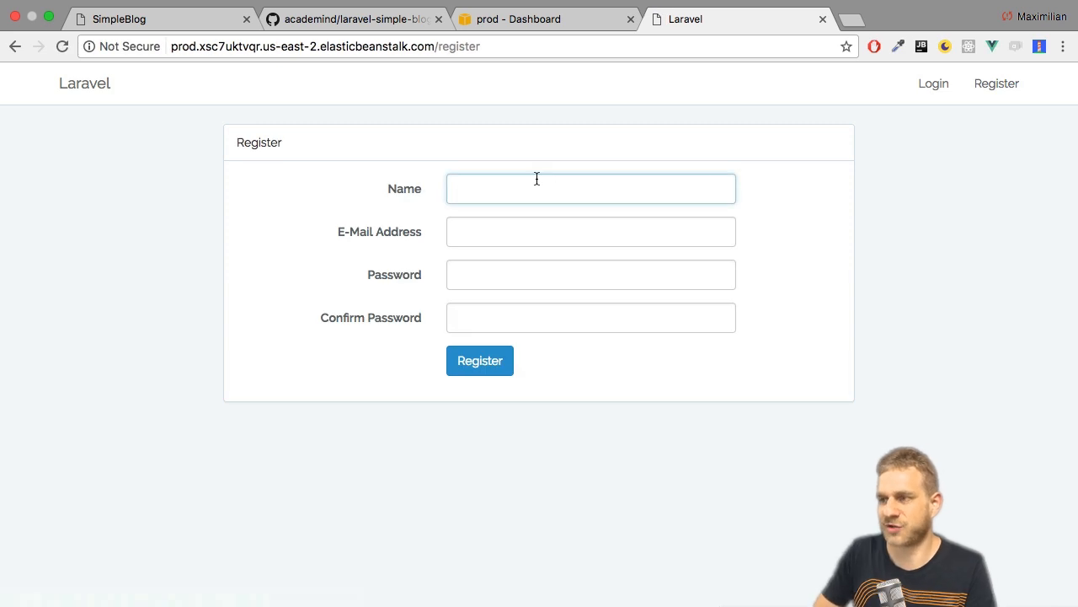
pyautogui.write('te')
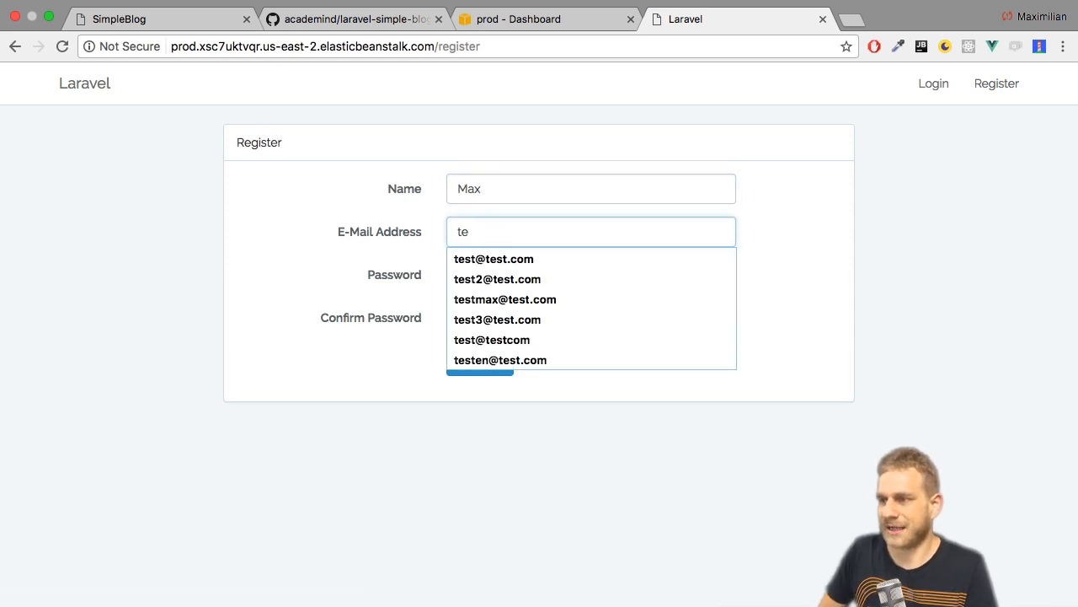
pyautogui.click(494, 259)
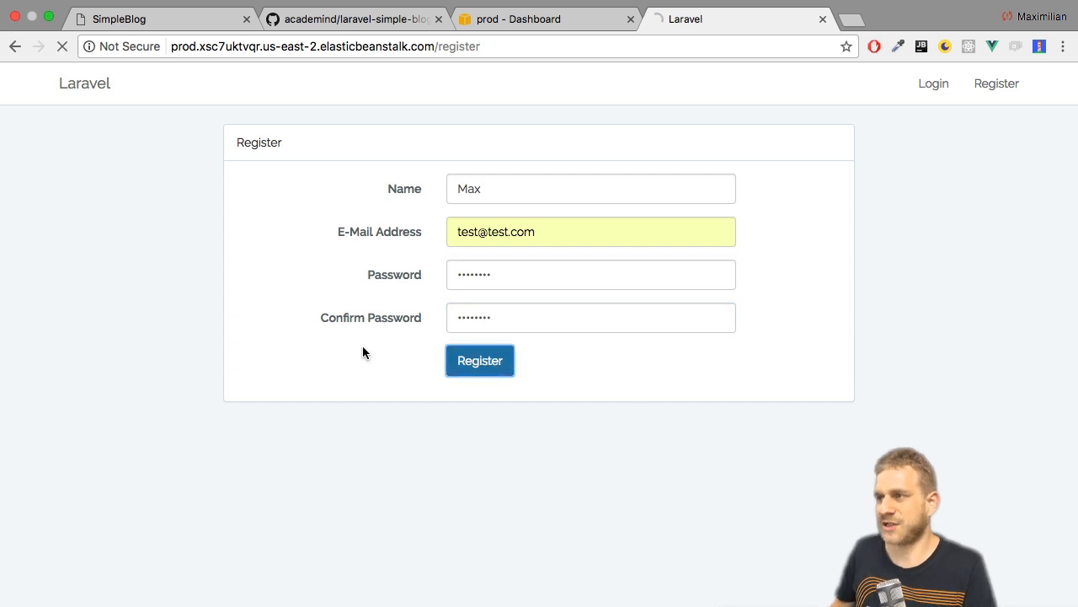
pyautogui.click(478, 361)
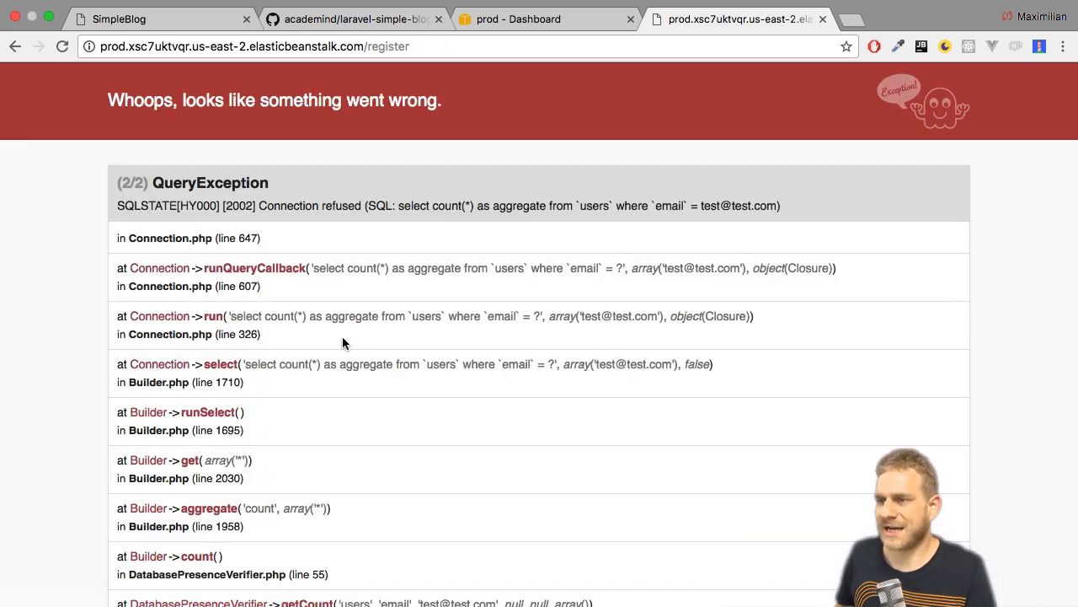
pyautogui.moveTo(455, 229)
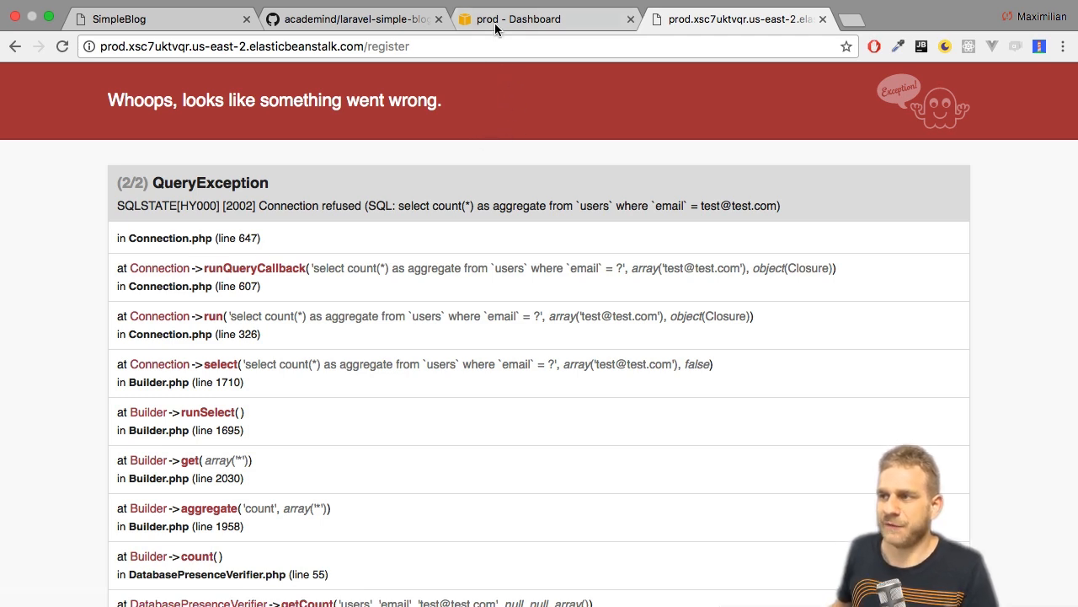
pyautogui.click(542, 19)
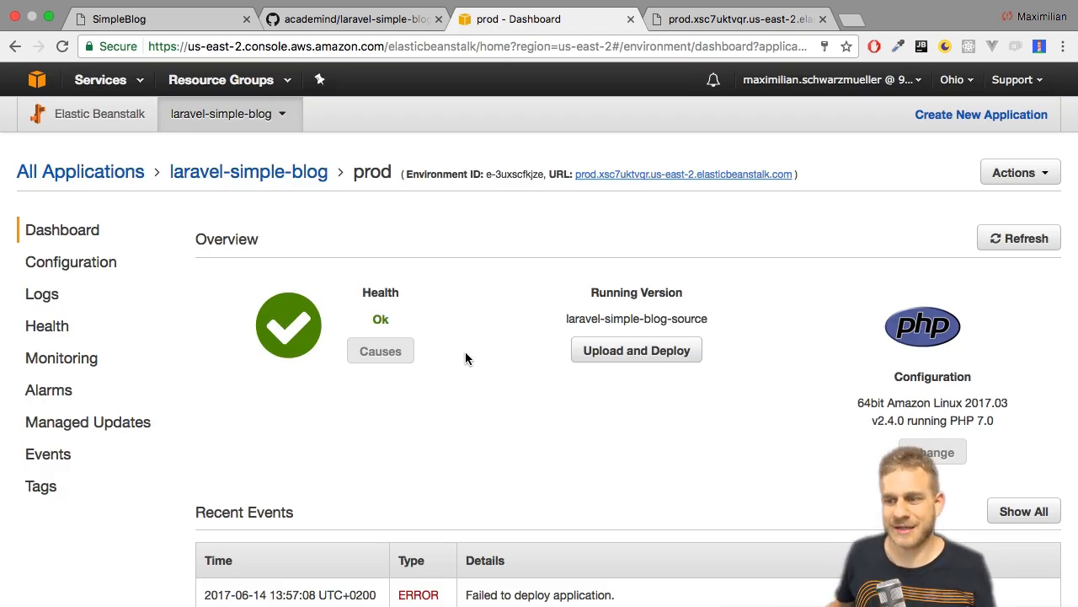
pyautogui.scroll(-3)
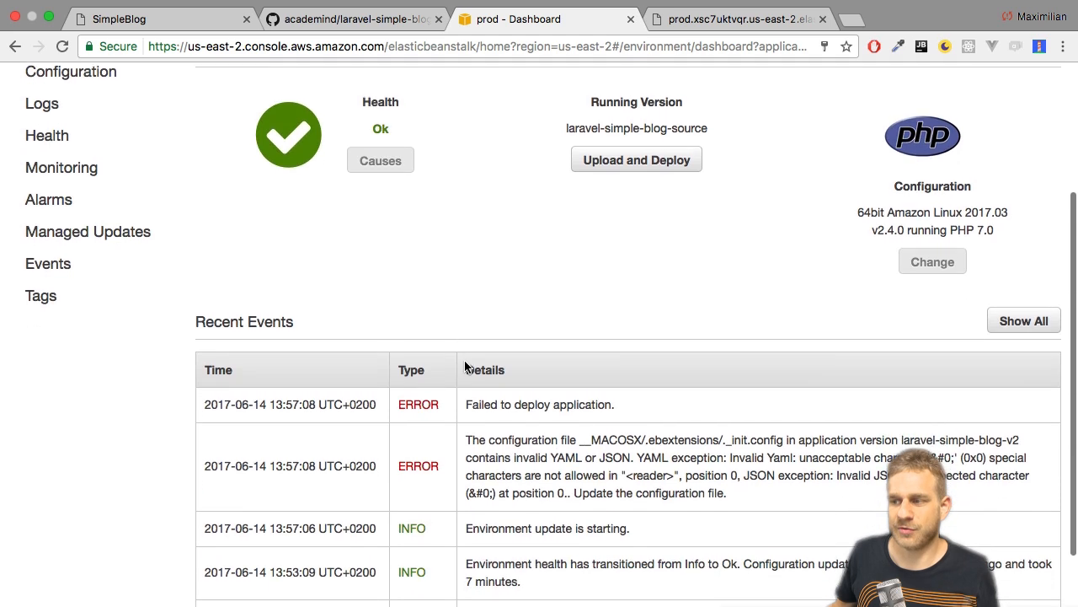
pyautogui.scroll(-3)
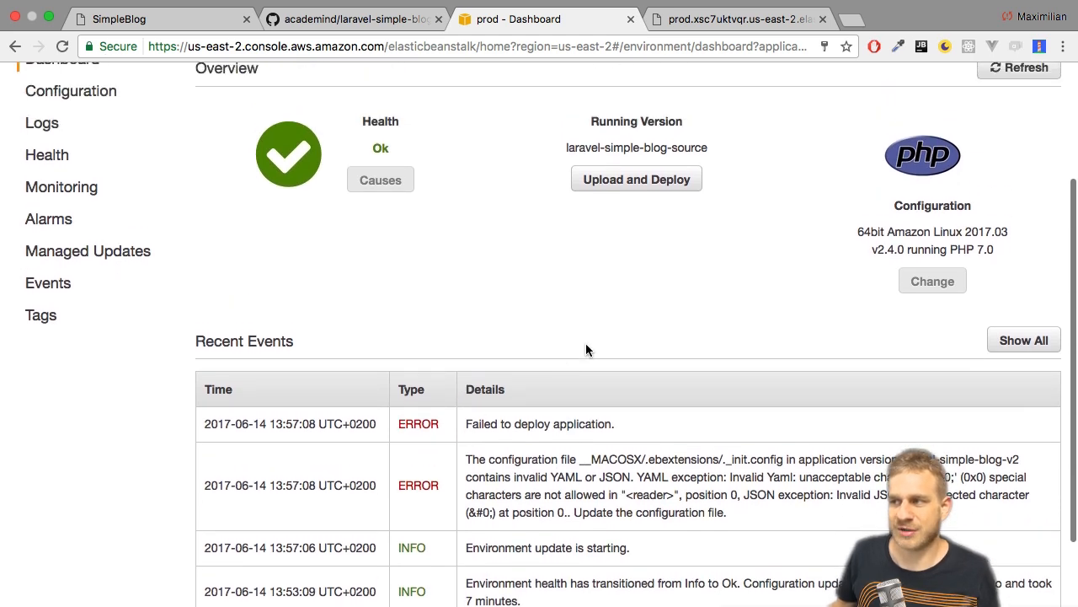
pyautogui.moveTo(573, 243)
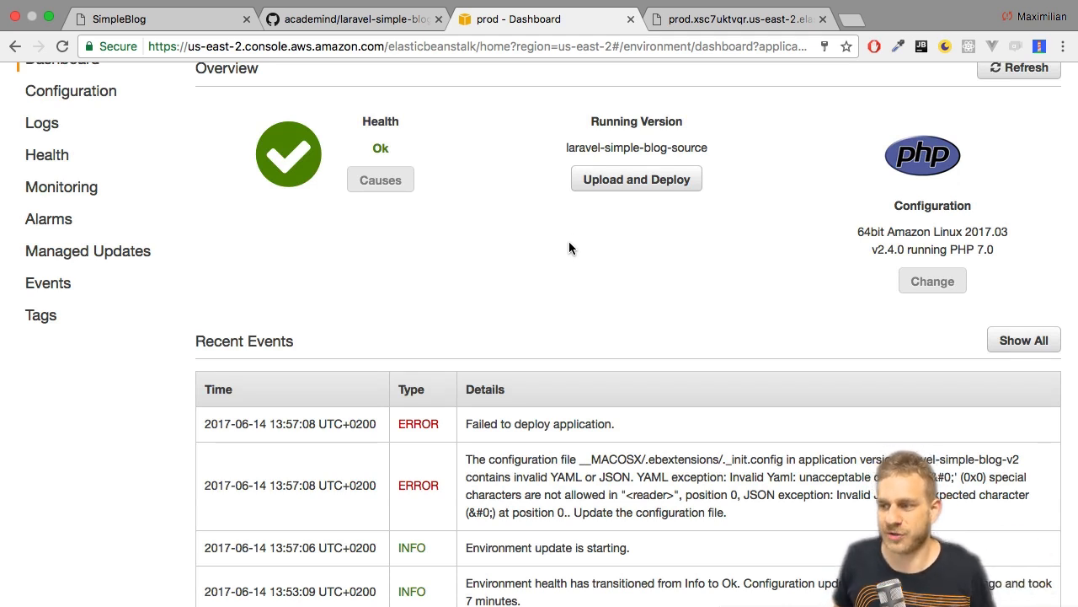
pyautogui.scroll(-3)
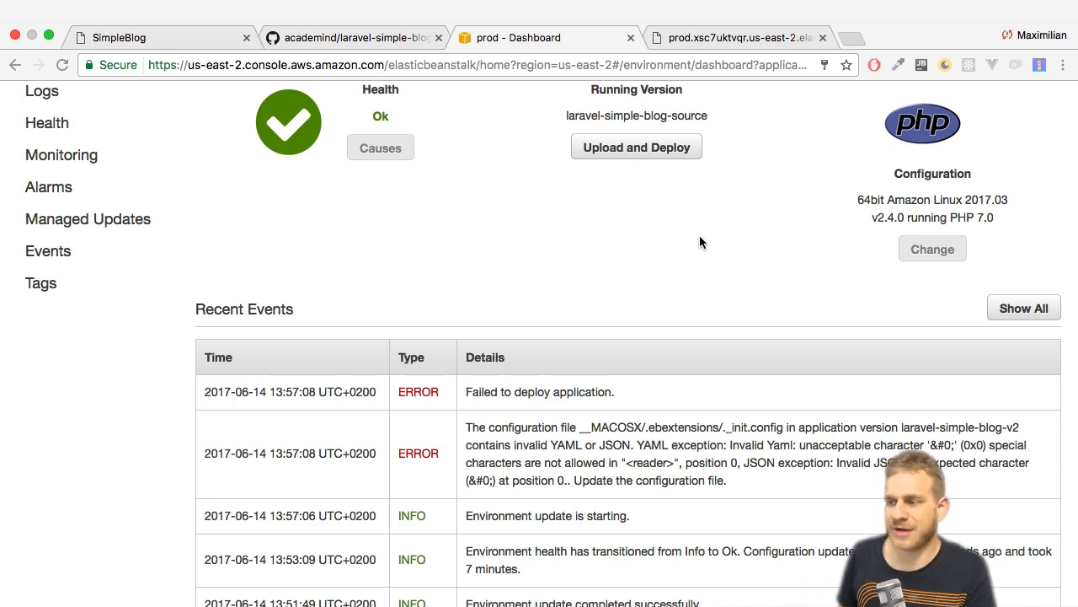
pyautogui.moveTo(667, 219)
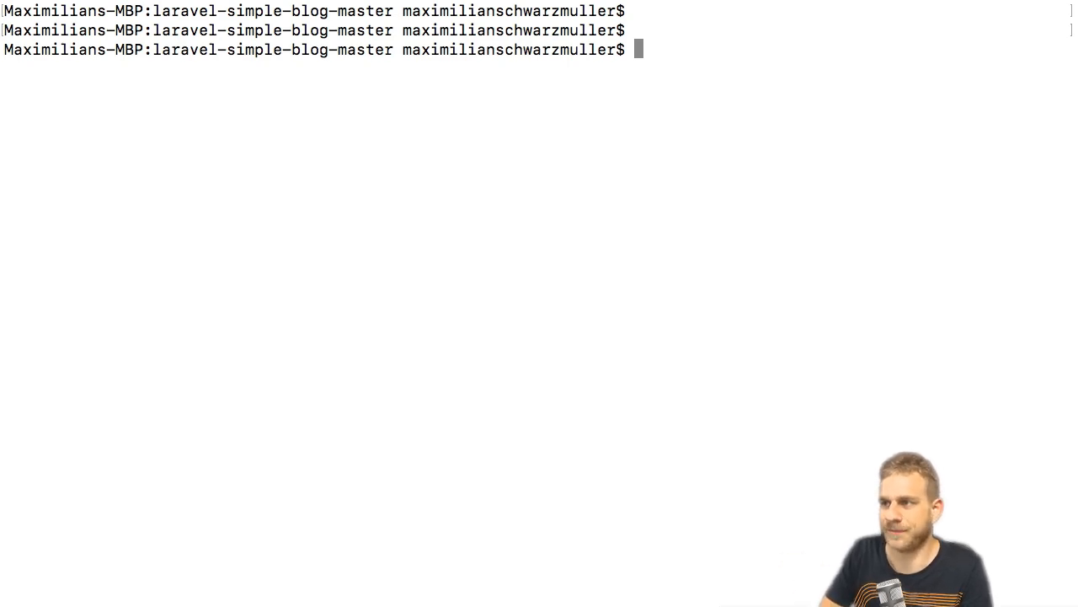
# List the folder, then run zip -d laravel-simple-blog-v2.zip __MACOSX/ to remove the macOS metadata.
pyautogui.write('ls')
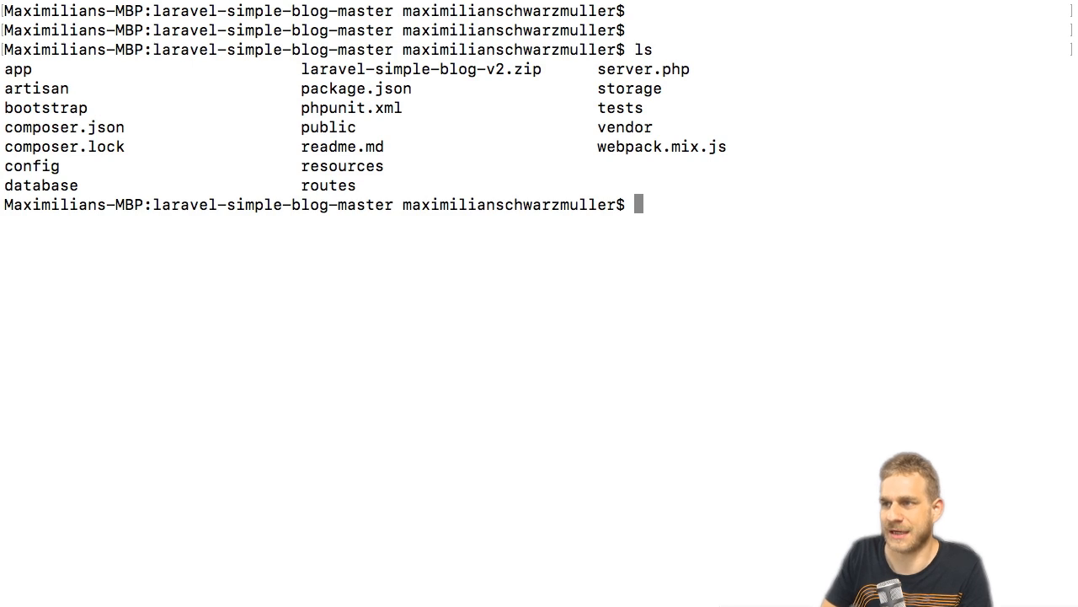
pyautogui.write('zip')
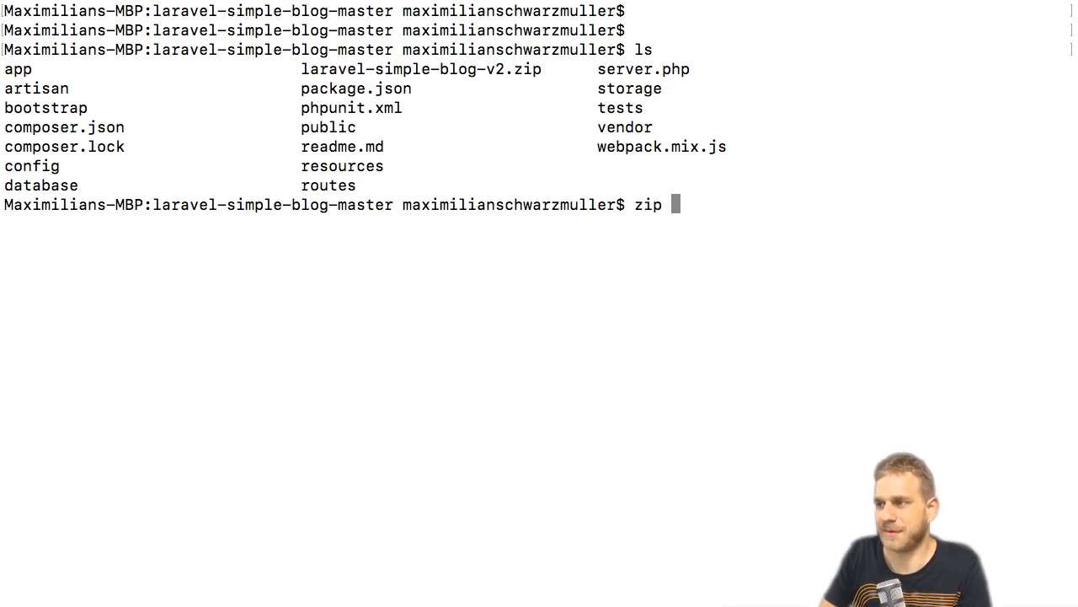
pyautogui.write('-d lara')
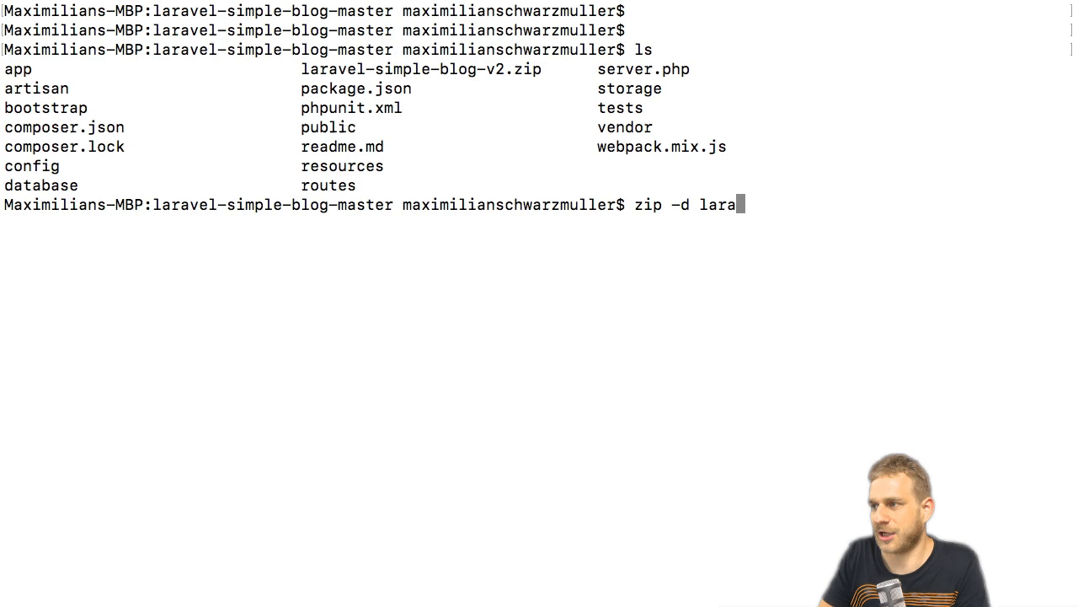
pyautogui.write('vel-simple-blog-v2.zip')
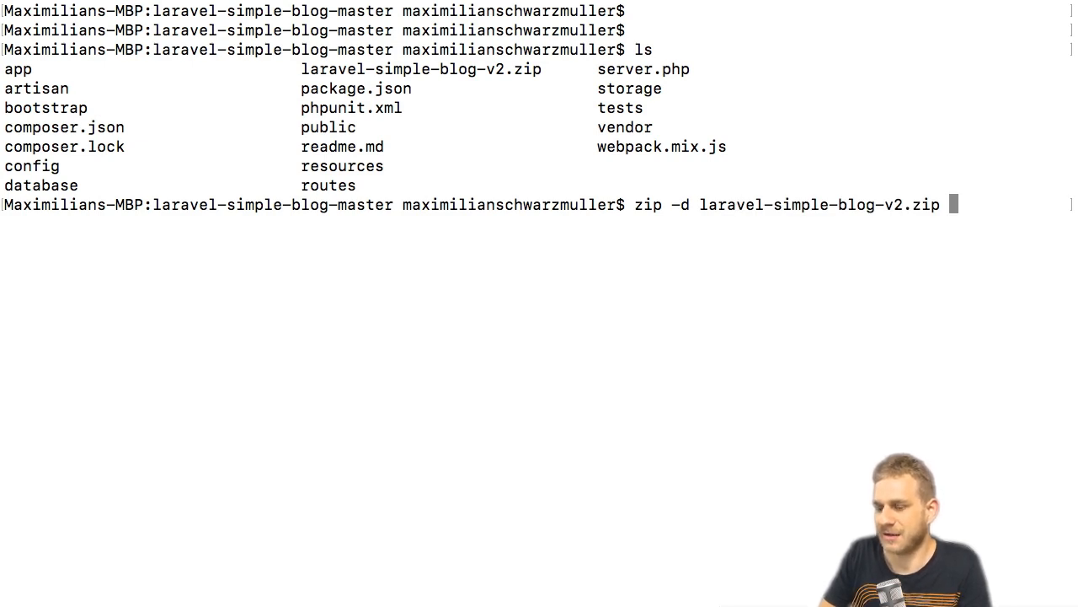
pyautogui.write('__MAC')
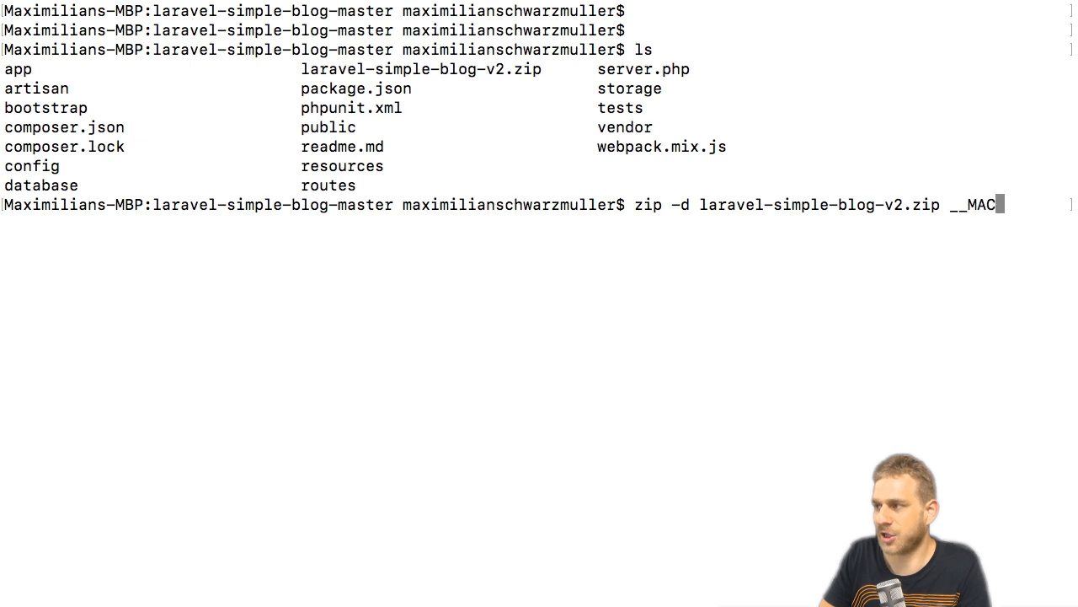
pyautogui.write('OSX/')
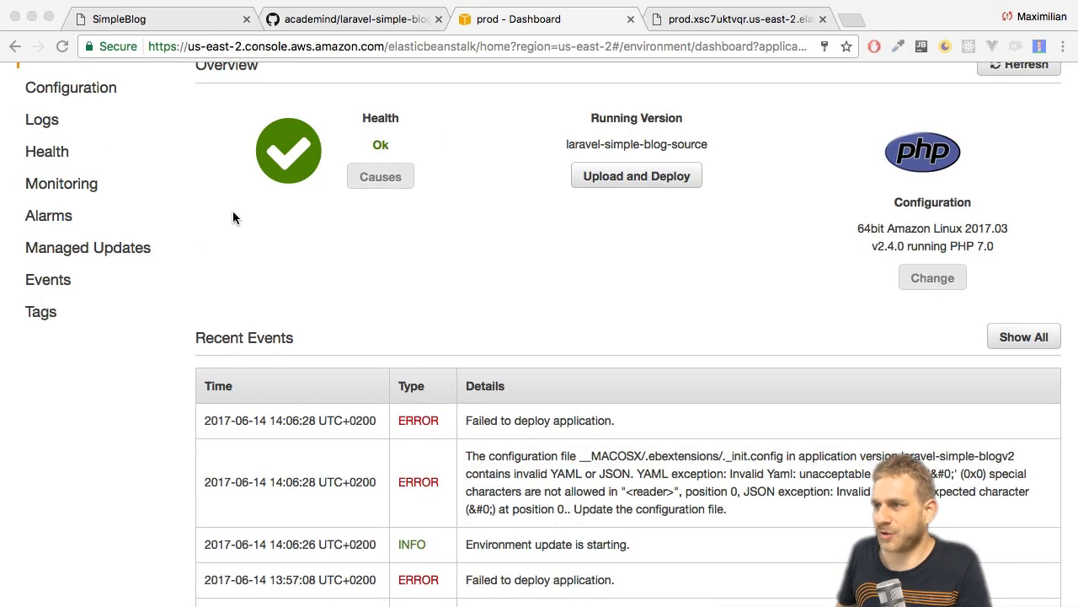
# Upload the cleaned zip with version label laravel-simple-blog-2 and deploy it to prod.
pyautogui.click(637, 175)
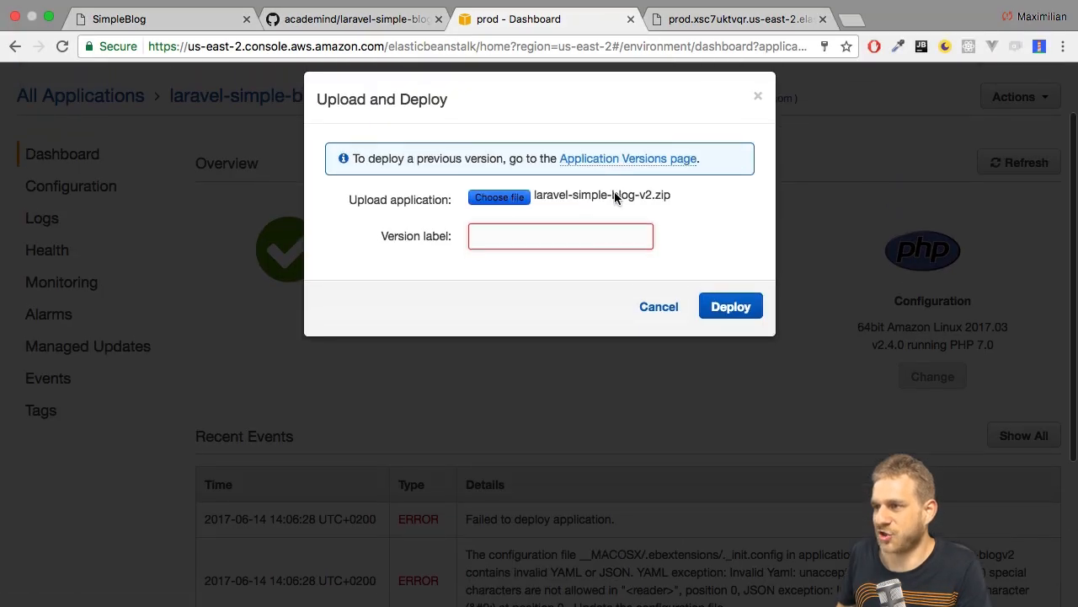
pyautogui.click(498, 195)
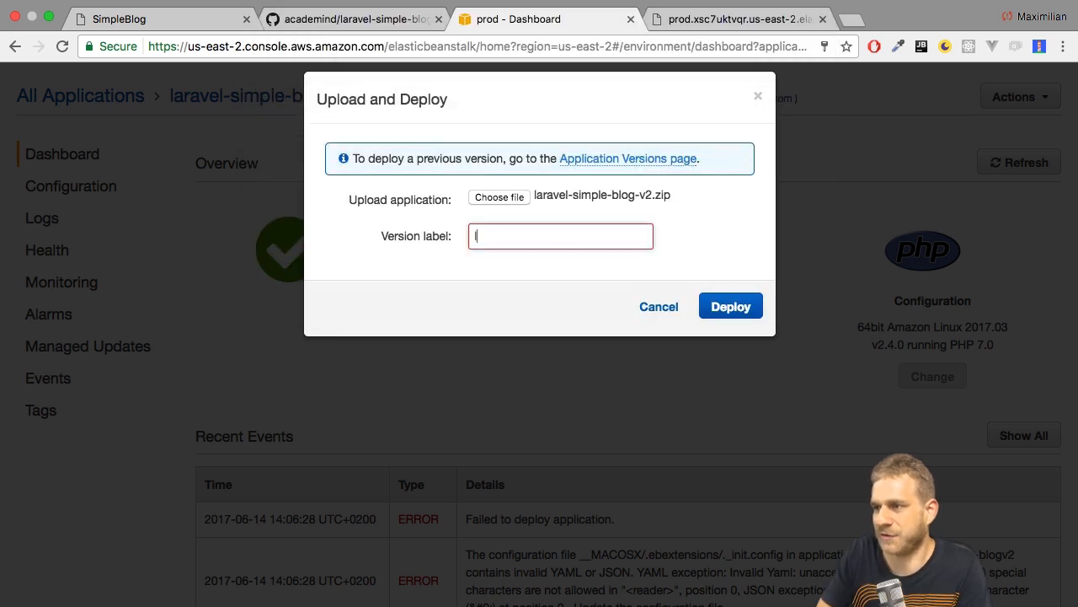
pyautogui.write('laravel-simple-blog-2')
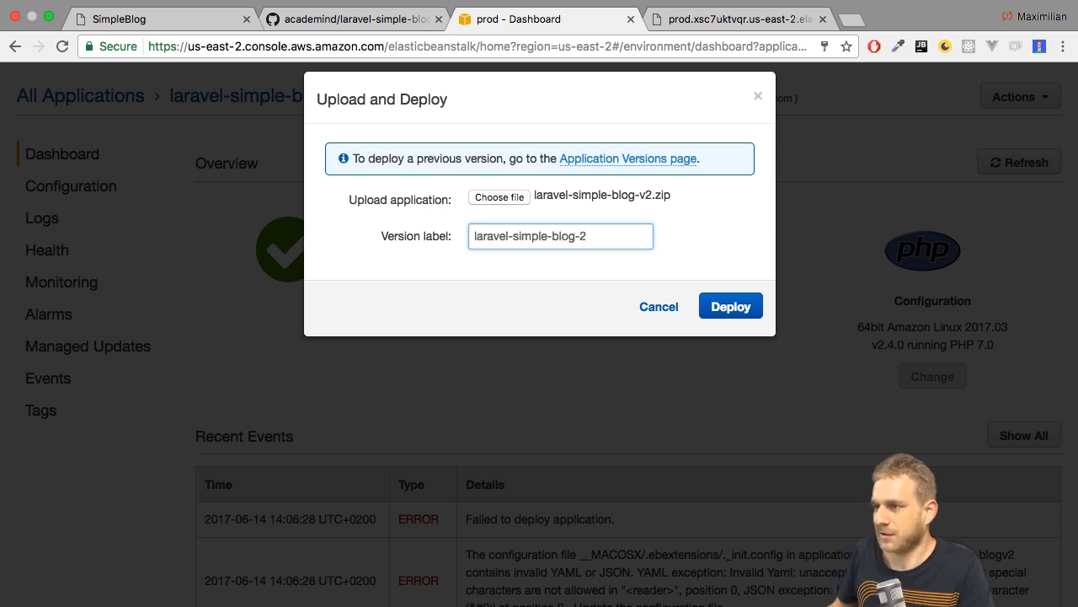
pyautogui.click(731, 305)
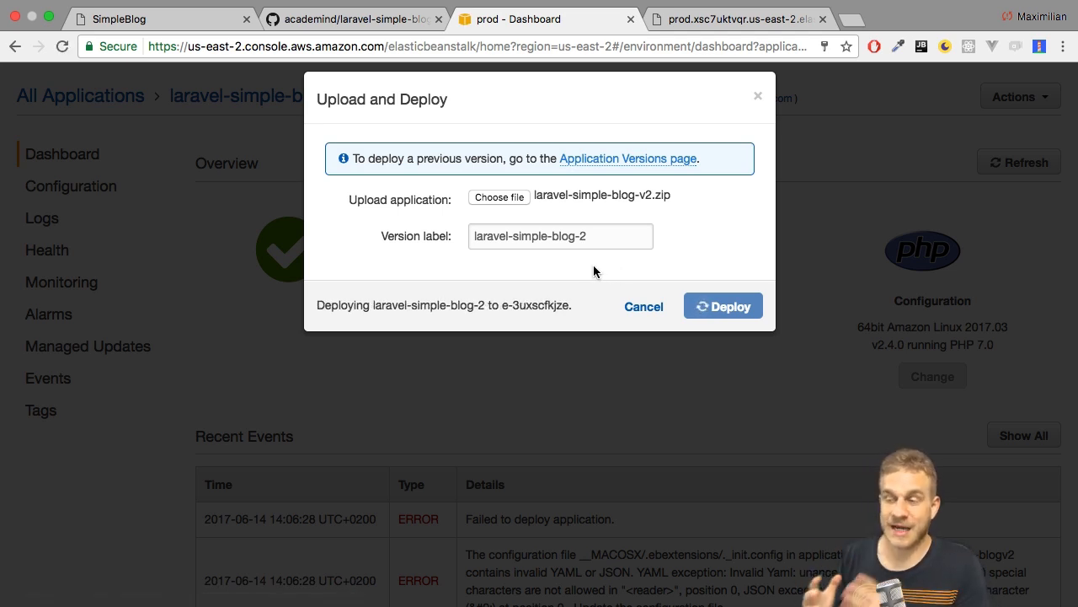
pyautogui.click(723, 305)
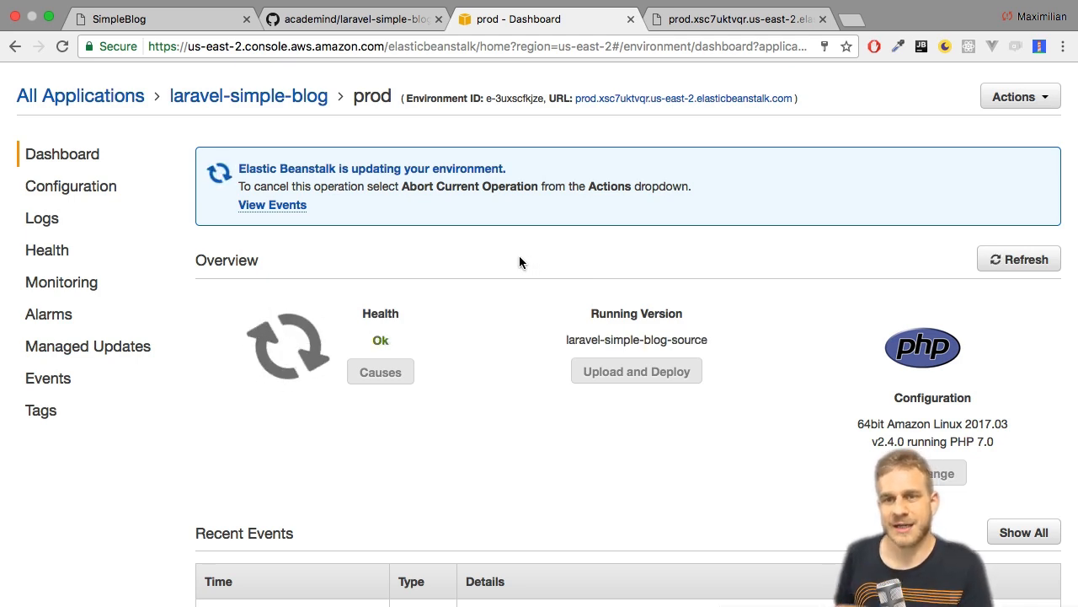
pyautogui.moveTo(492, 291)
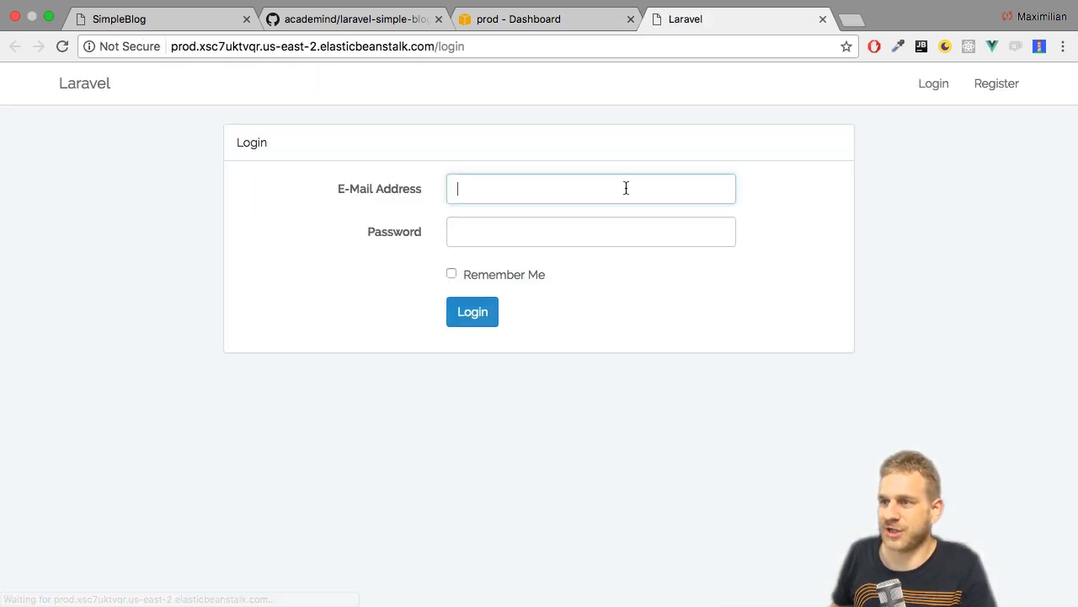
# Register the new user Max with name, e-mail and password on the live site.
pyautogui.click(998, 84)
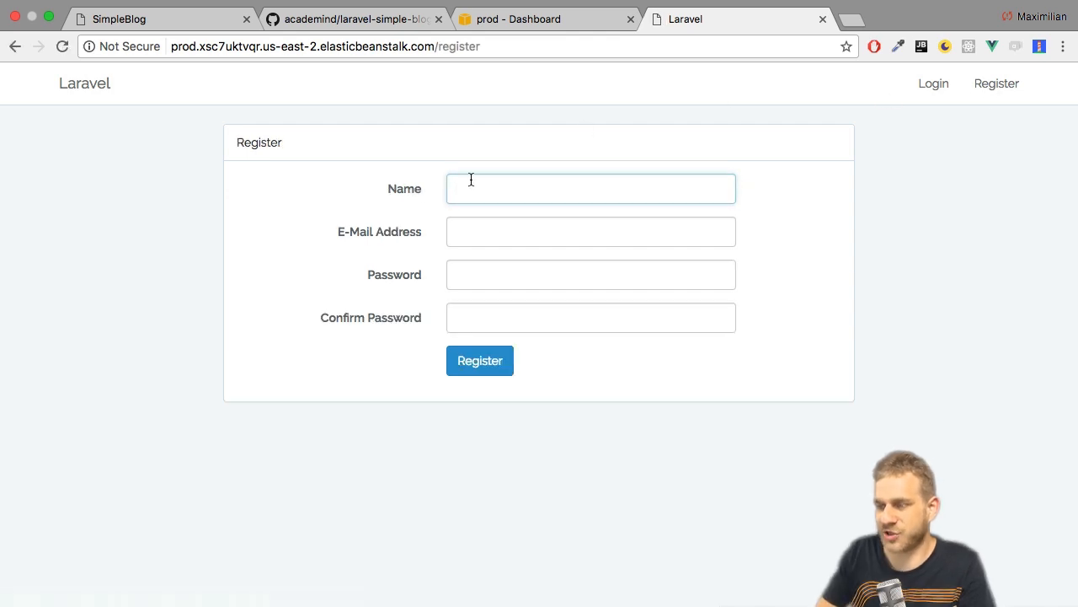
pyautogui.click(590, 273)
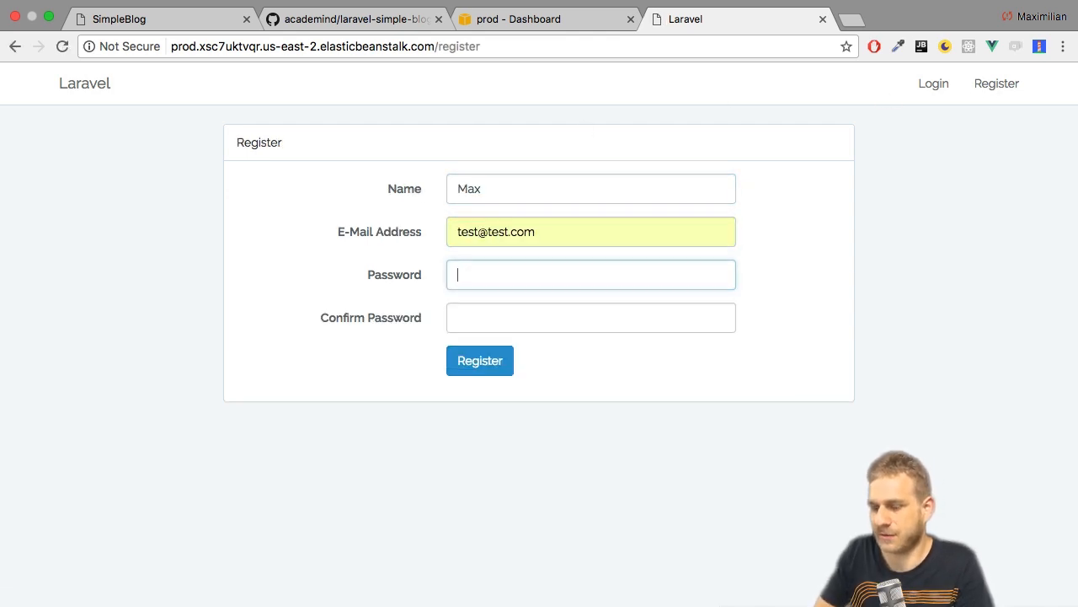
pyautogui.click(478, 361)
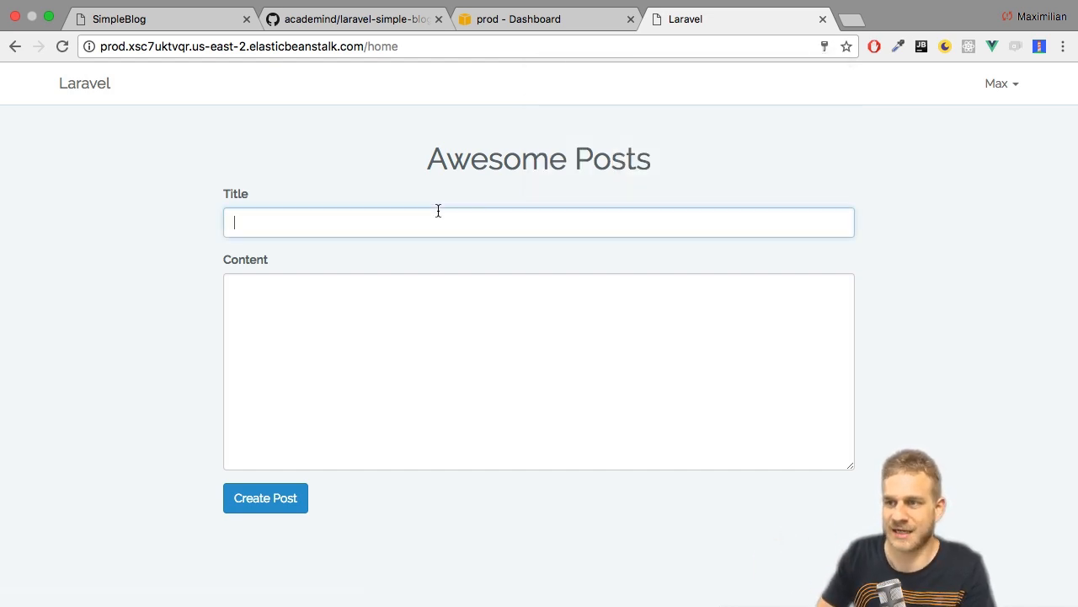
pyautogui.write('A new Post!')
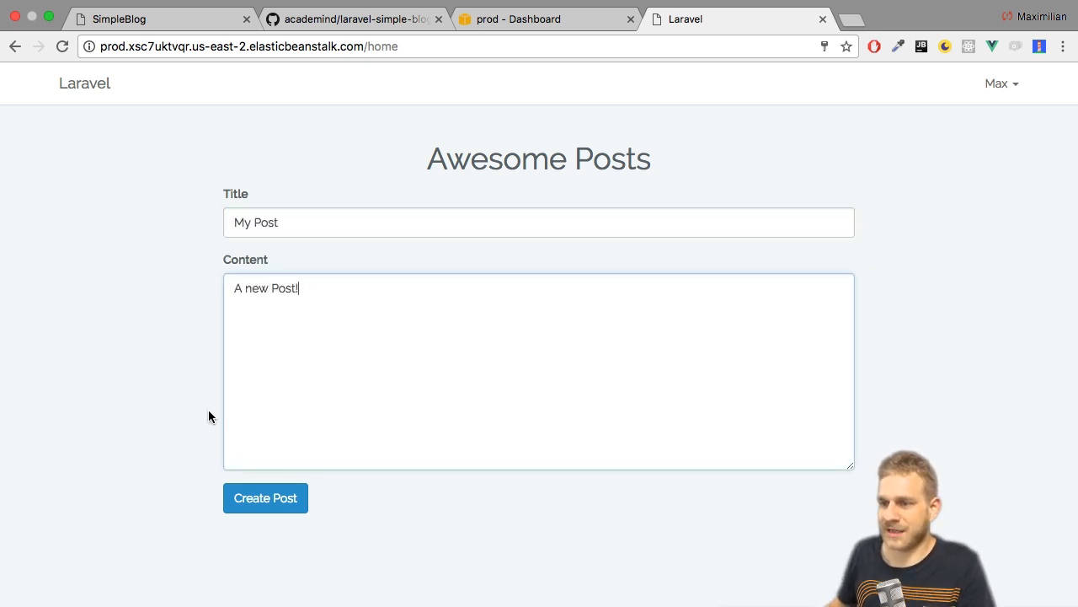
# Publish a post titled My Post, then return to the prod environment dashboard.
pyautogui.click(267, 497)
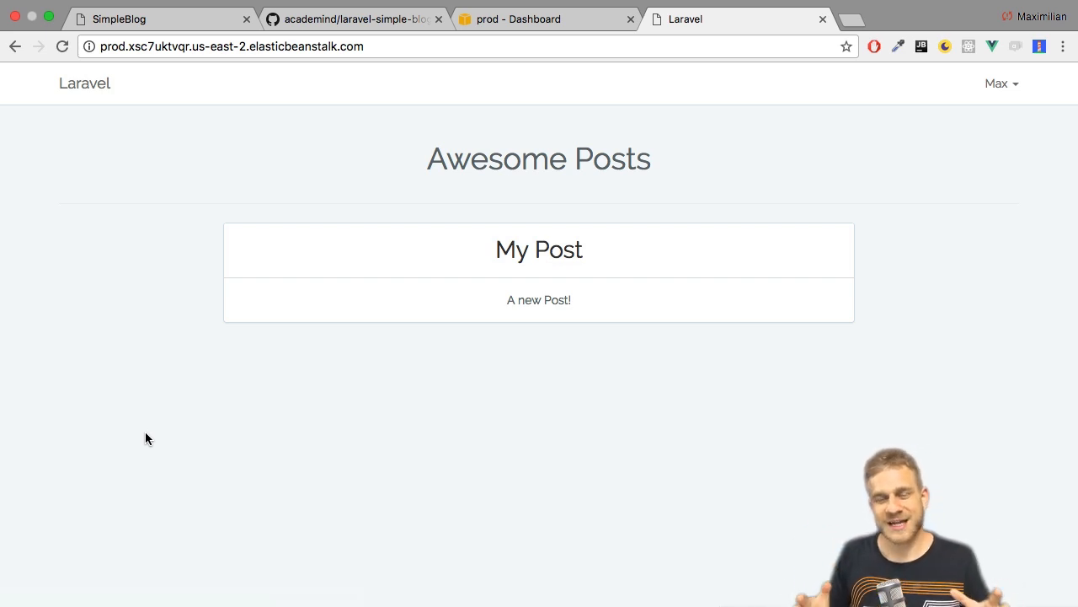
pyautogui.moveTo(132, 351)
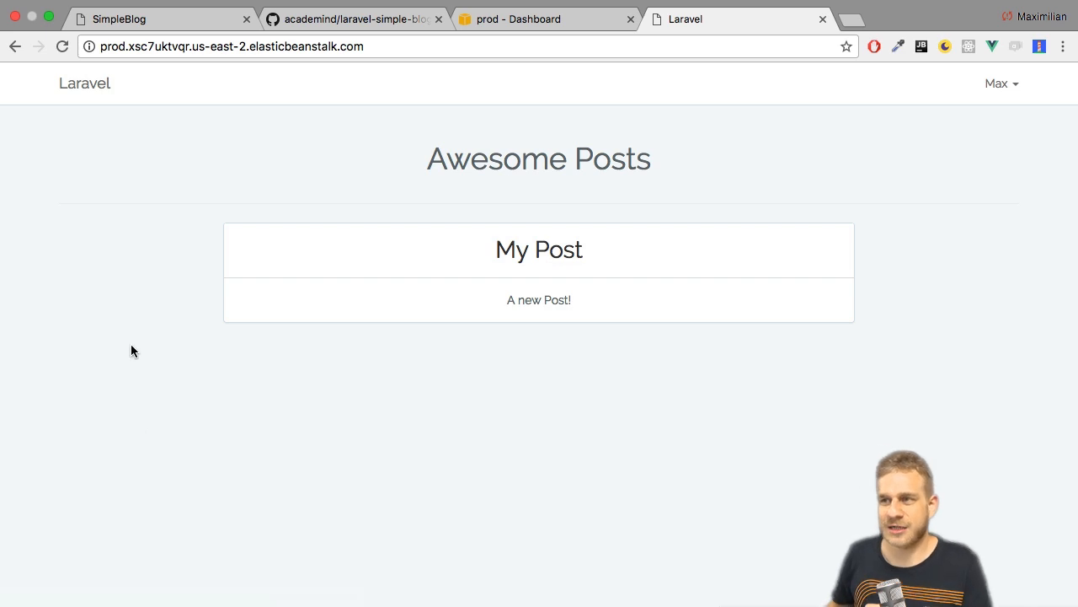
pyautogui.click(546, 18)
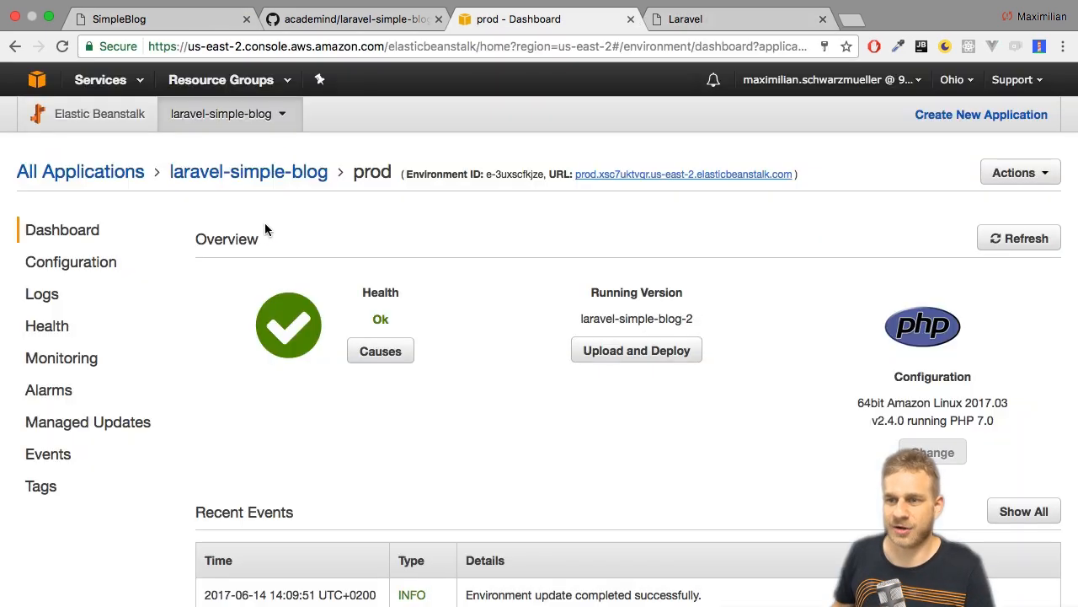